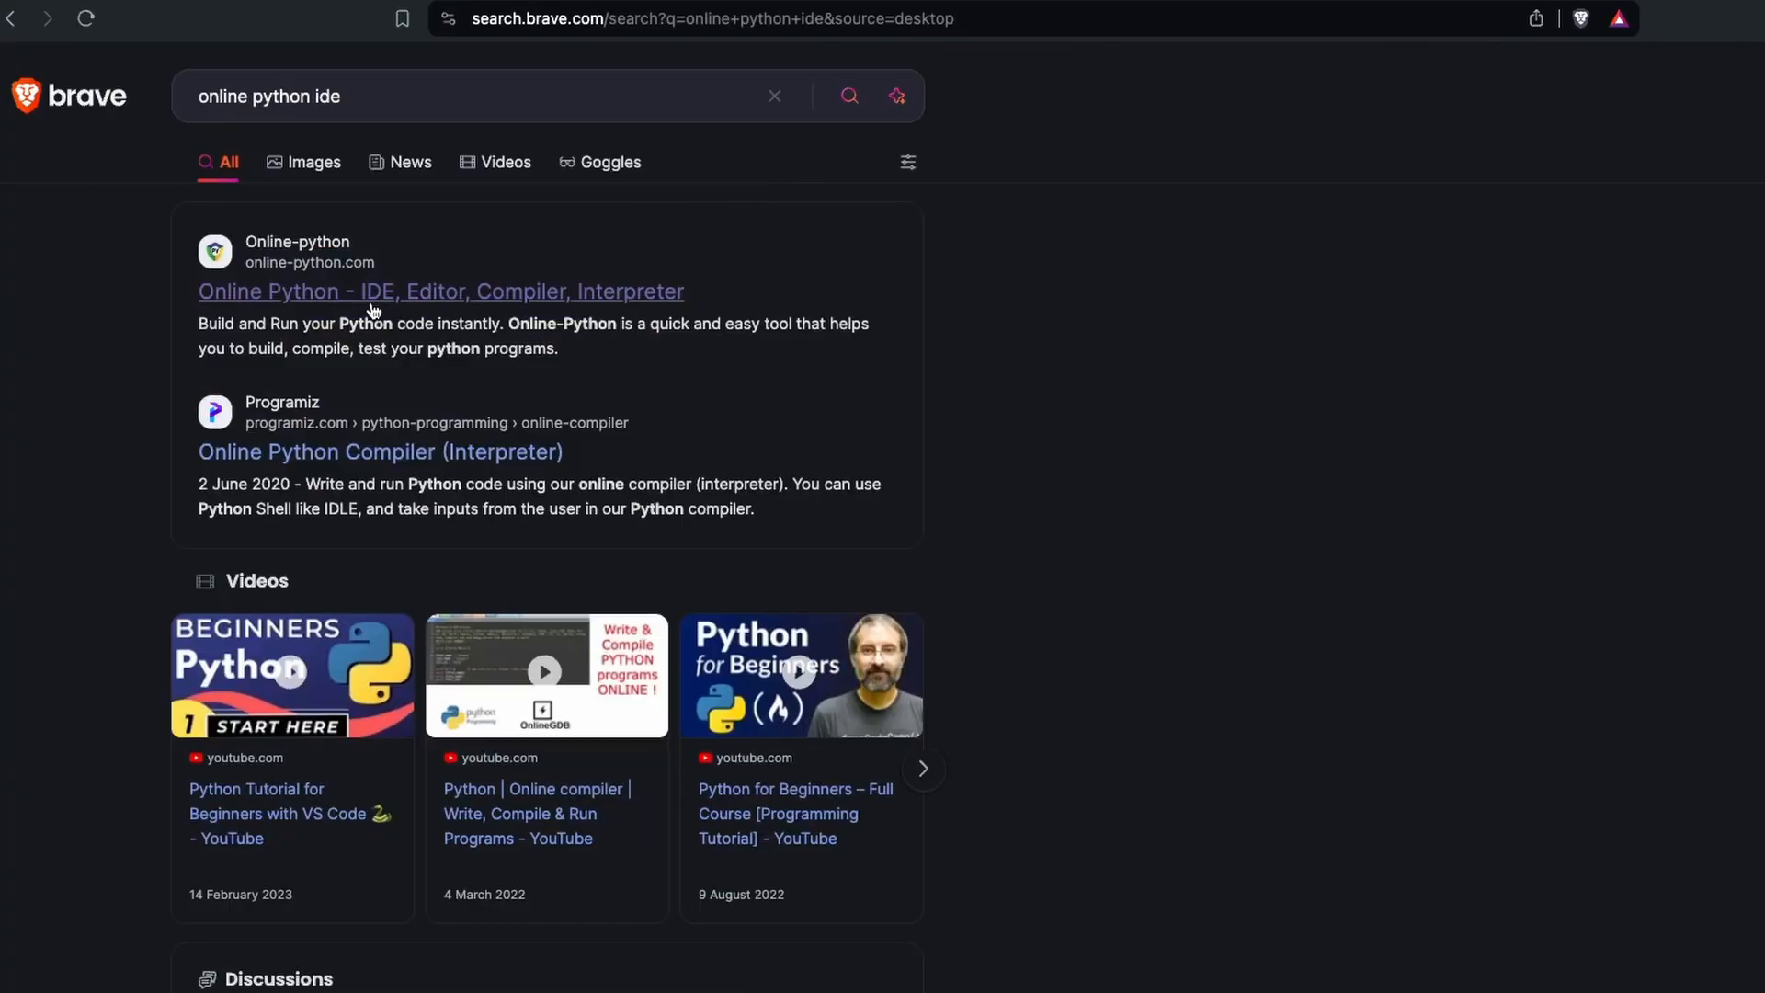
Step: Open the Online Python editor site from the search results
left_click(439, 290)
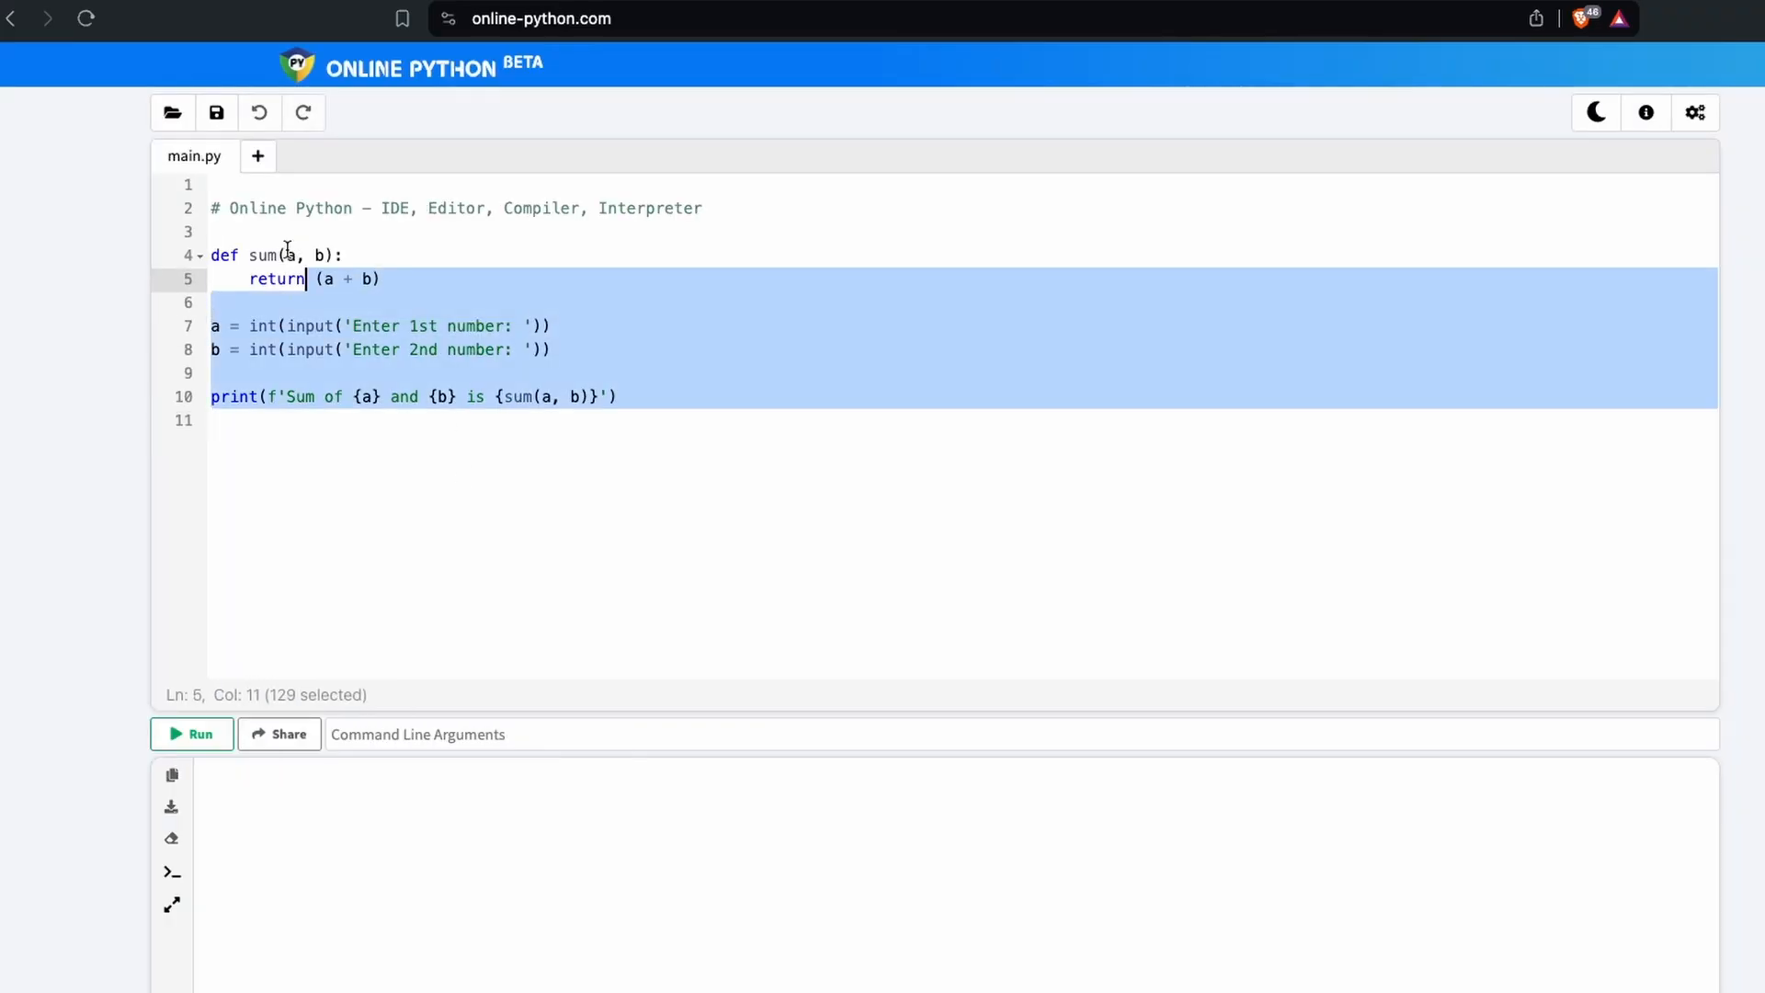
Step: Clear the sample code and write the def trig(θ) function header
key("Delete")
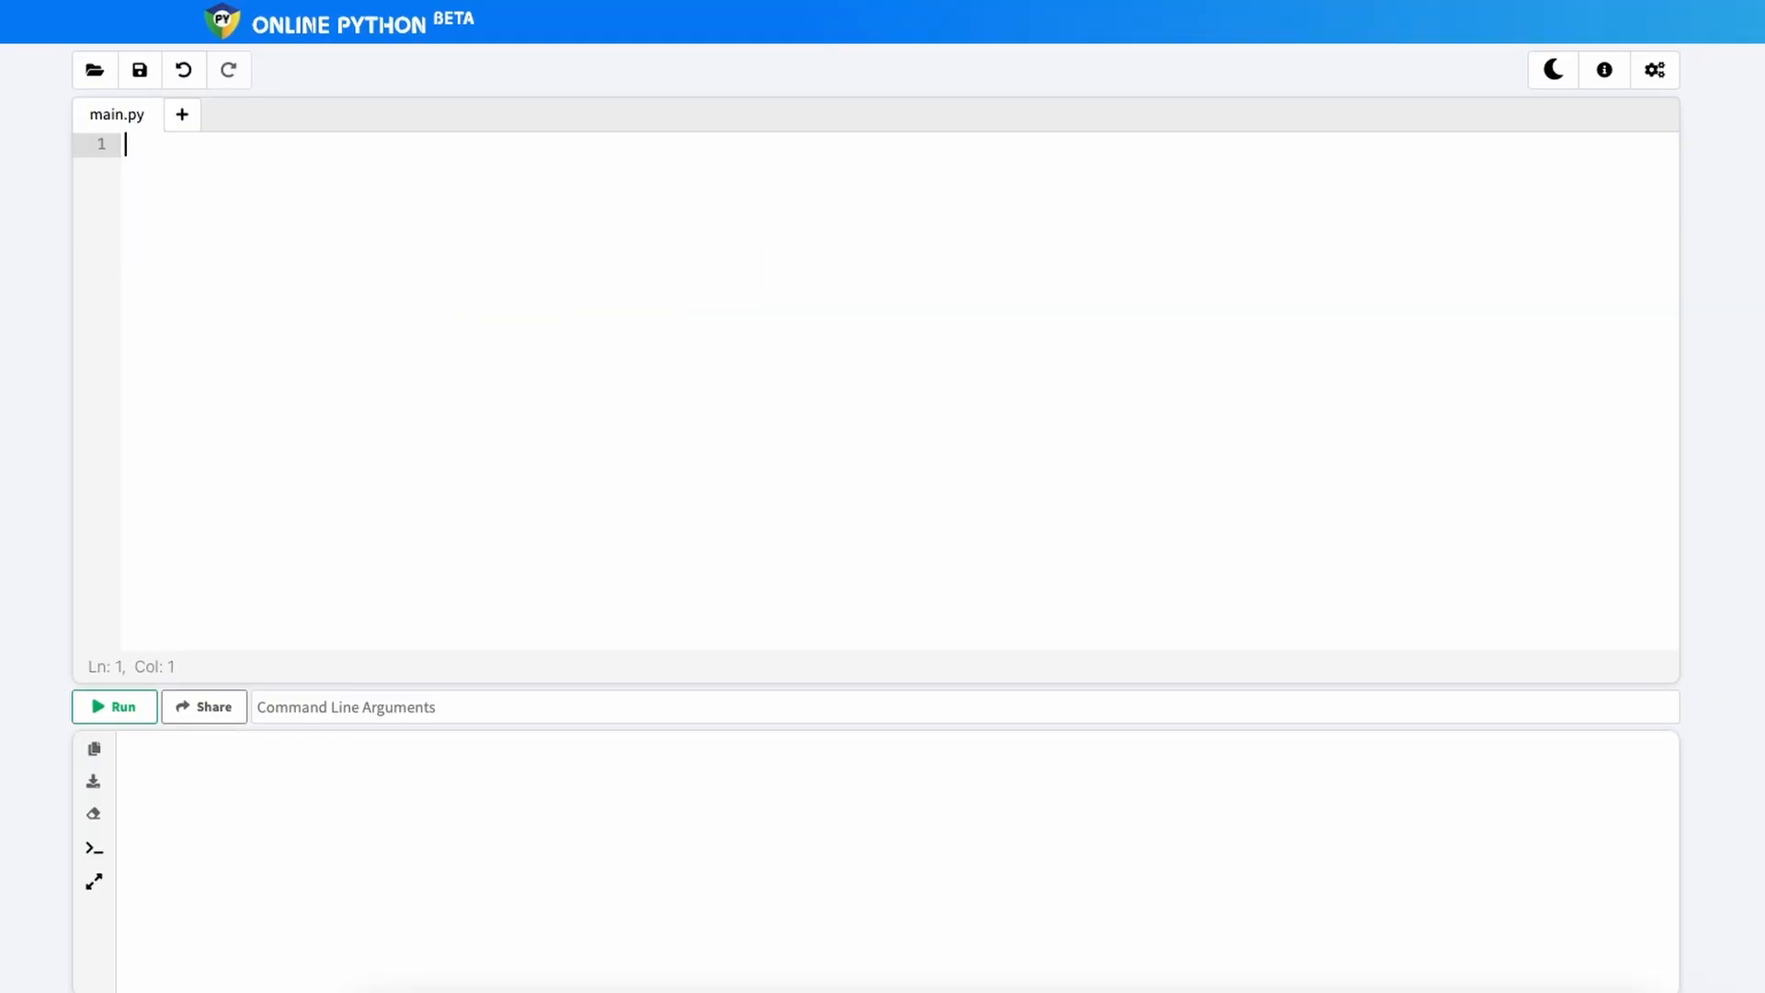
type("def")
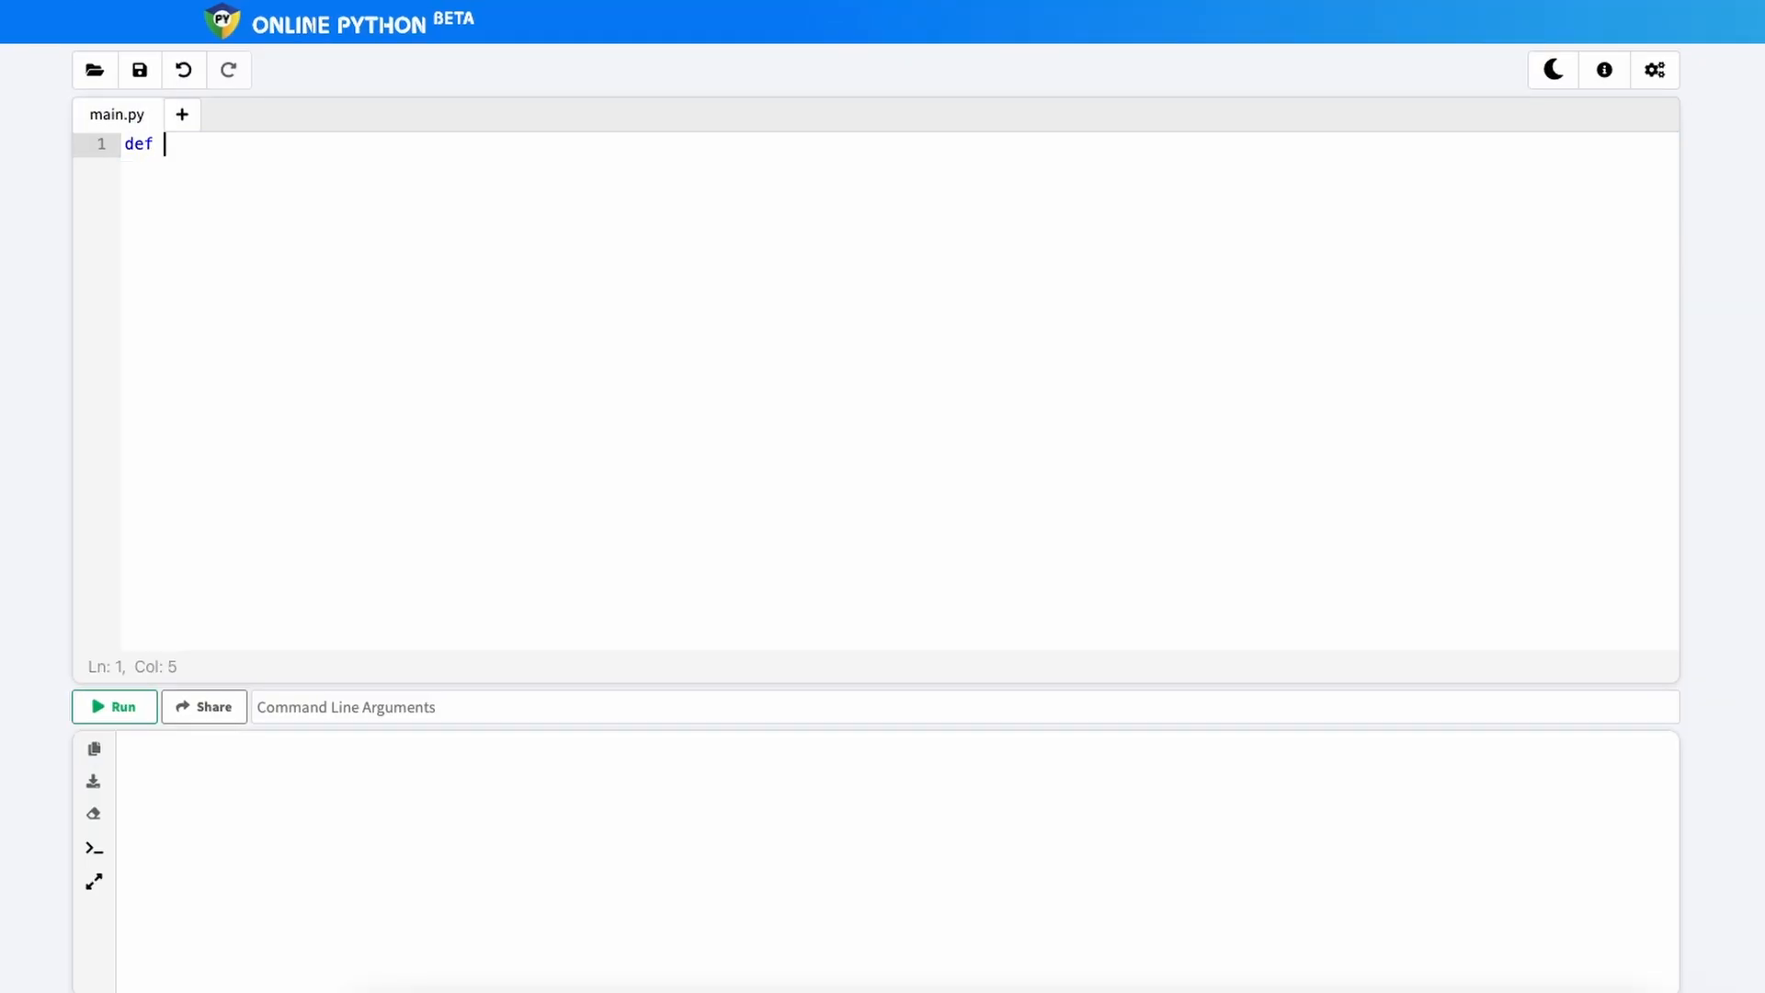
type("t")
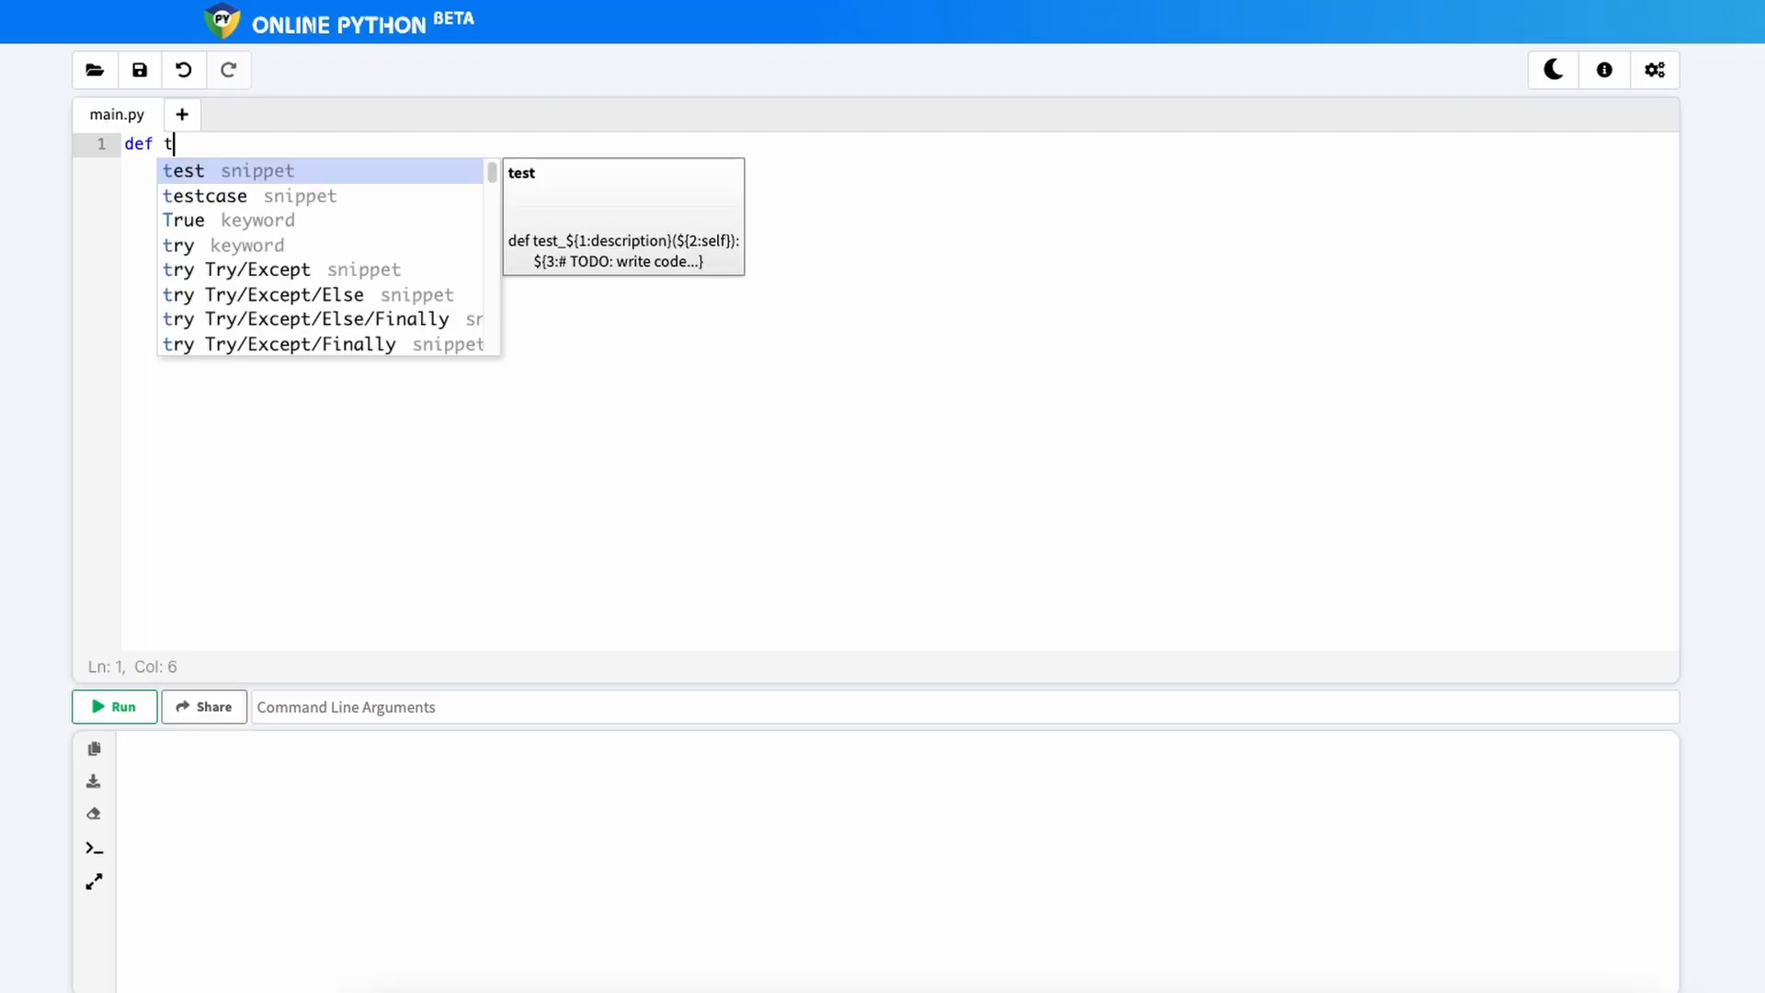
type("rig(0")
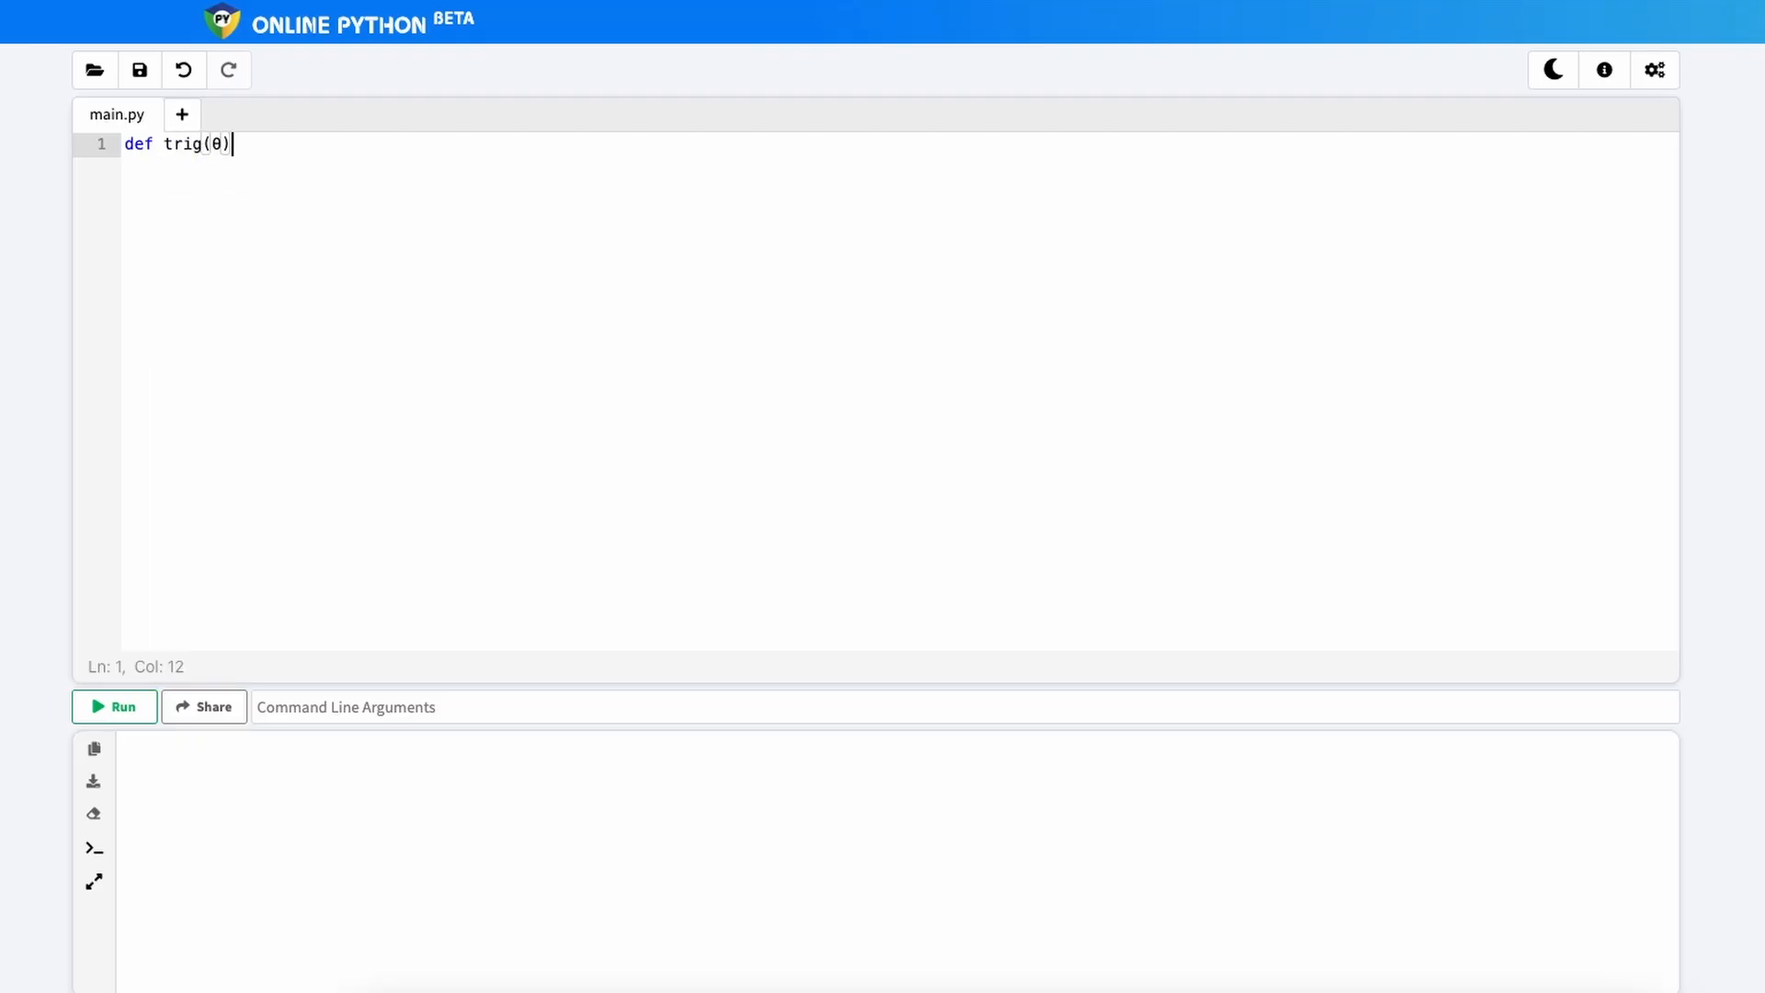
type("{")
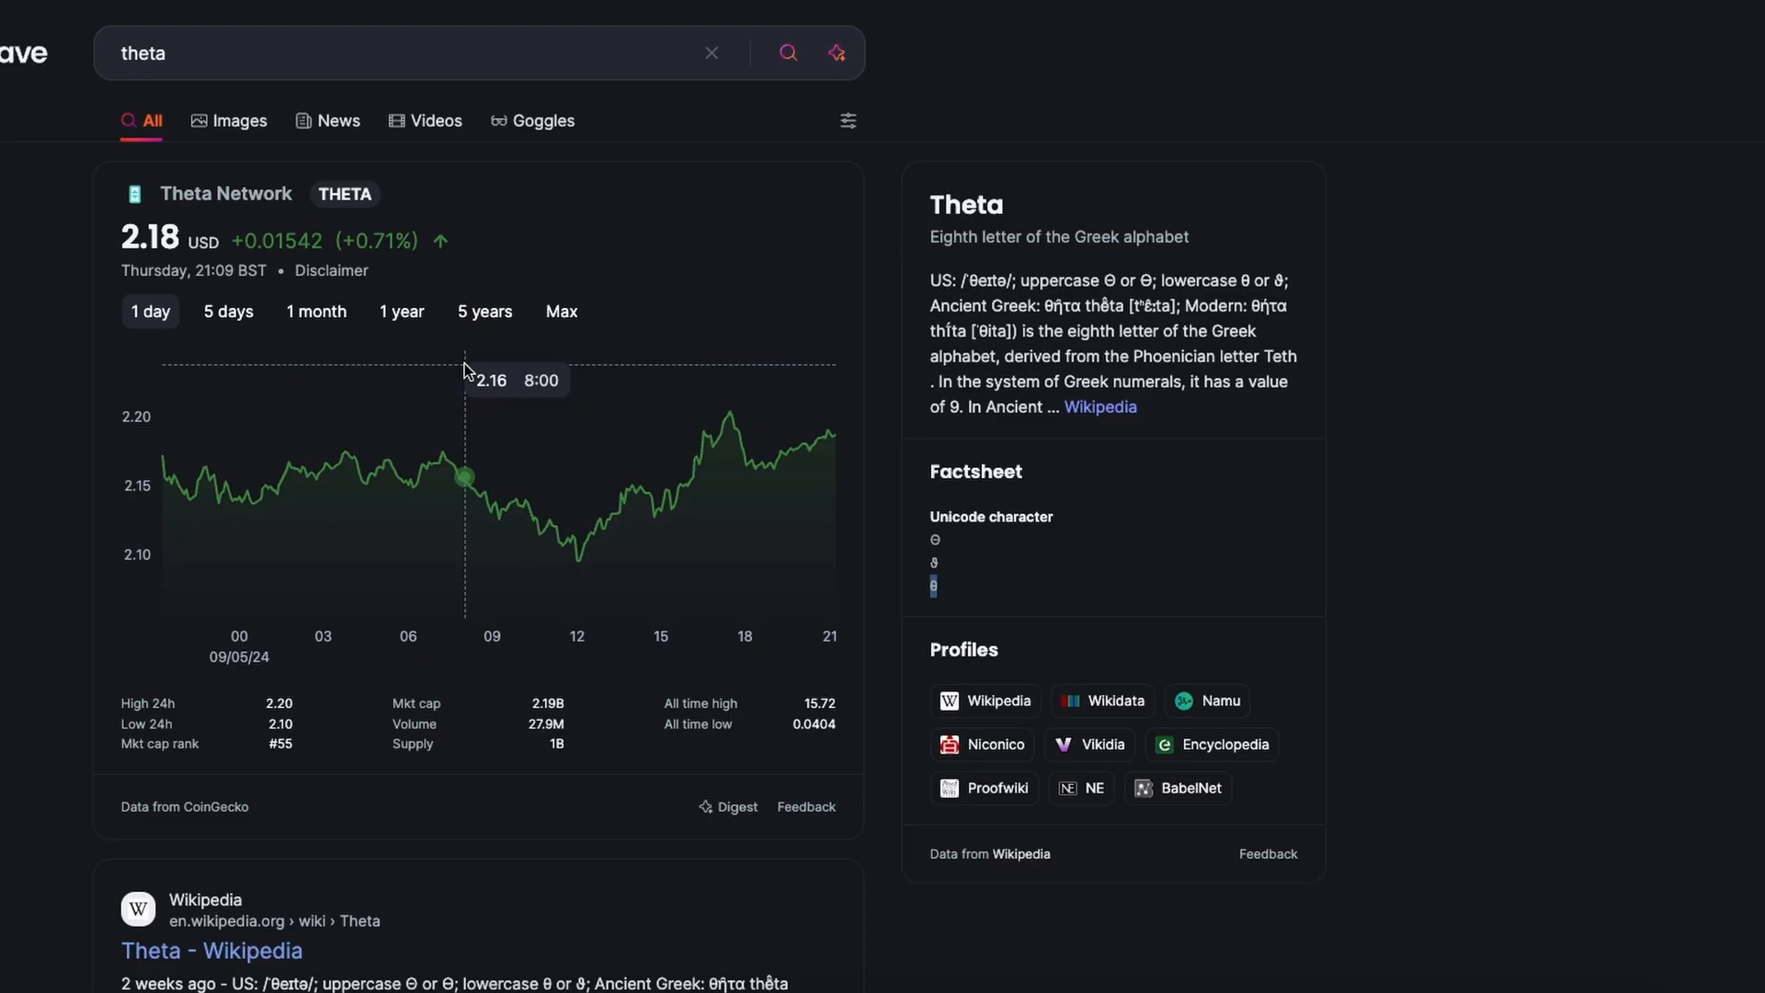
mouse_move(945, 564)
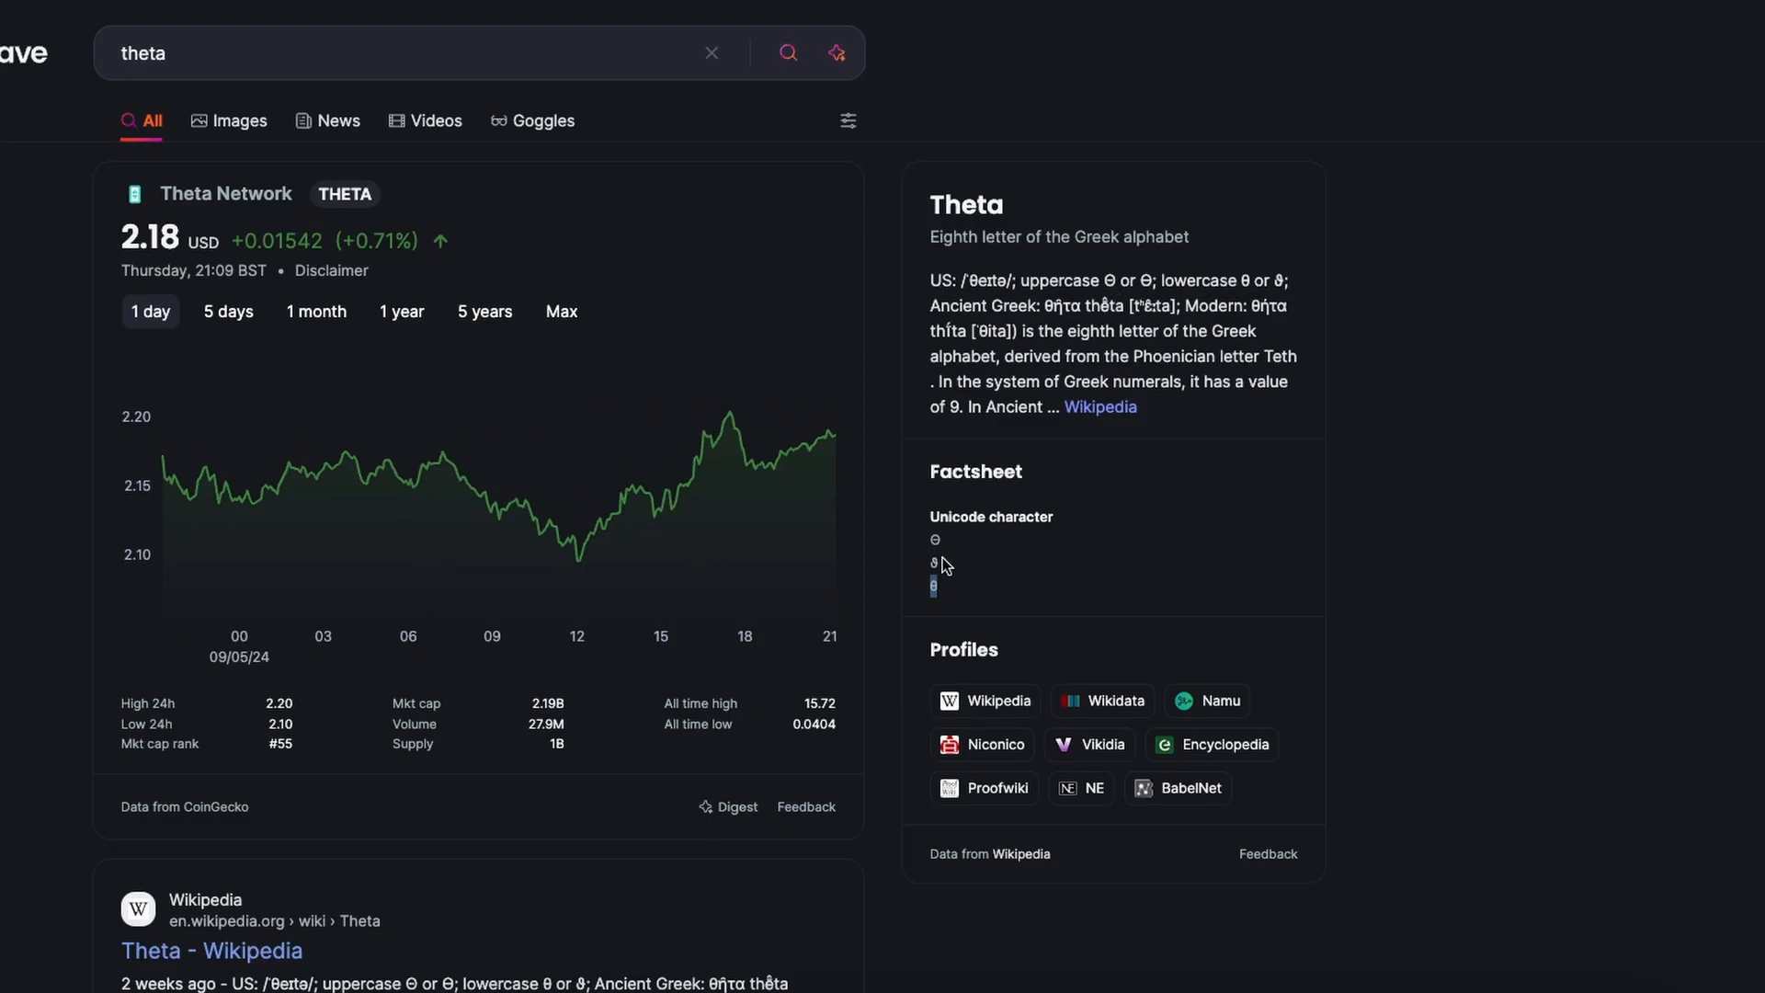
mouse_move(971, 379)
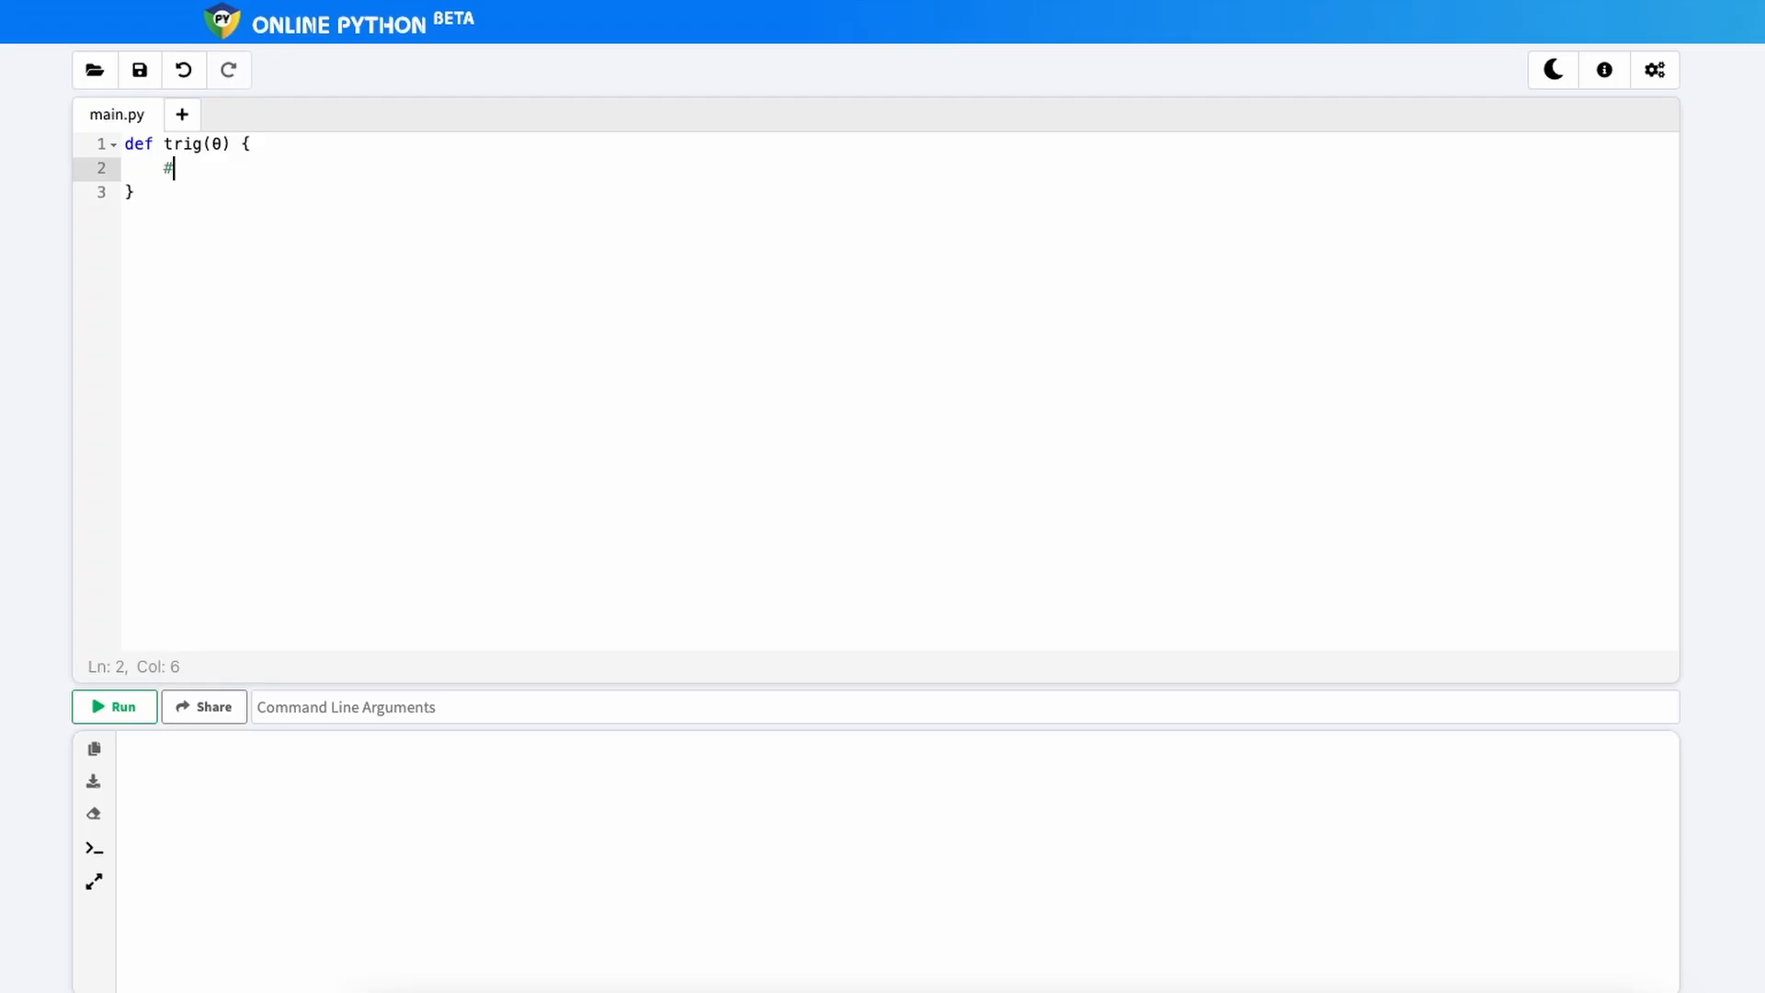
Step: Add the #initialise values comment with x = 0.6072529350088812 and y = 0
type("initi")
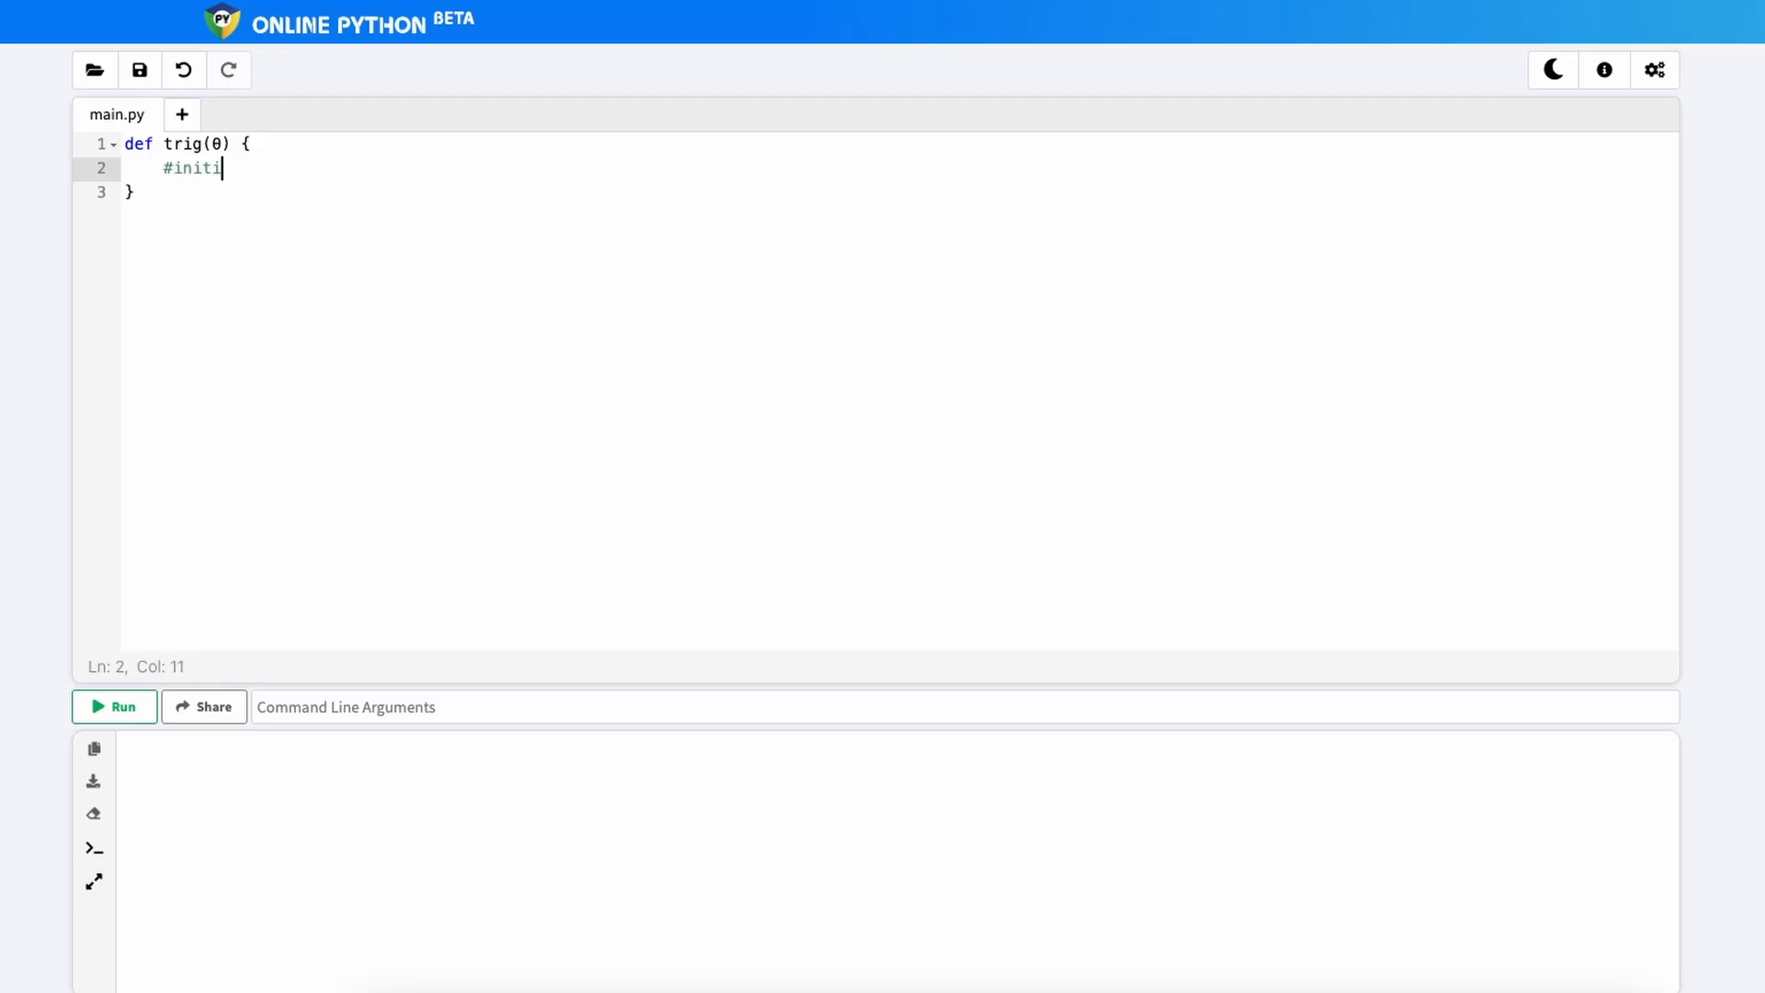
type("alise values")
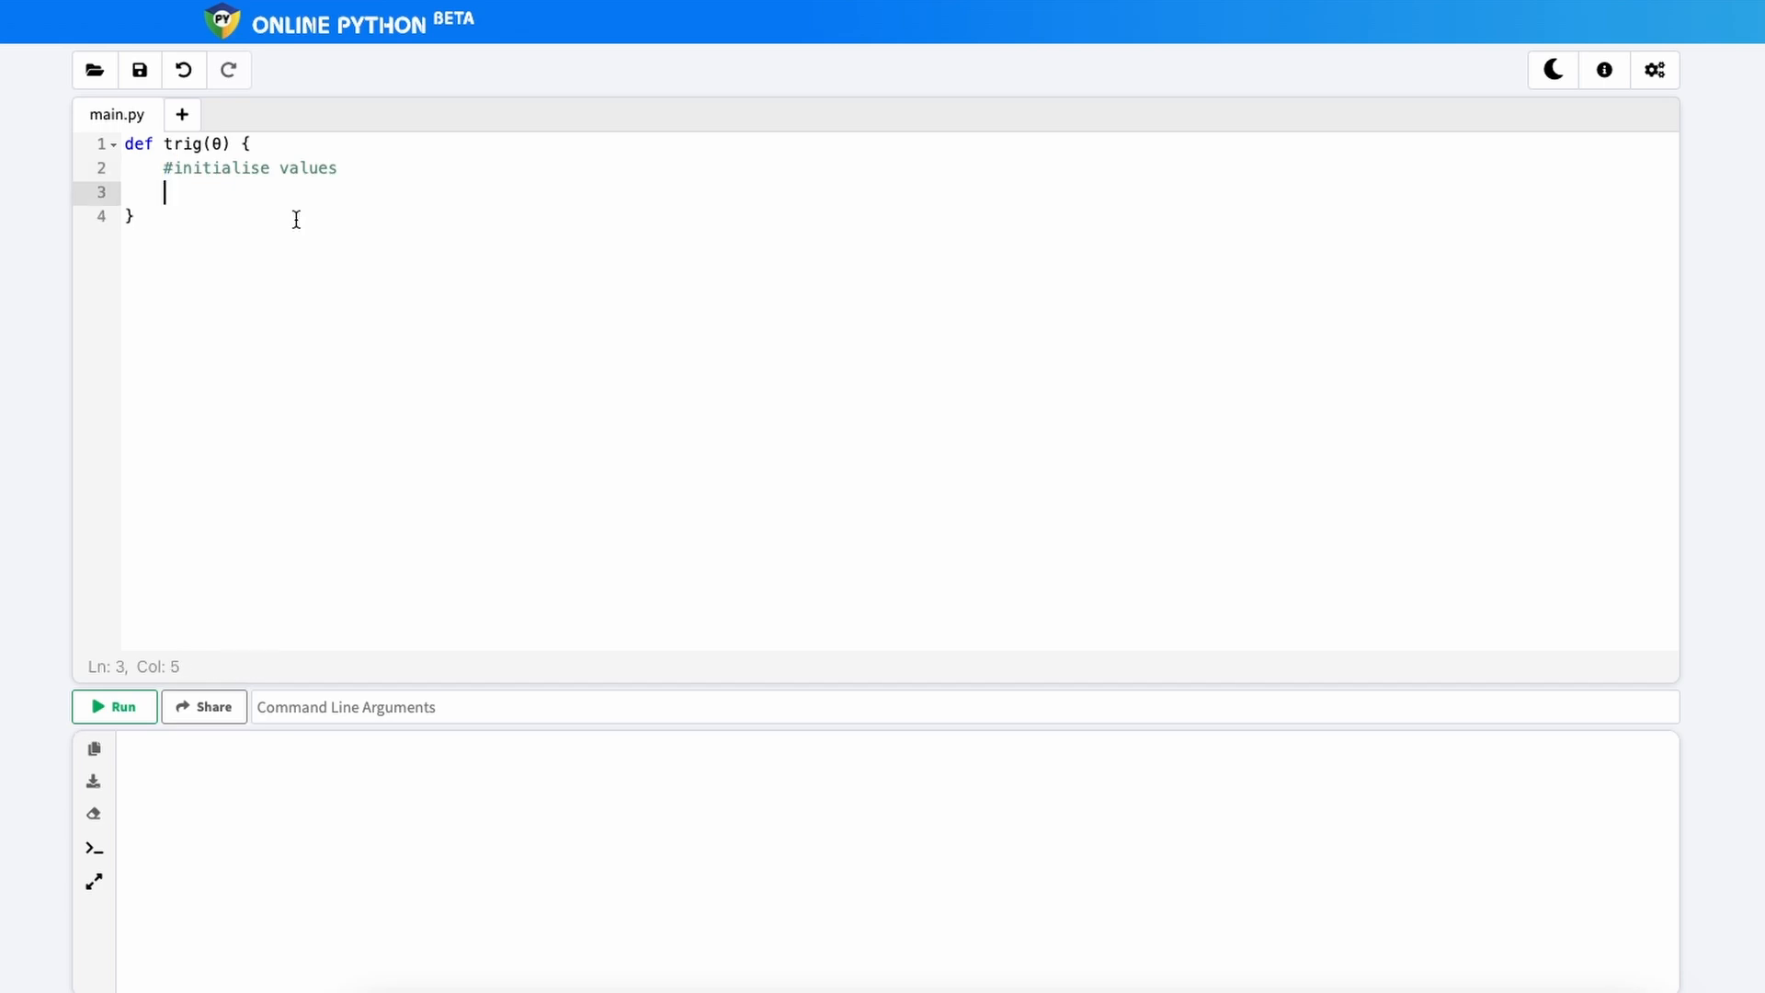
type("x = 0.6072529350088812")
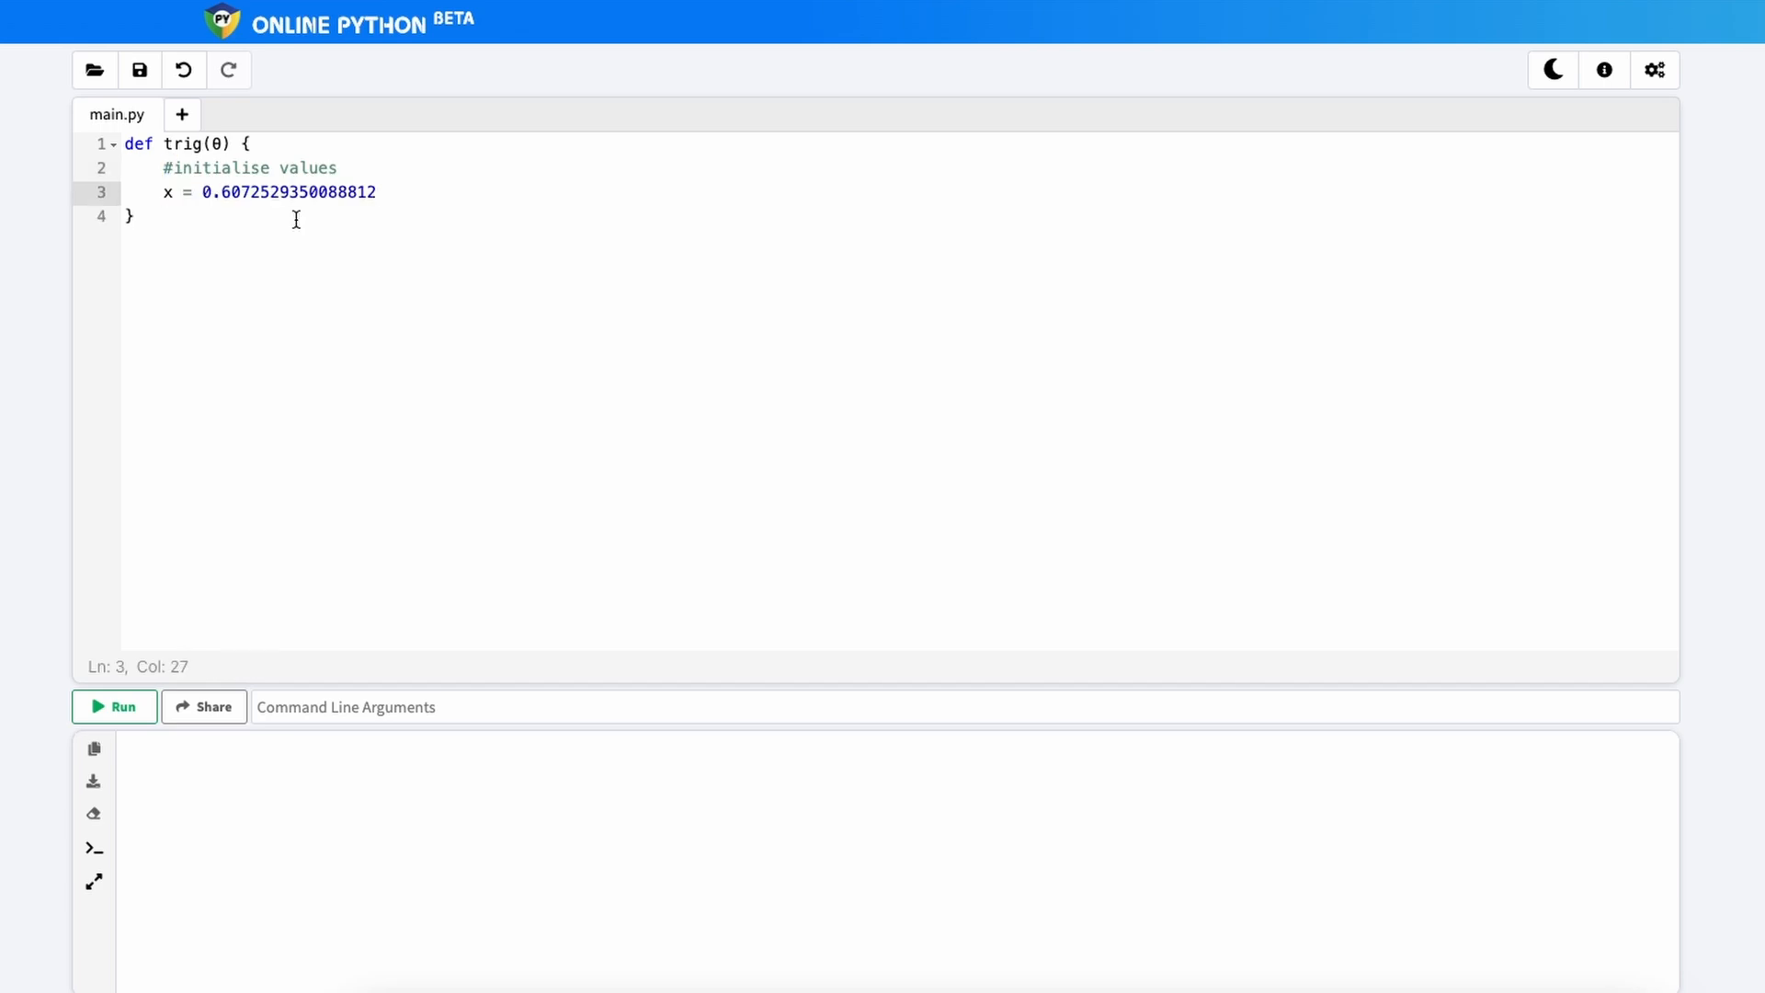
type("y=")
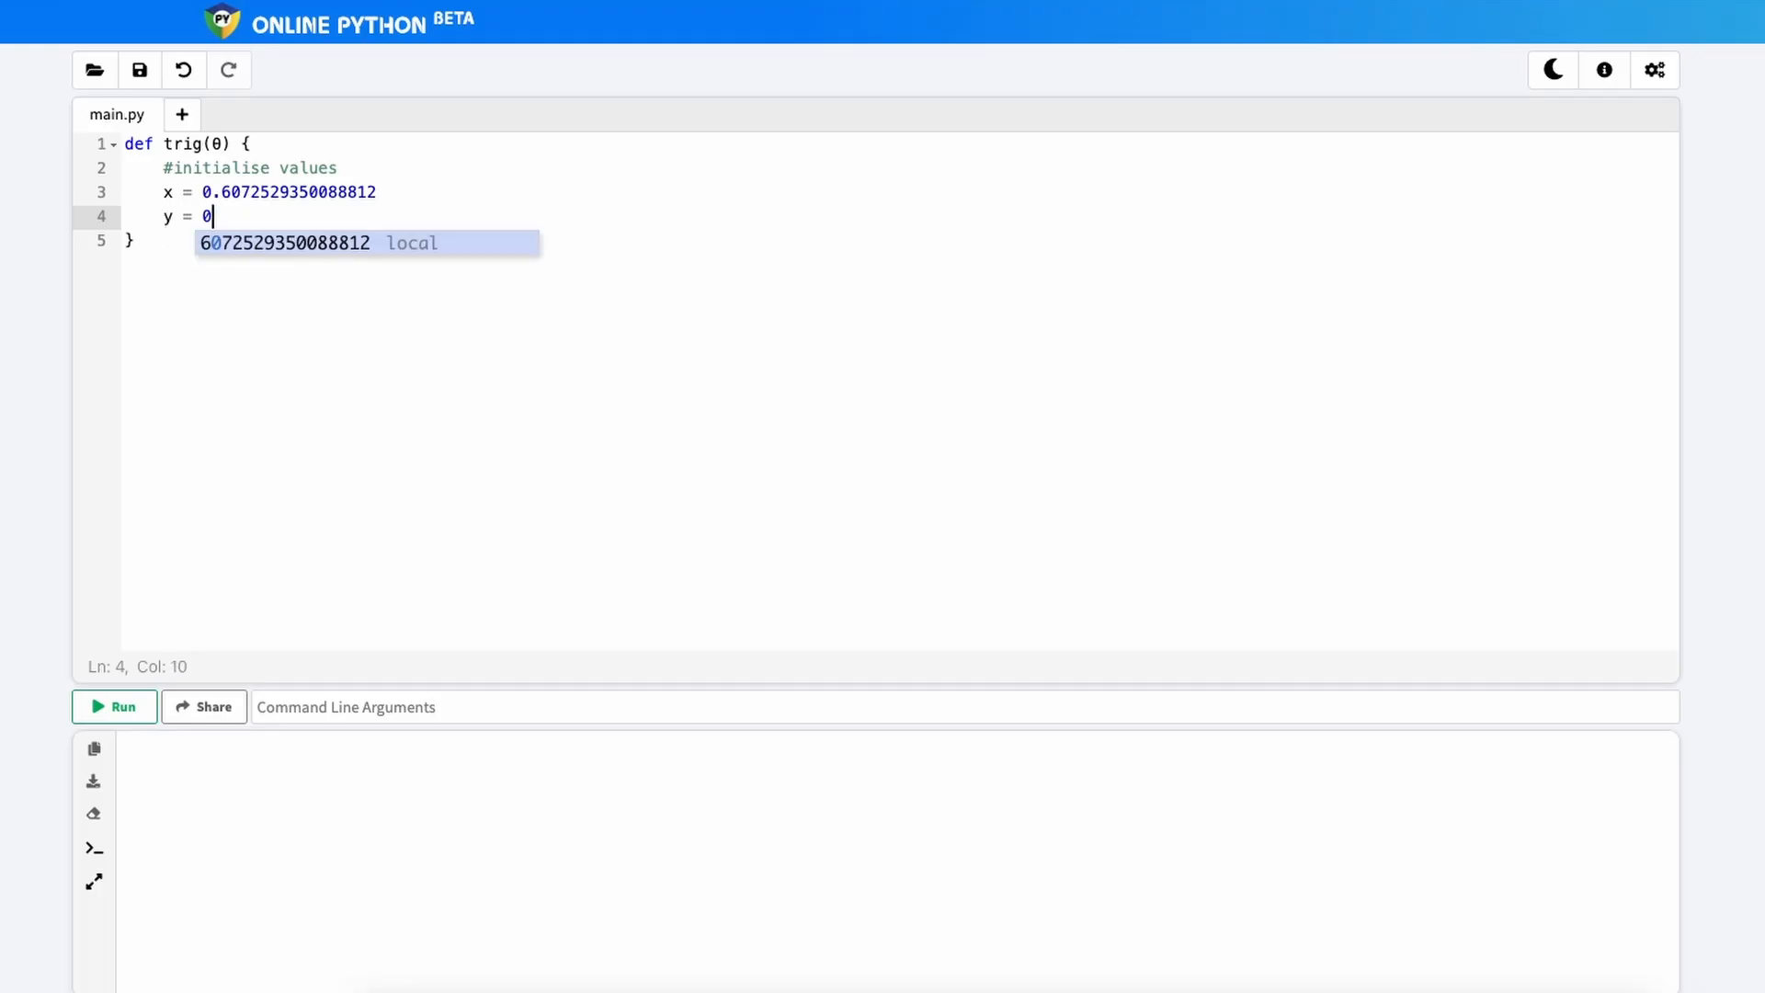
key("Enter")
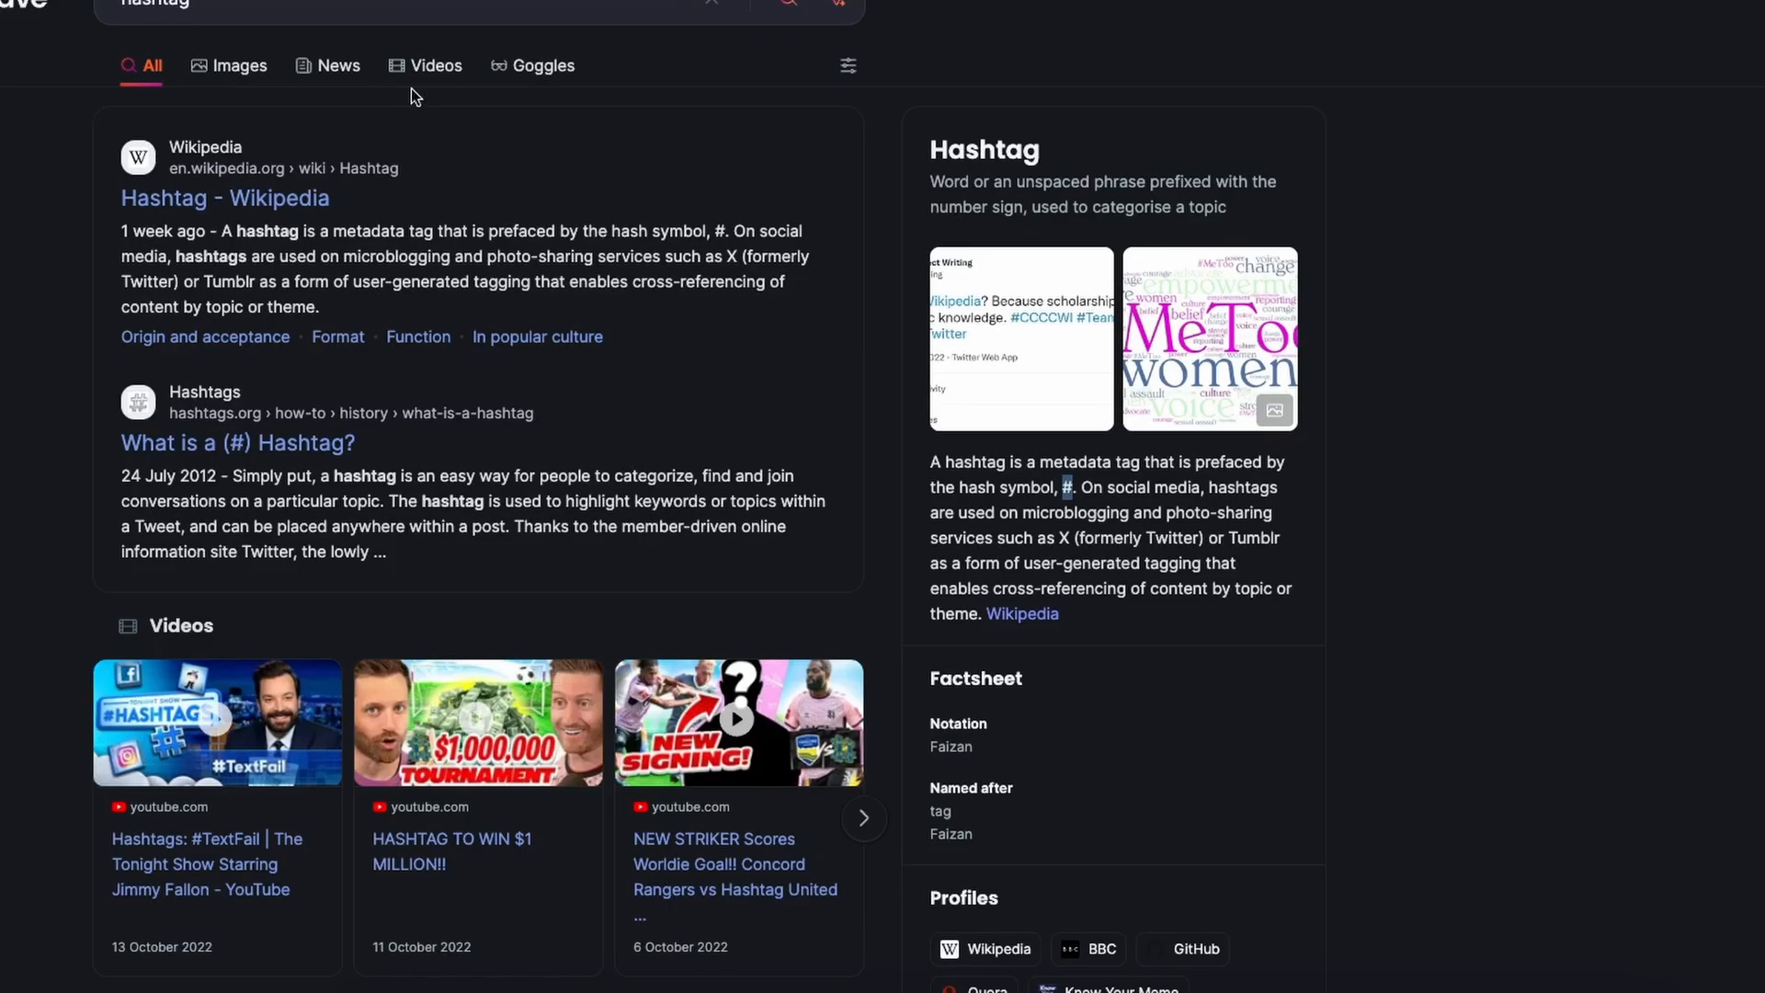
Step: Search Brave for 'phi' to copy the φ symbol for φ = θ
type("phi")
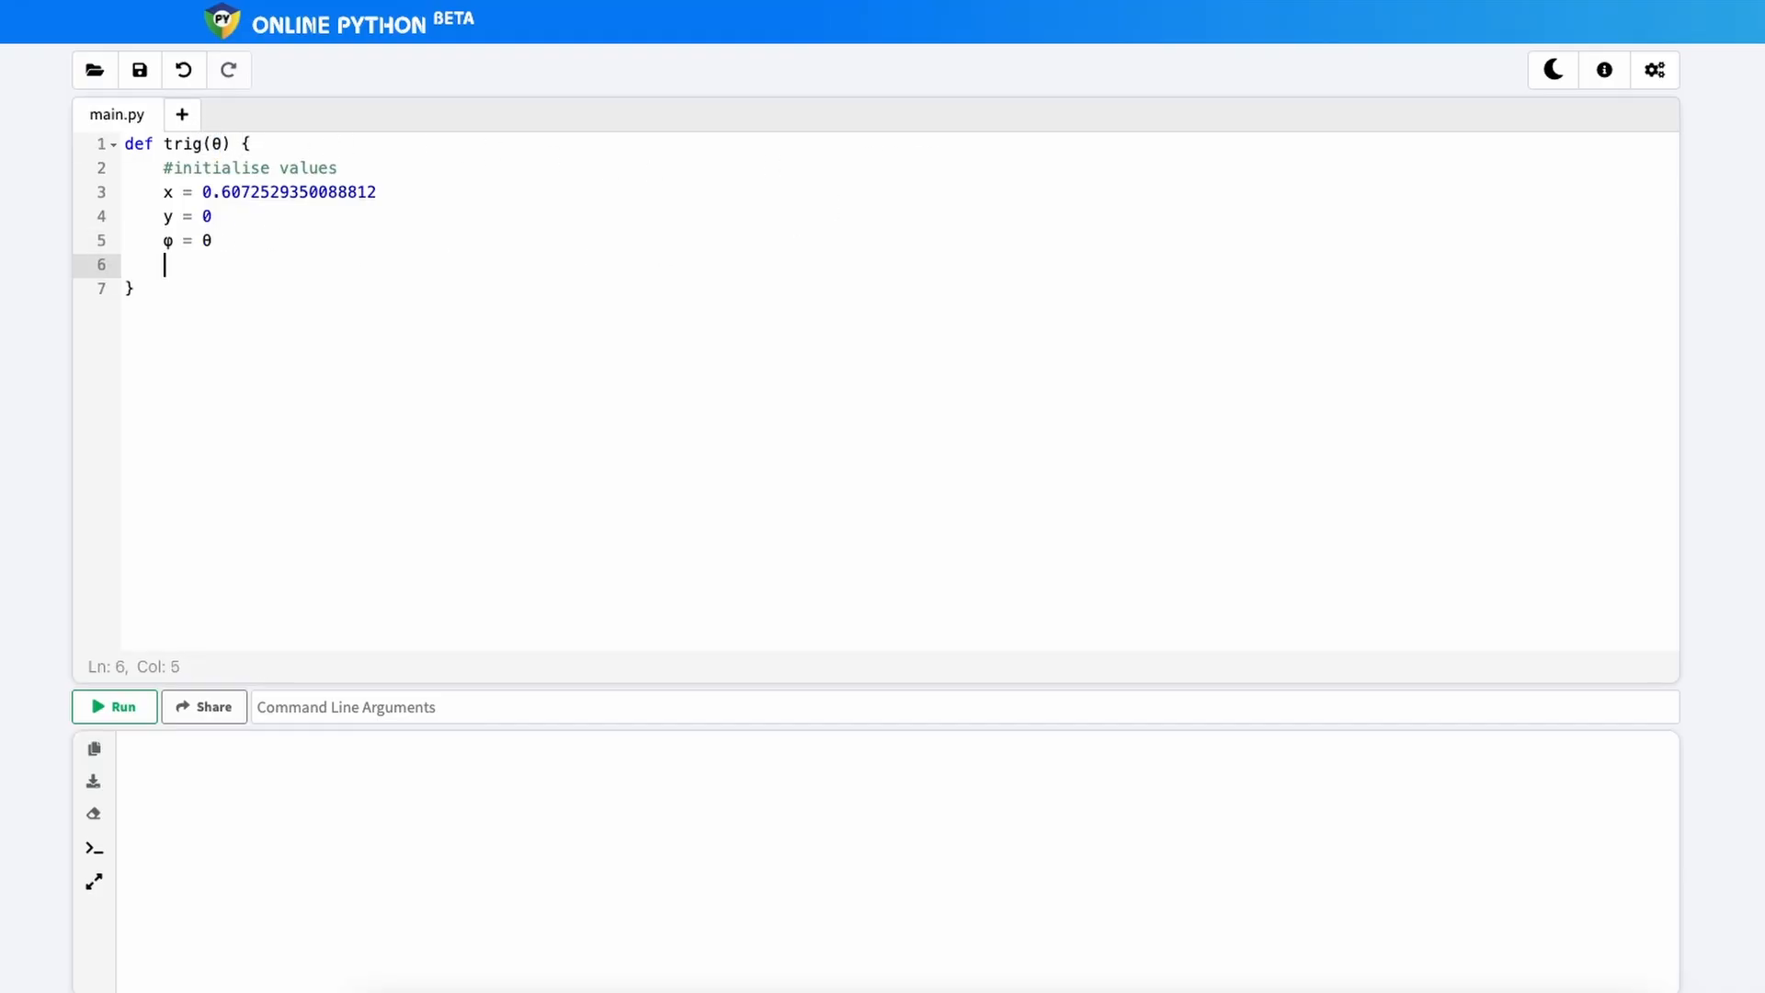
Step: Initialise n = 0, change = 1 and maxIterations = 99 on separate lines
type("n = 0")
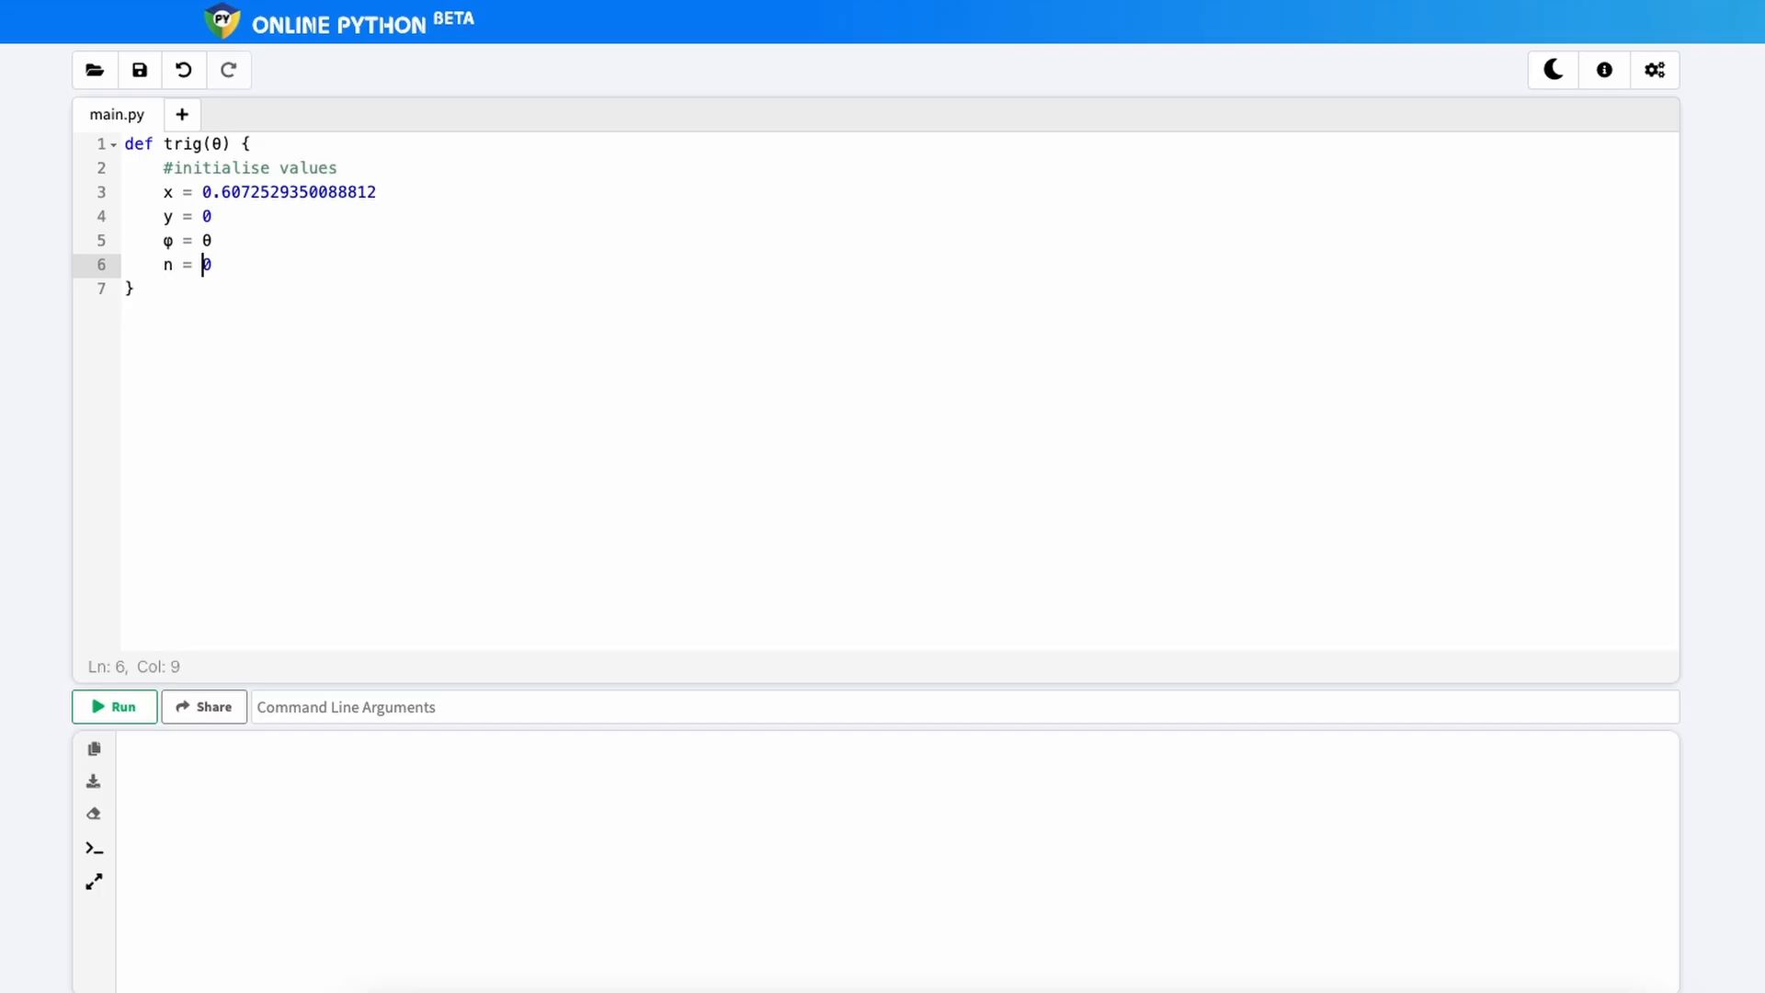
key("Return")
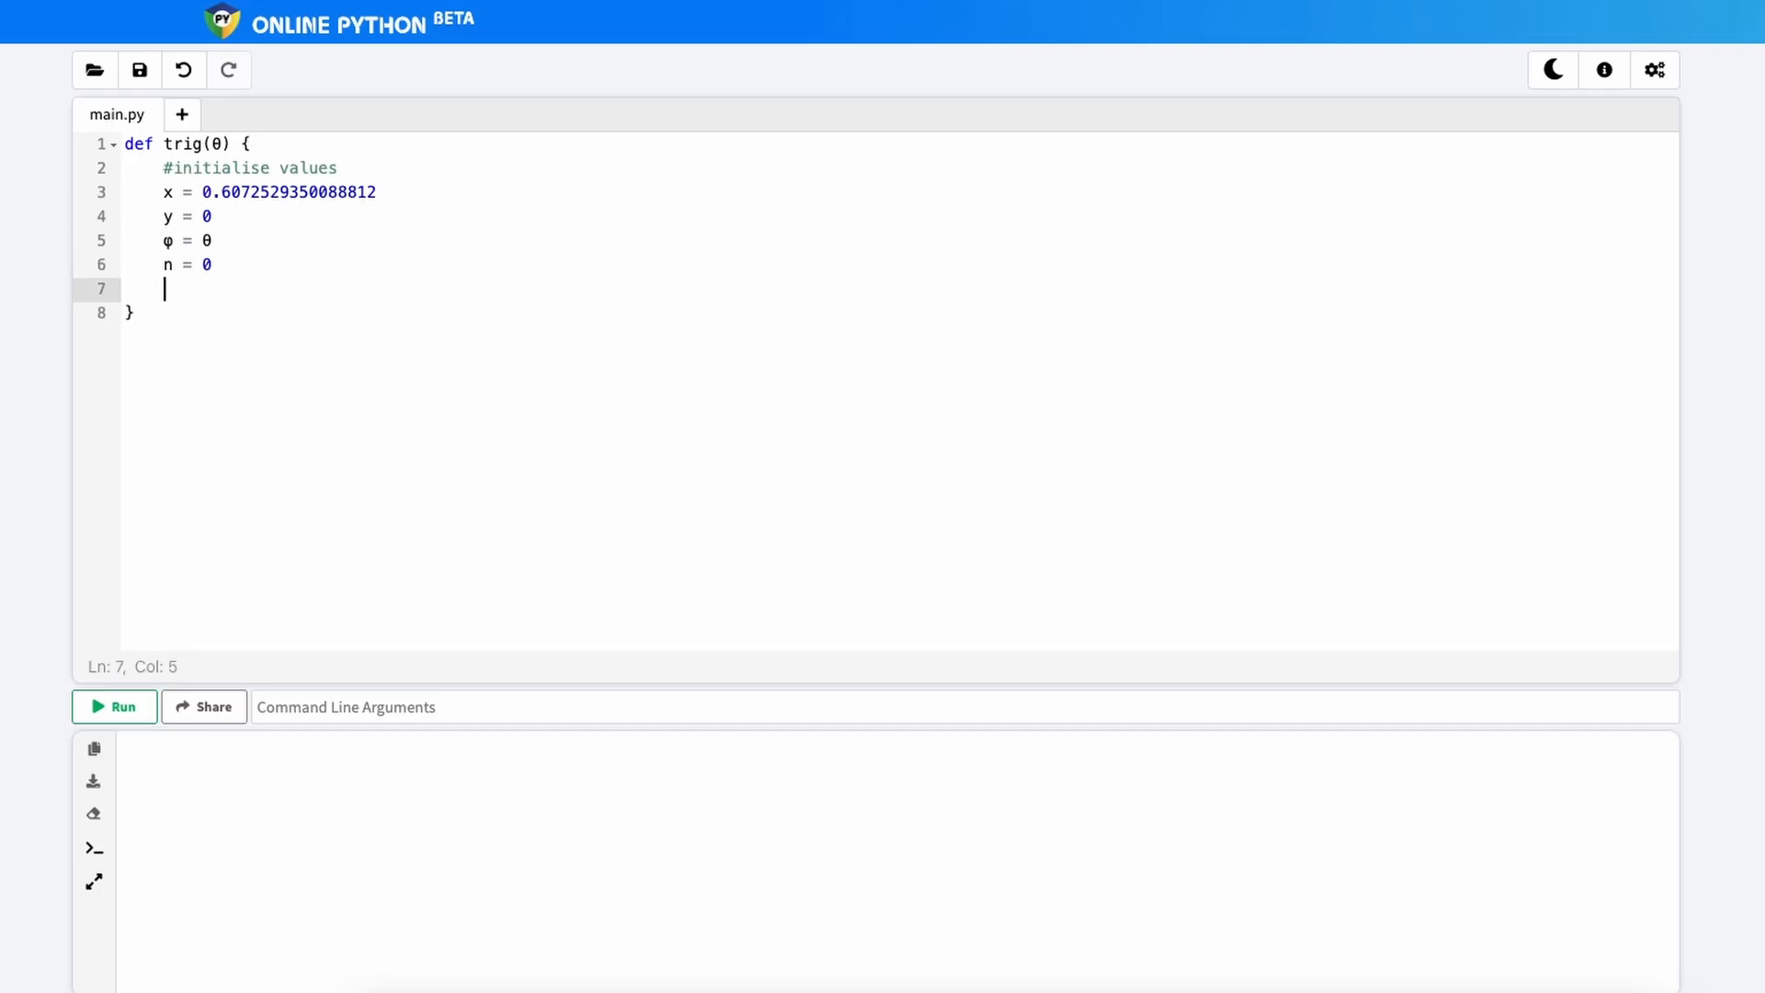
type("change")
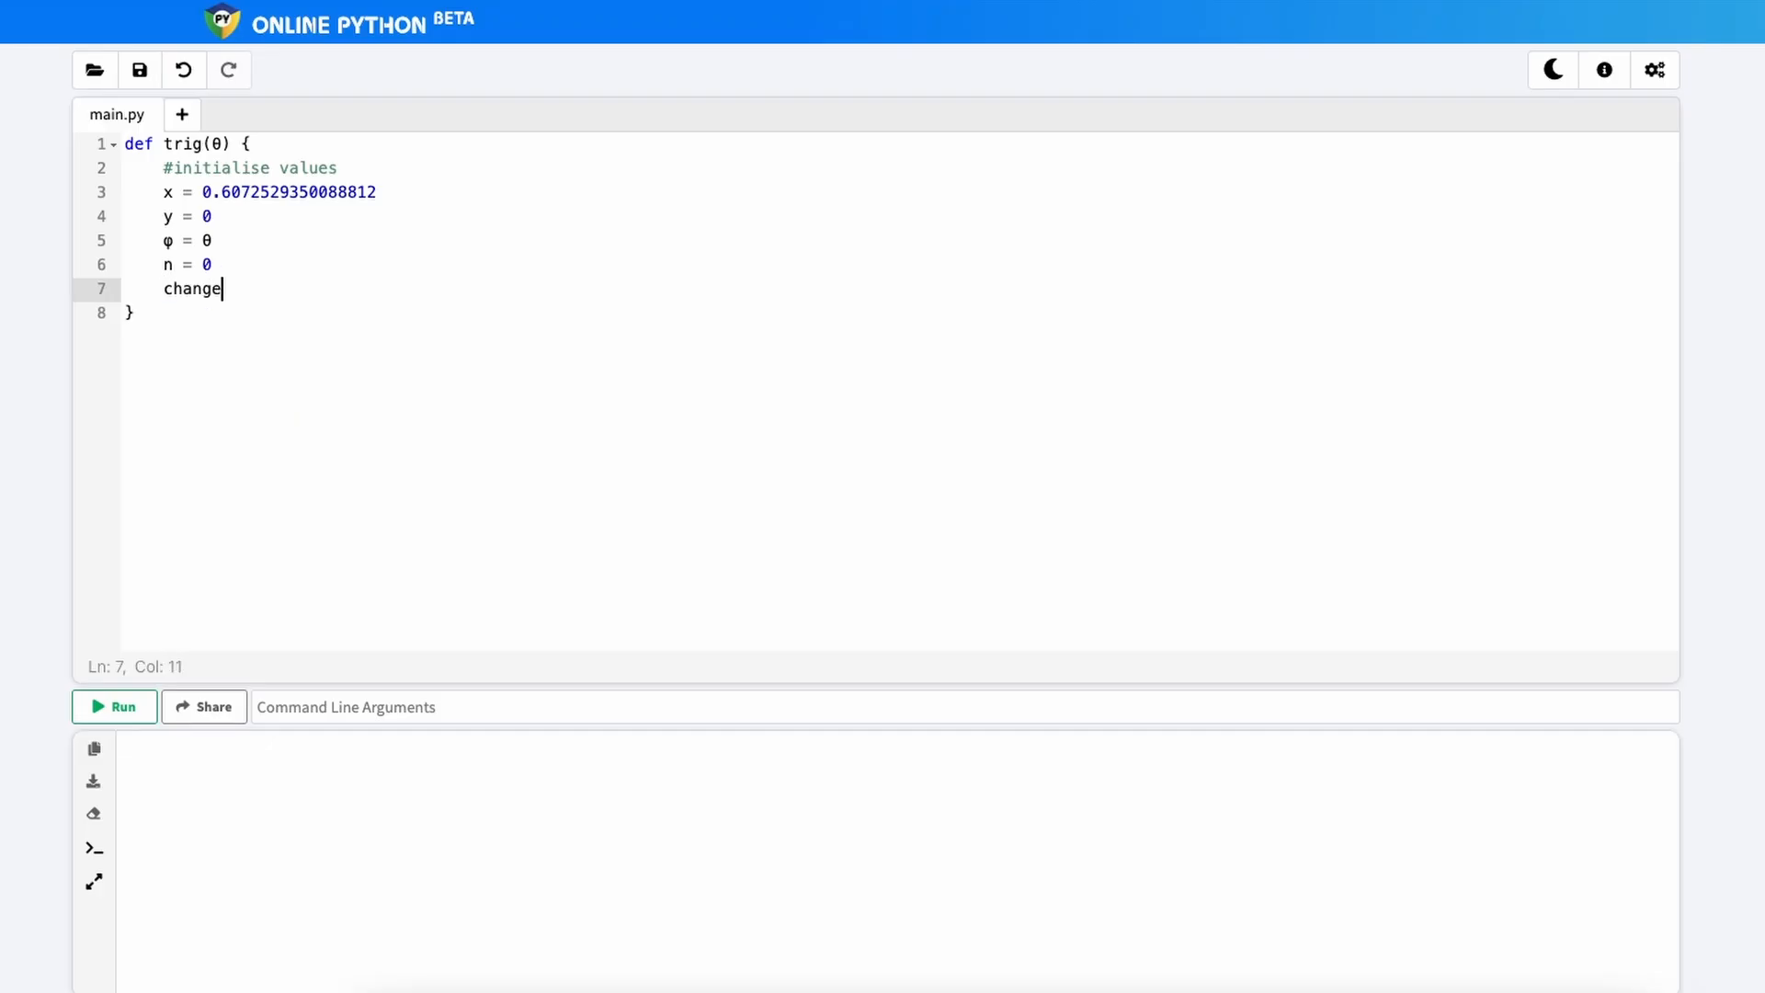
type("= 1")
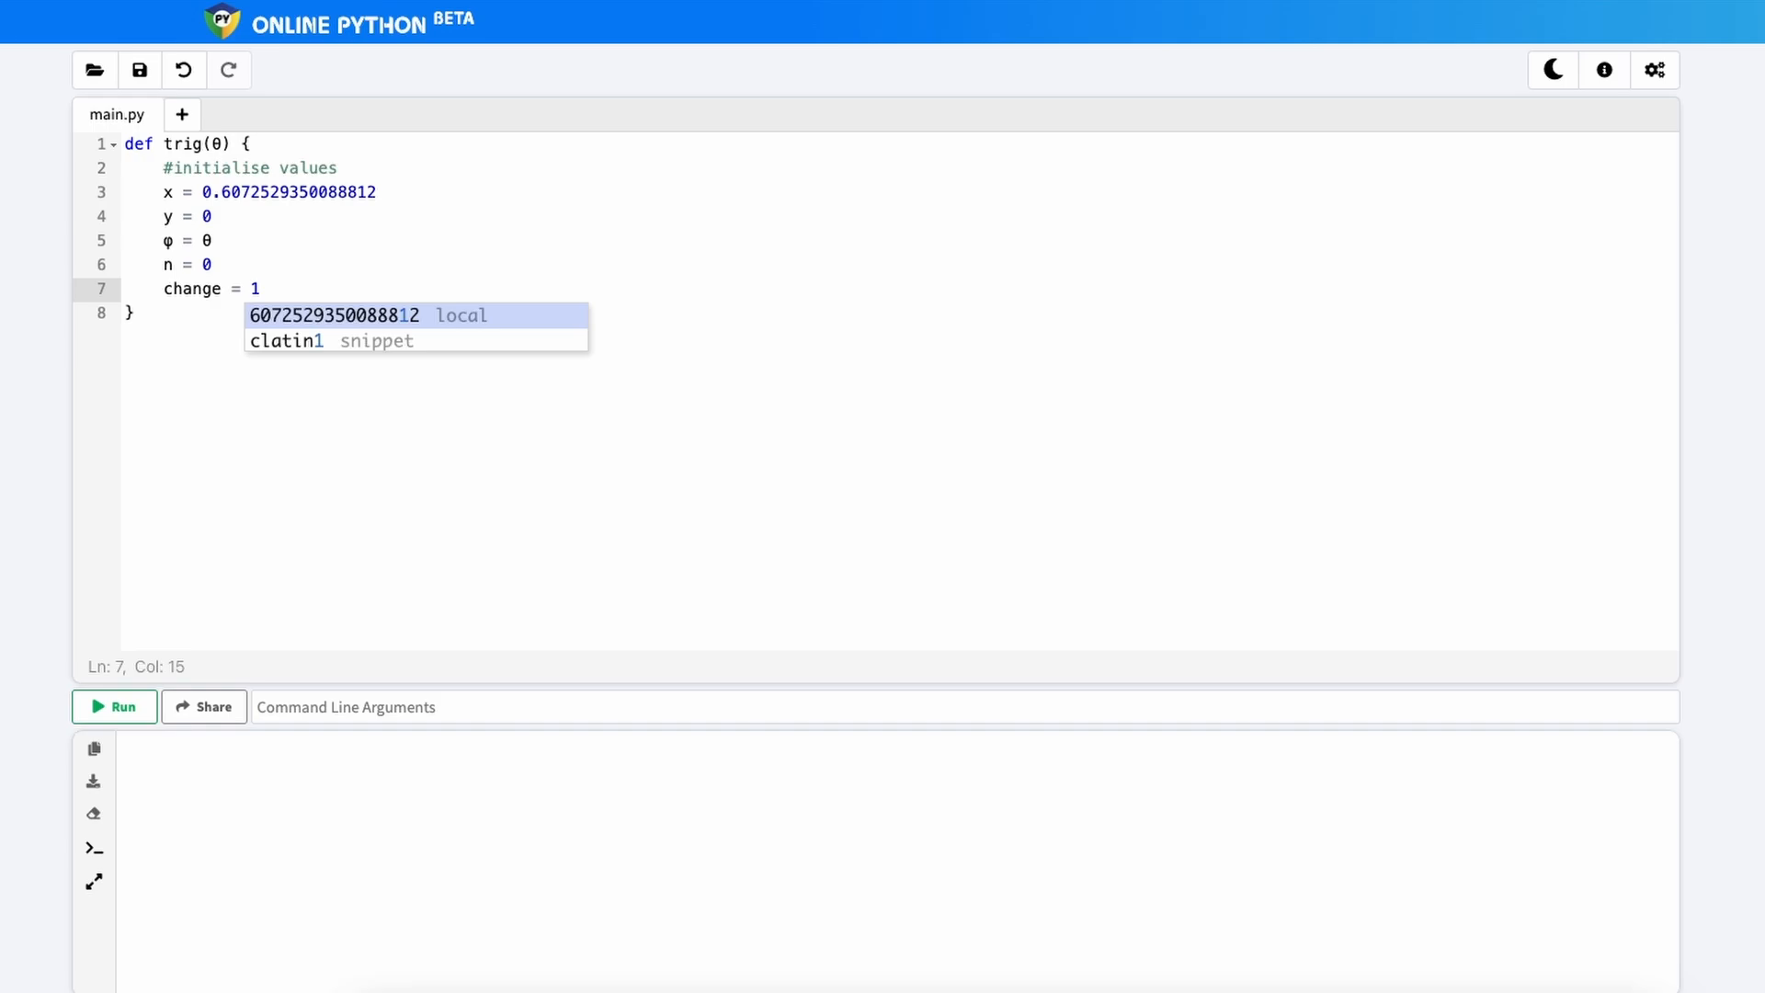
key("Enter")
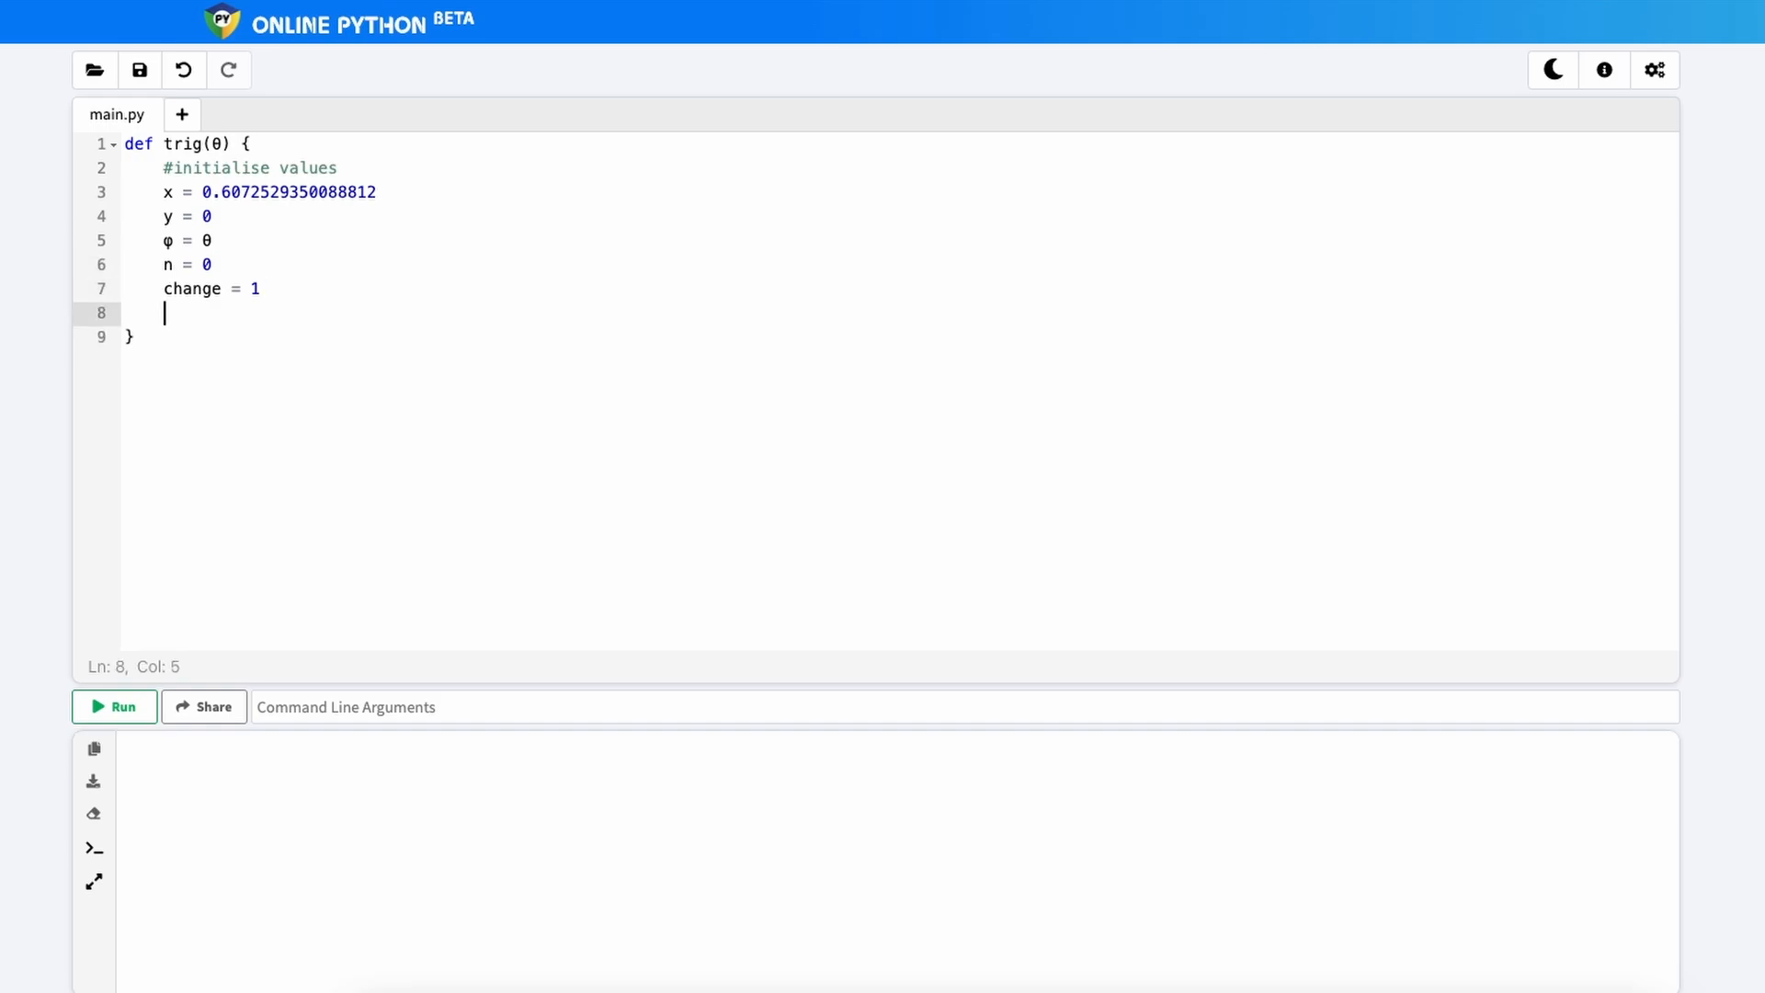
type("max")
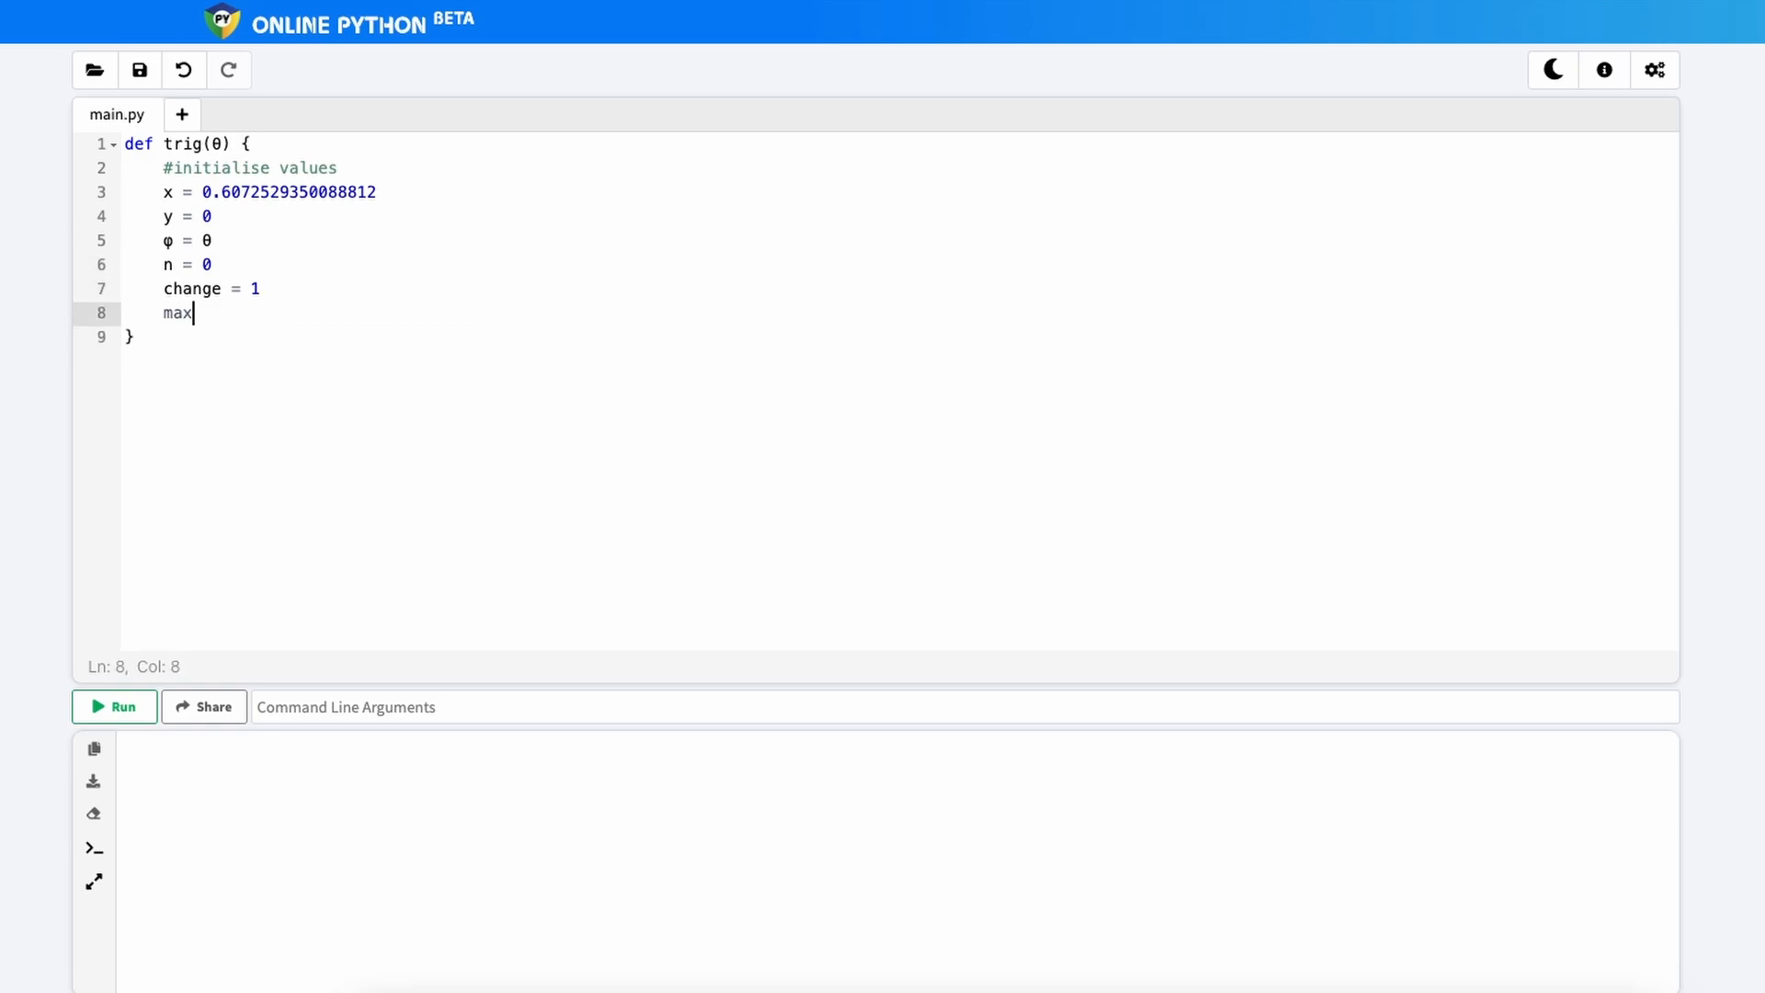
type("Iterations")
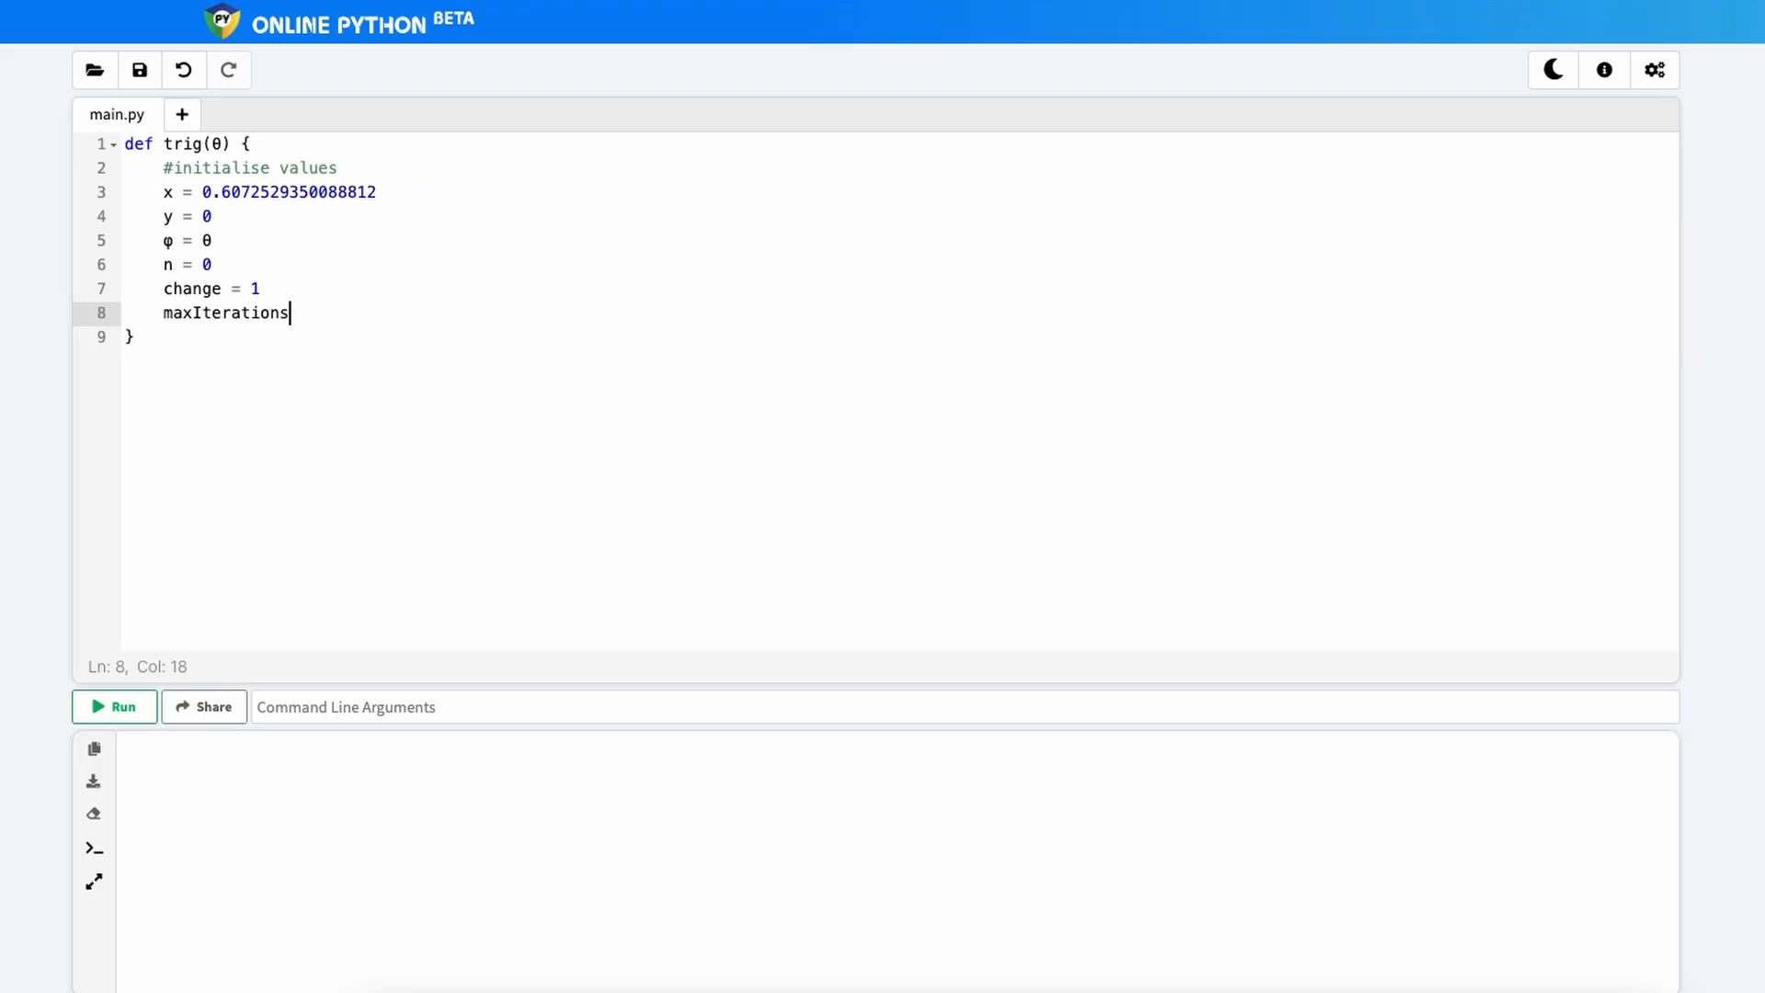
type("= 99")
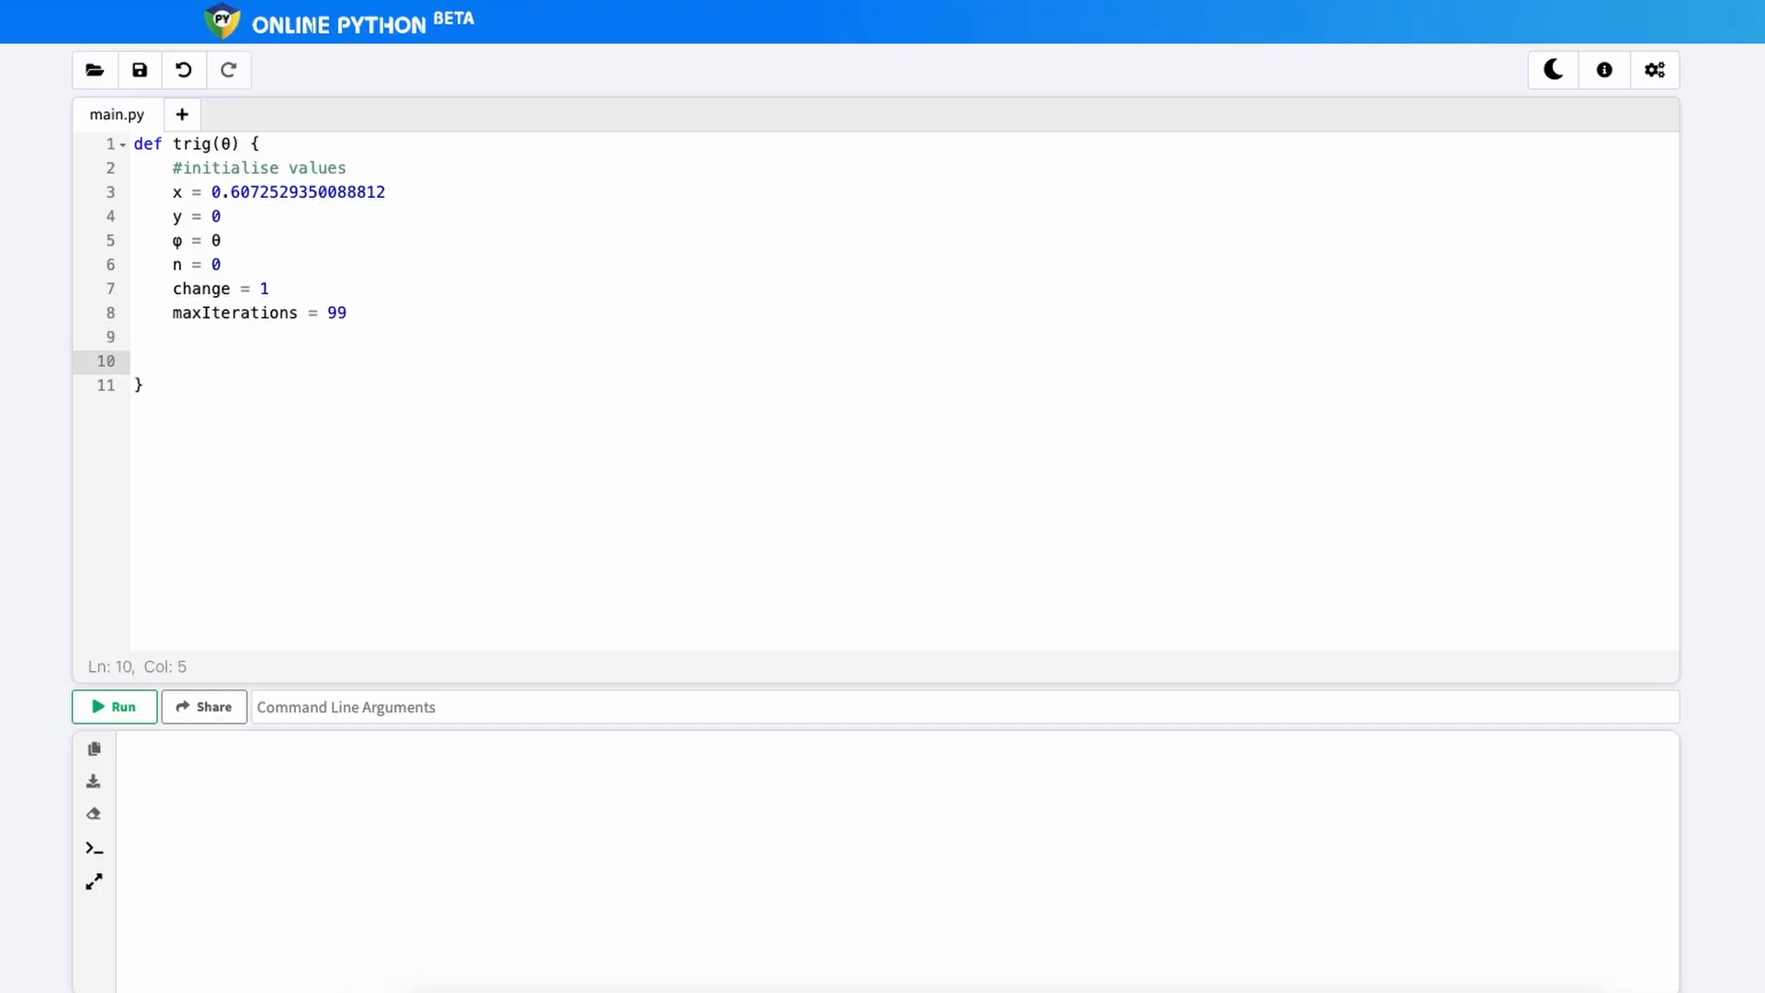
Step: Write the loop header while n < maxIterations and change > 0
type("while n M")
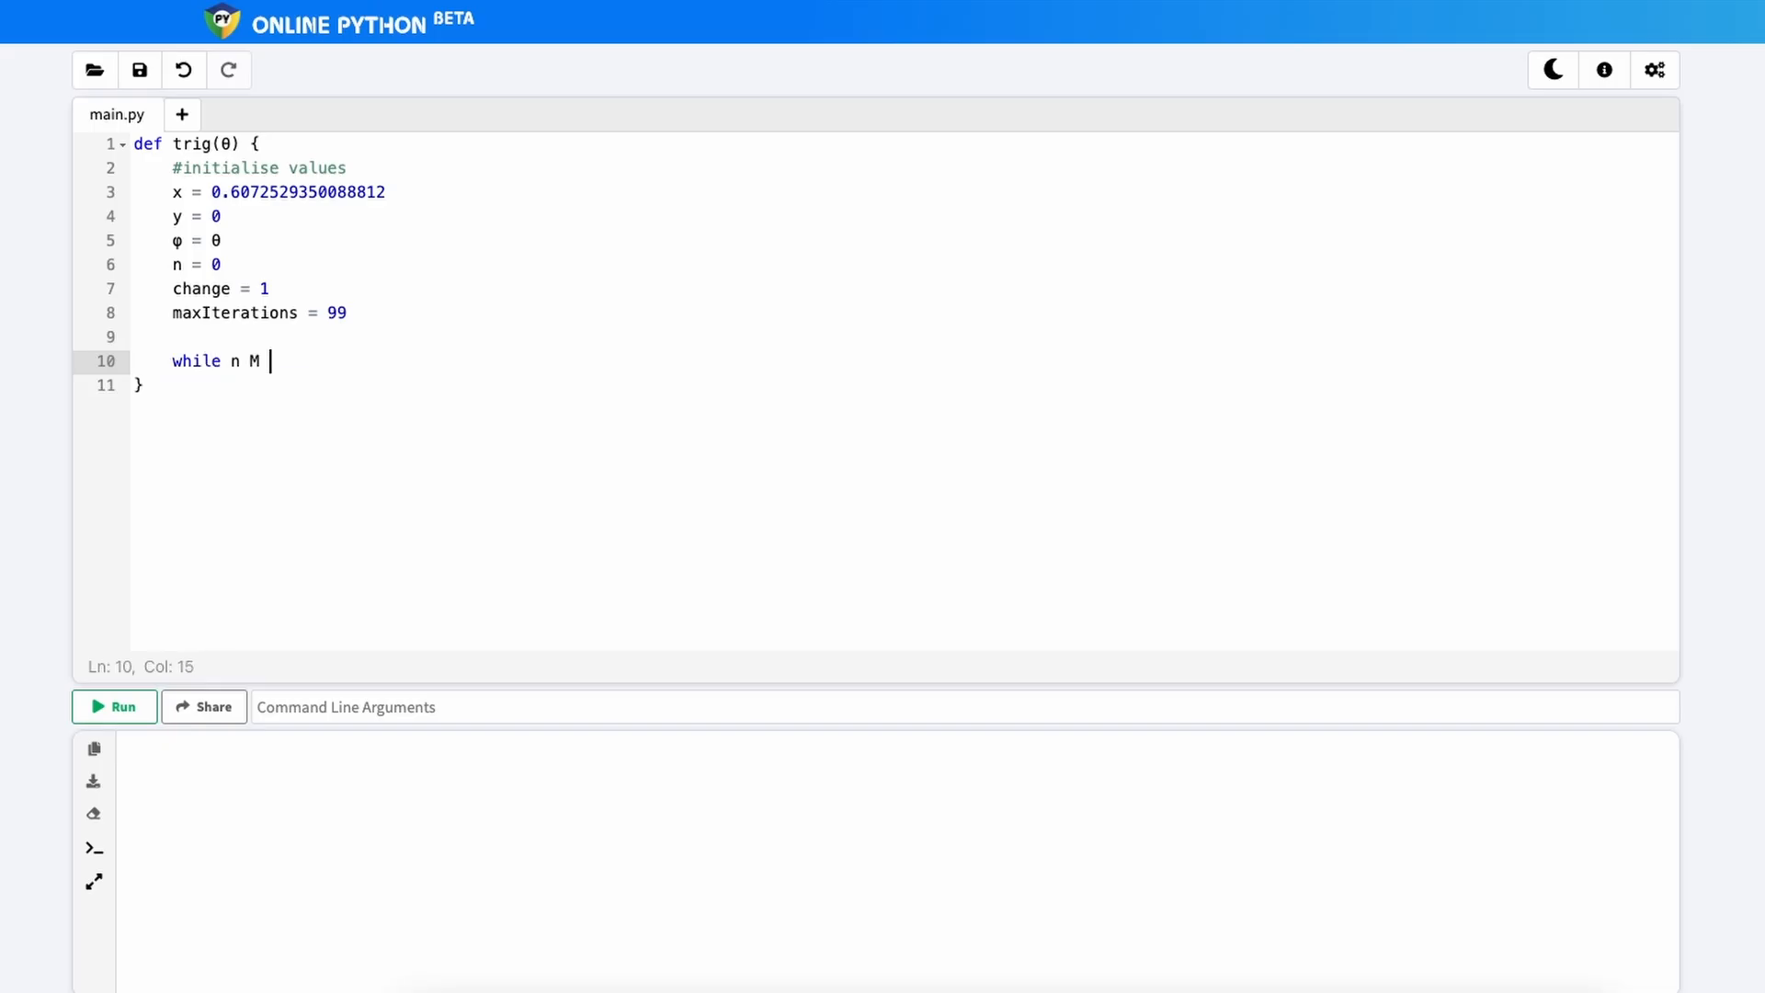
type("< maxIterations")
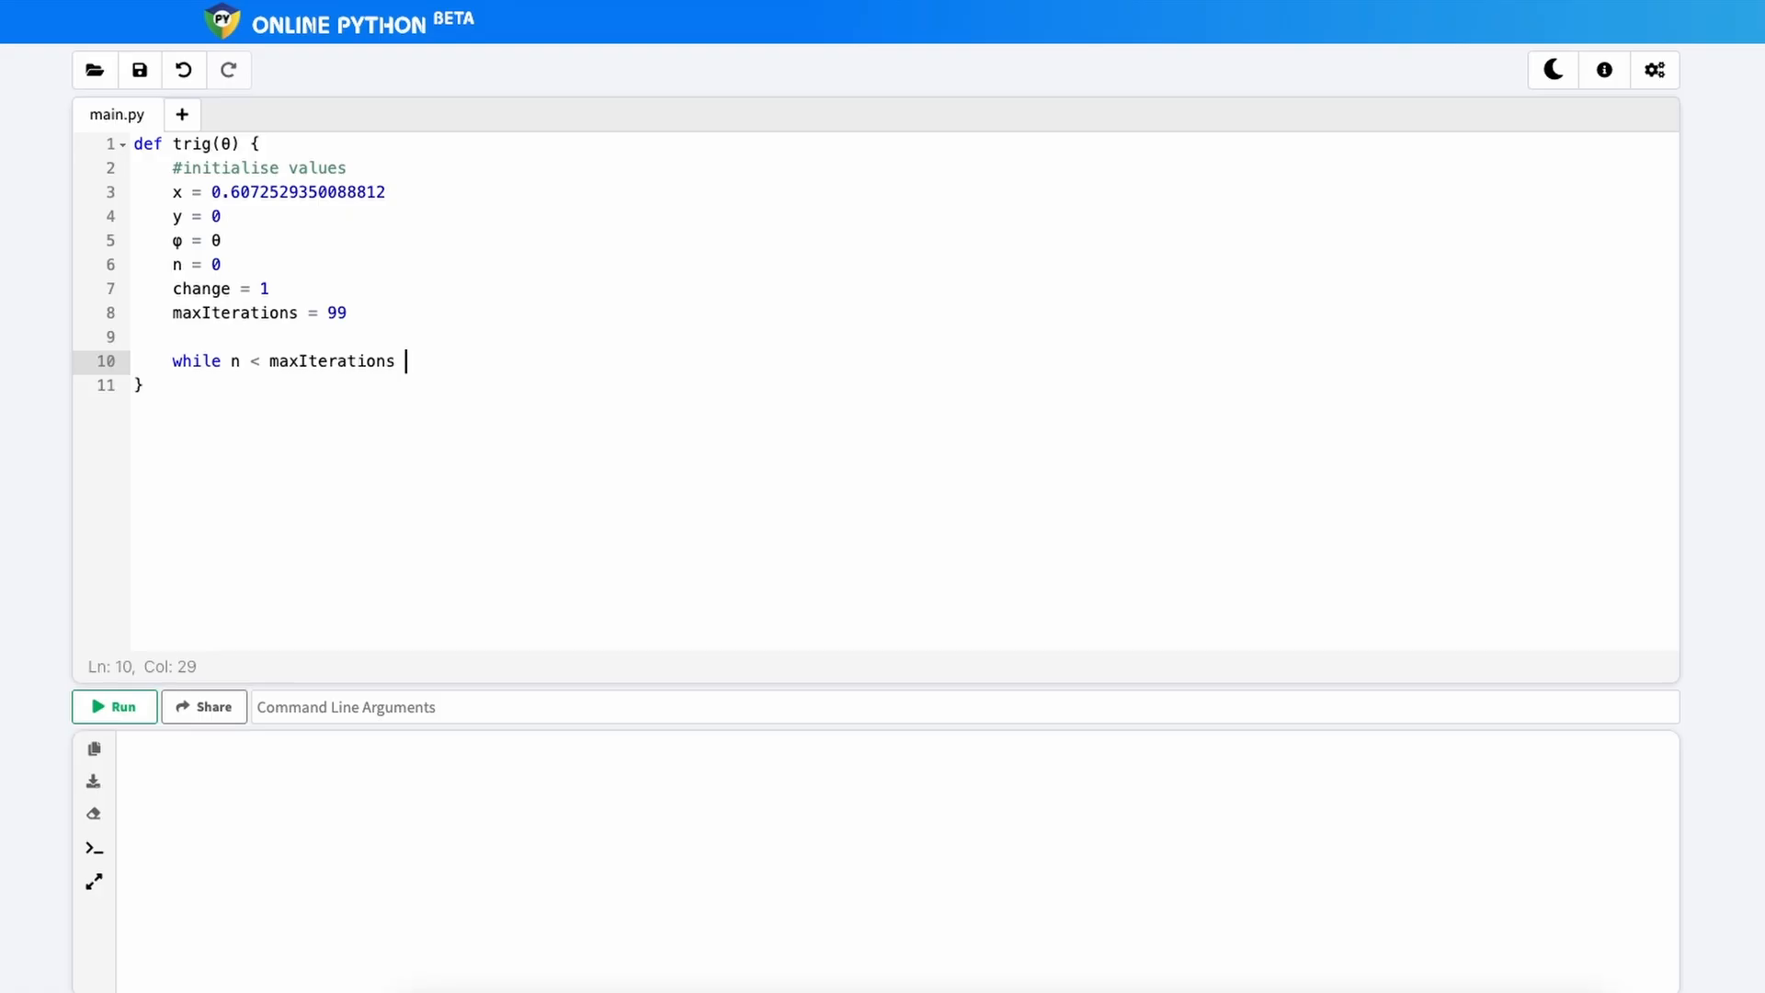
type("and")
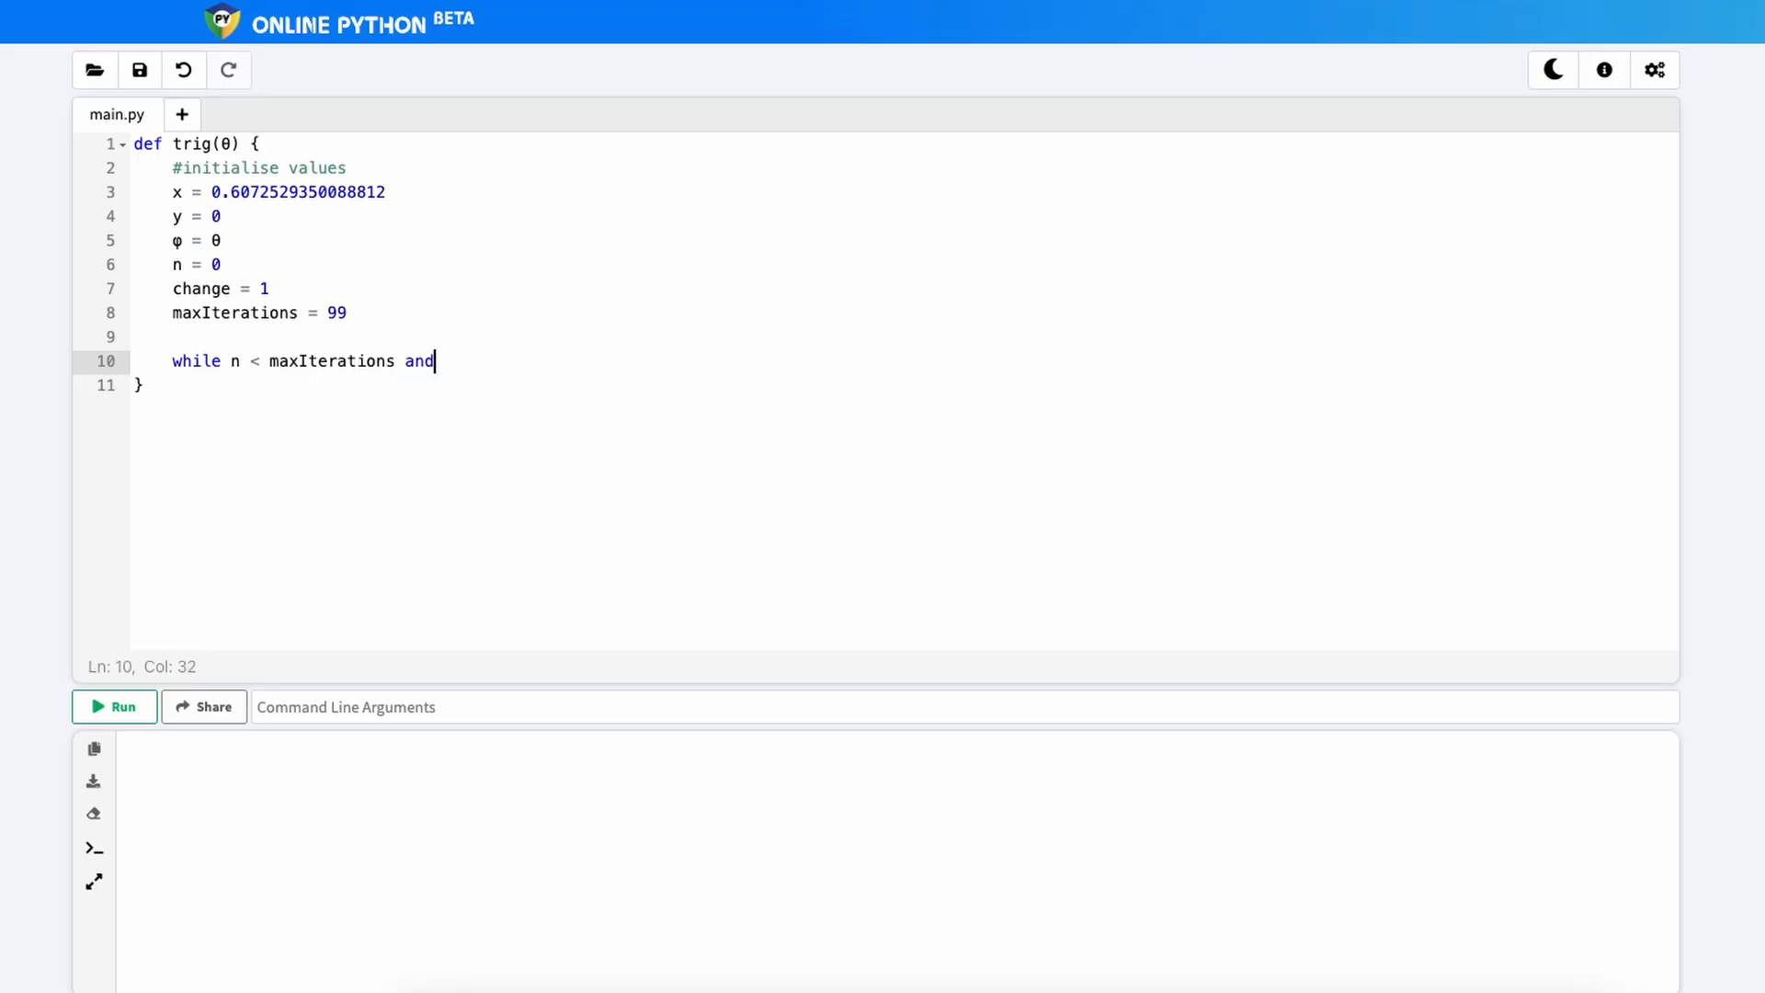
type("change > 0:")
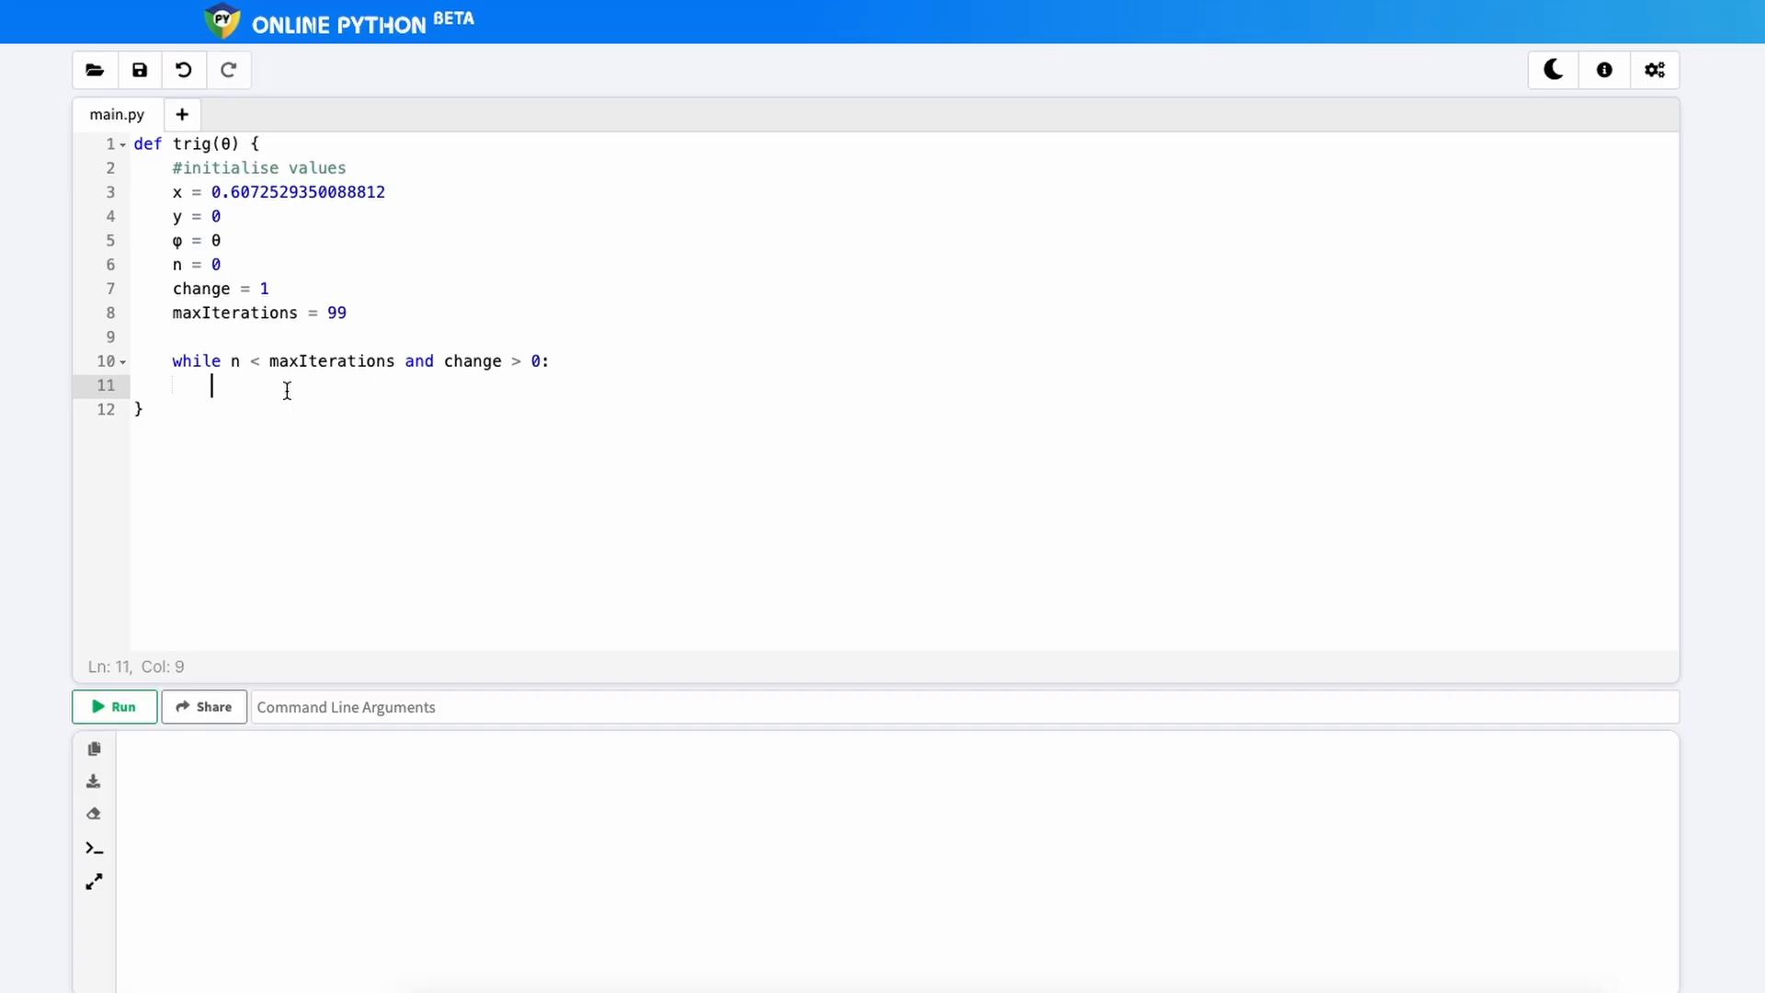
Step: Set the loop's first line to d = φ/abs(φ), replacing the initial sign(φ)
type("d =")
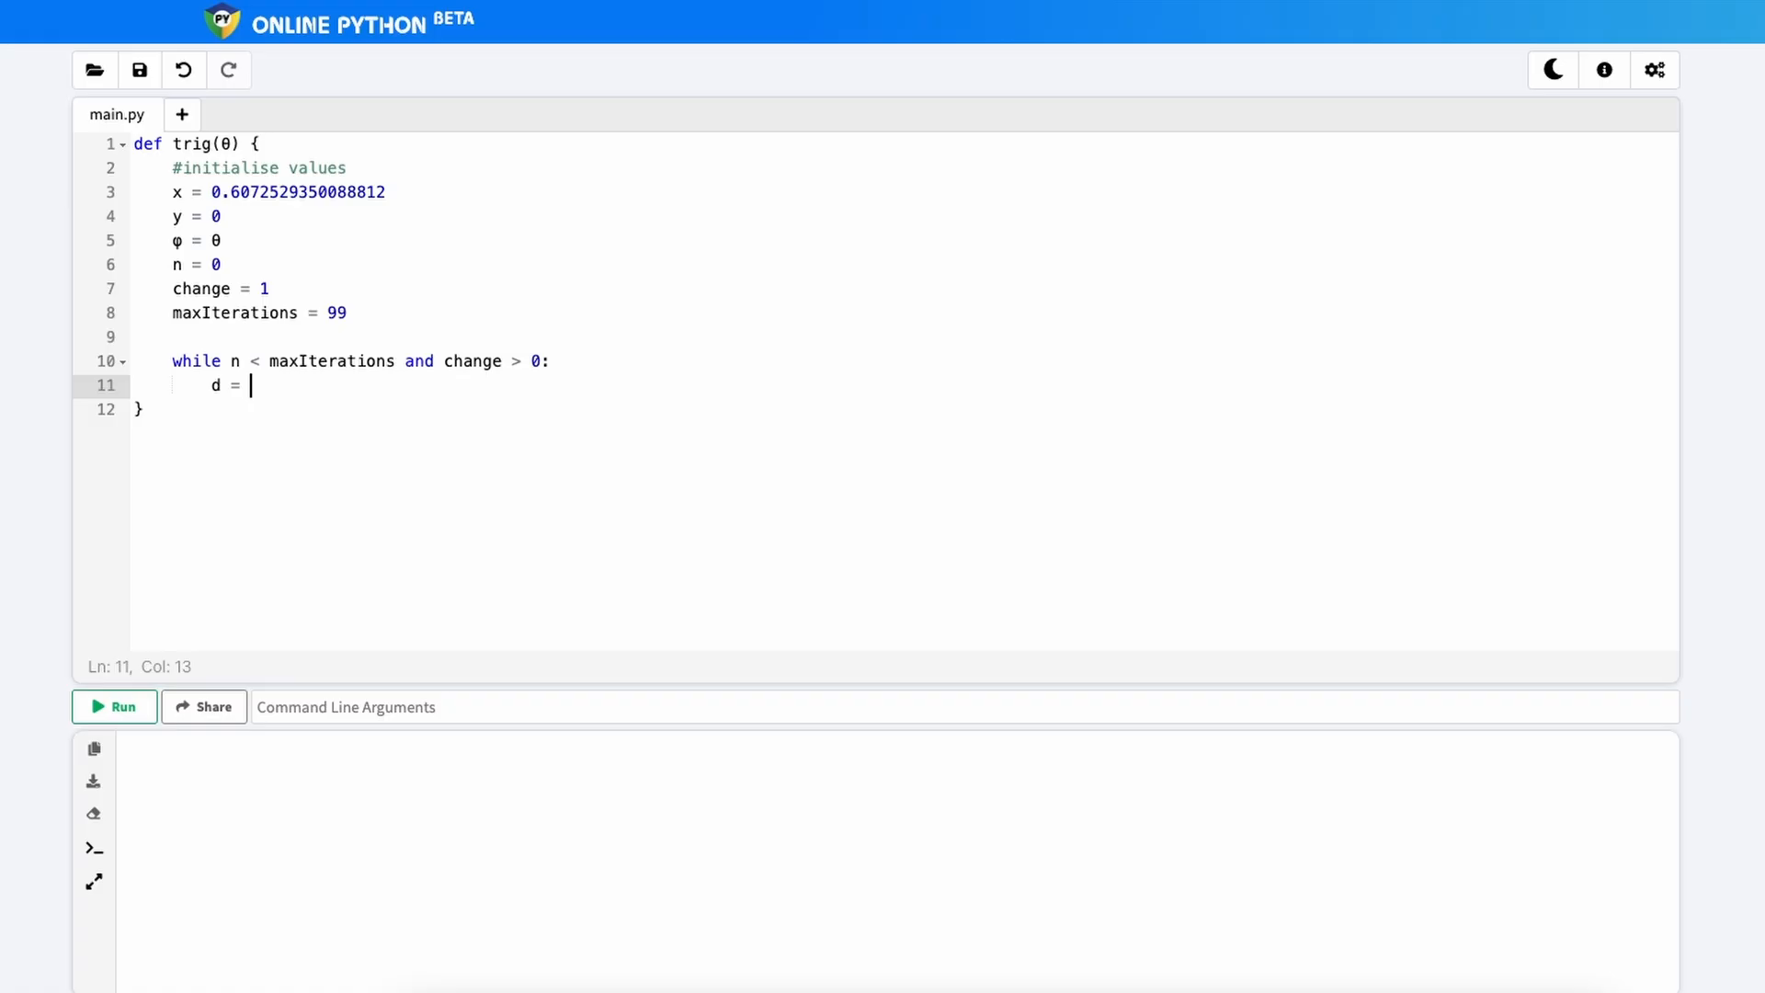
type("sign")
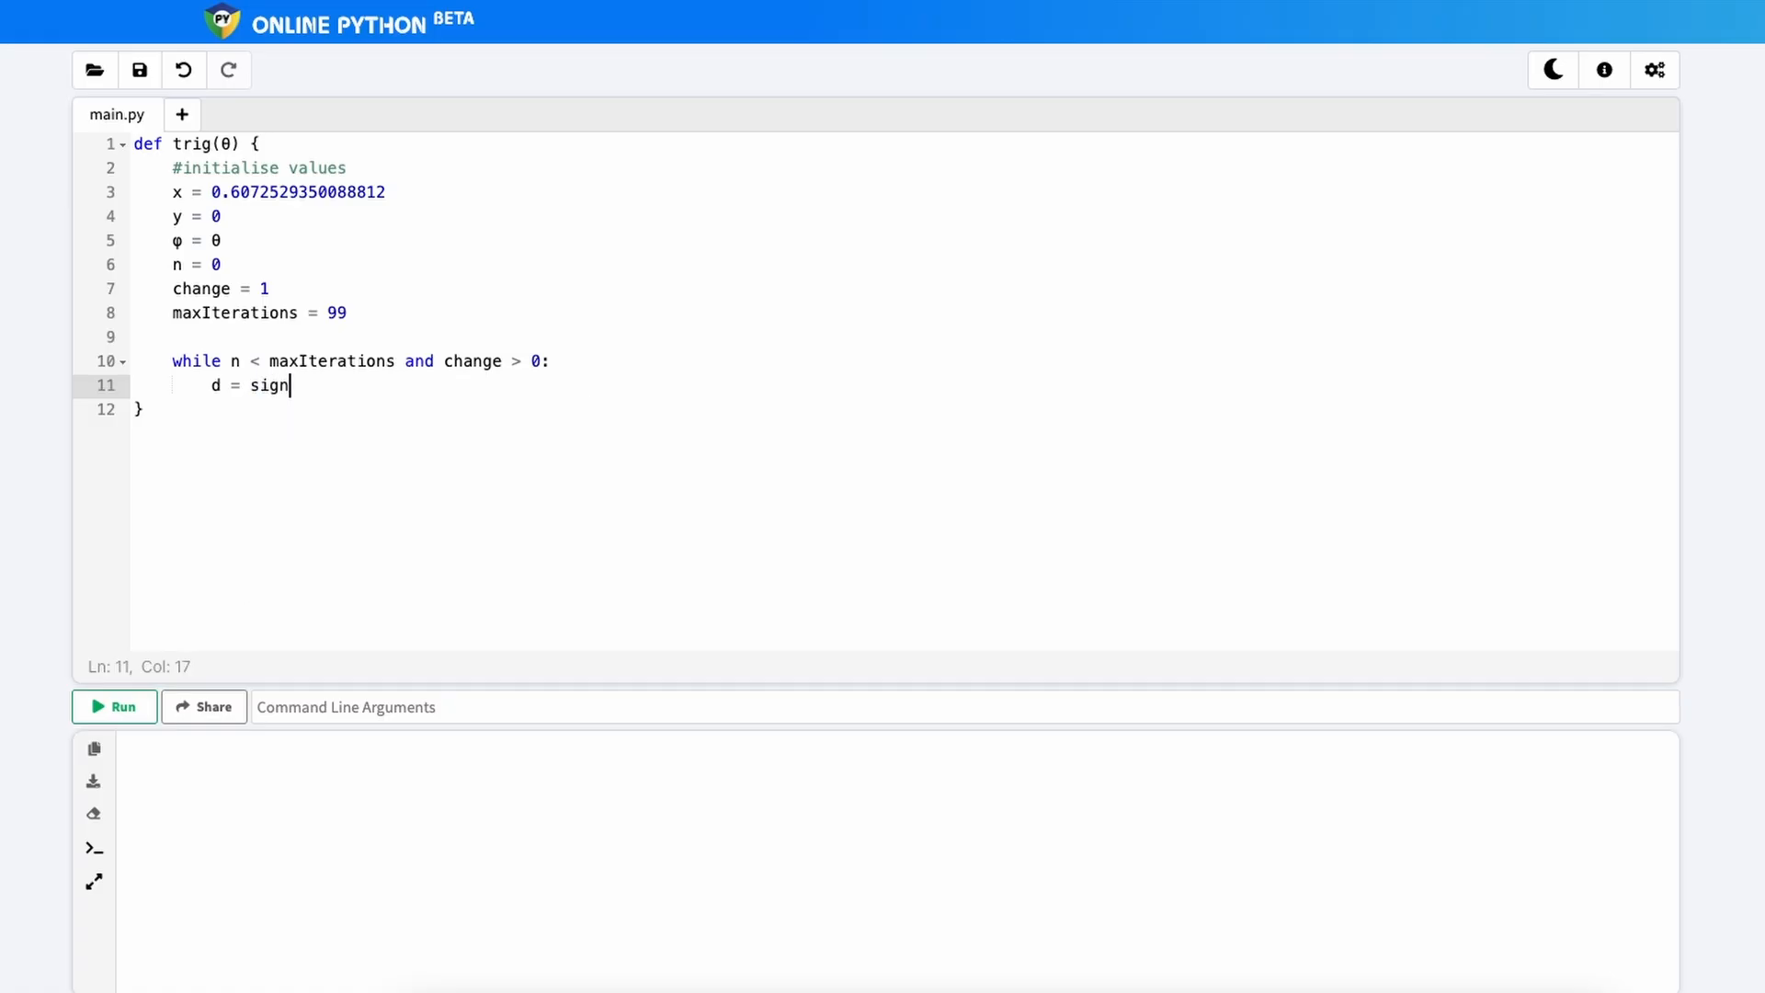
type("(φ)")
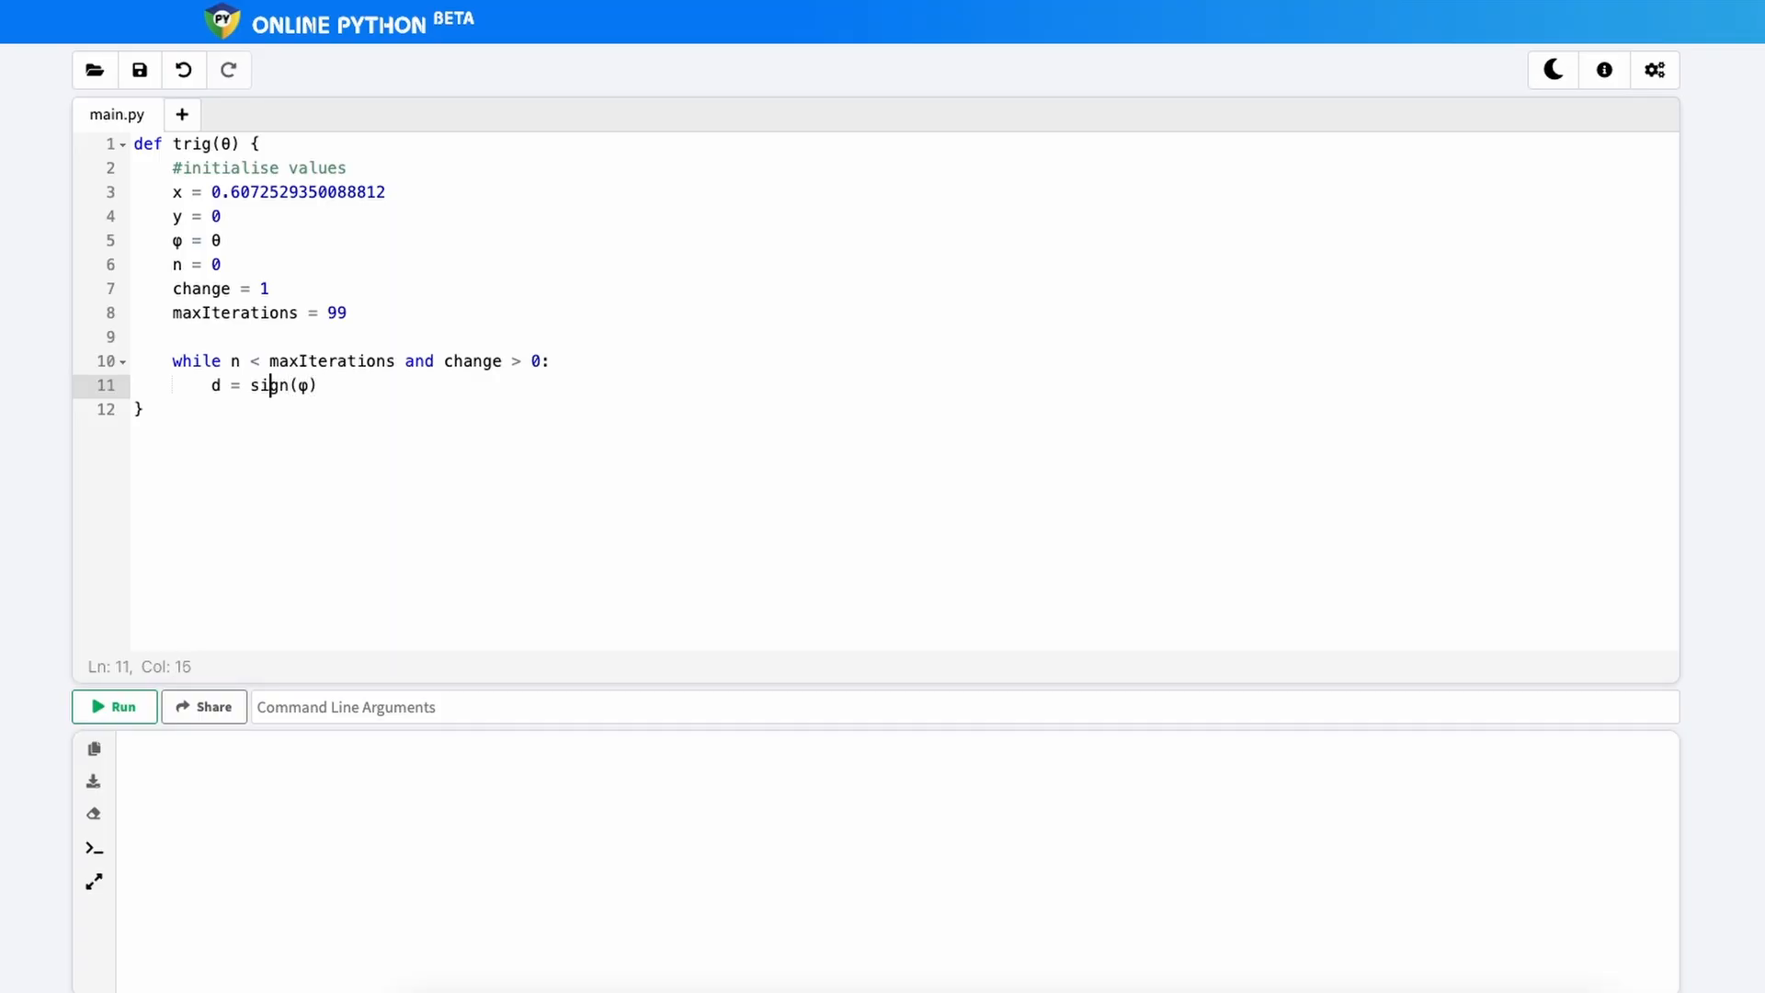
left_click(283, 384)
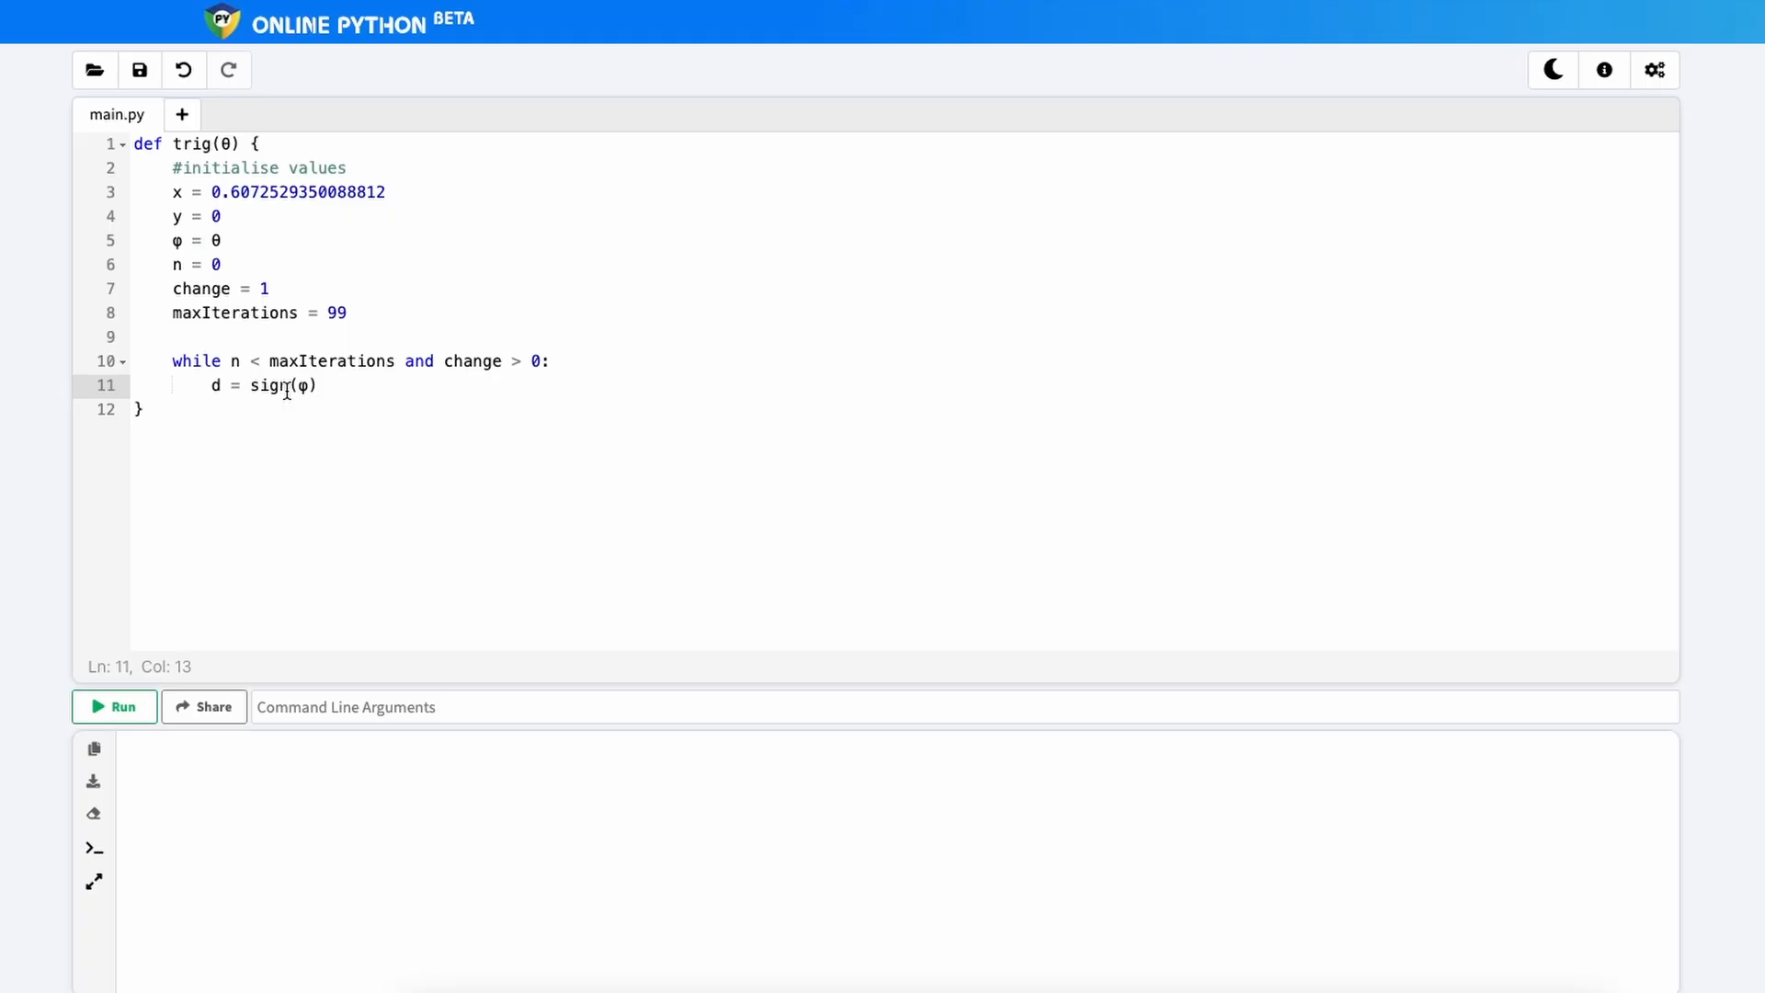
type("φ/")
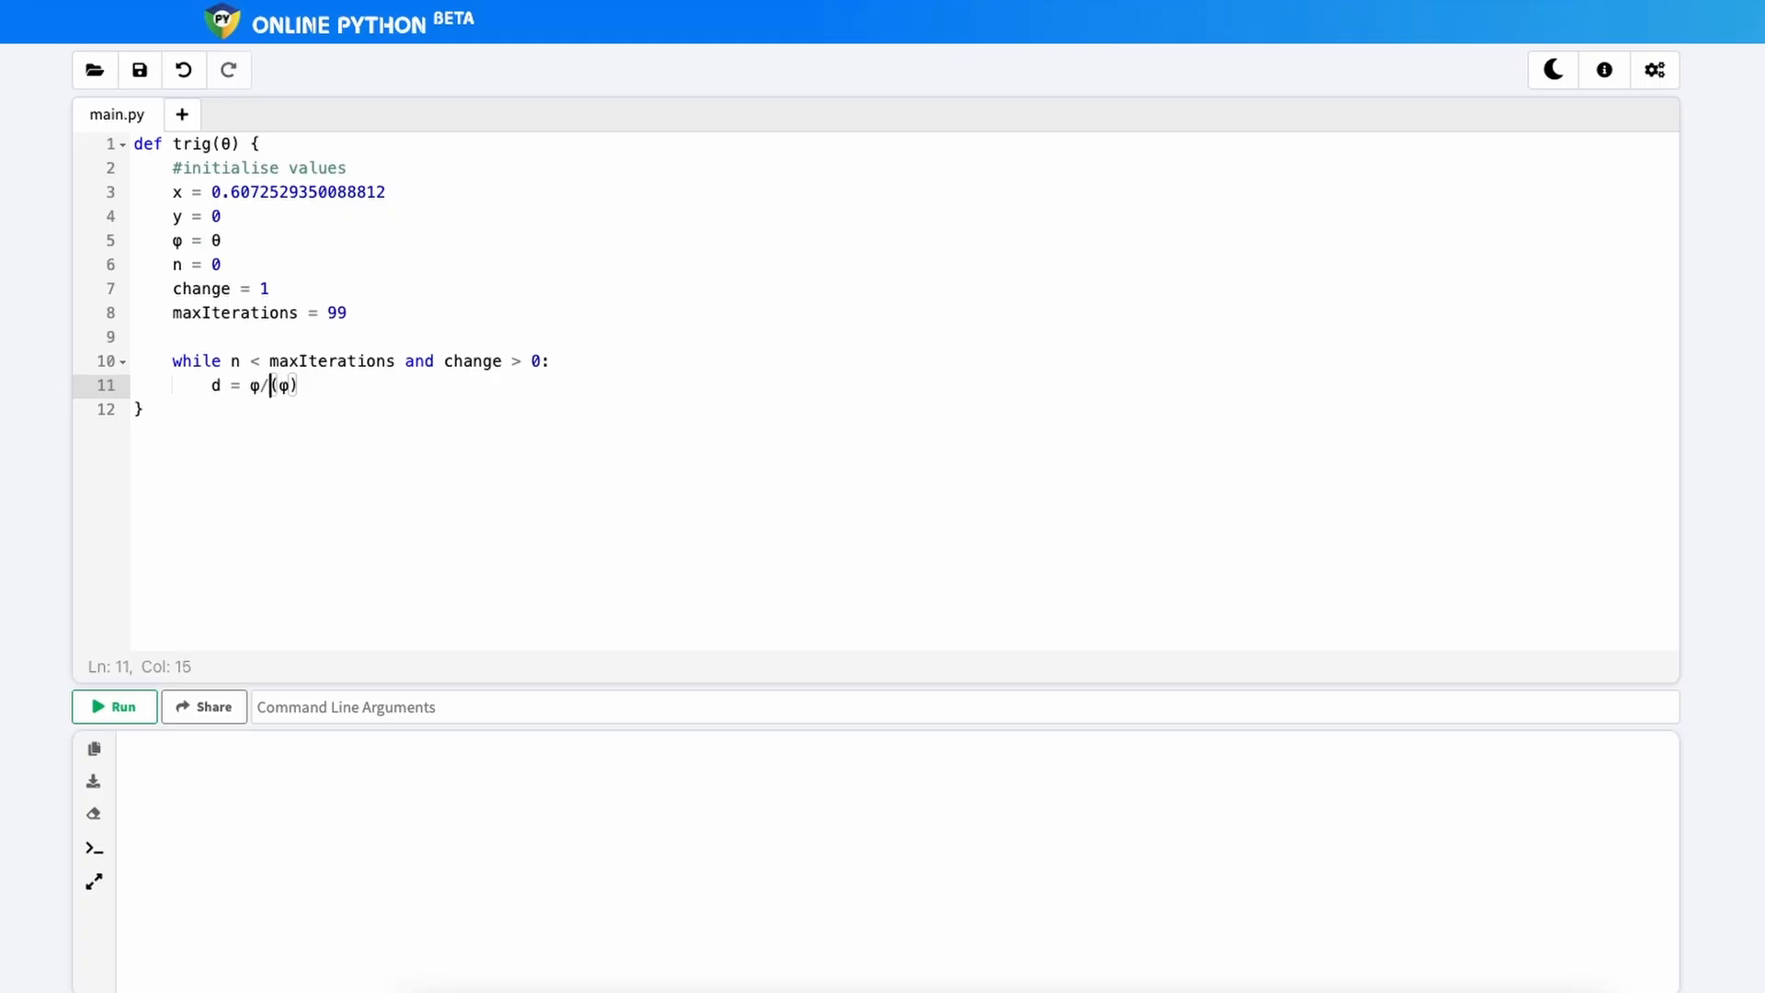
type("abs")
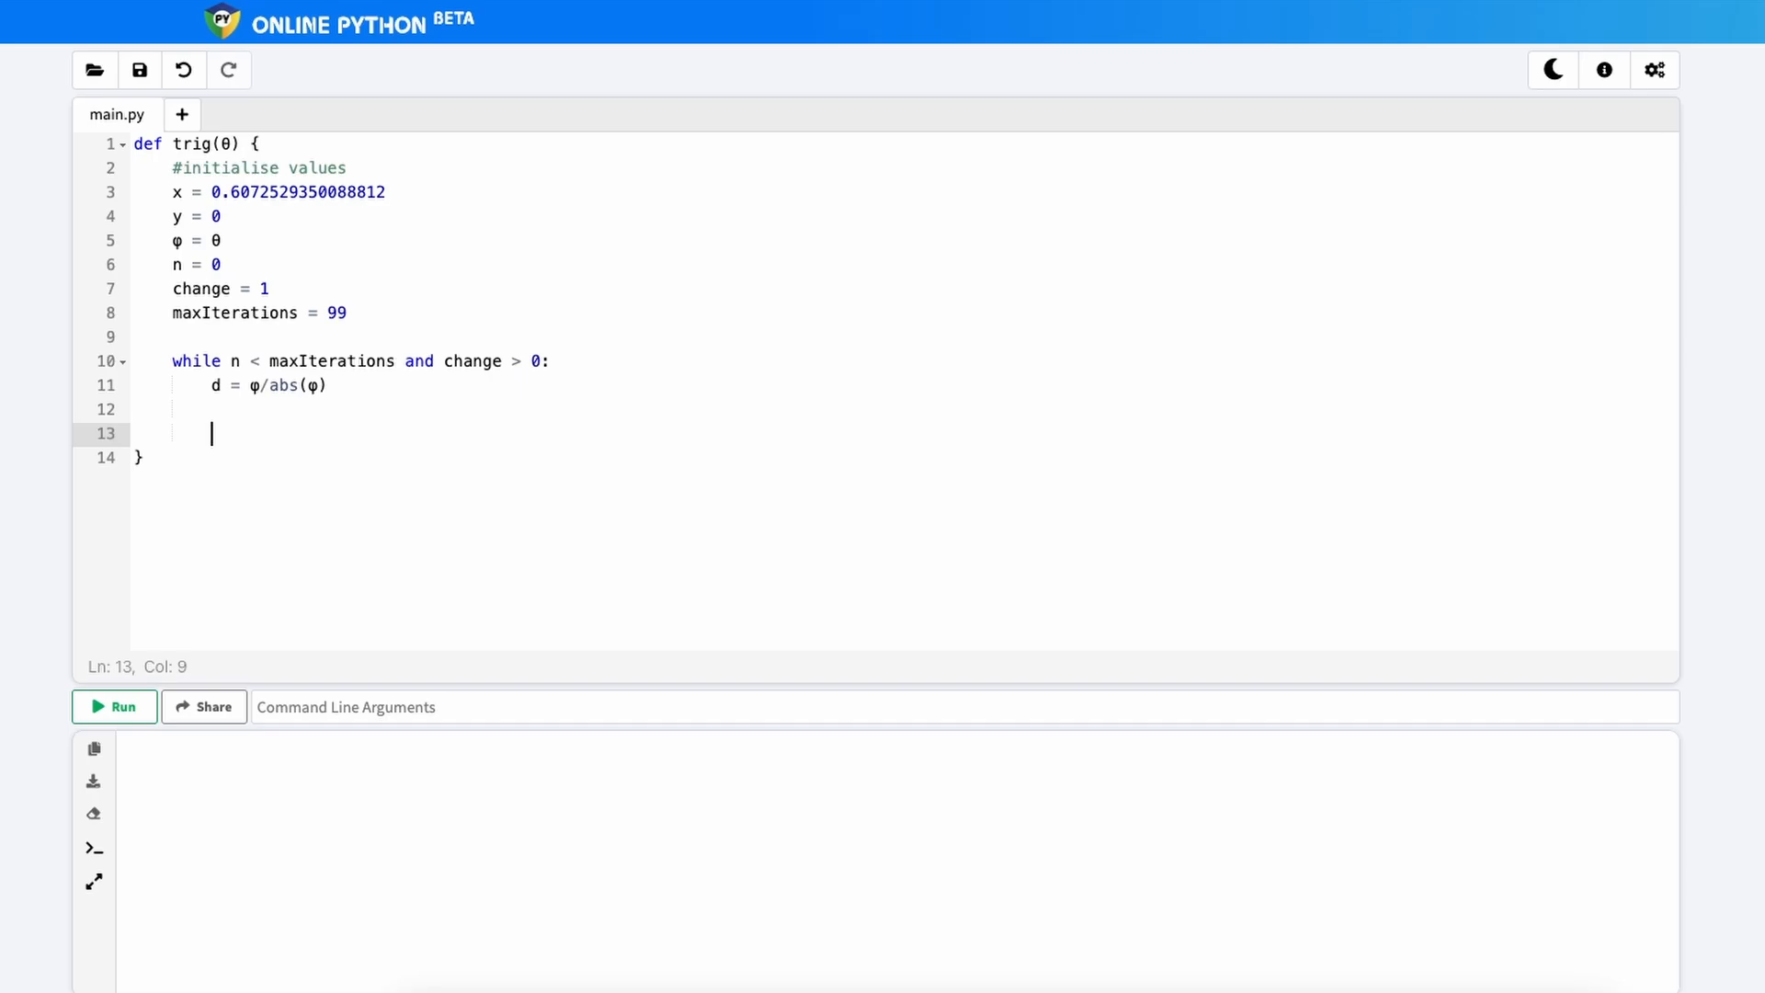
Step: Compute x_next = x - (d * y * math.pow(2,-n)), rewriting 2^-n as math.pow
type("x")
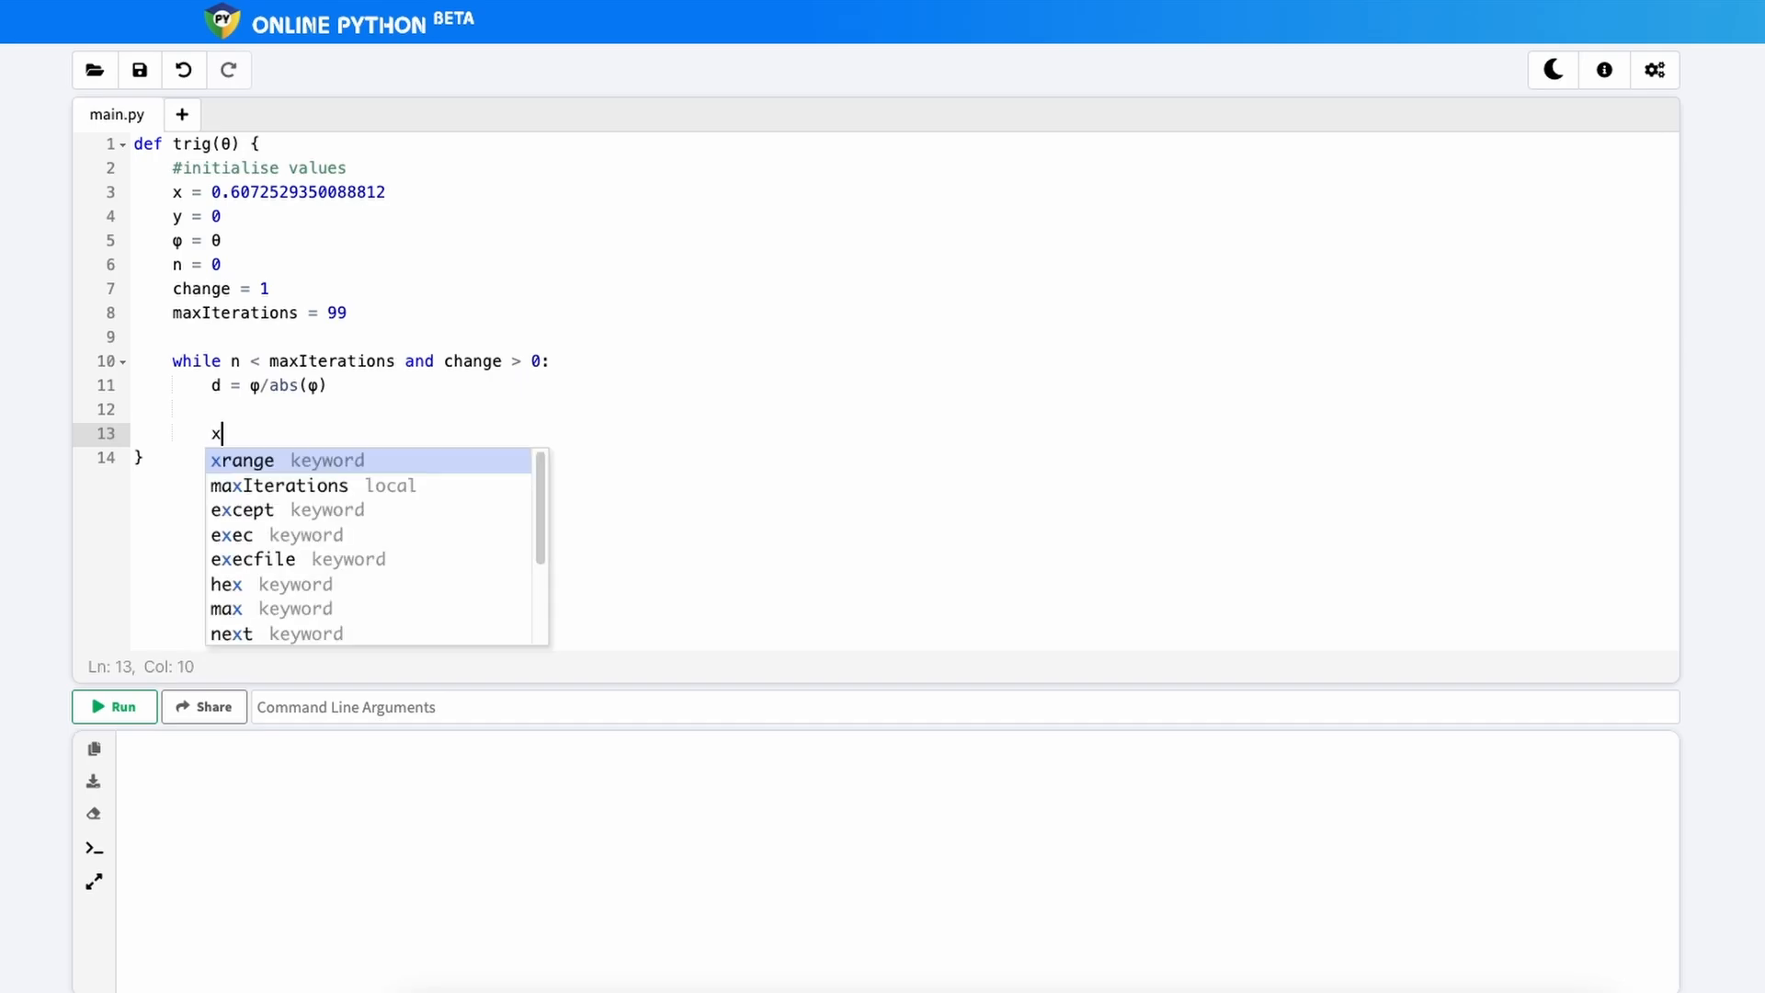
type("_next =")
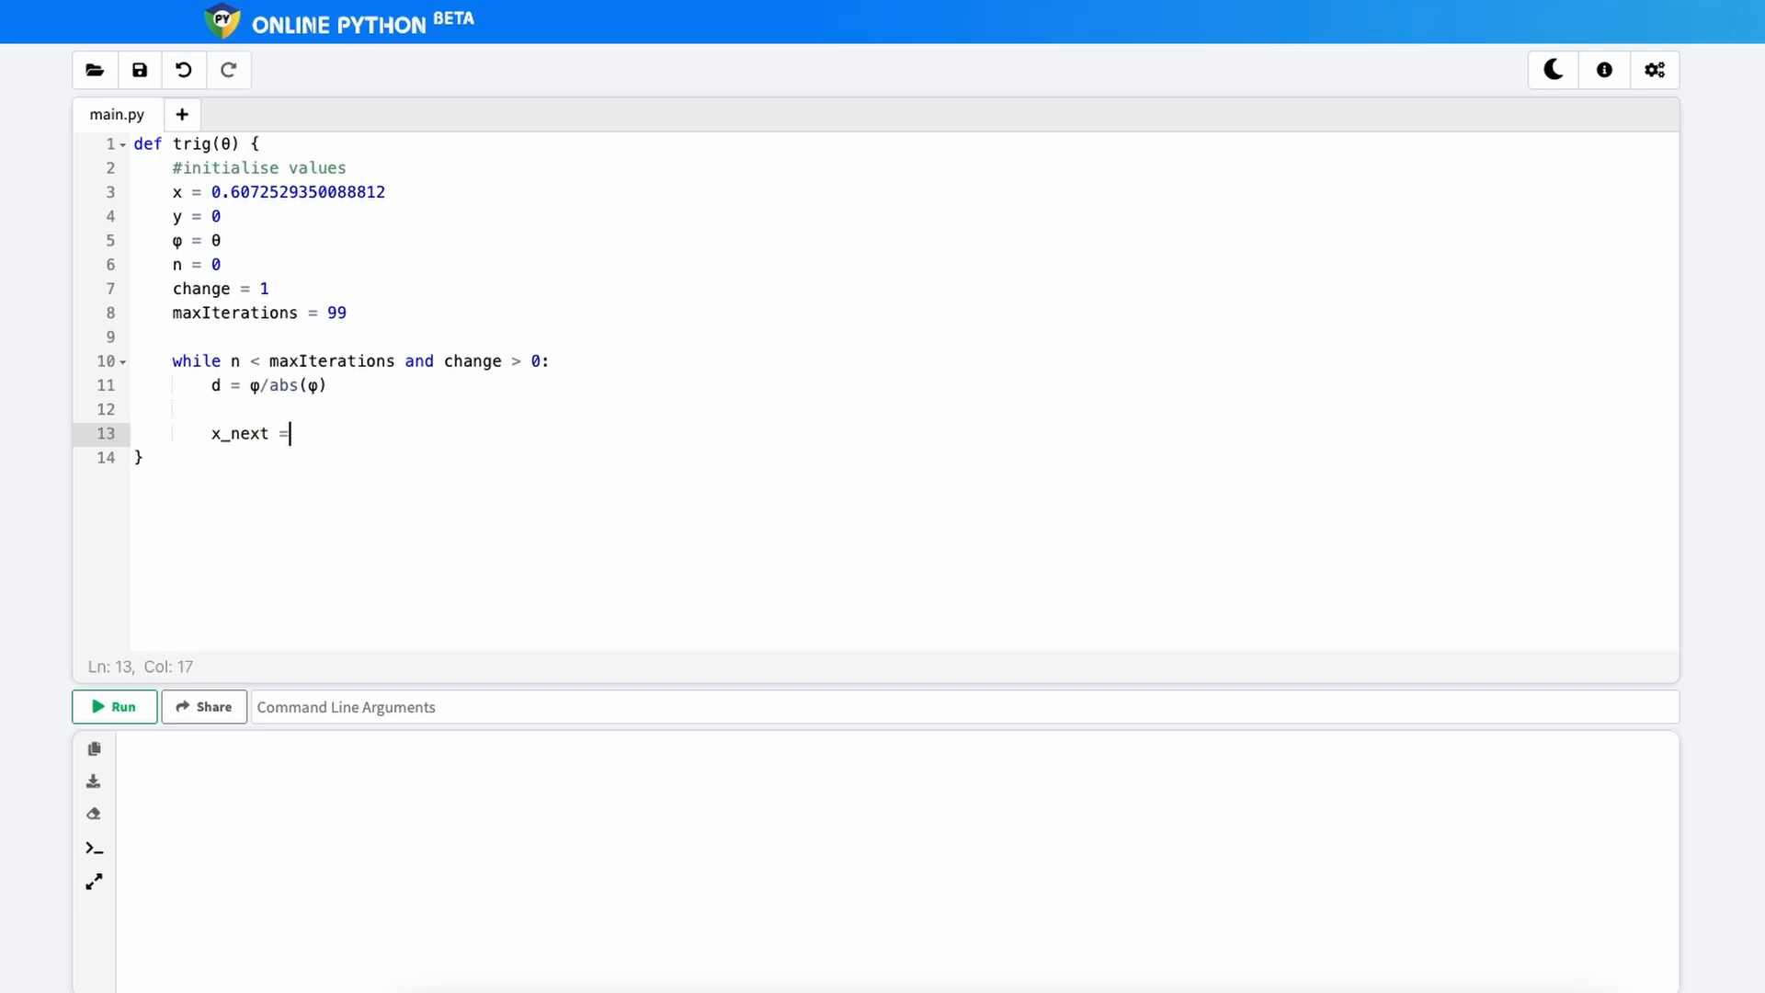
type("x")
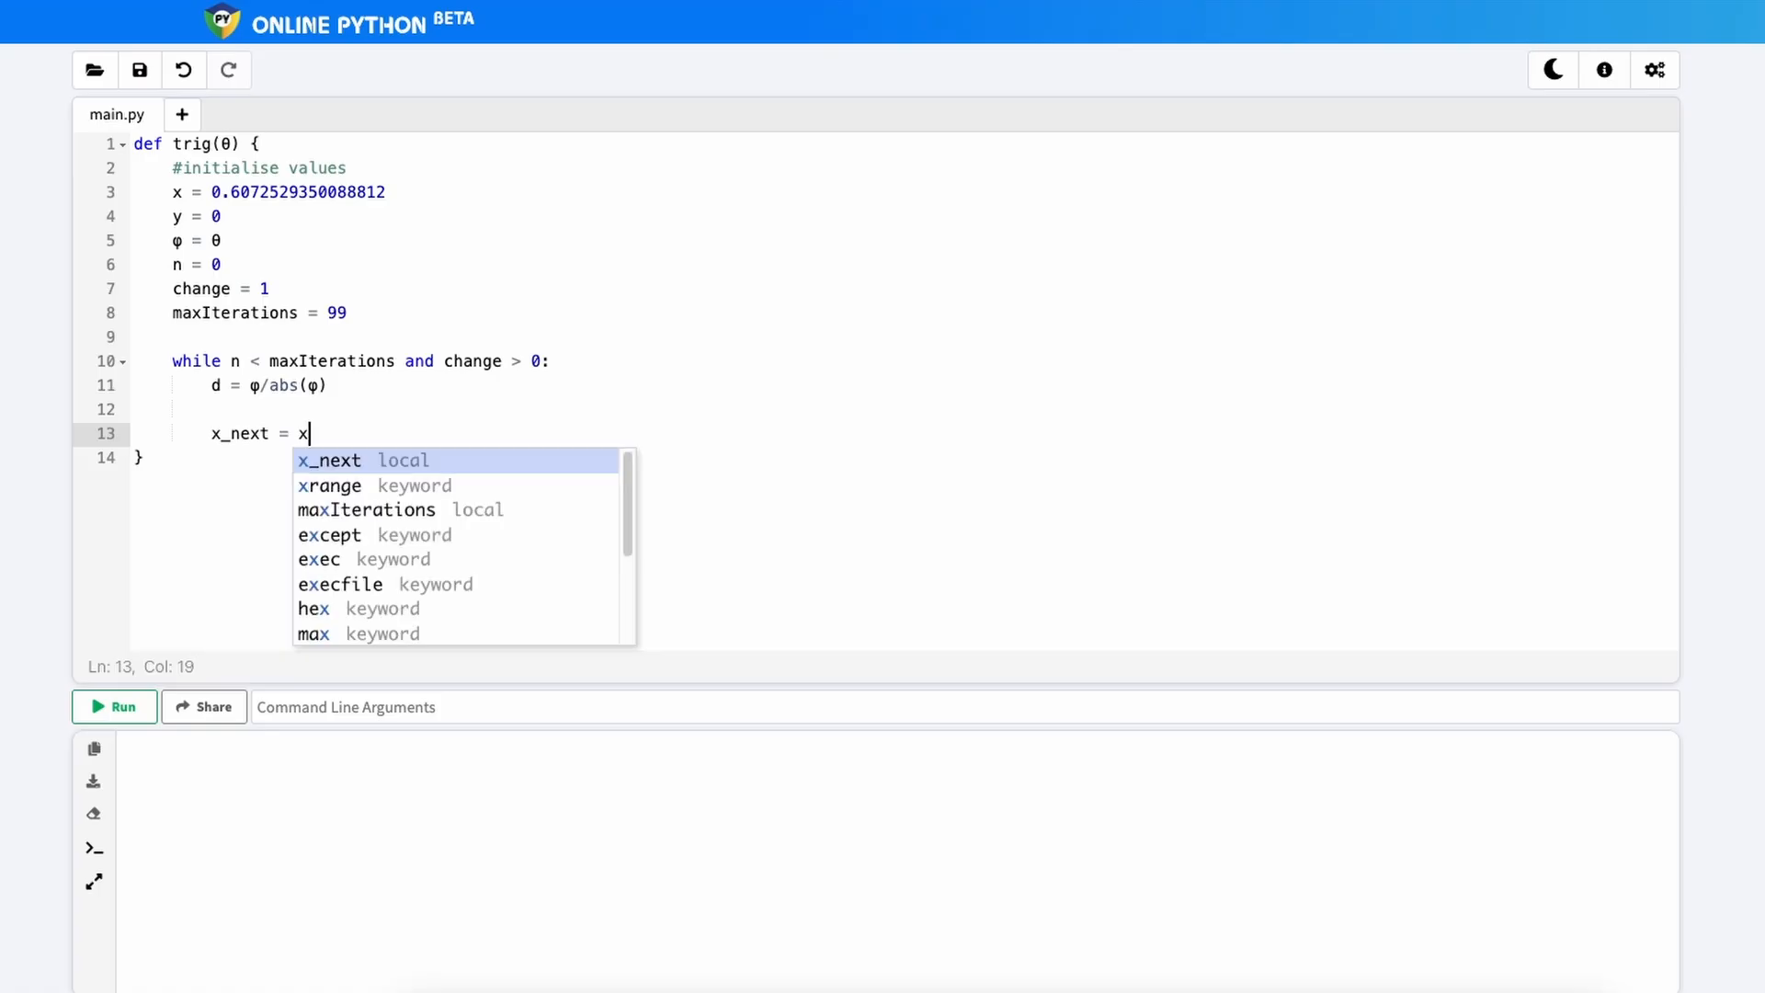
type("- (d")
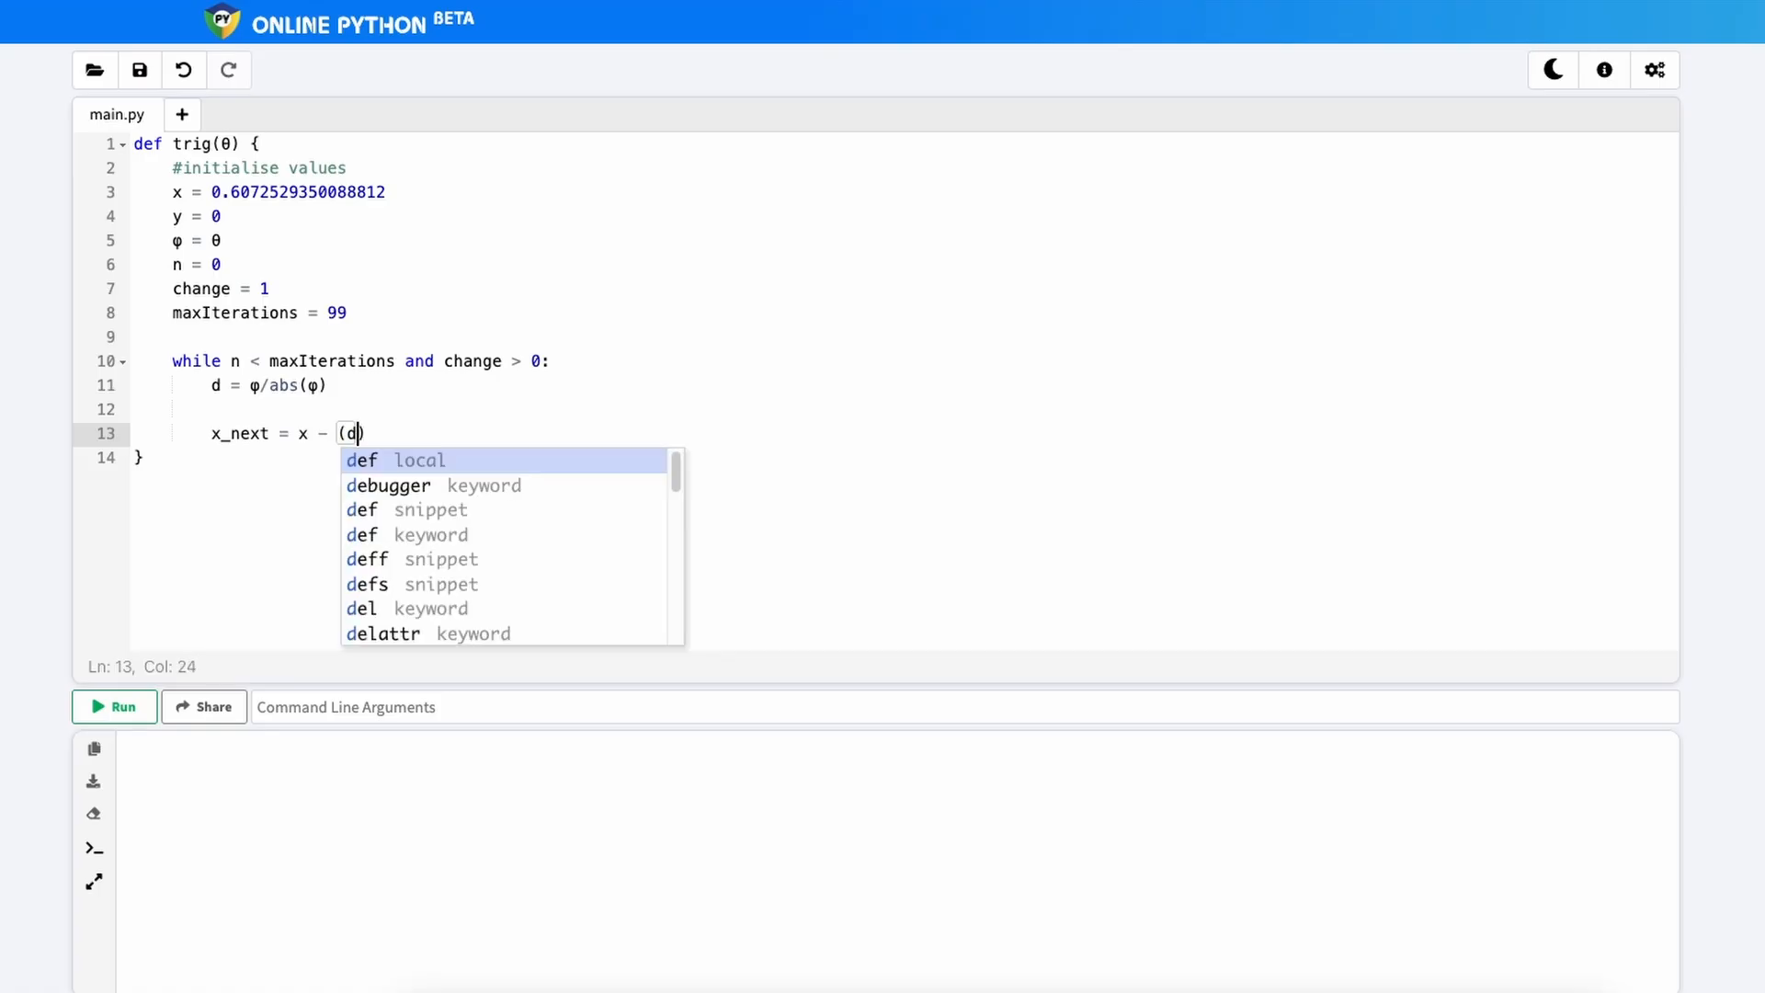
type("* y *")
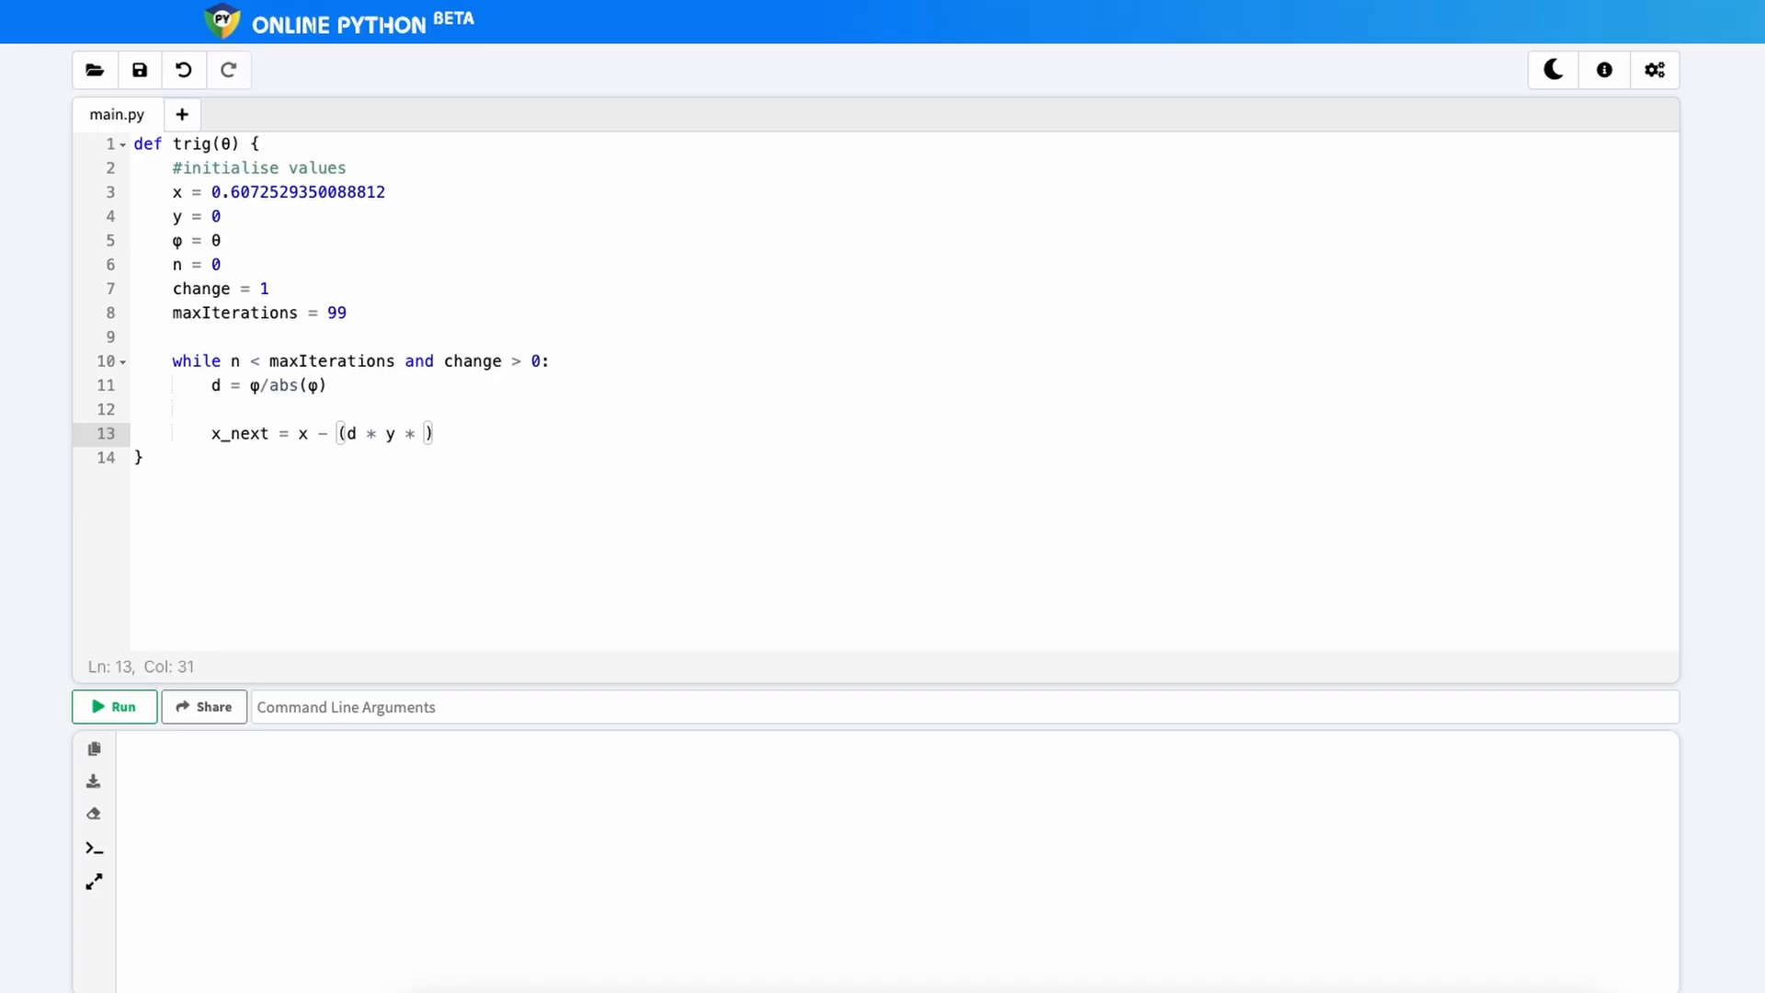
type("2^-n")
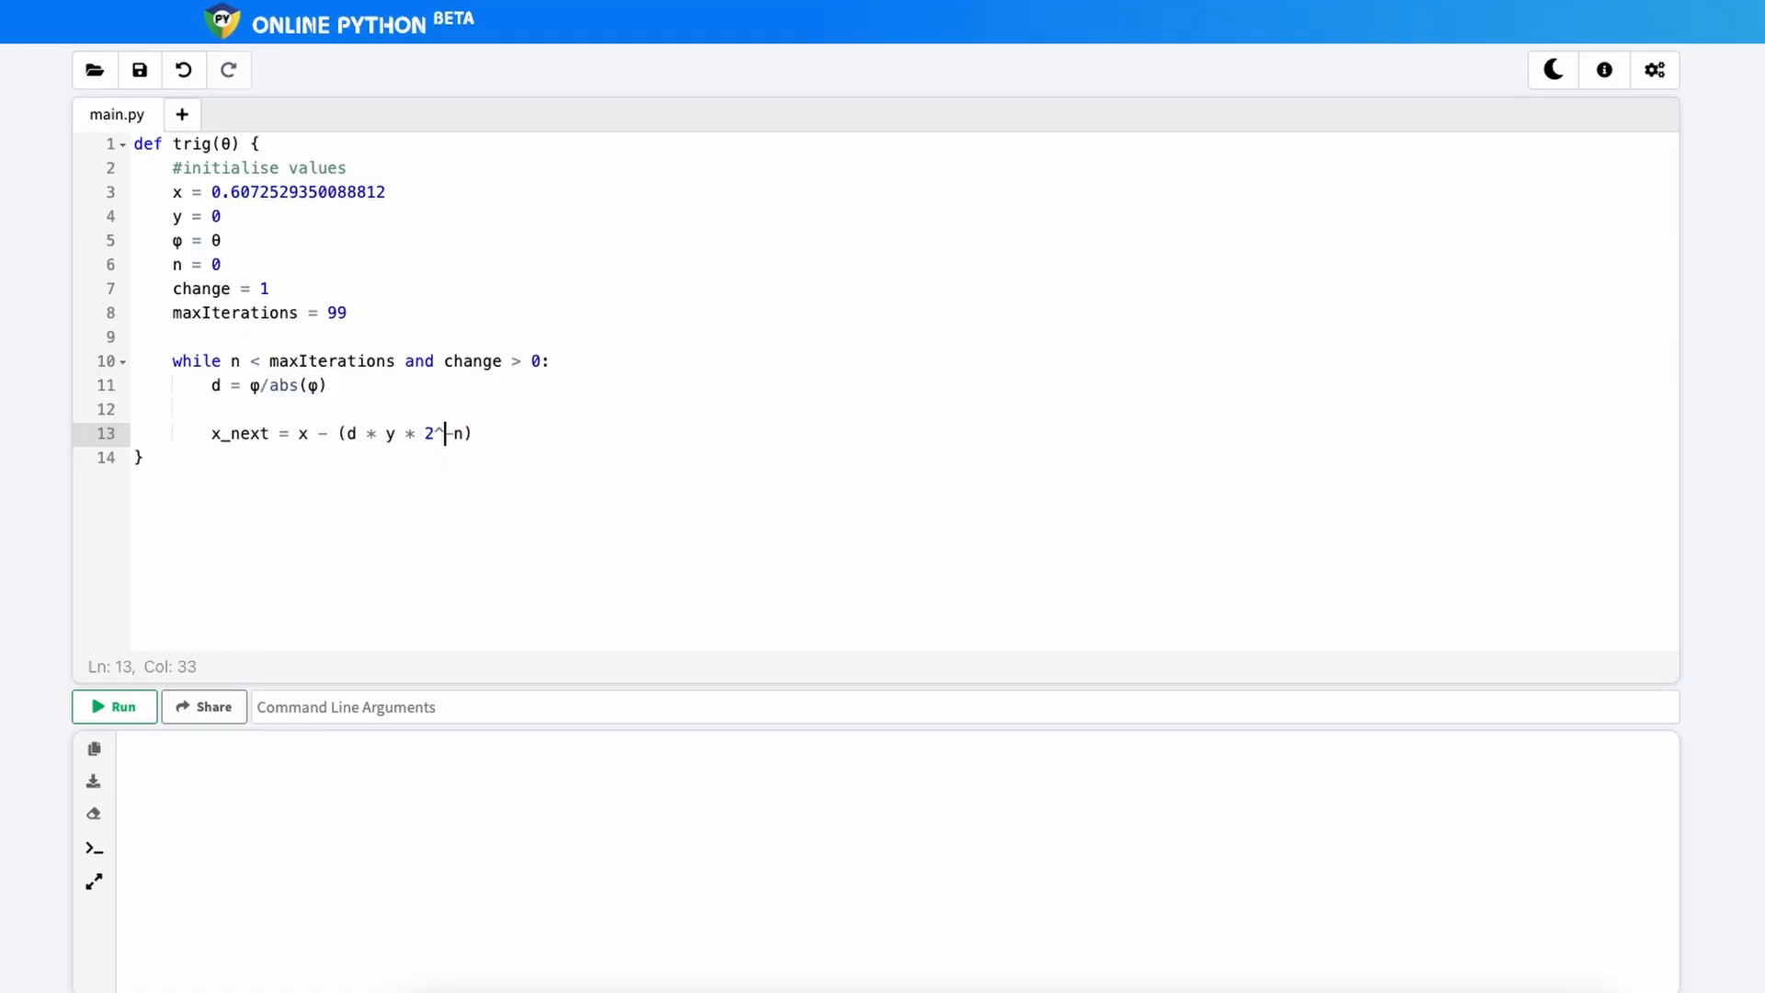
key("Backspace")
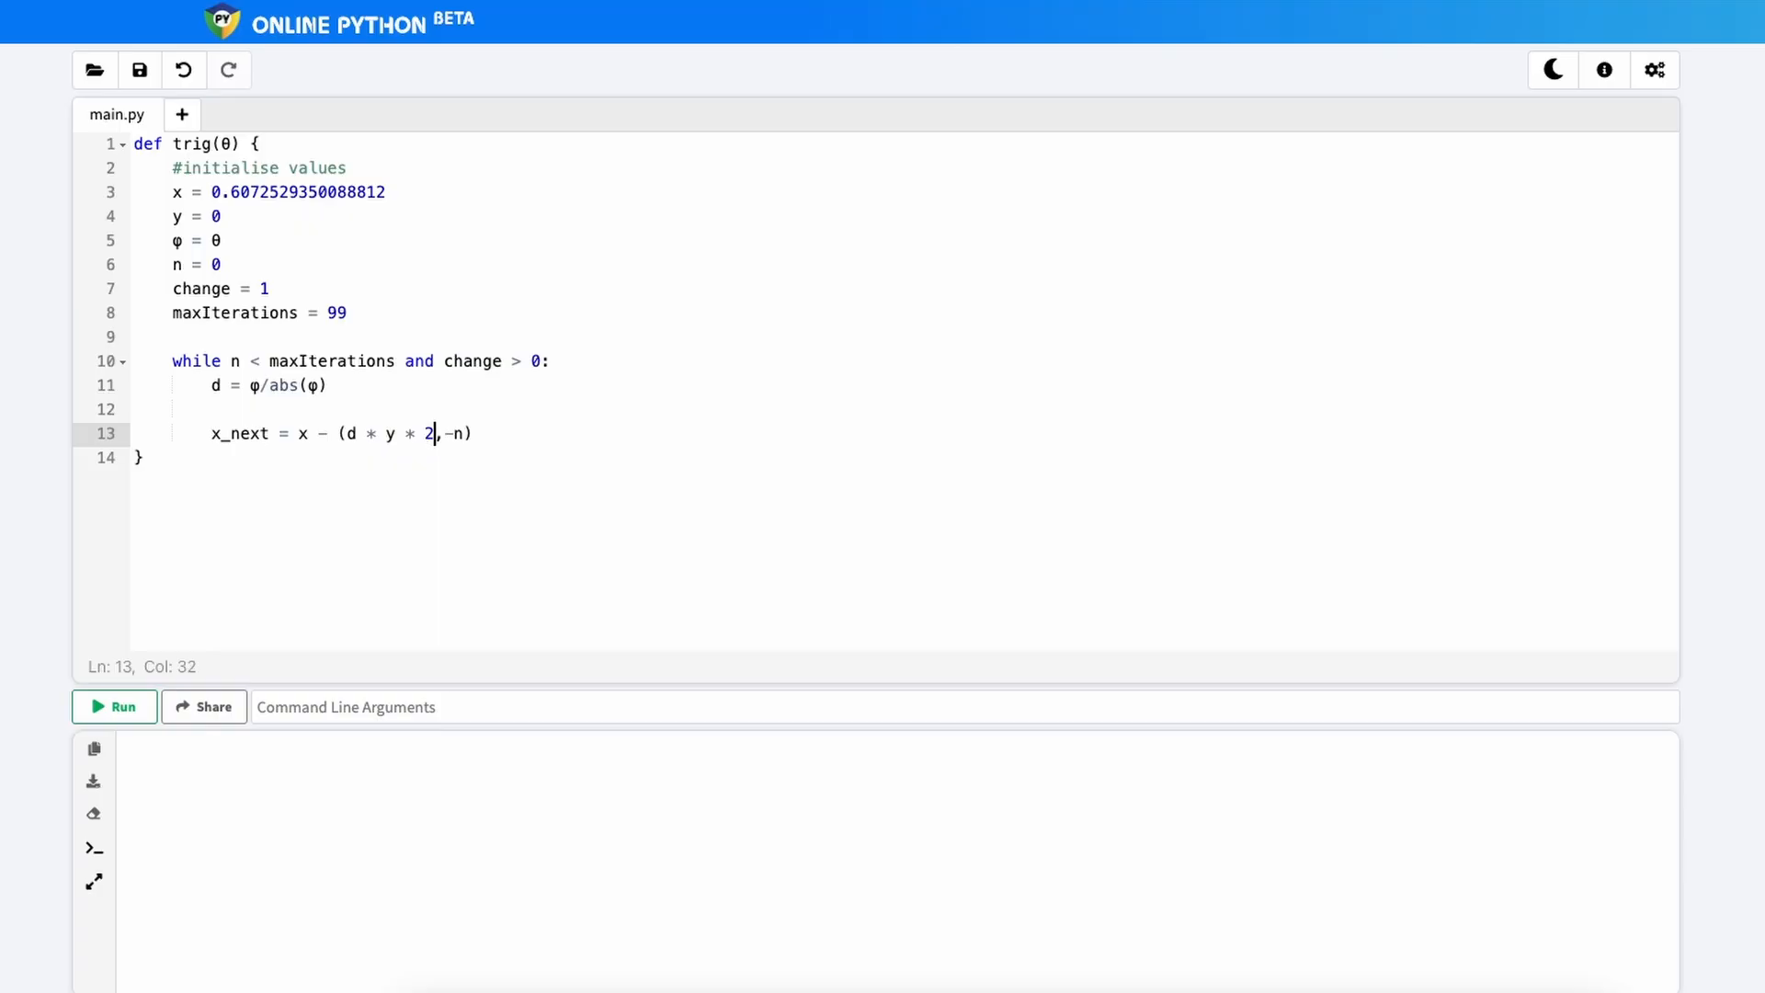
type("math.pow(")
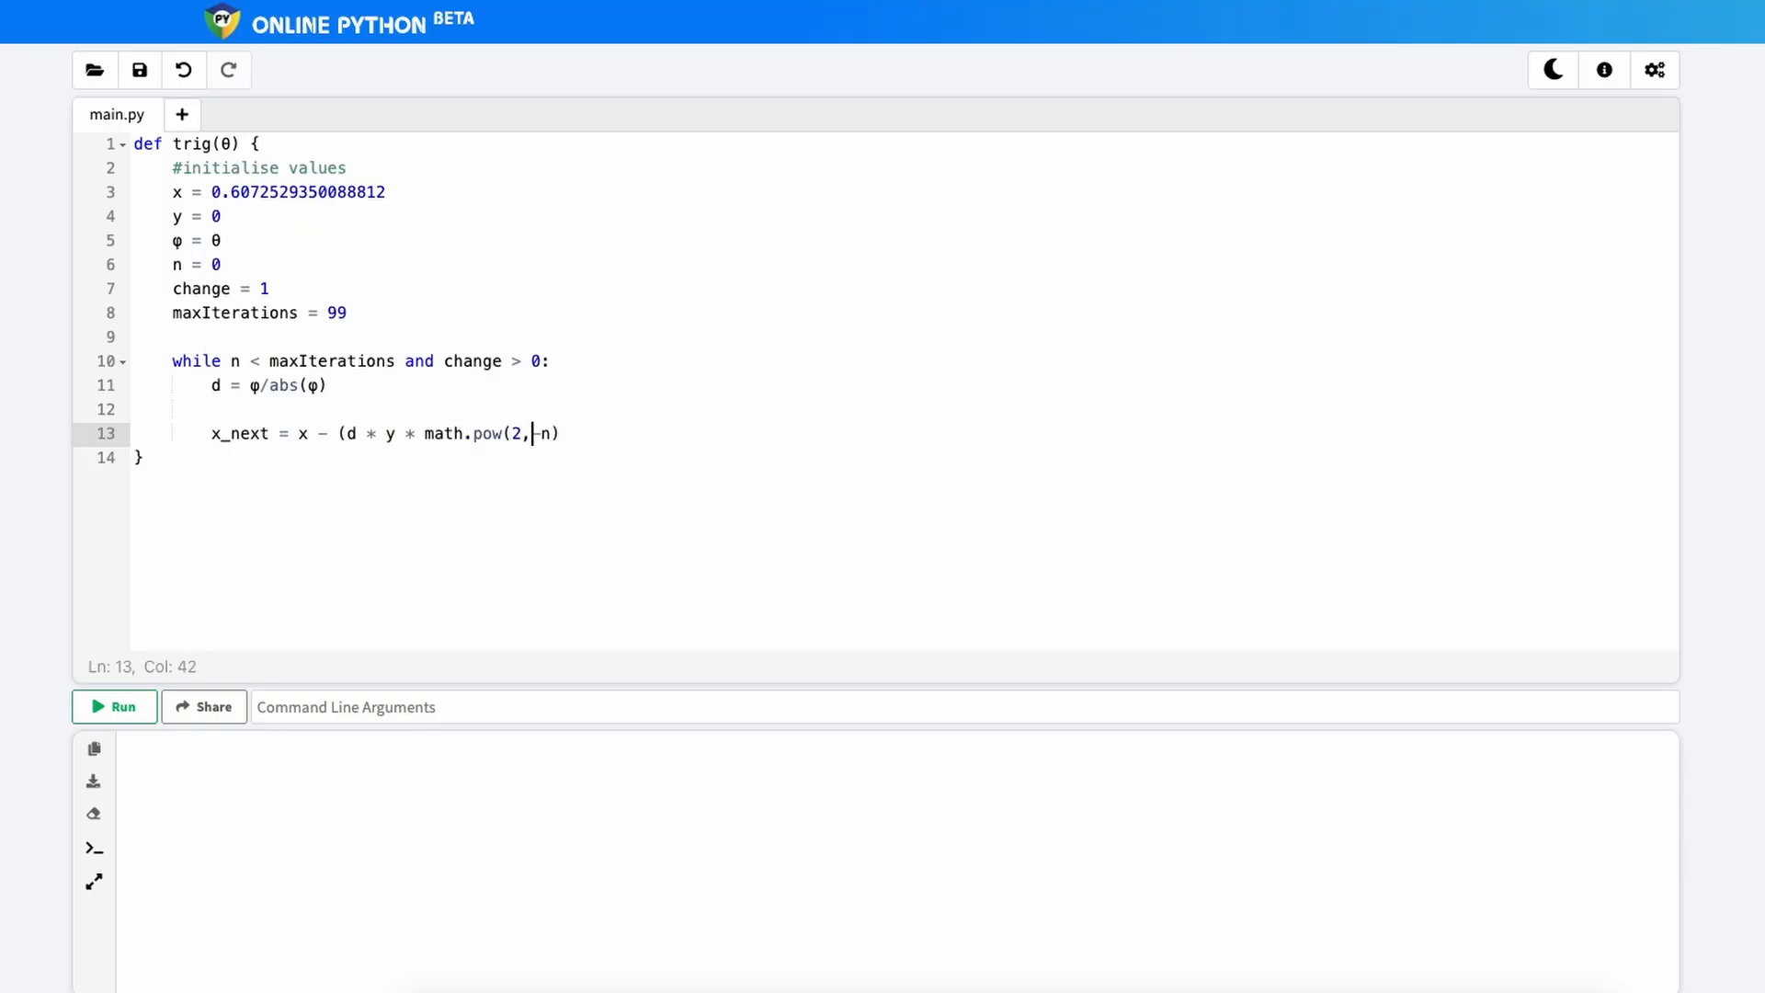
type("-n)")
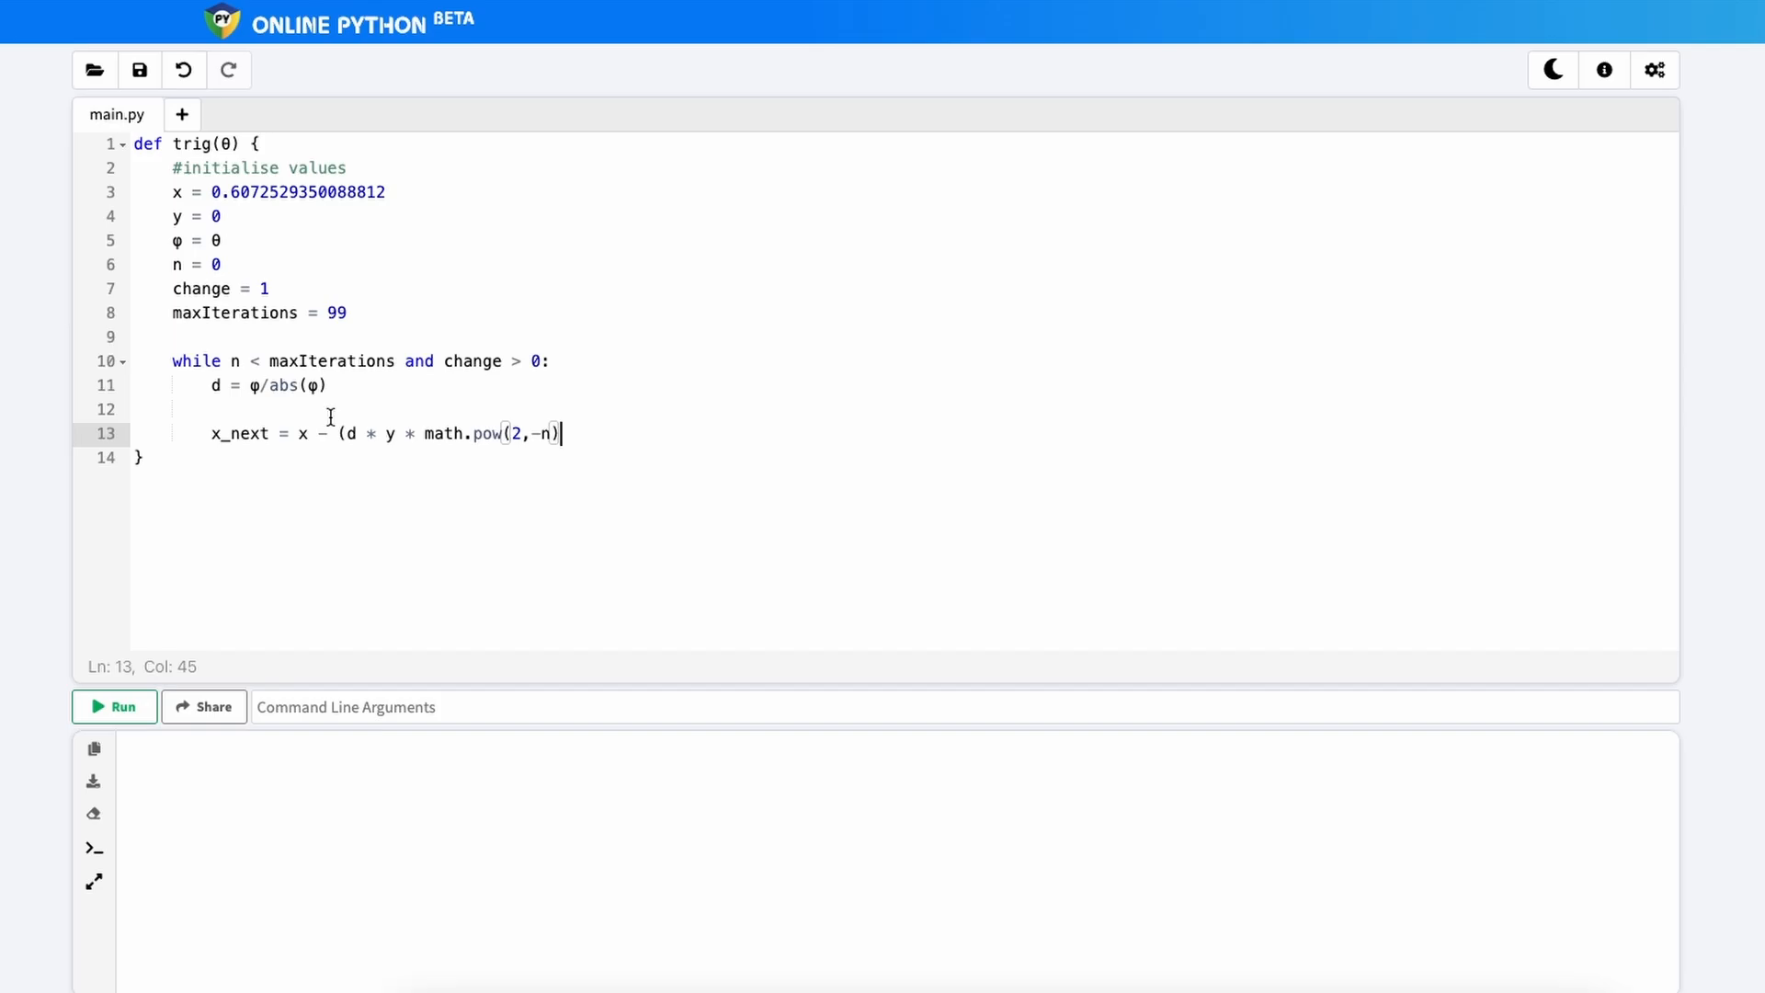
type("(")
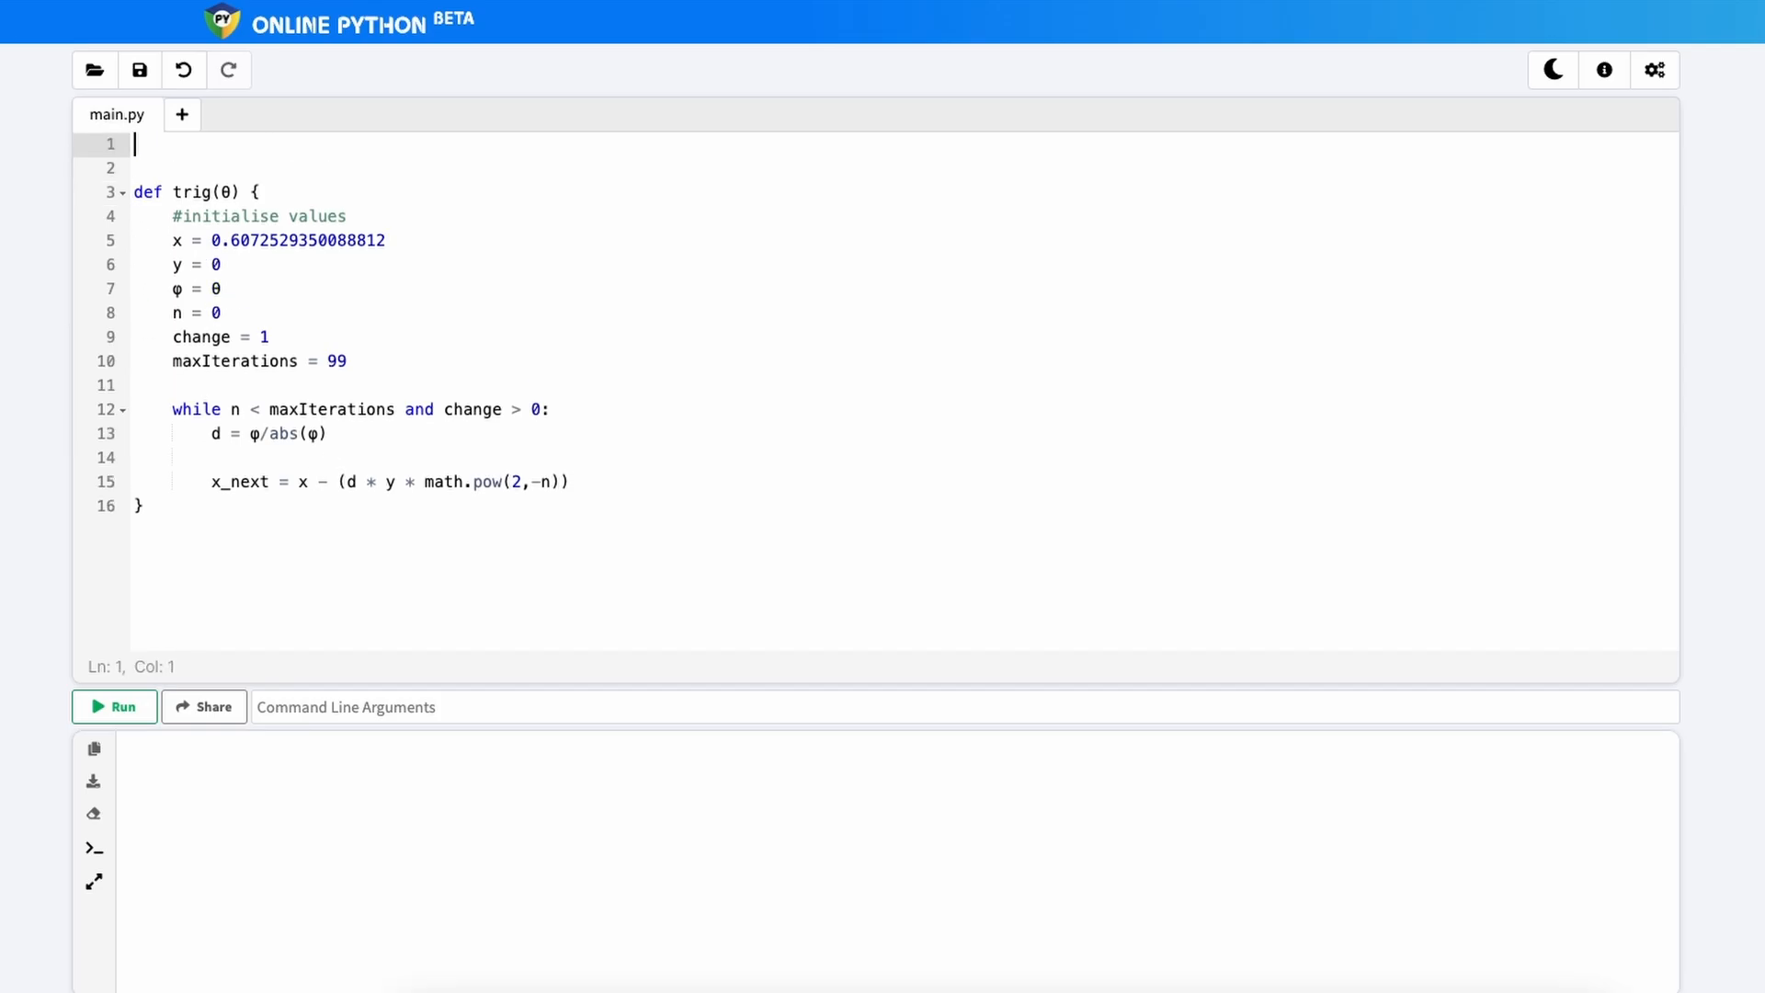
Step: Import math and derive y_next = y + (d * x * math.pow(2,-n)) from the x_next line
type("import math")
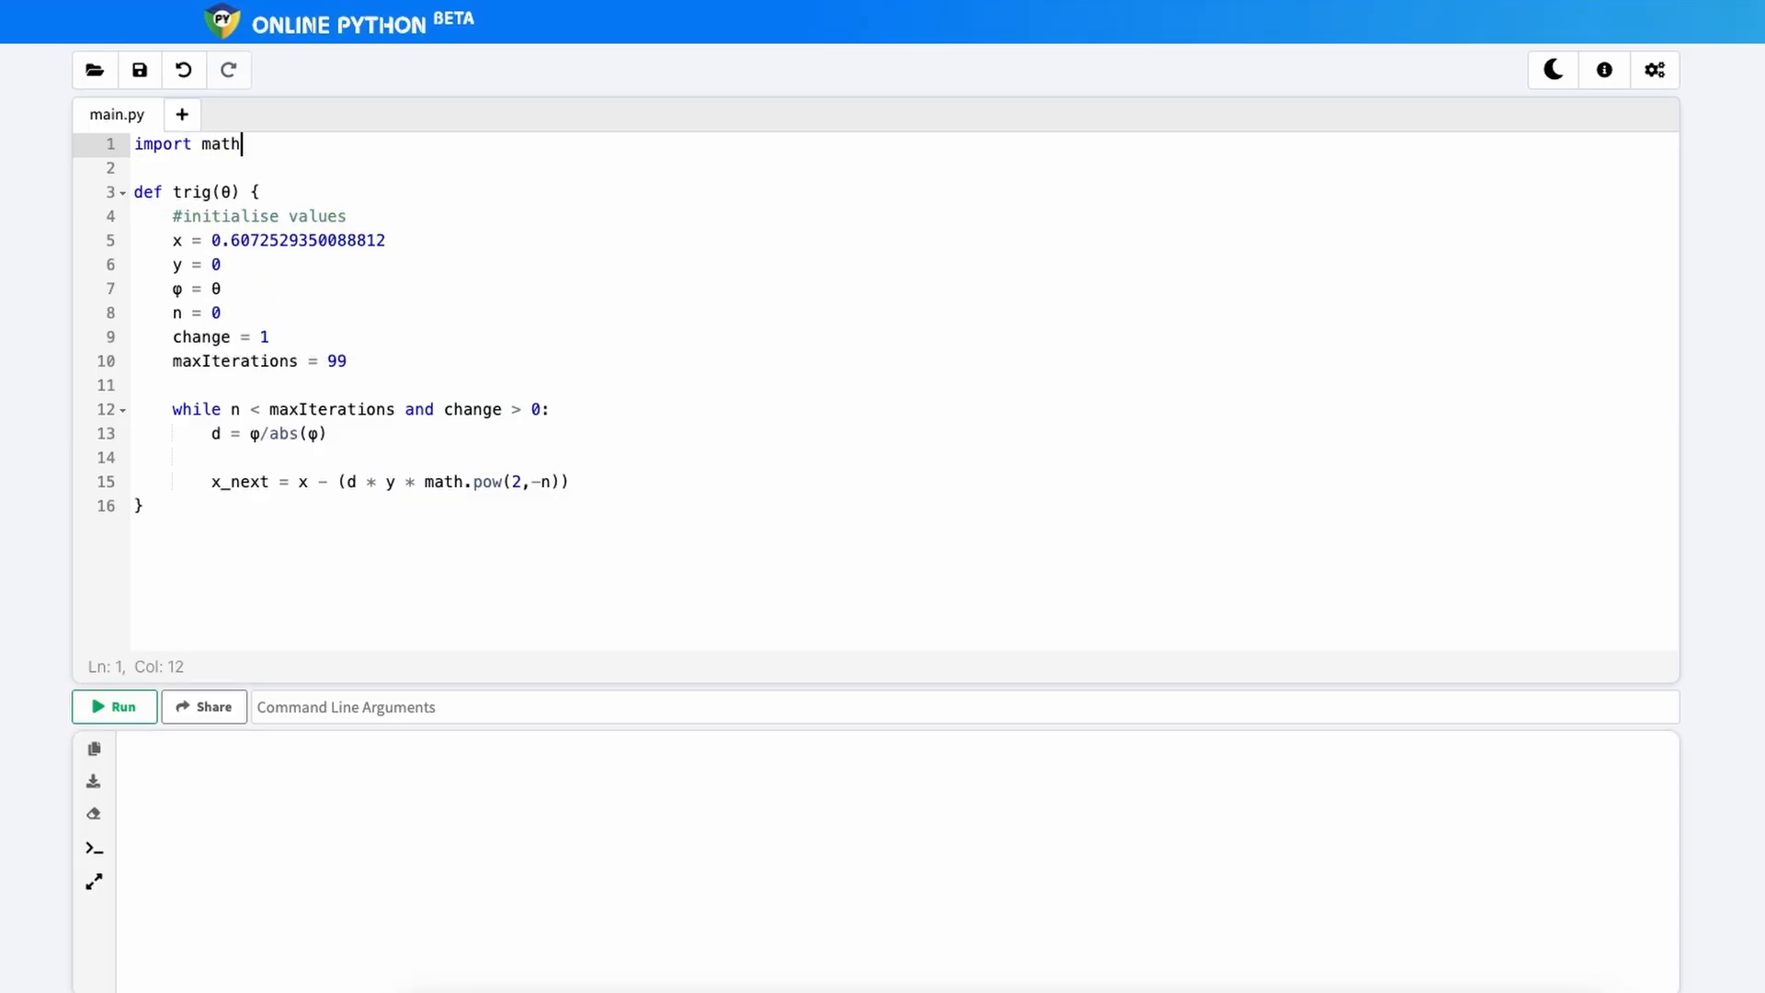
double_click(441, 482)
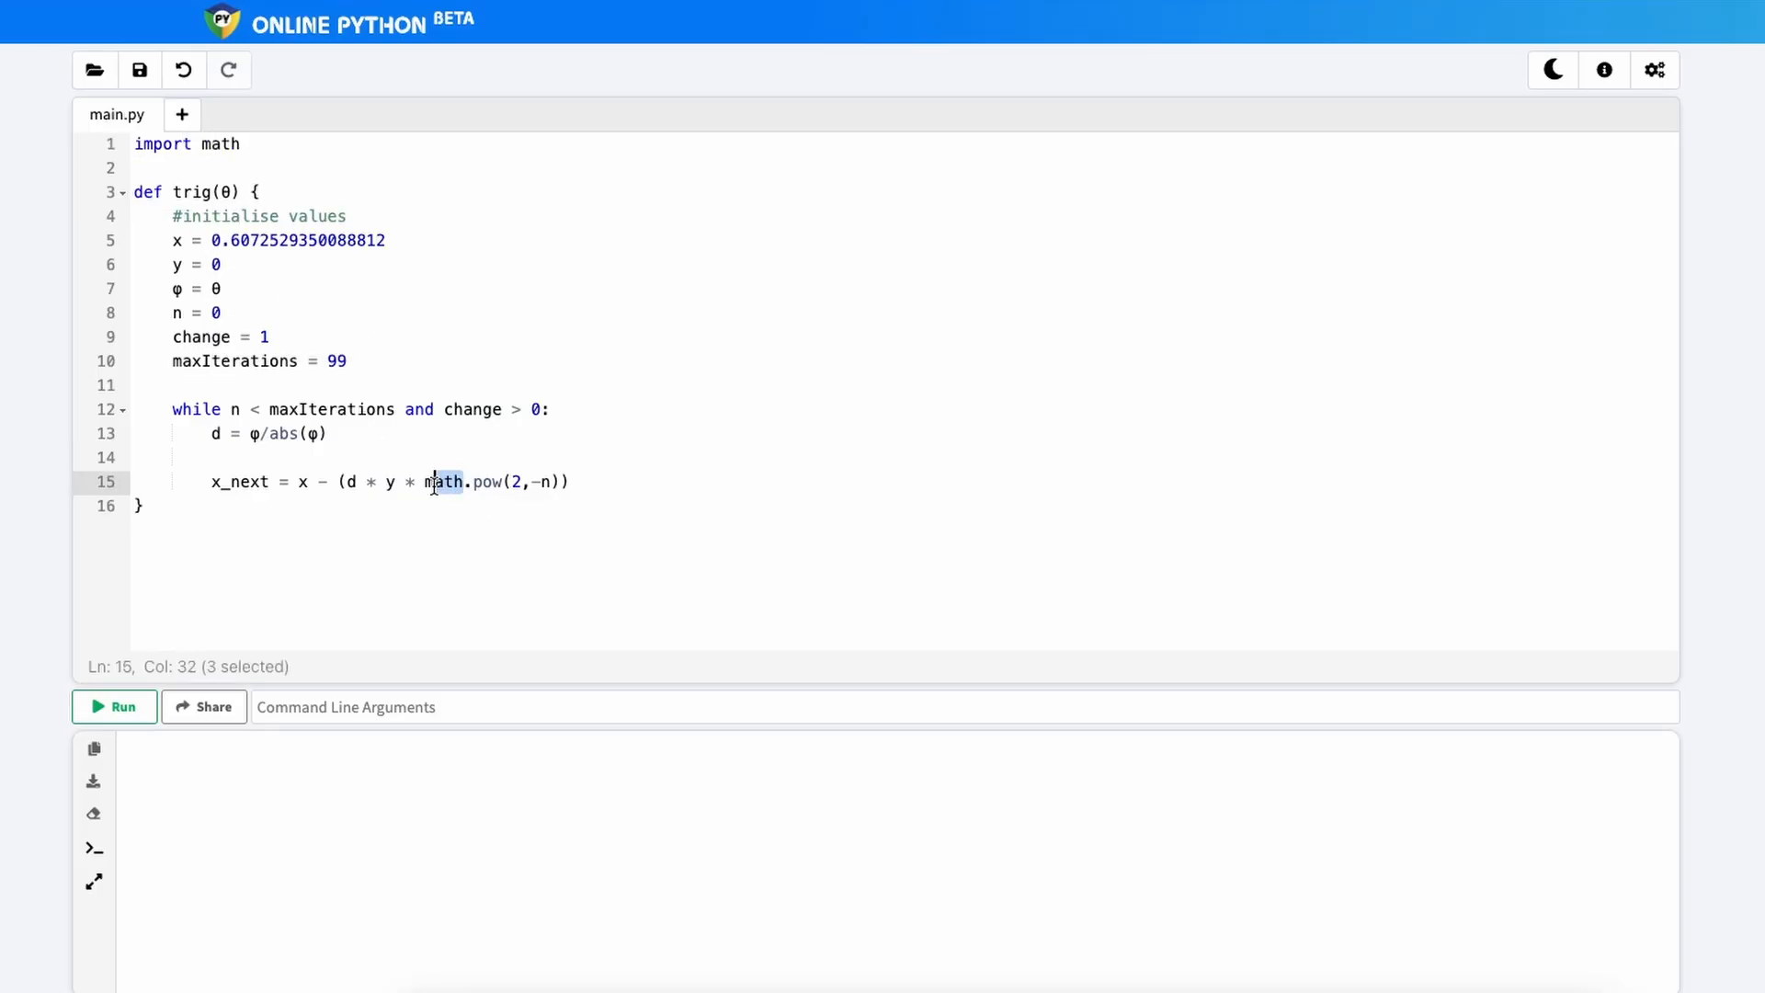
left_click(573, 482)
type("y_next = y + (d * x * math.pow(2,-n")
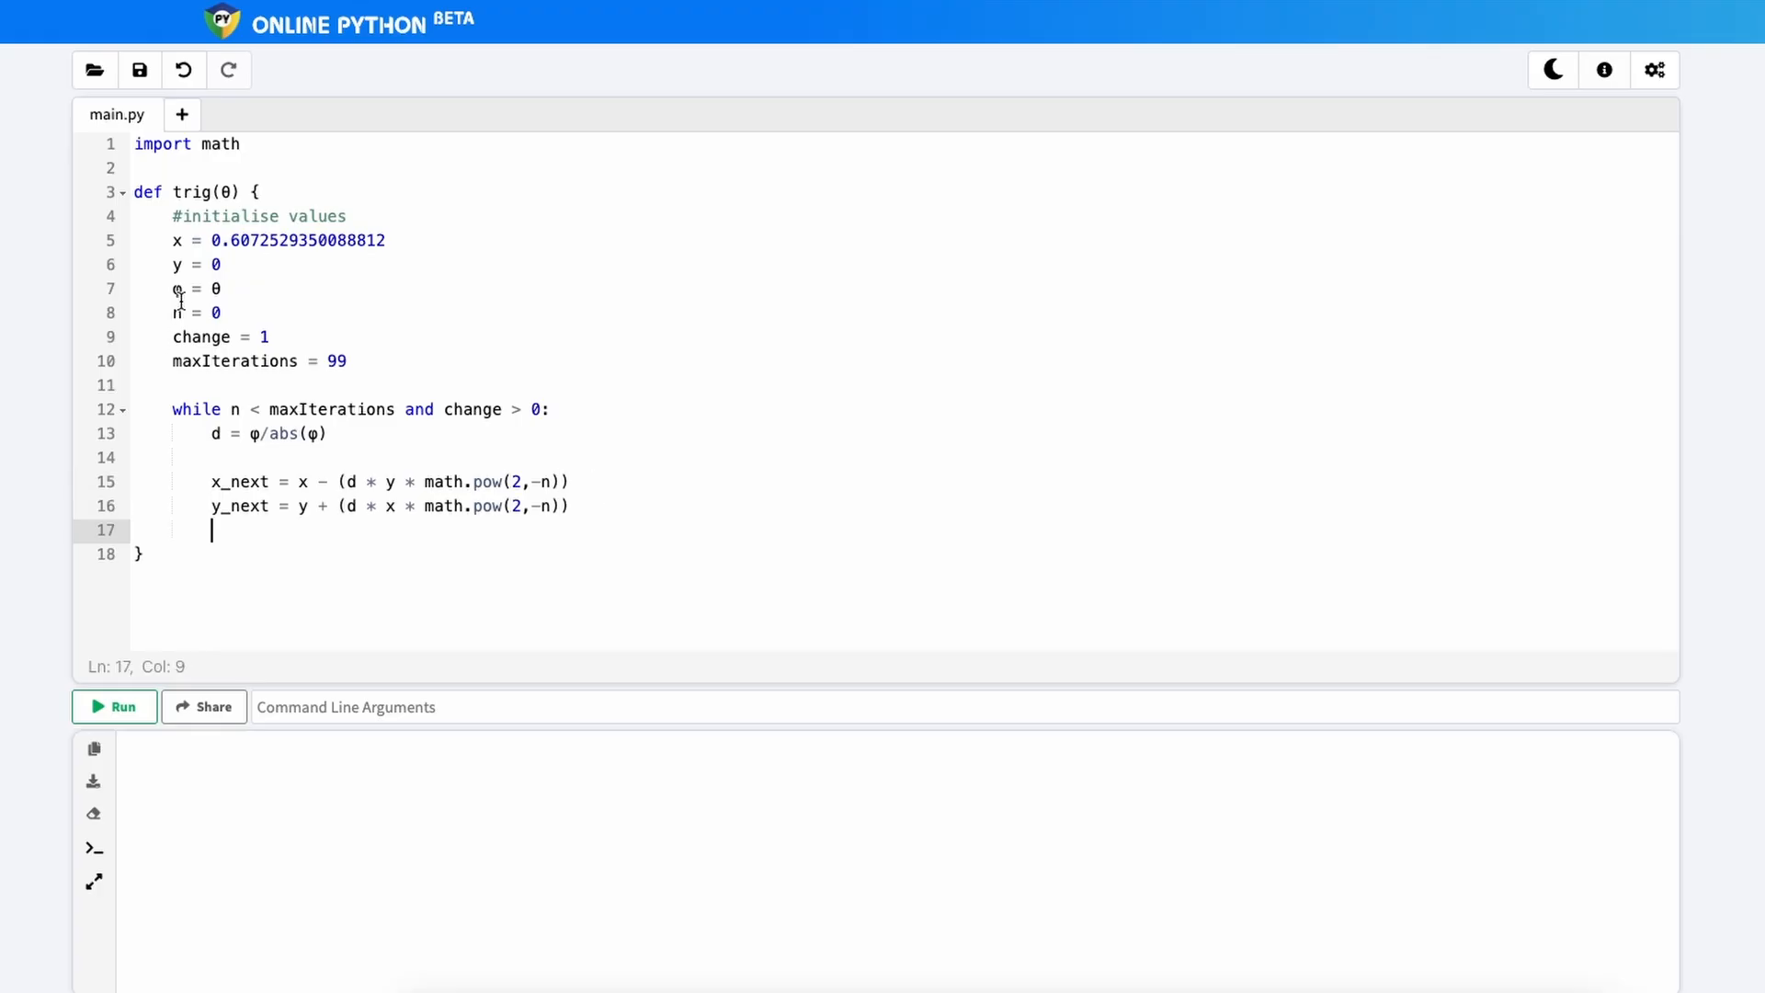
Step: Compute φ_next = φ - (d * math.atan(math.pow(2,-n)))
type("φ")
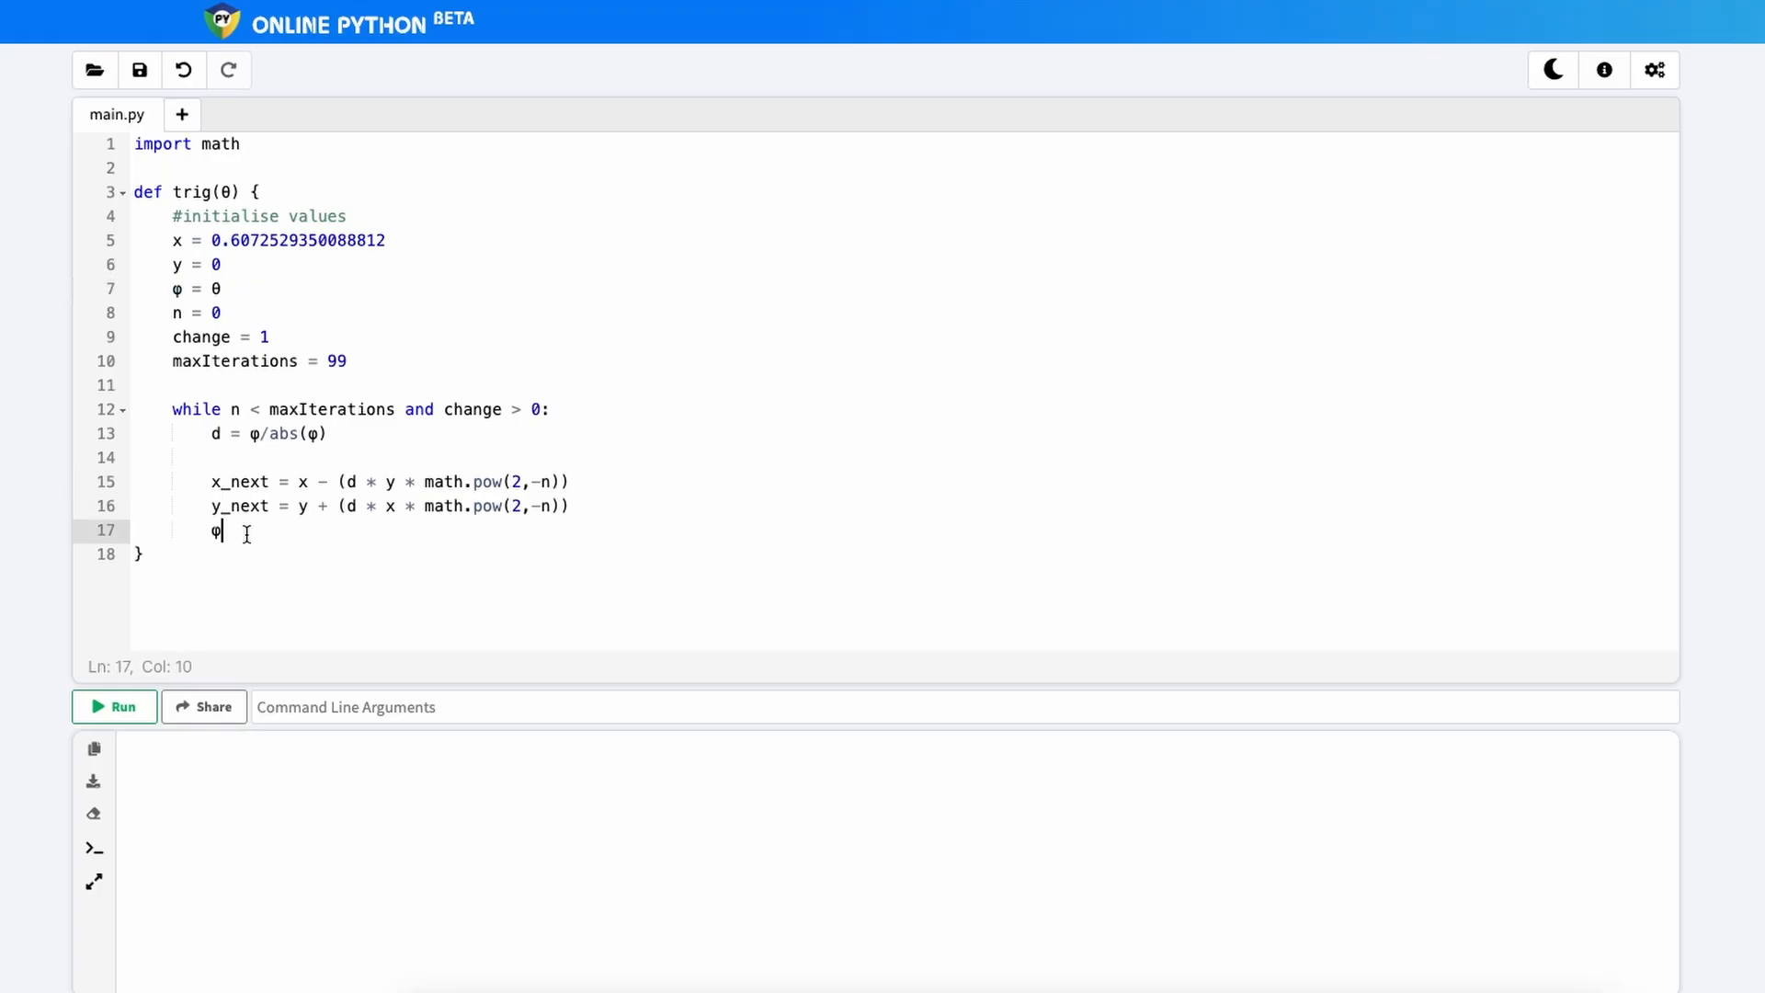
type("_next = φ -")
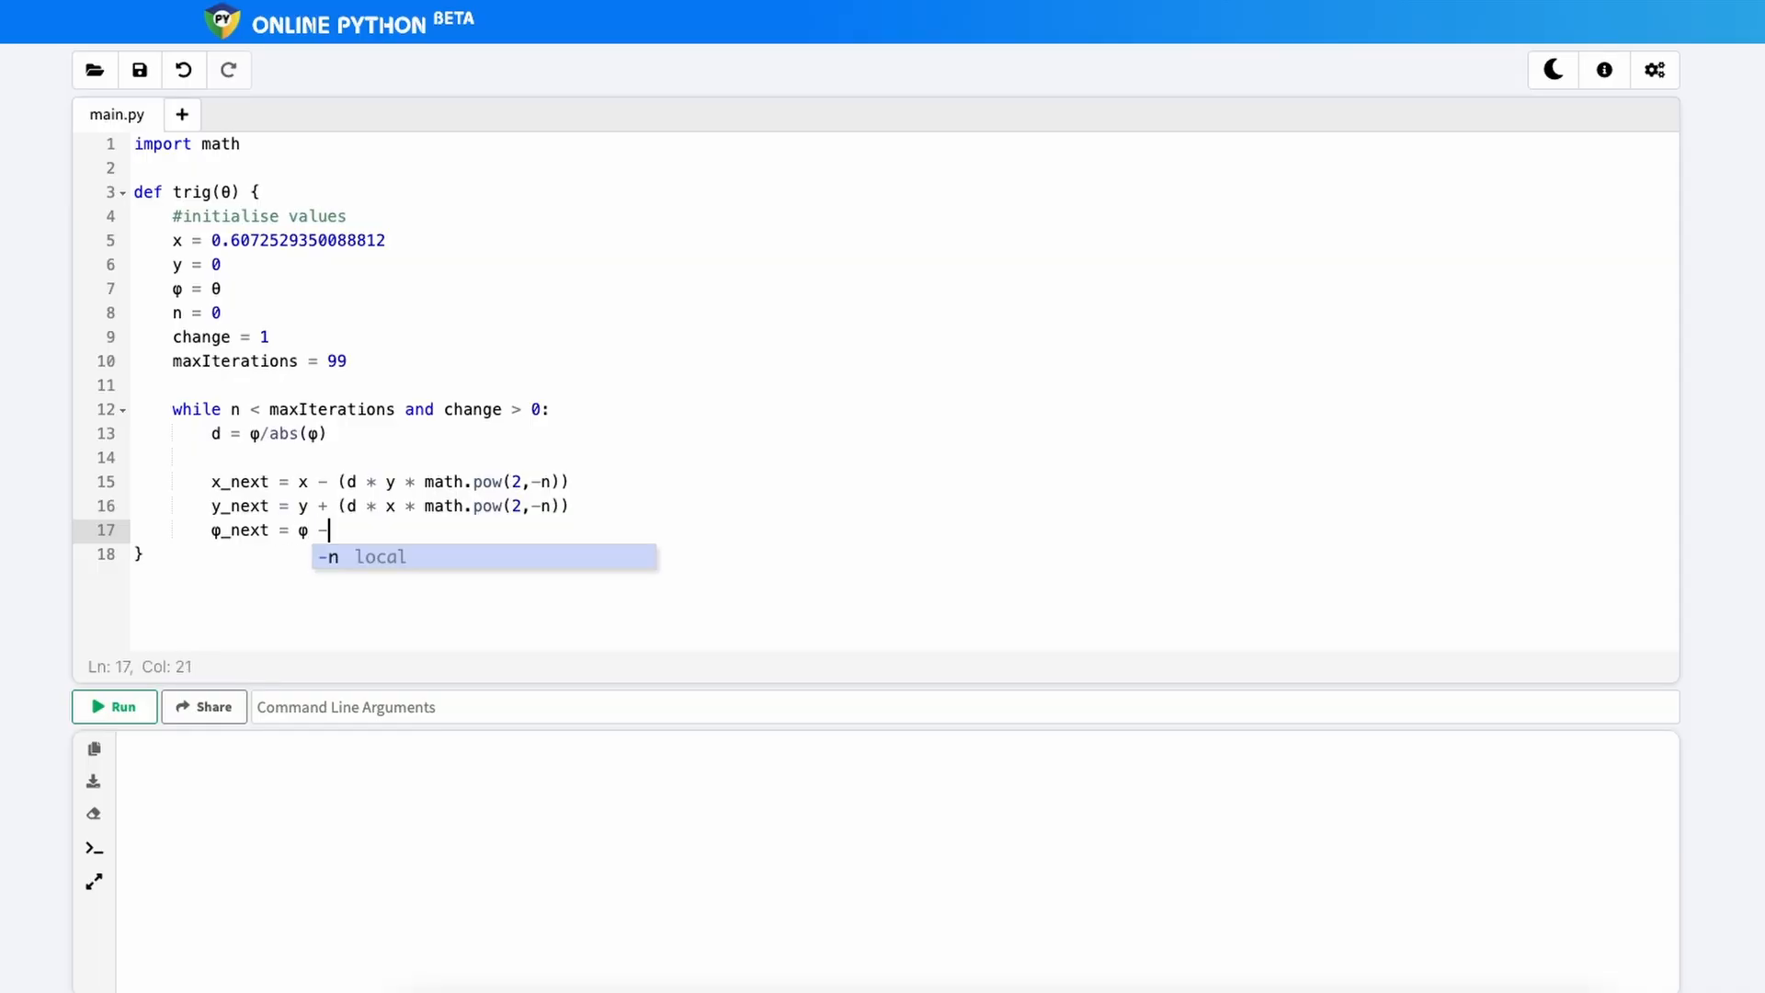
type("(d")
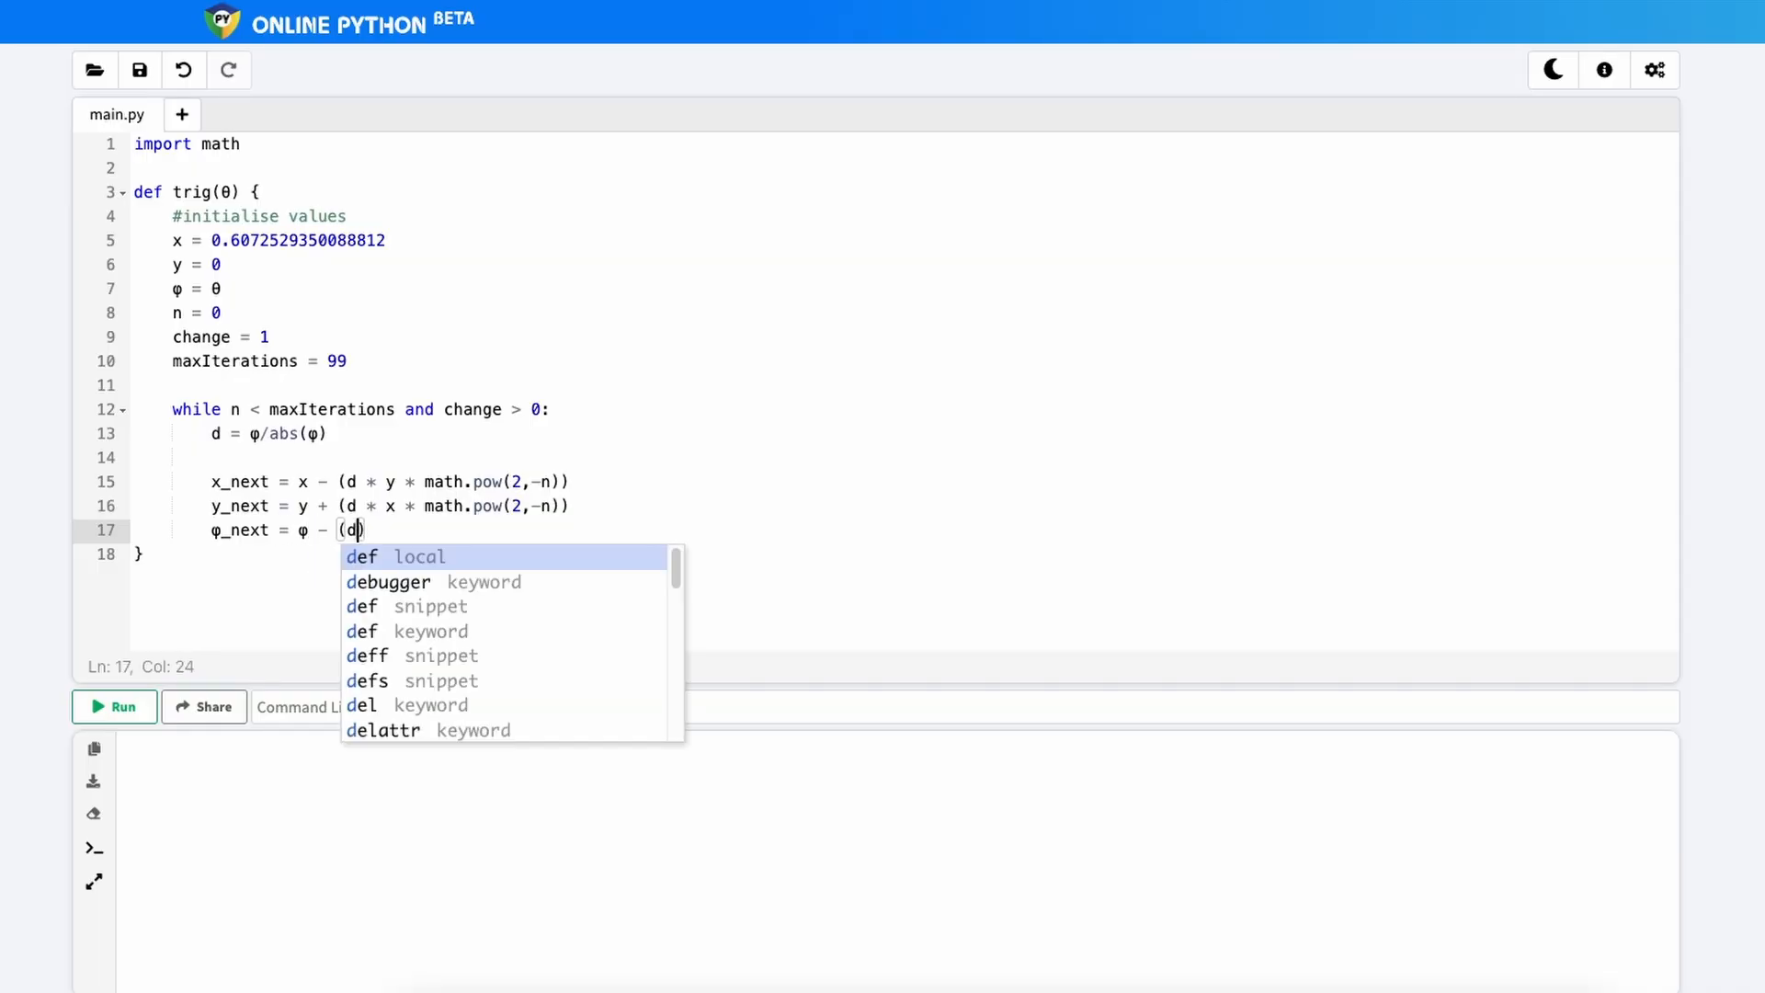
type("*")
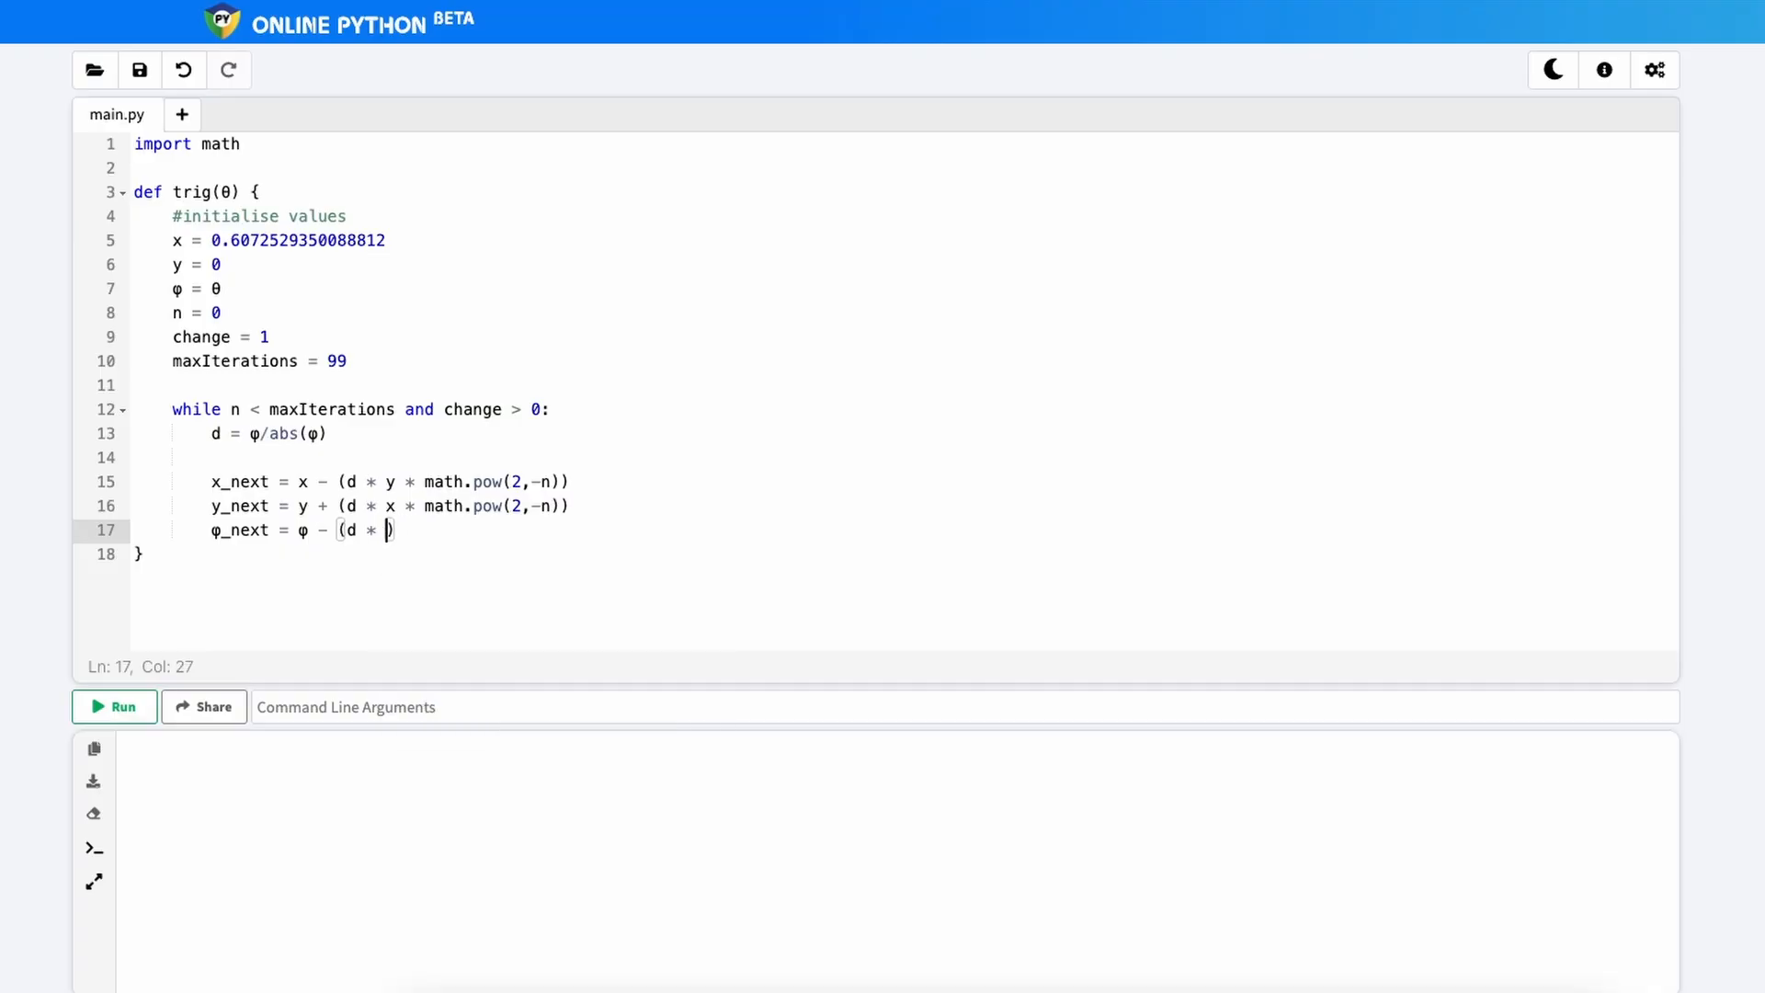
type("math.atan")
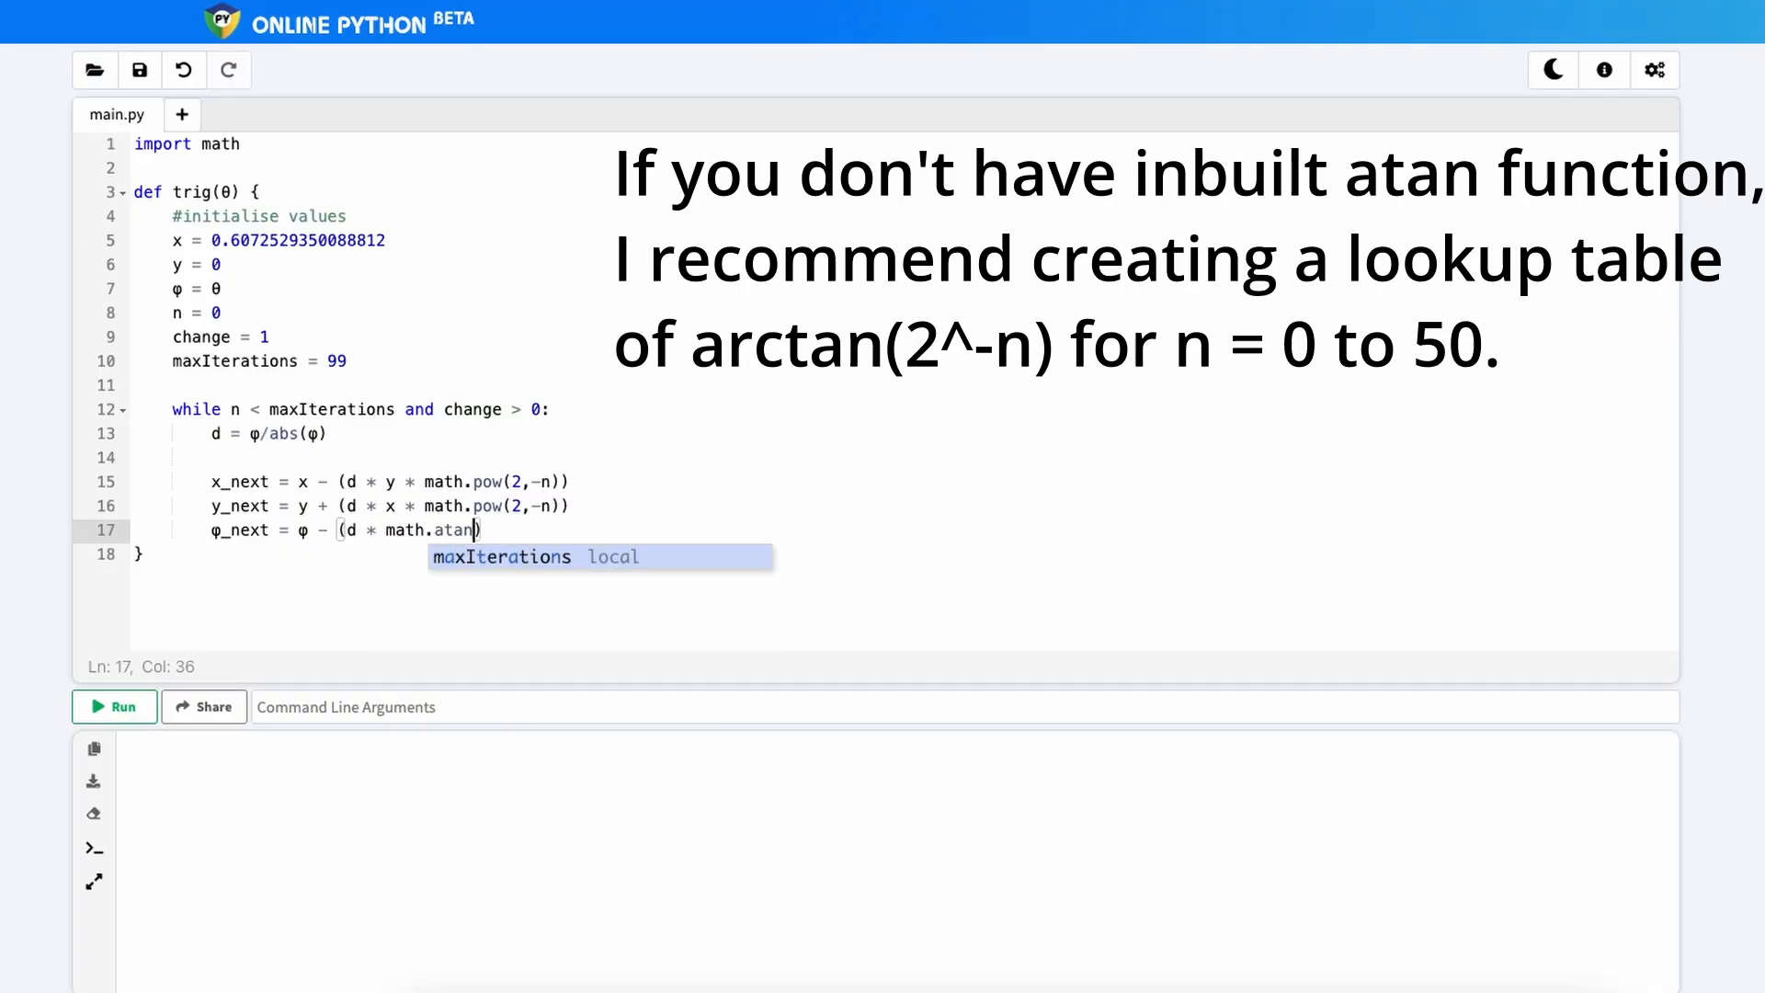
type("(math.pow(")
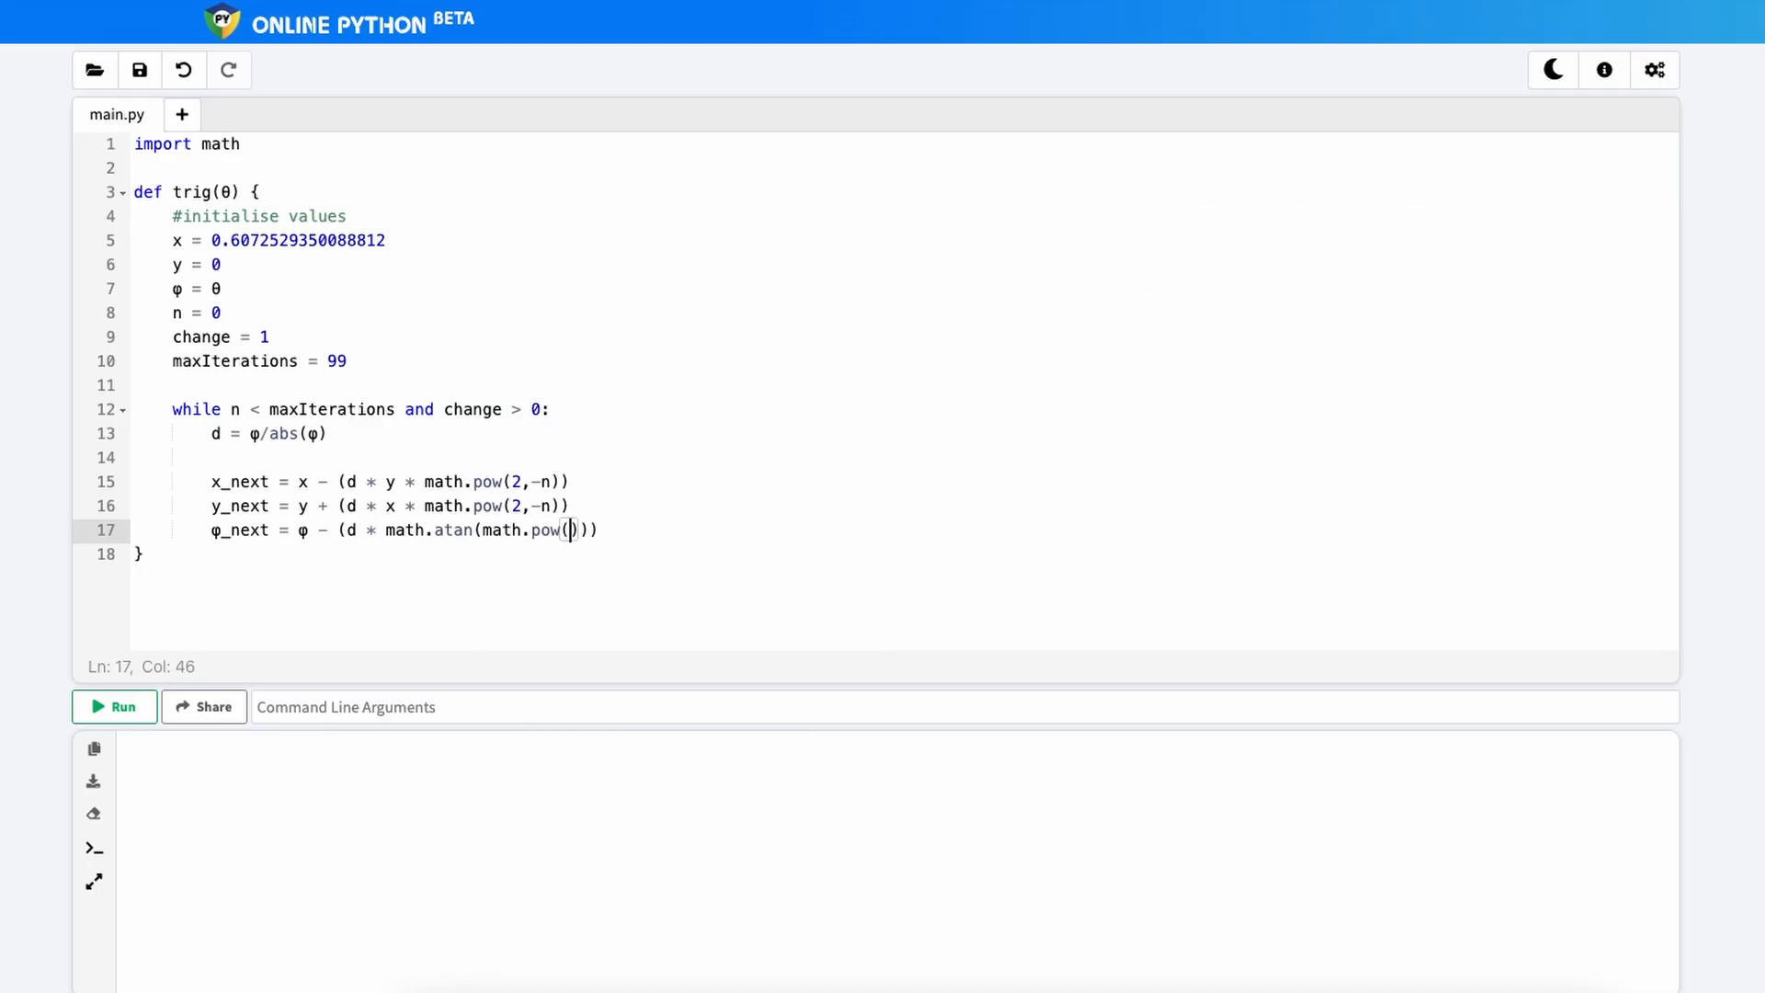
type("2,-n")
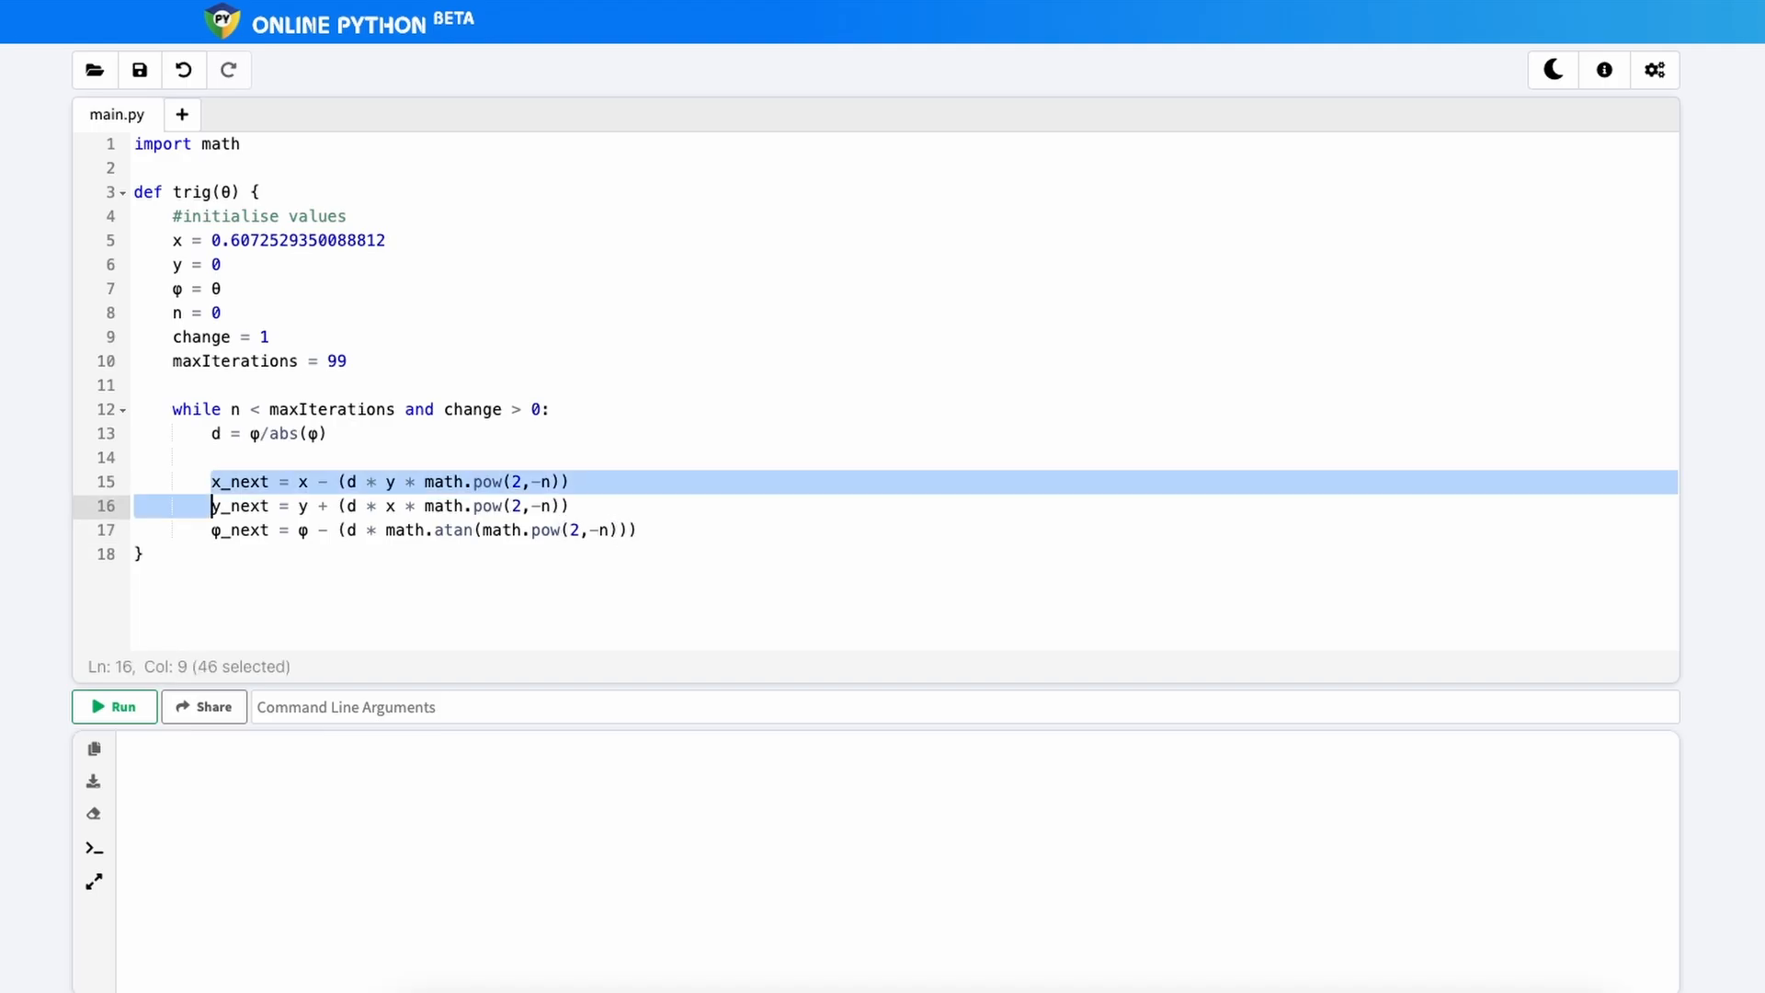
Step: Set change = abs(x_next - x) + abs(y_next - y) inside the loop
left_click(263, 506)
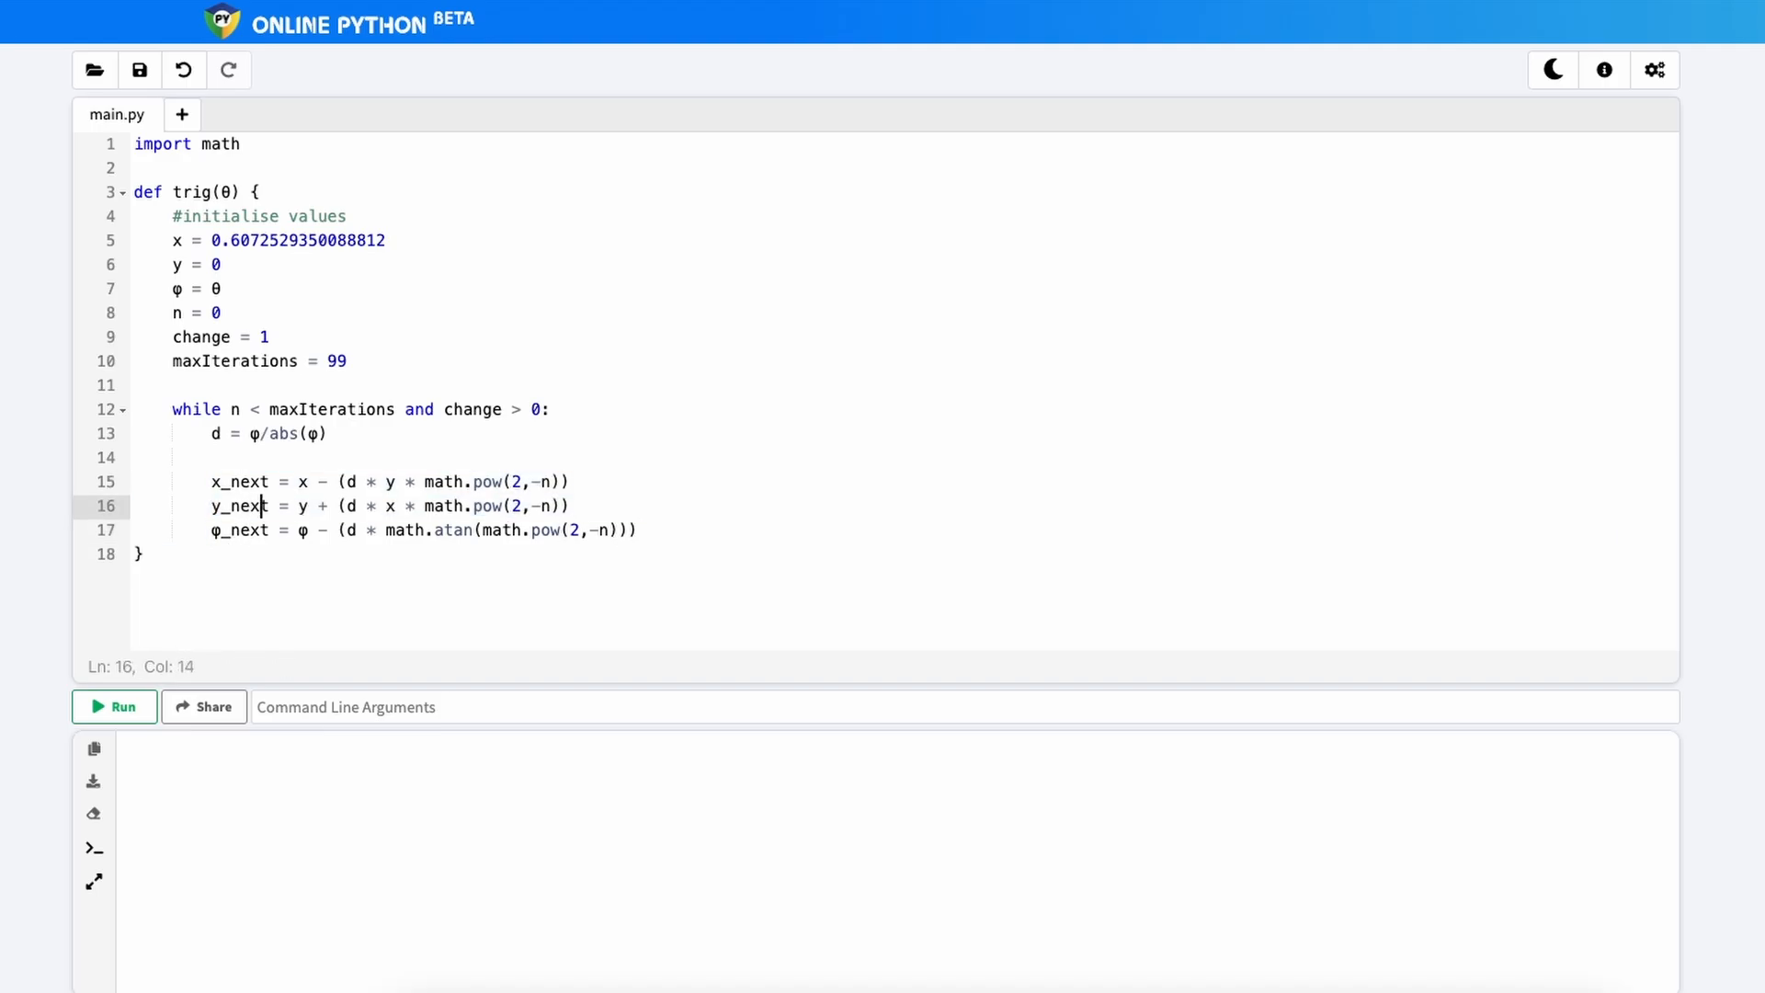
left_click(212, 506)
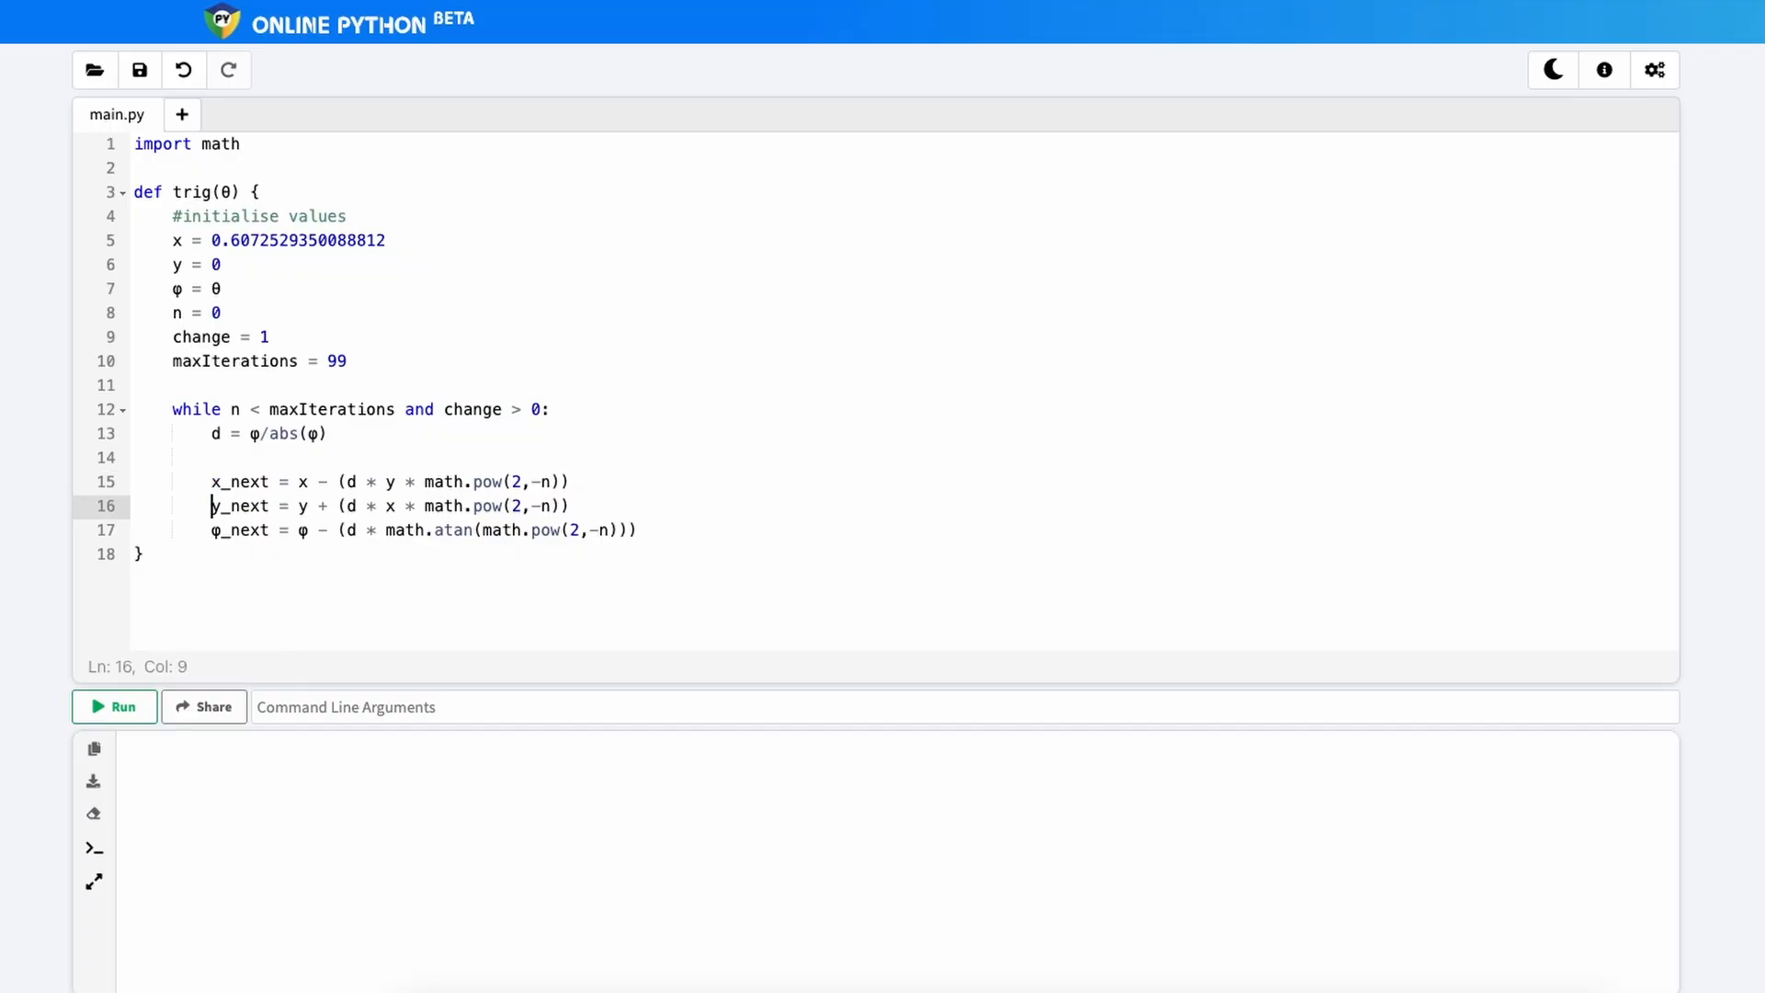
left_click(638, 529)
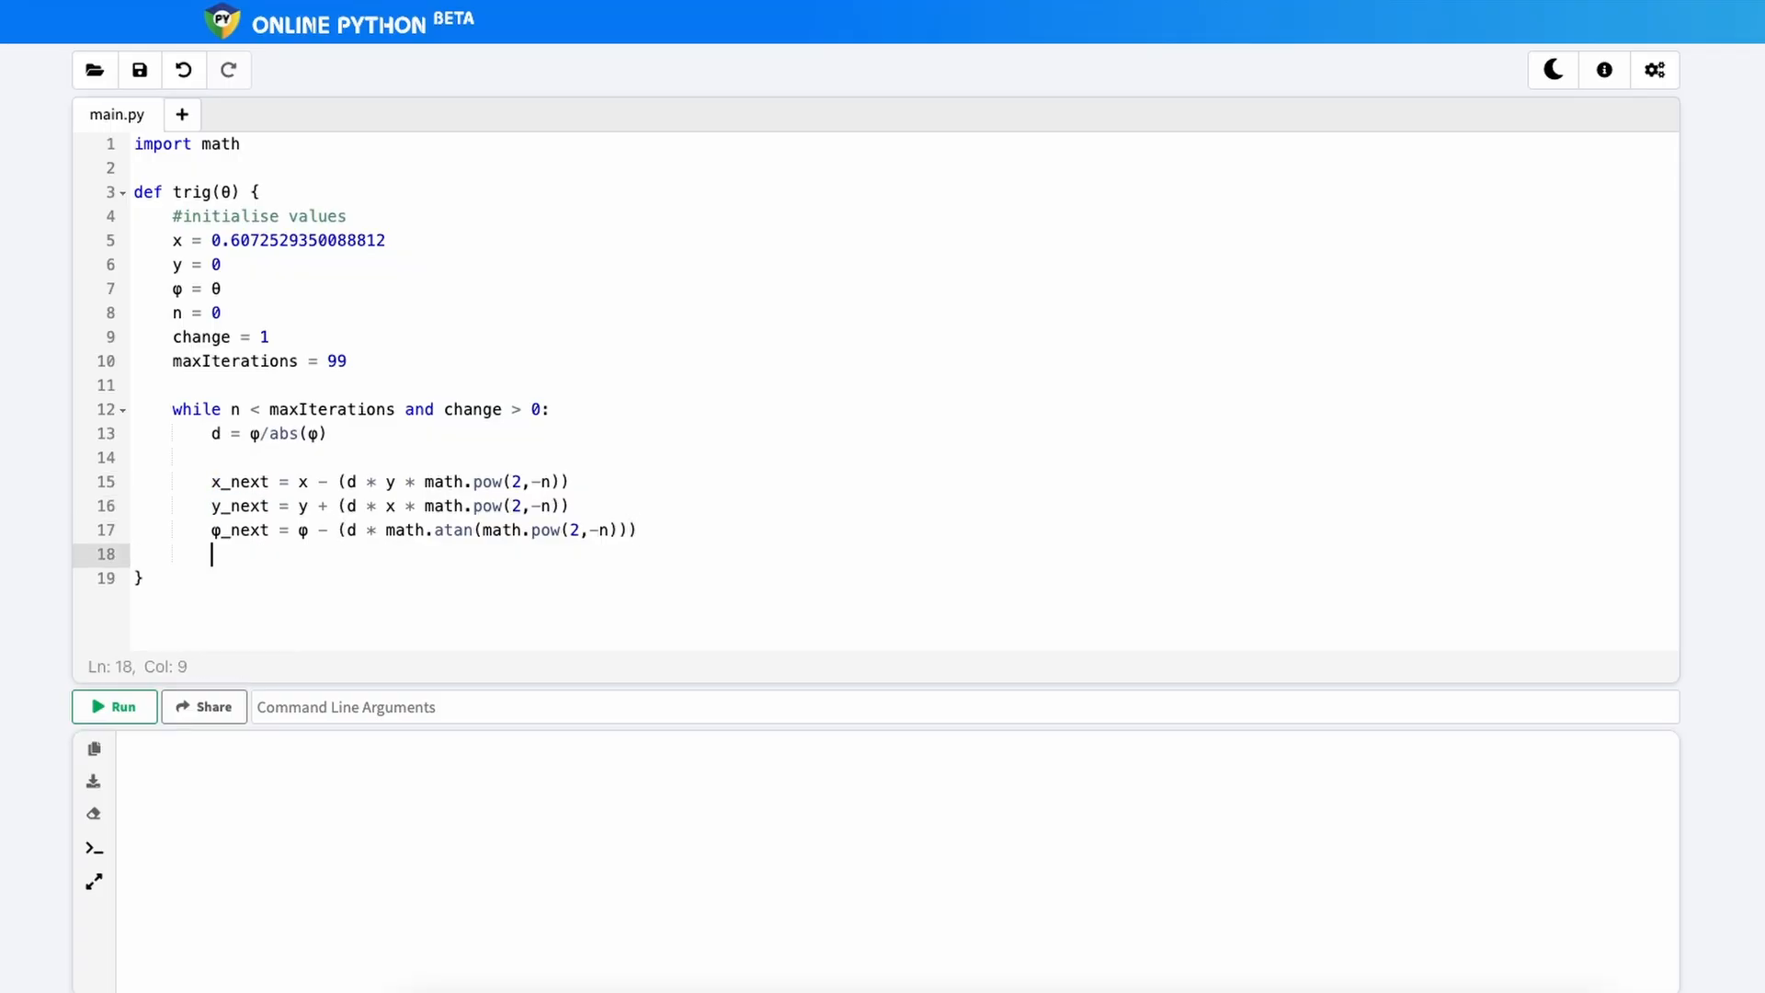
type("change =")
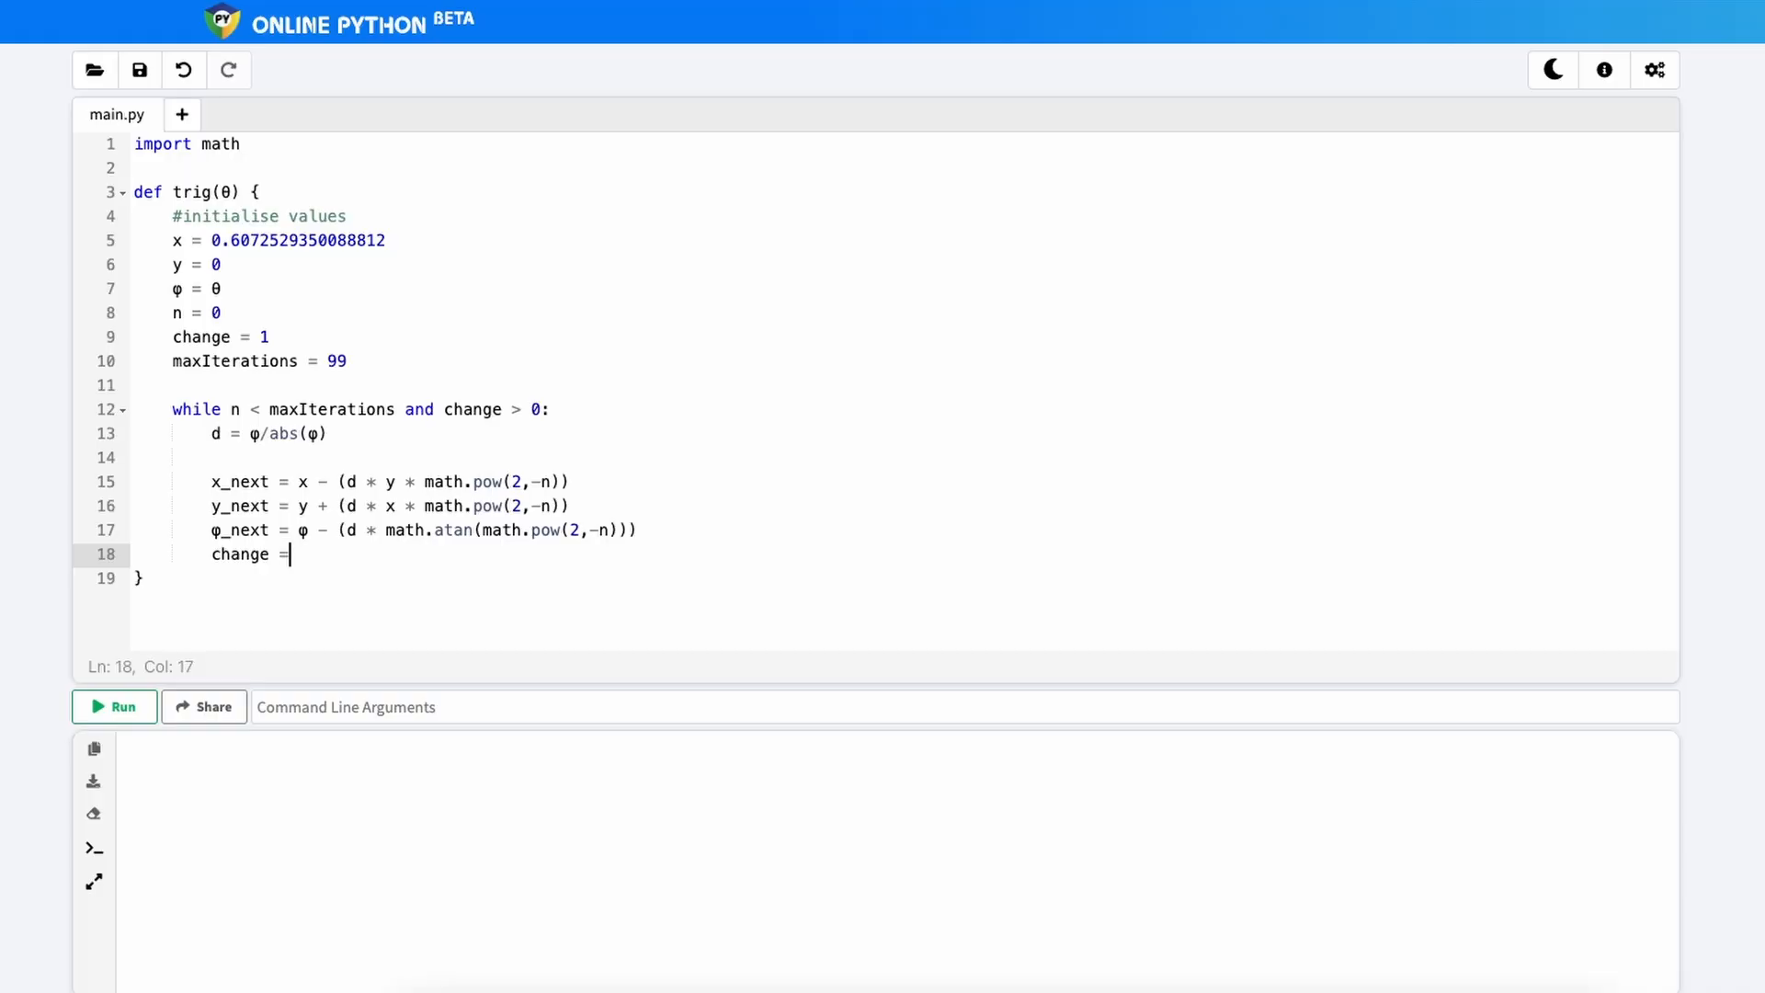
type("abs(")
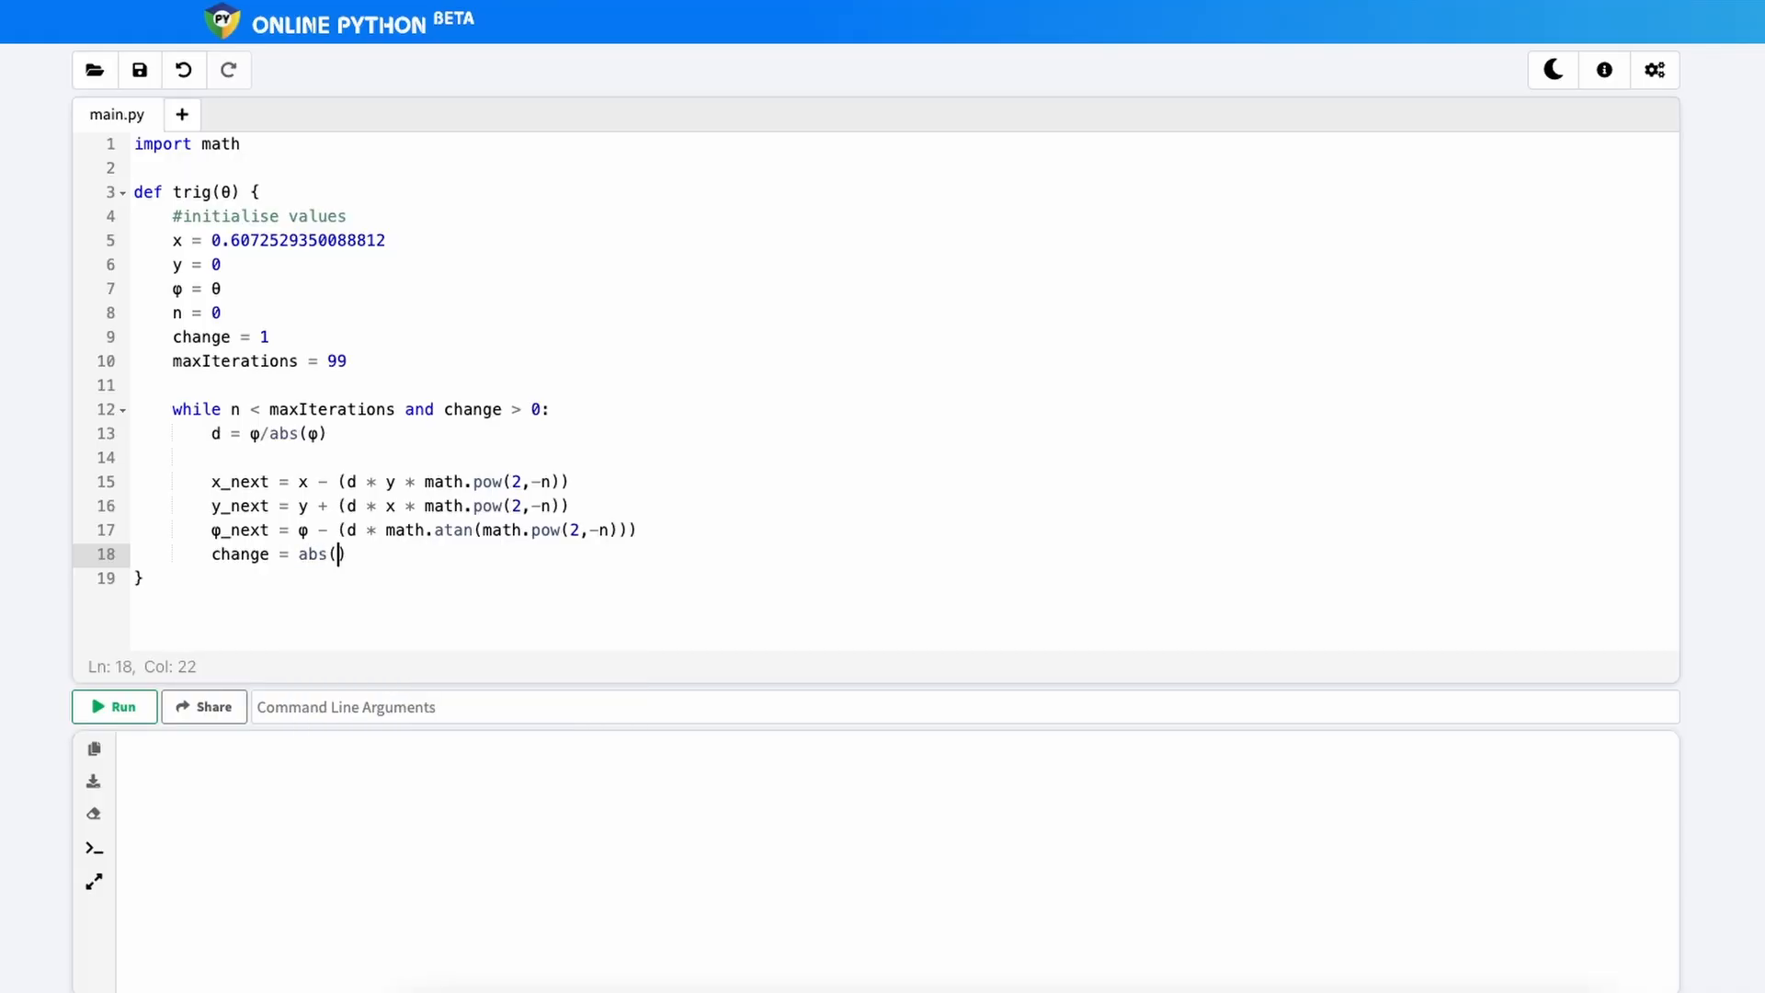
type(")")
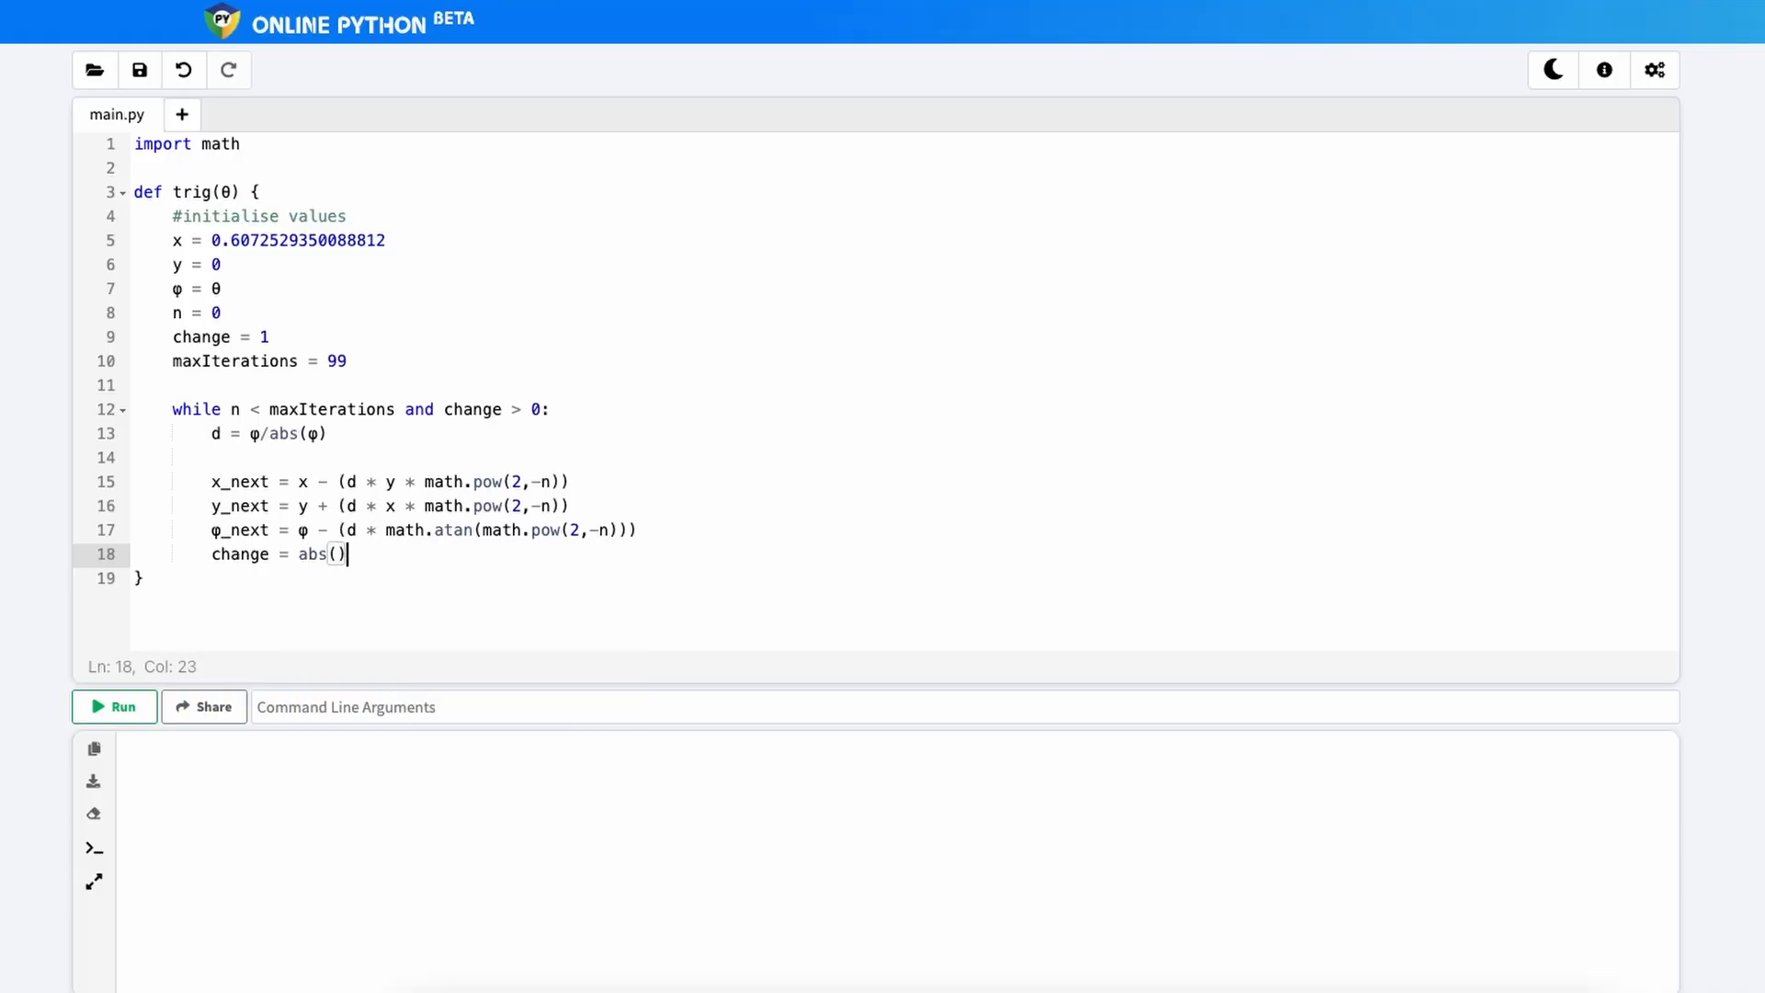
type("+ abs(")
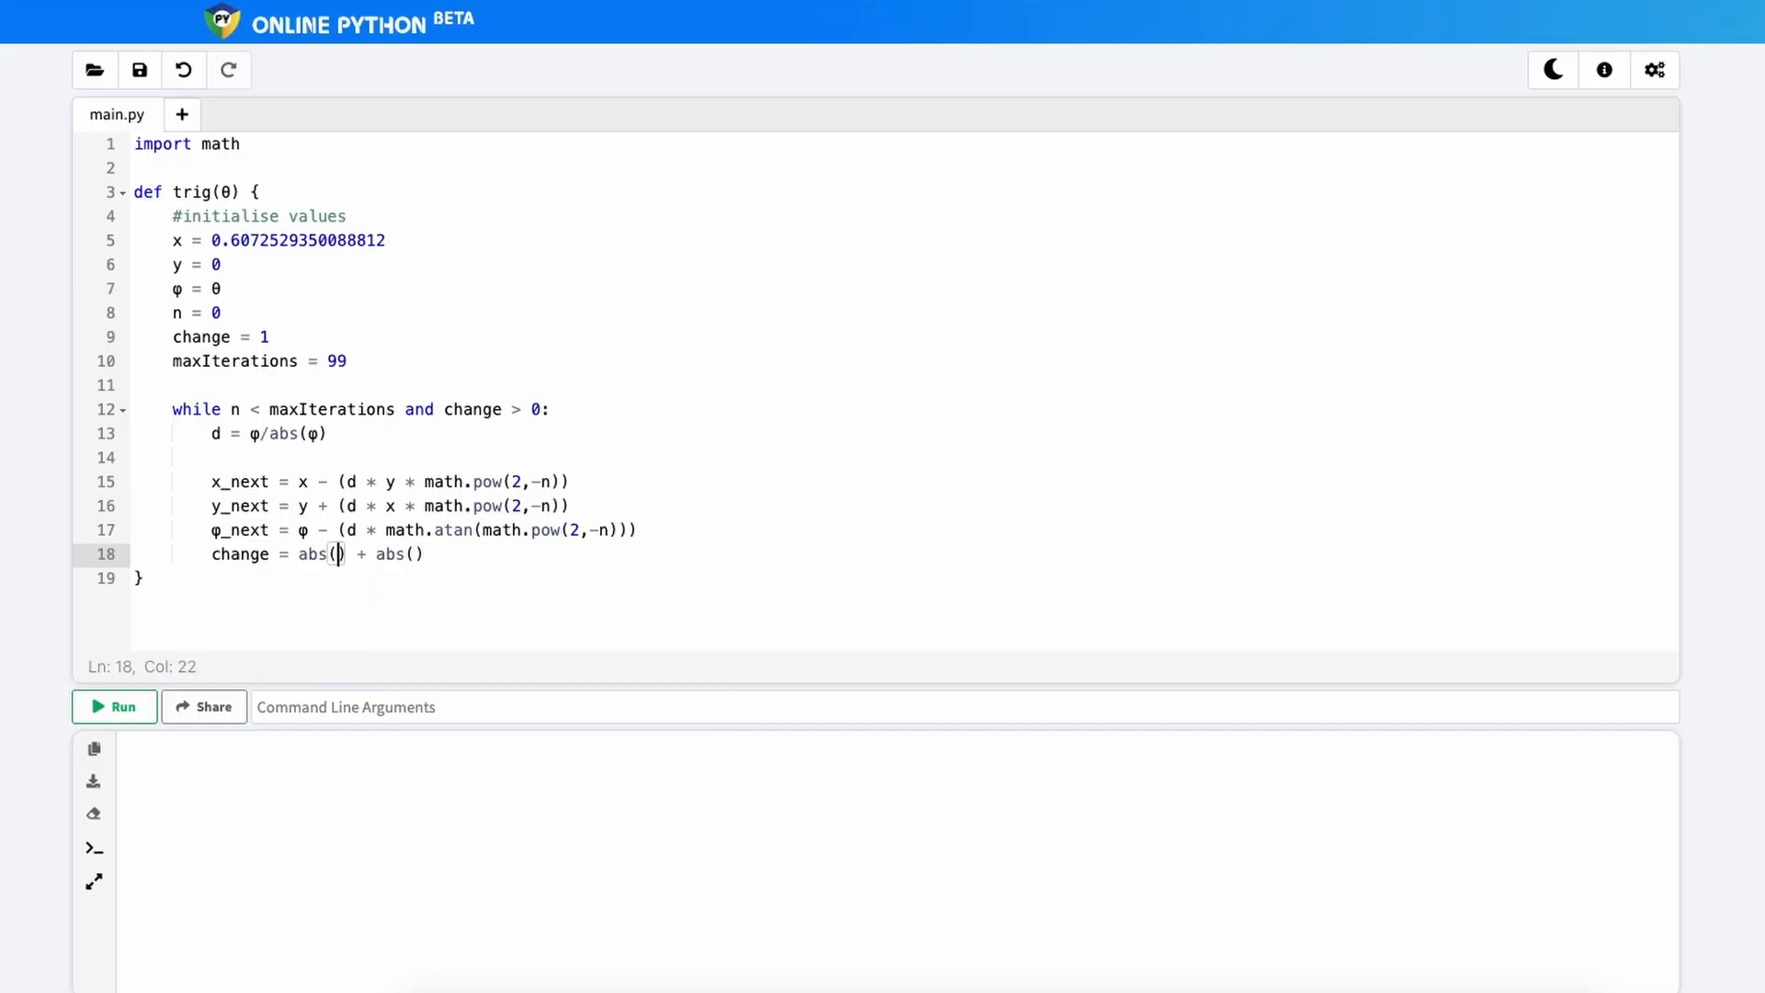
type("x-ne")
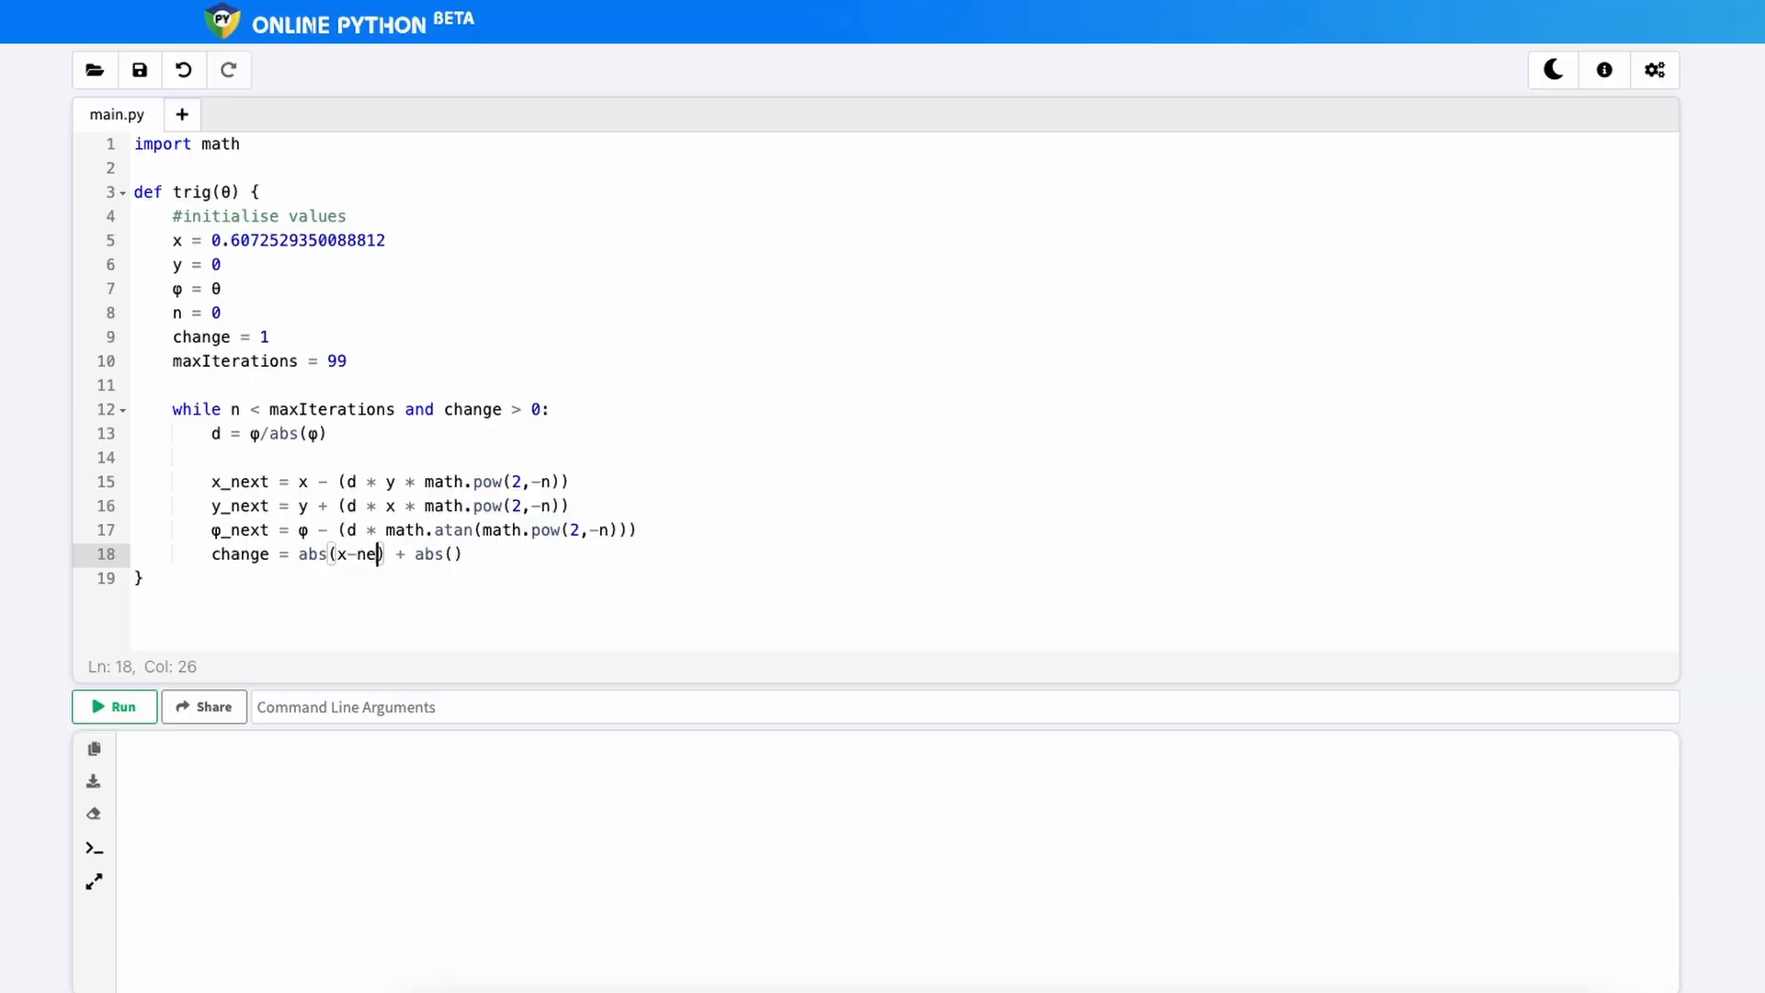
key("Backspace")
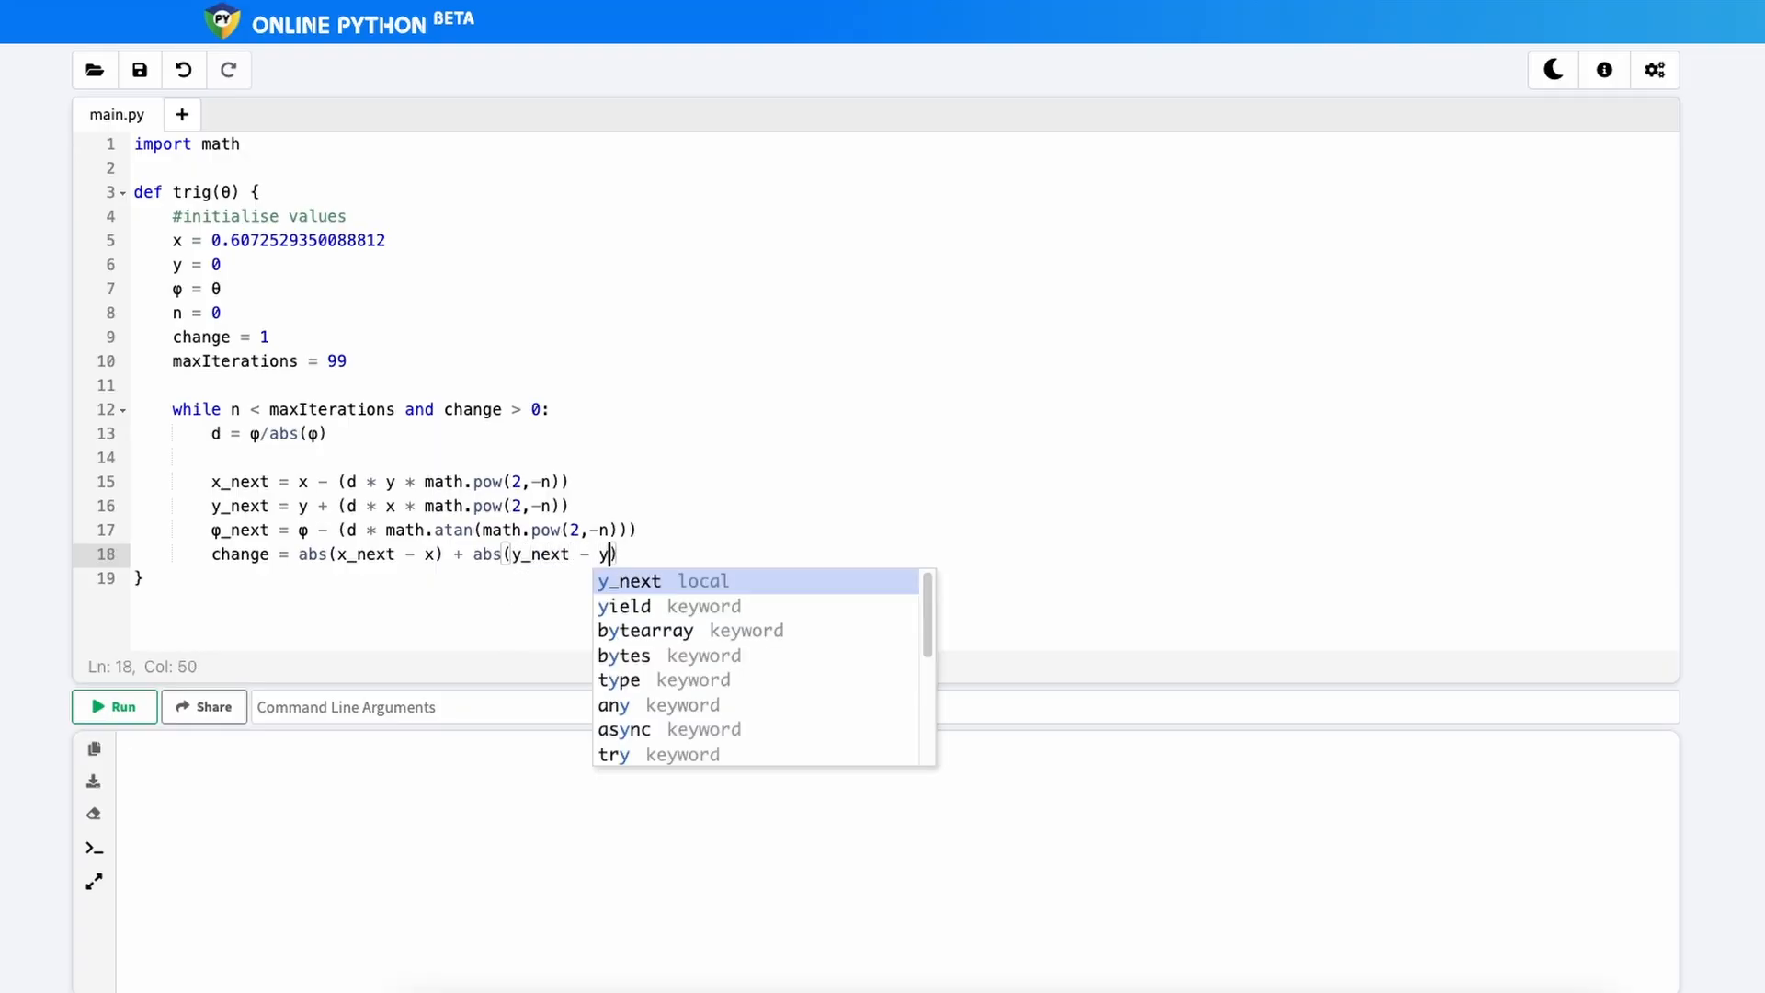
key("Escape")
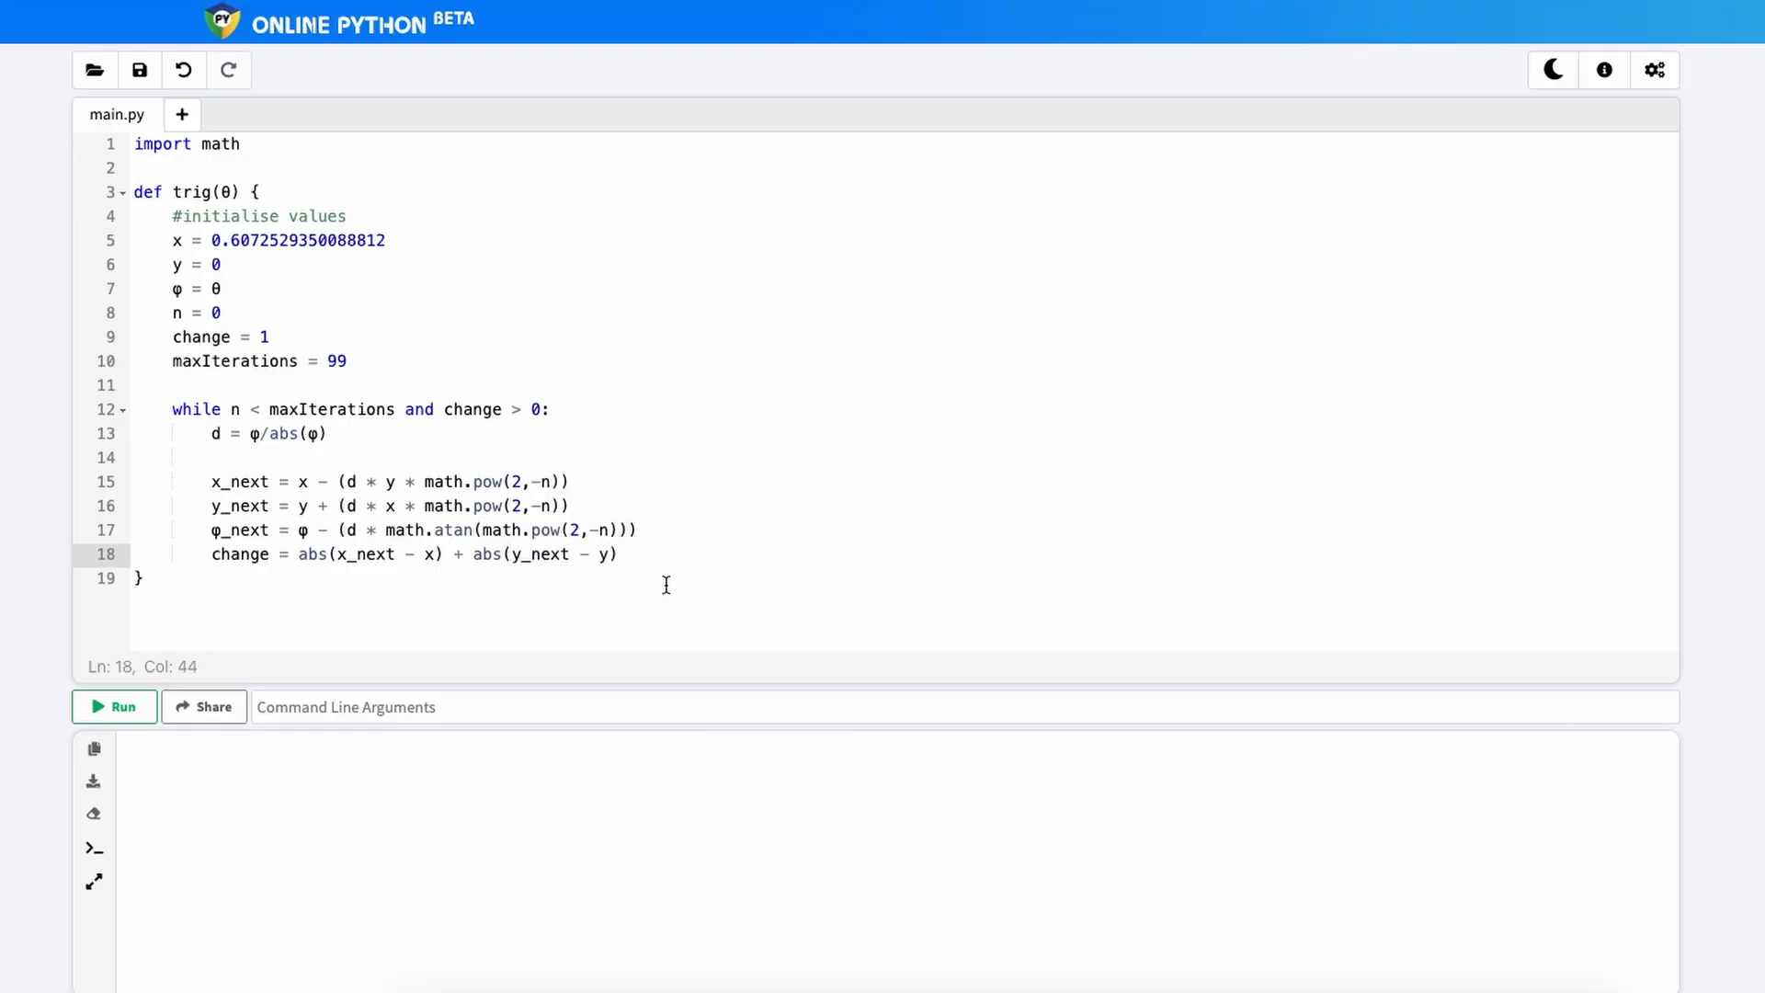
left_click(620, 554)
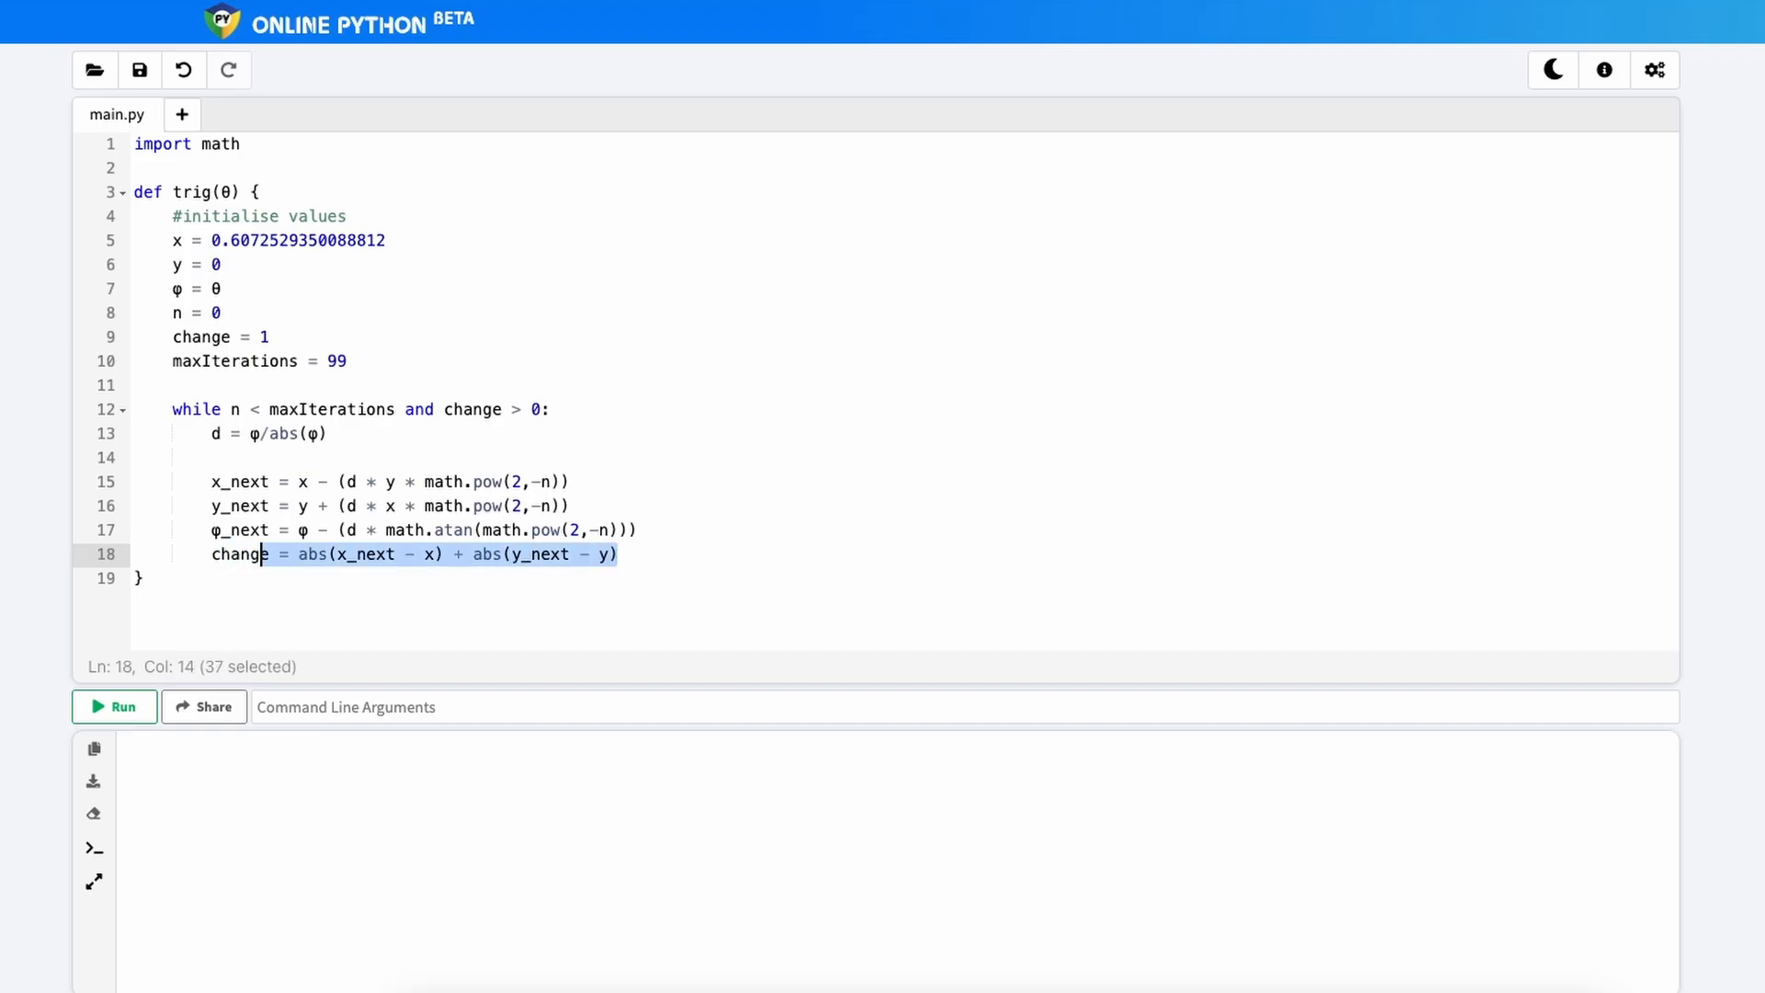
key("Enter")
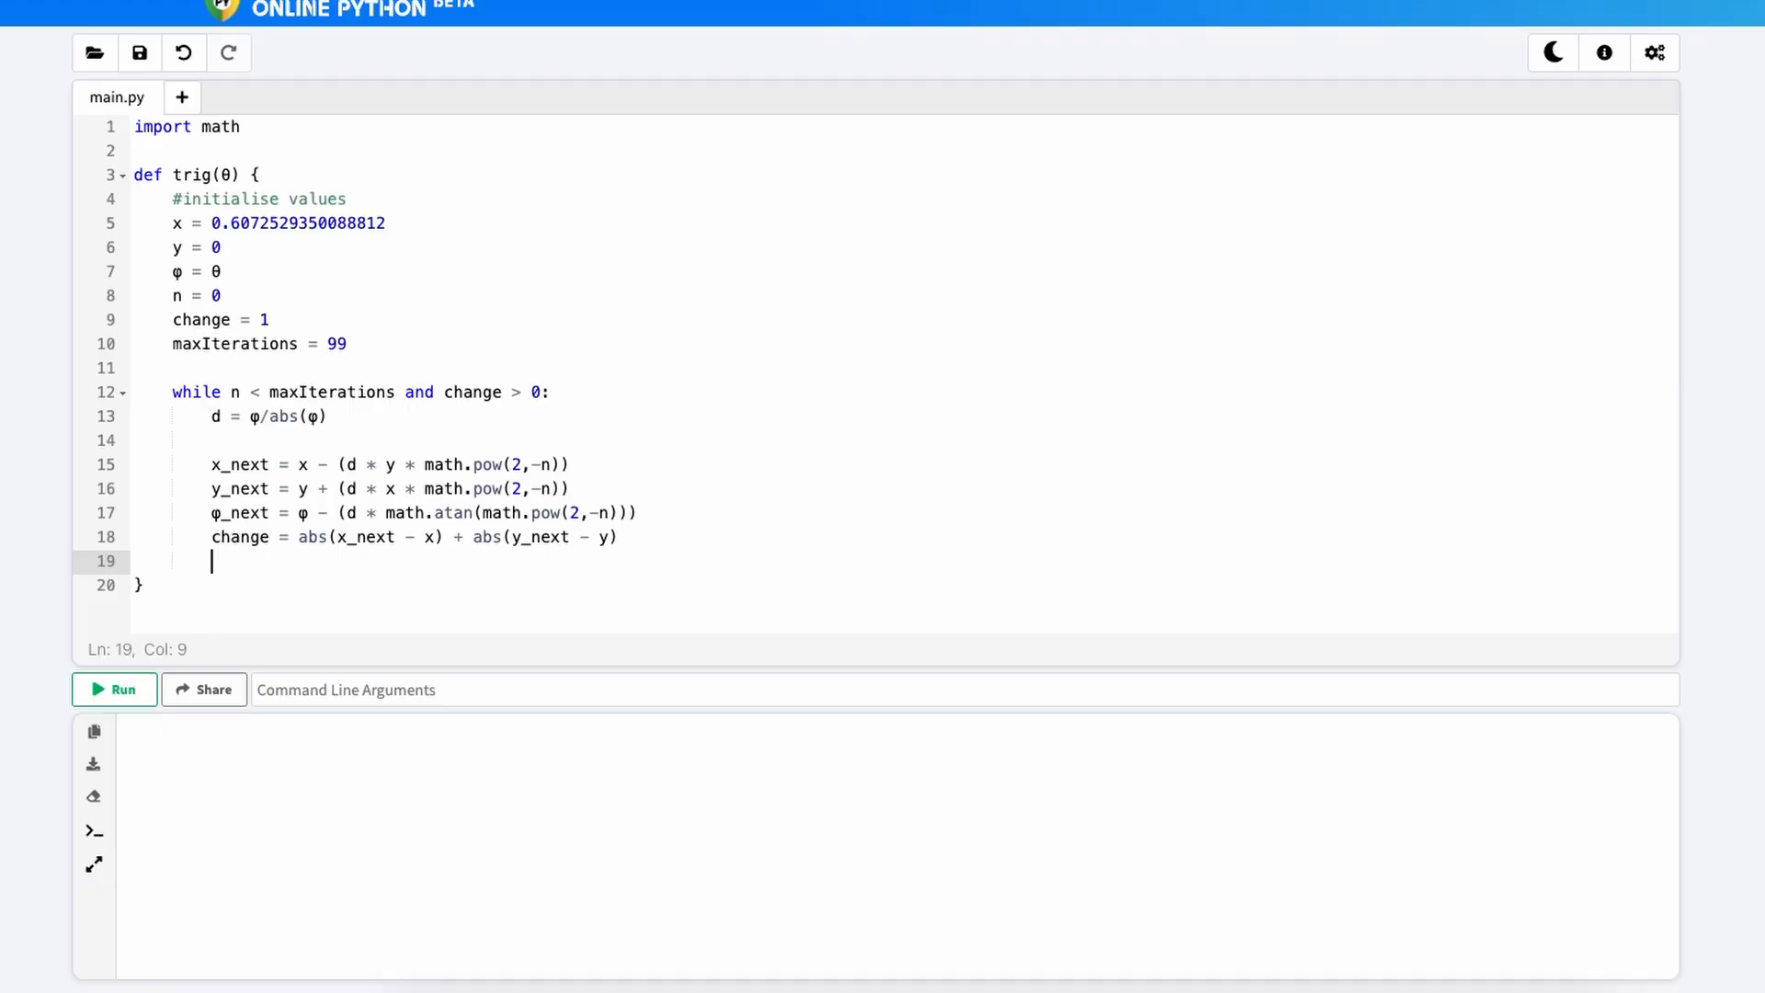
Step: Reassign x, y and φ from their _next values and increment n = n + 1
type("x =")
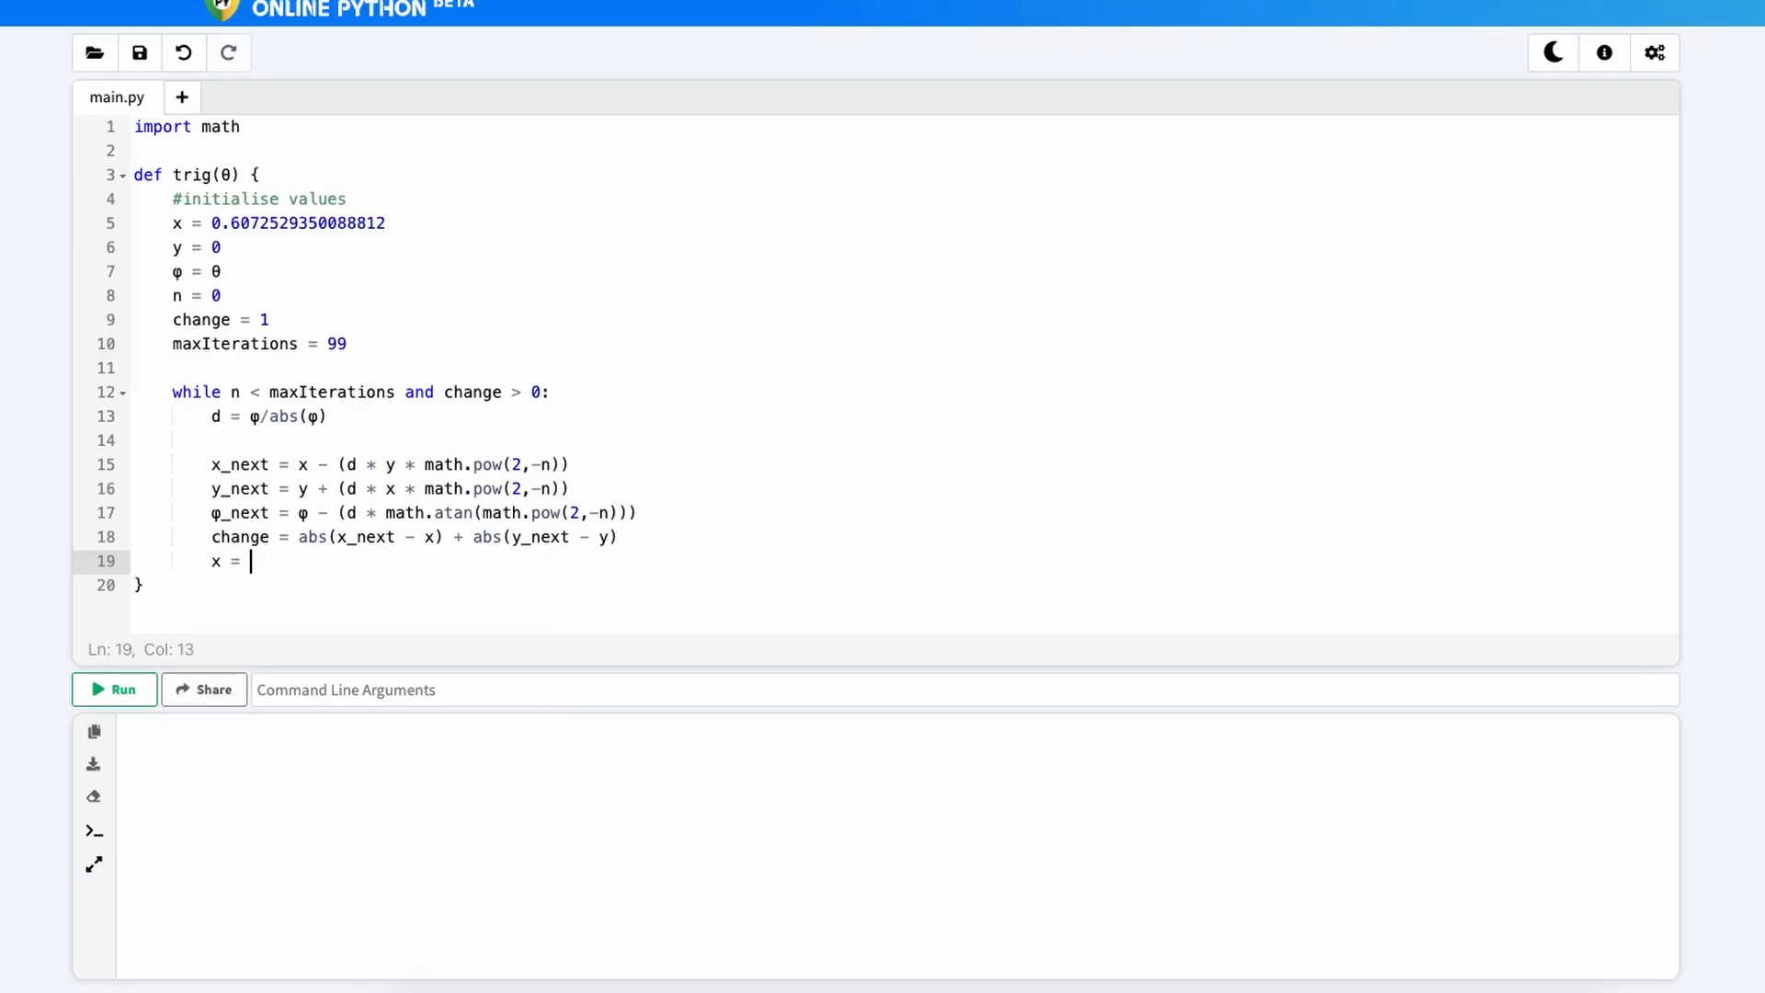
type("x_next")
type("y = y_next")
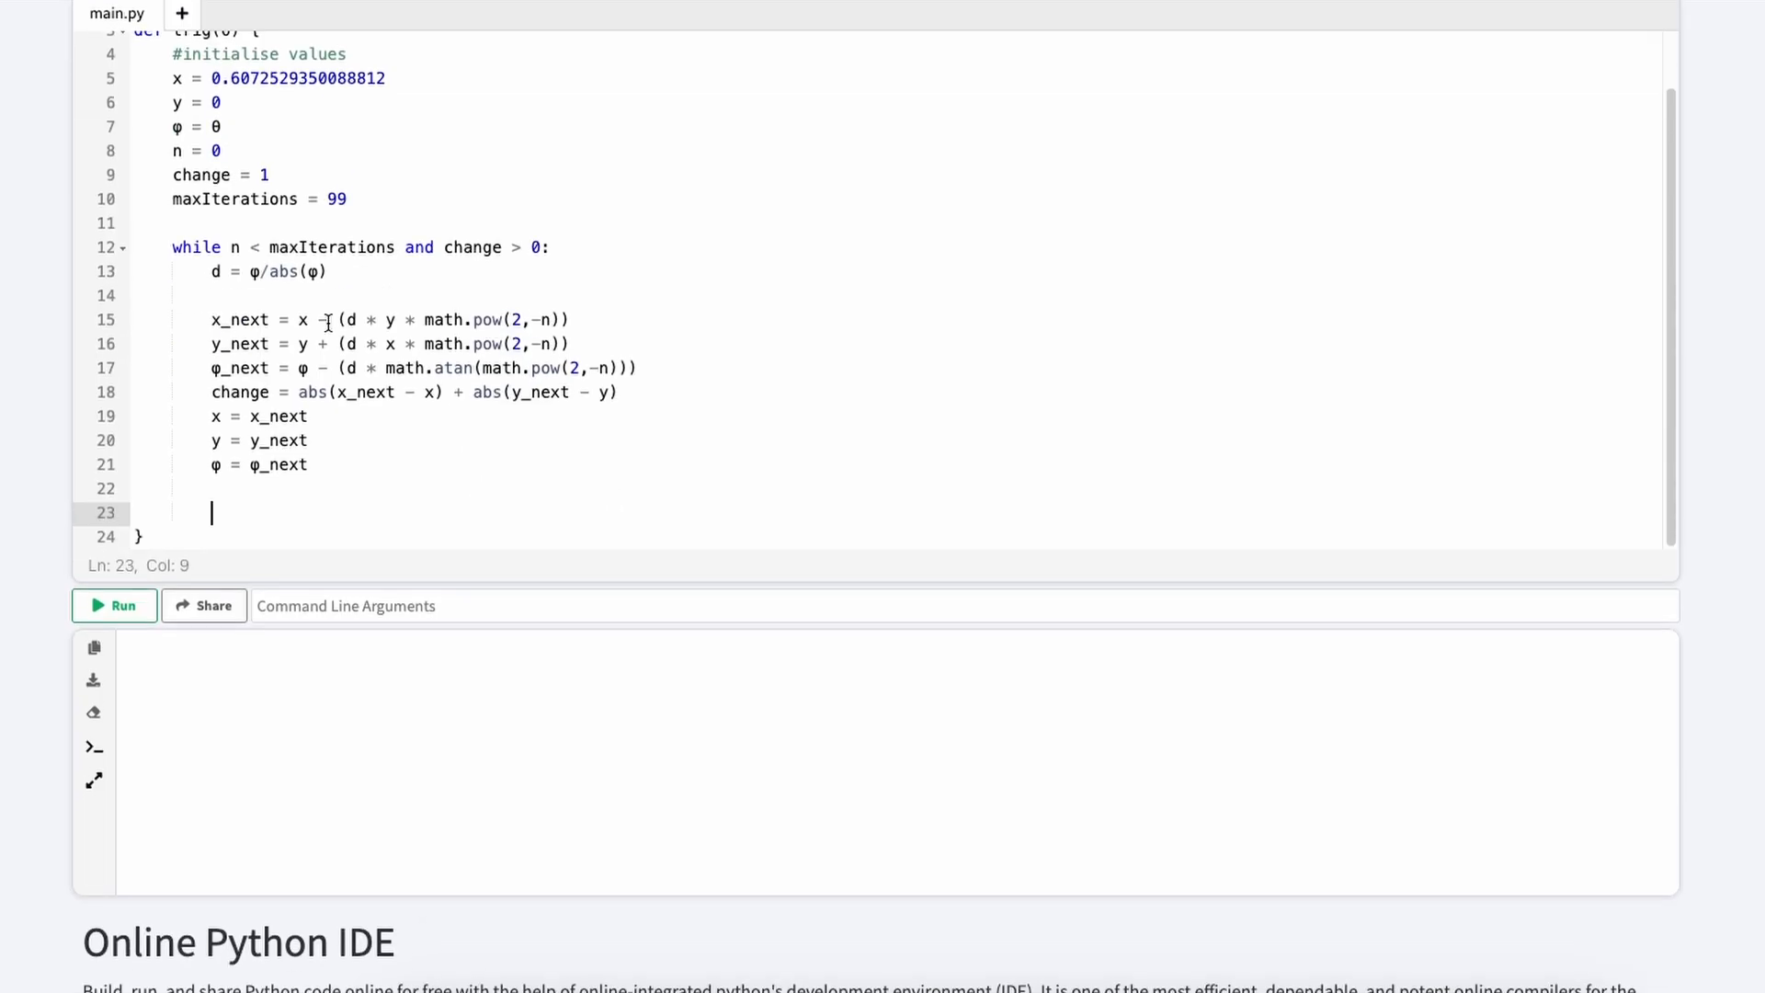
scroll("up", 3)
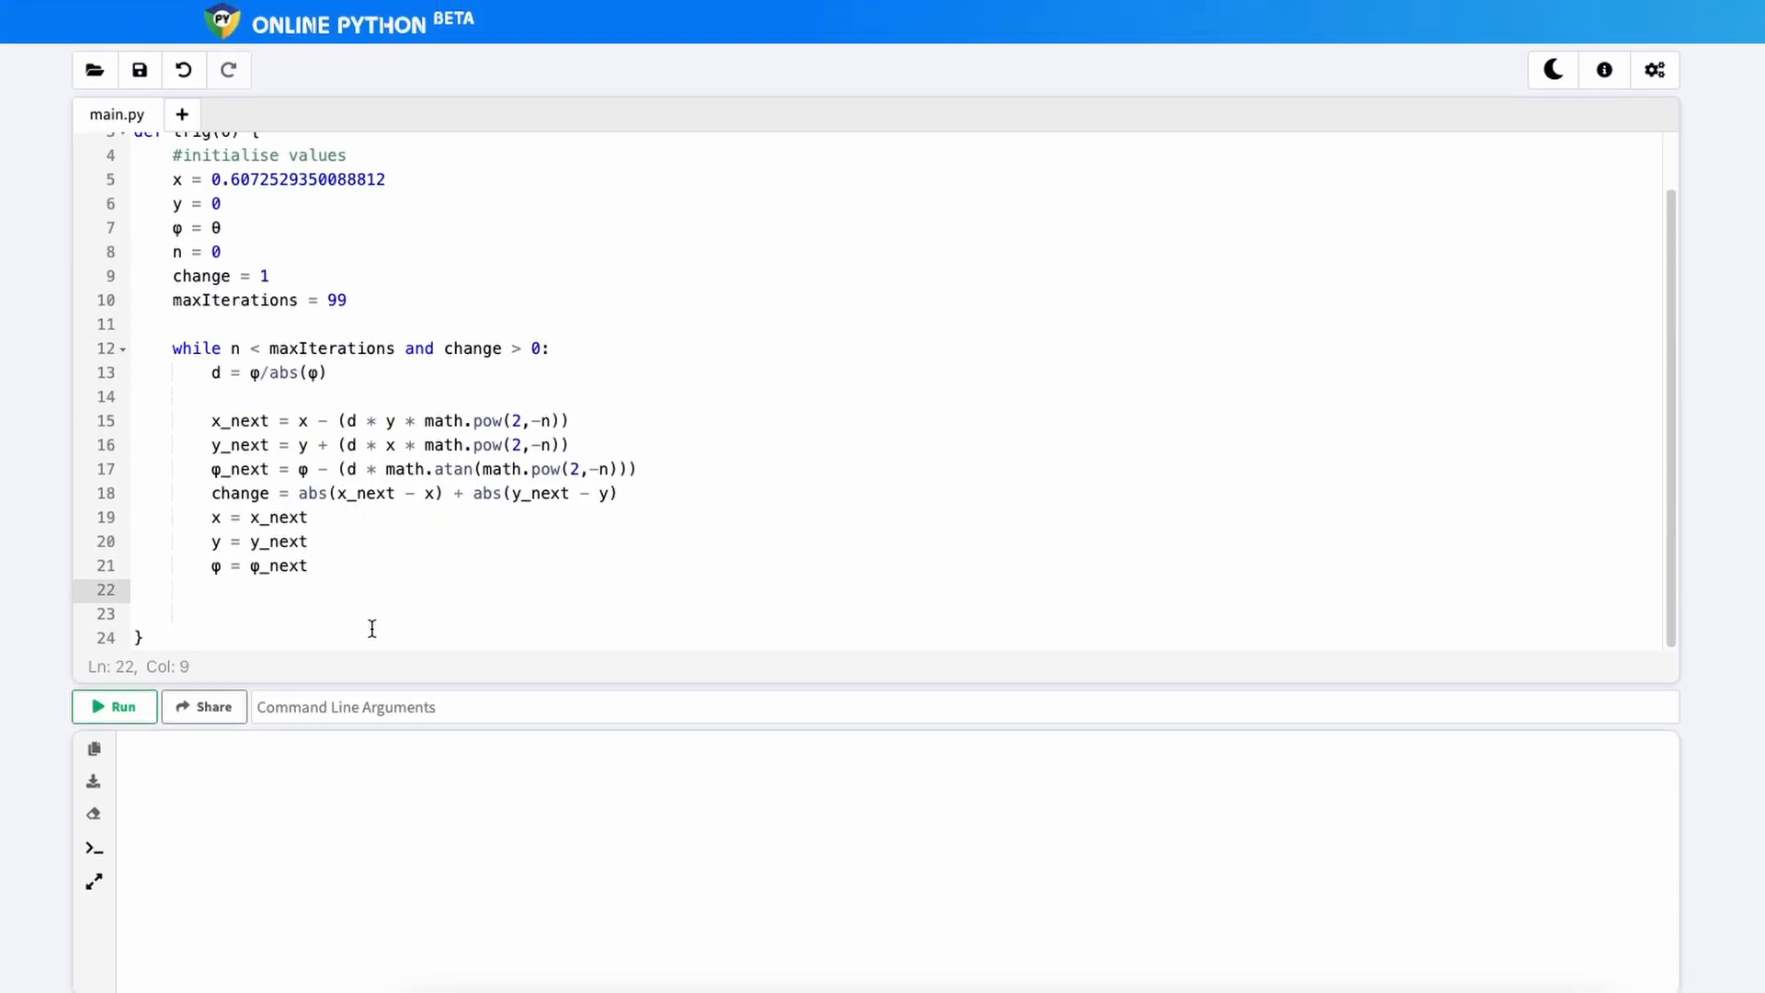
type("n = n")
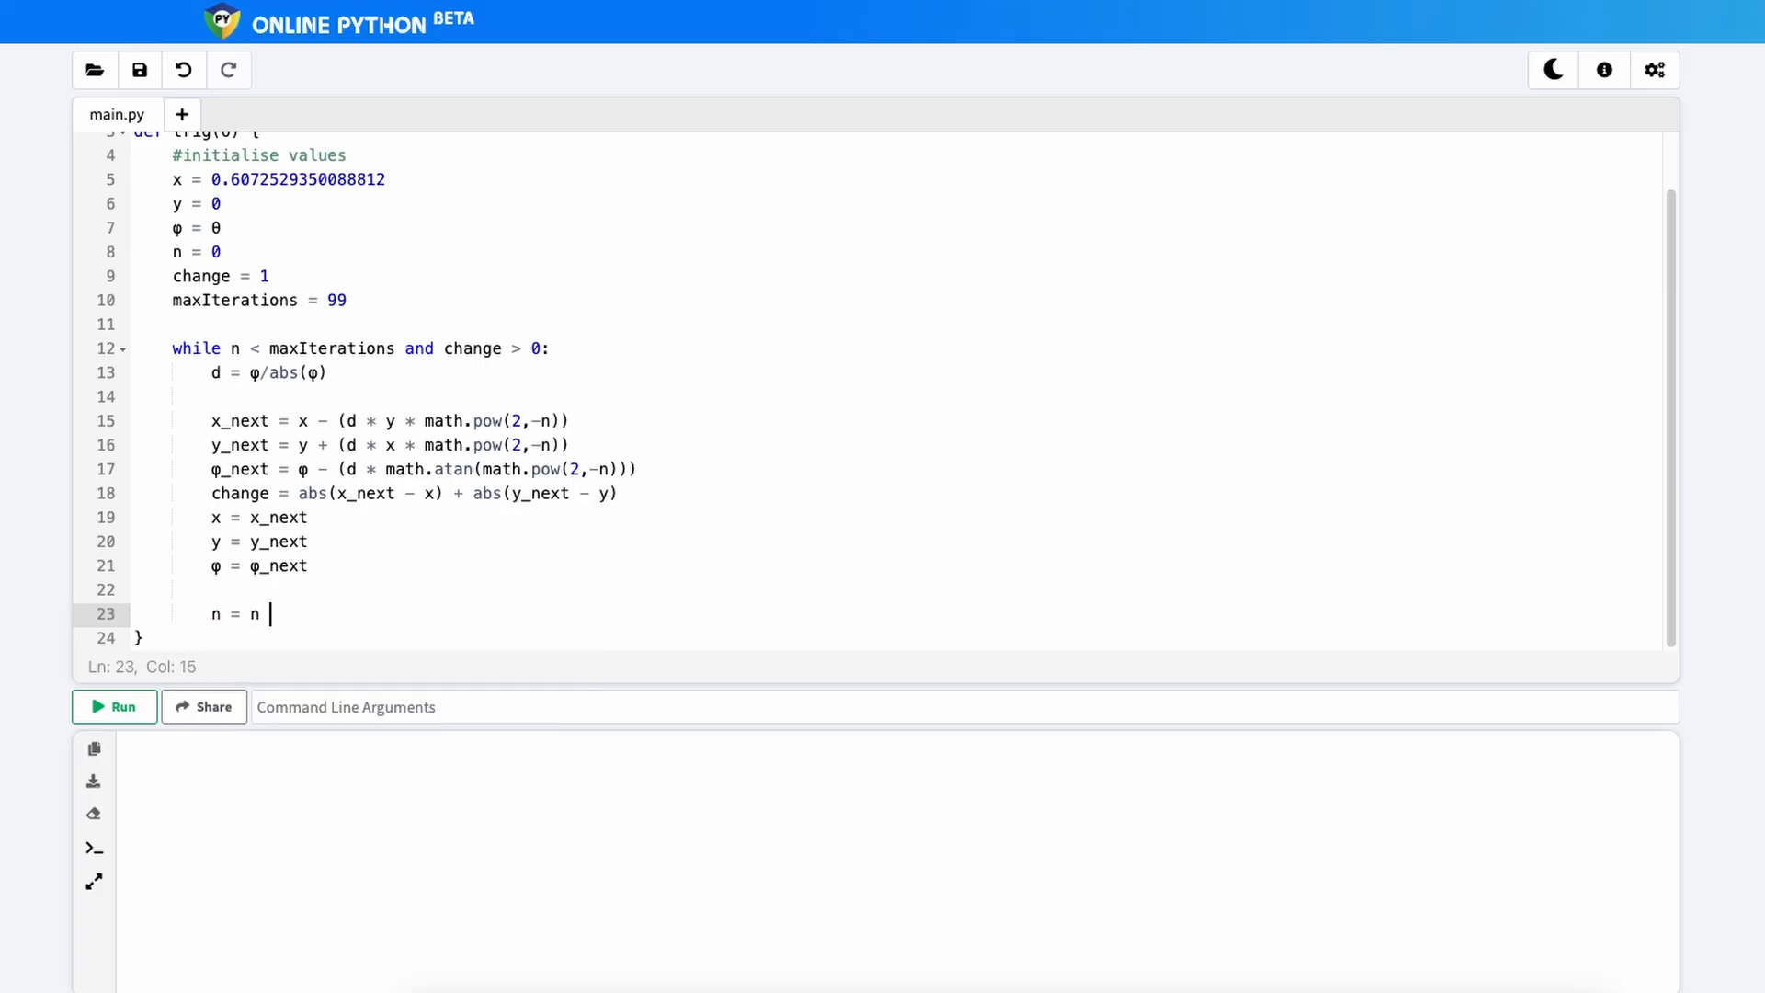
type("+ 1")
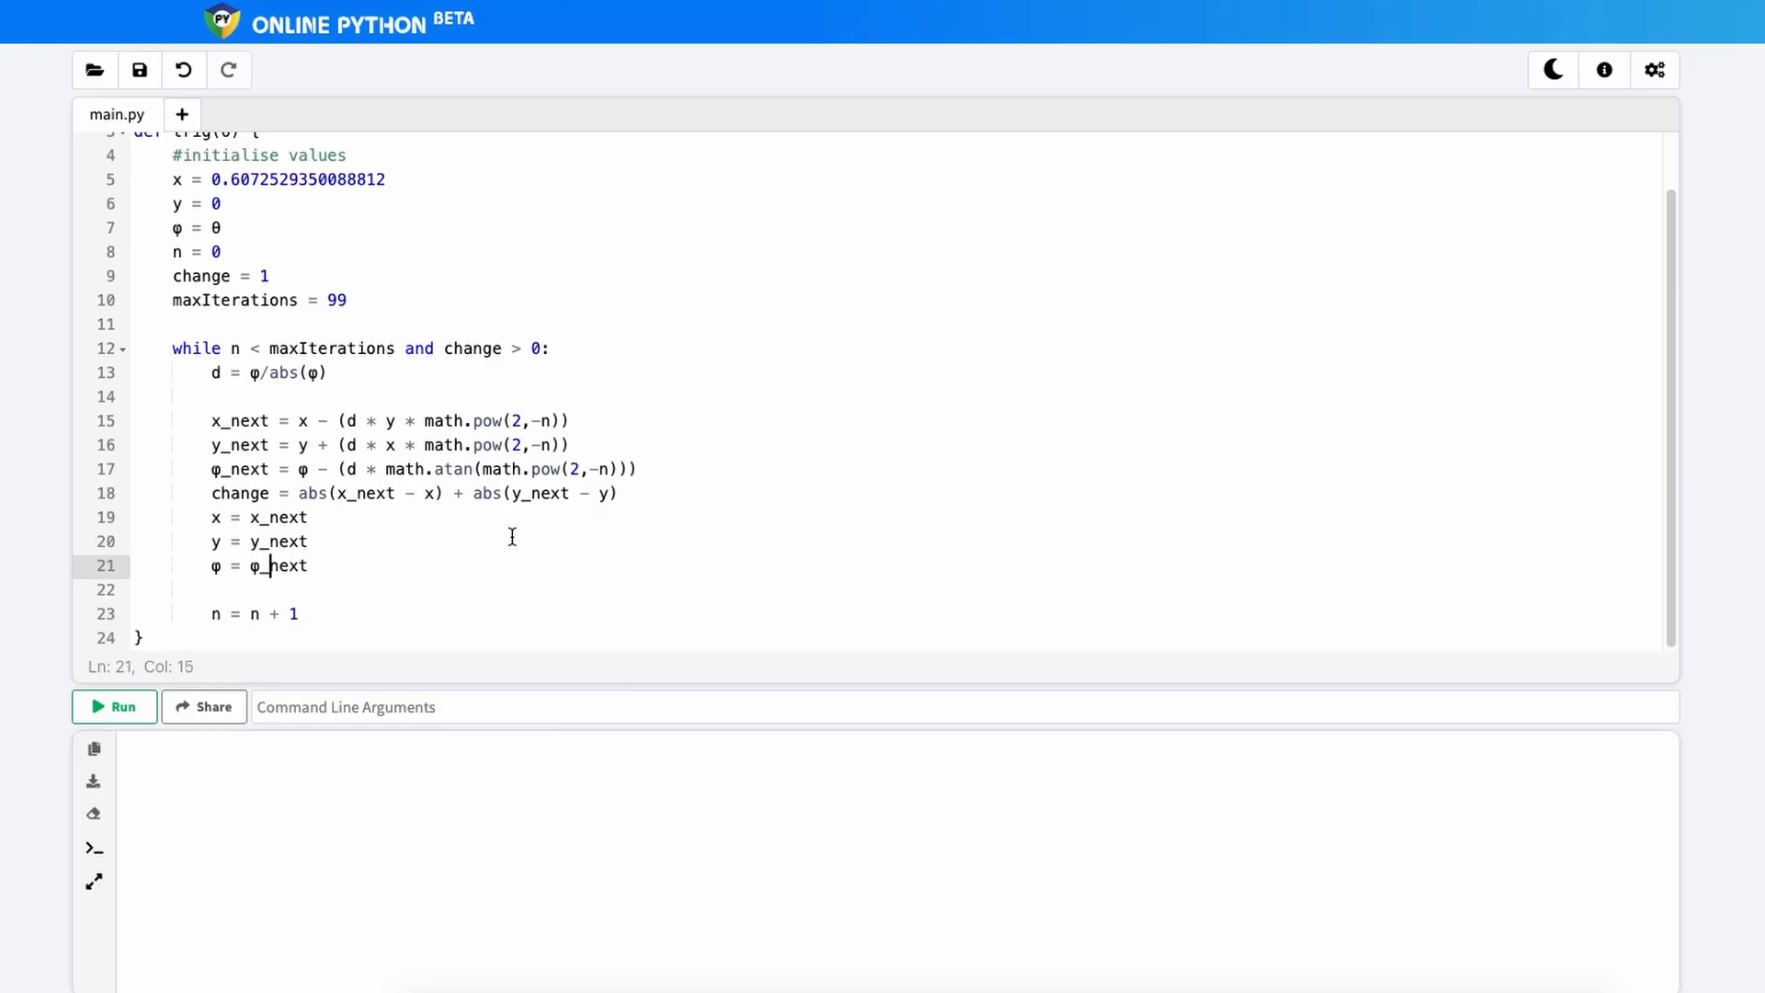
mouse_move(272, 387)
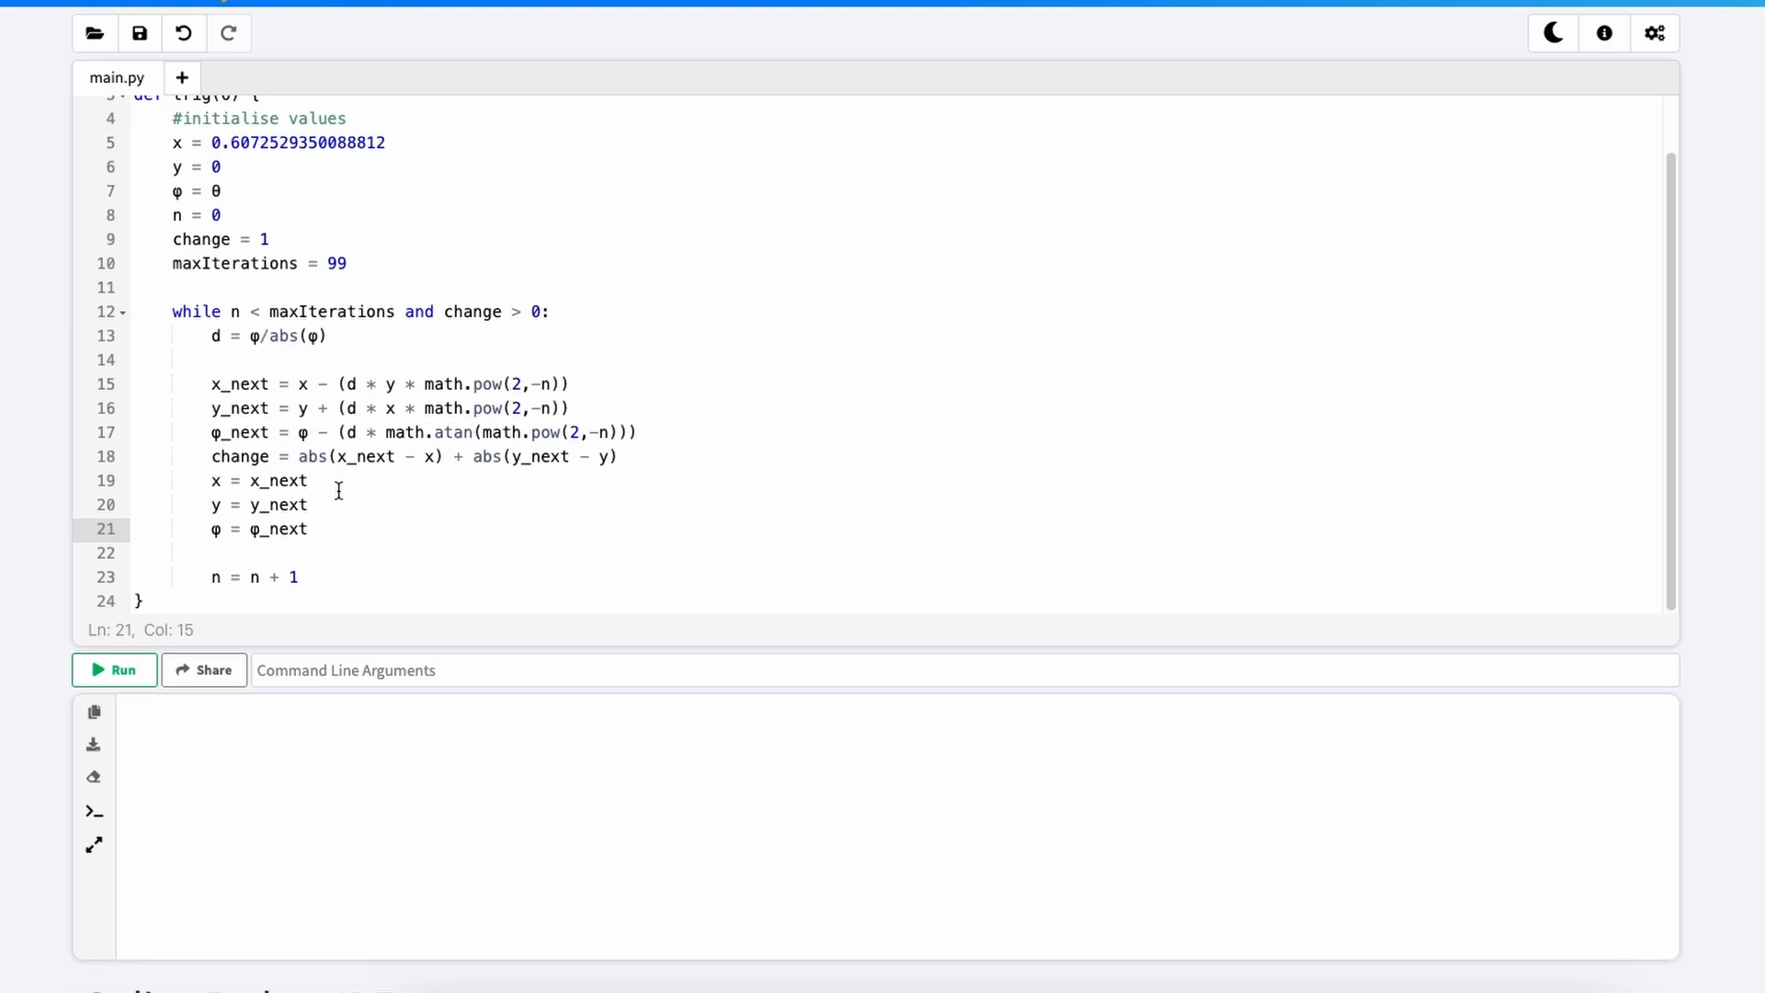
left_click(304, 614)
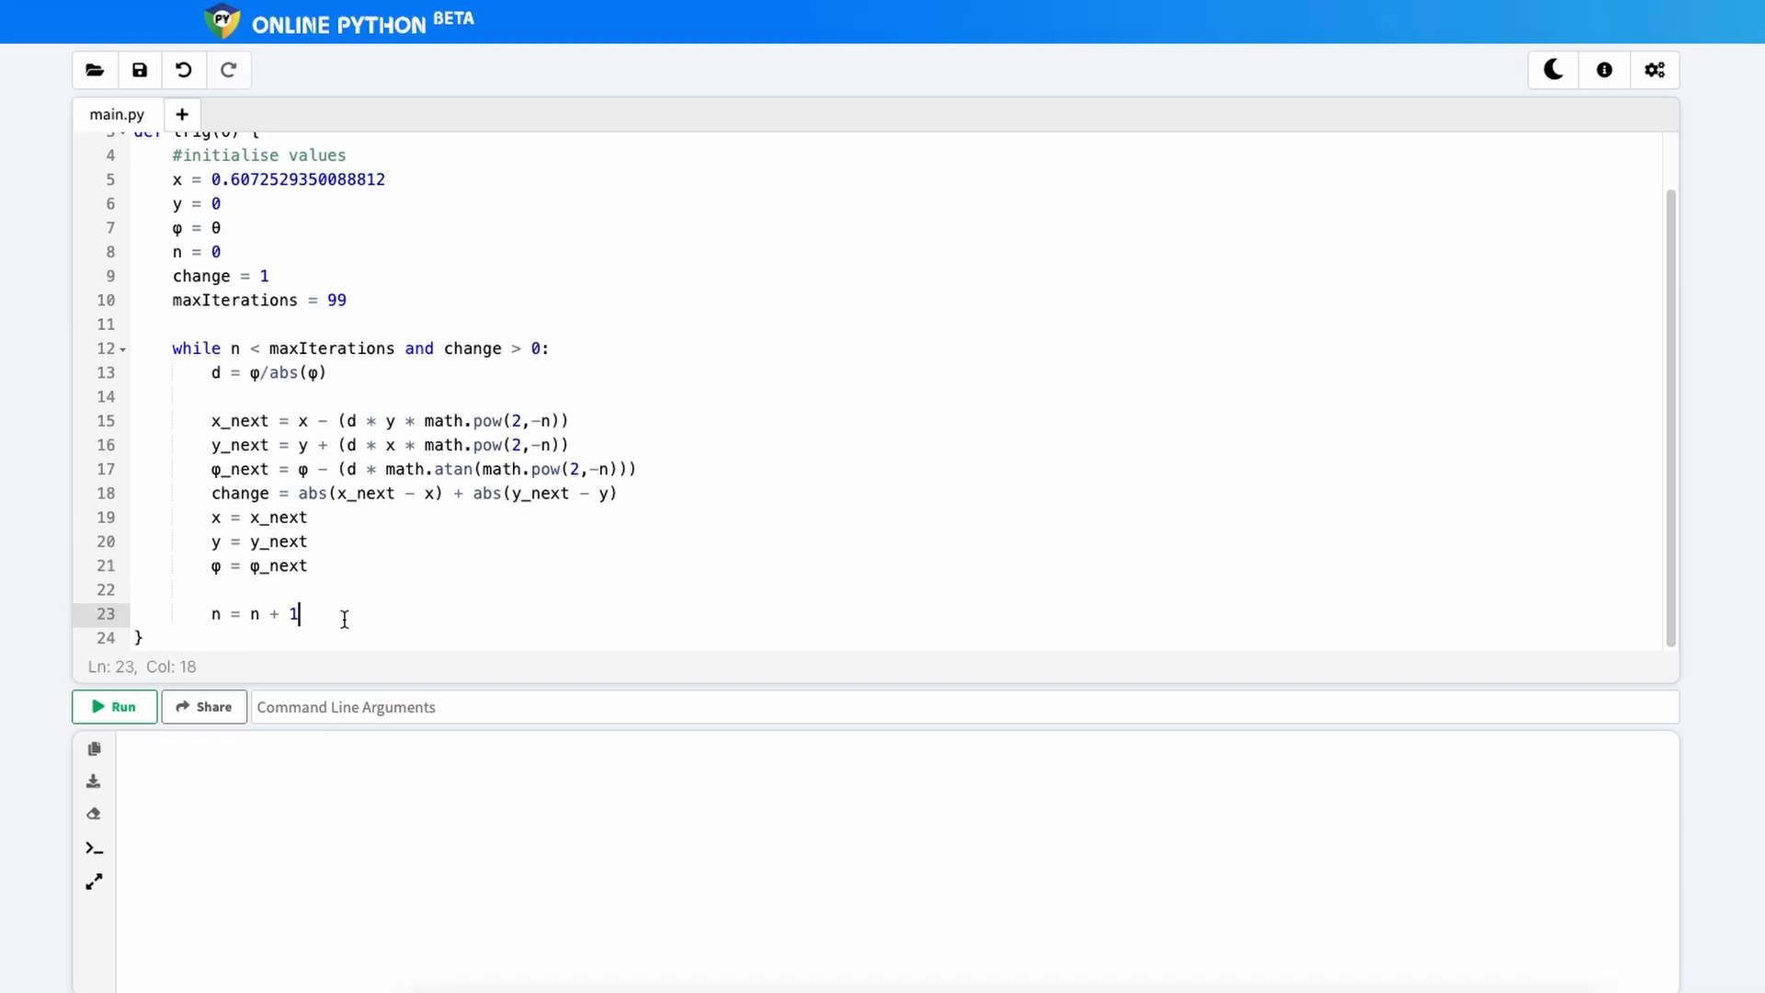
key("Enter")
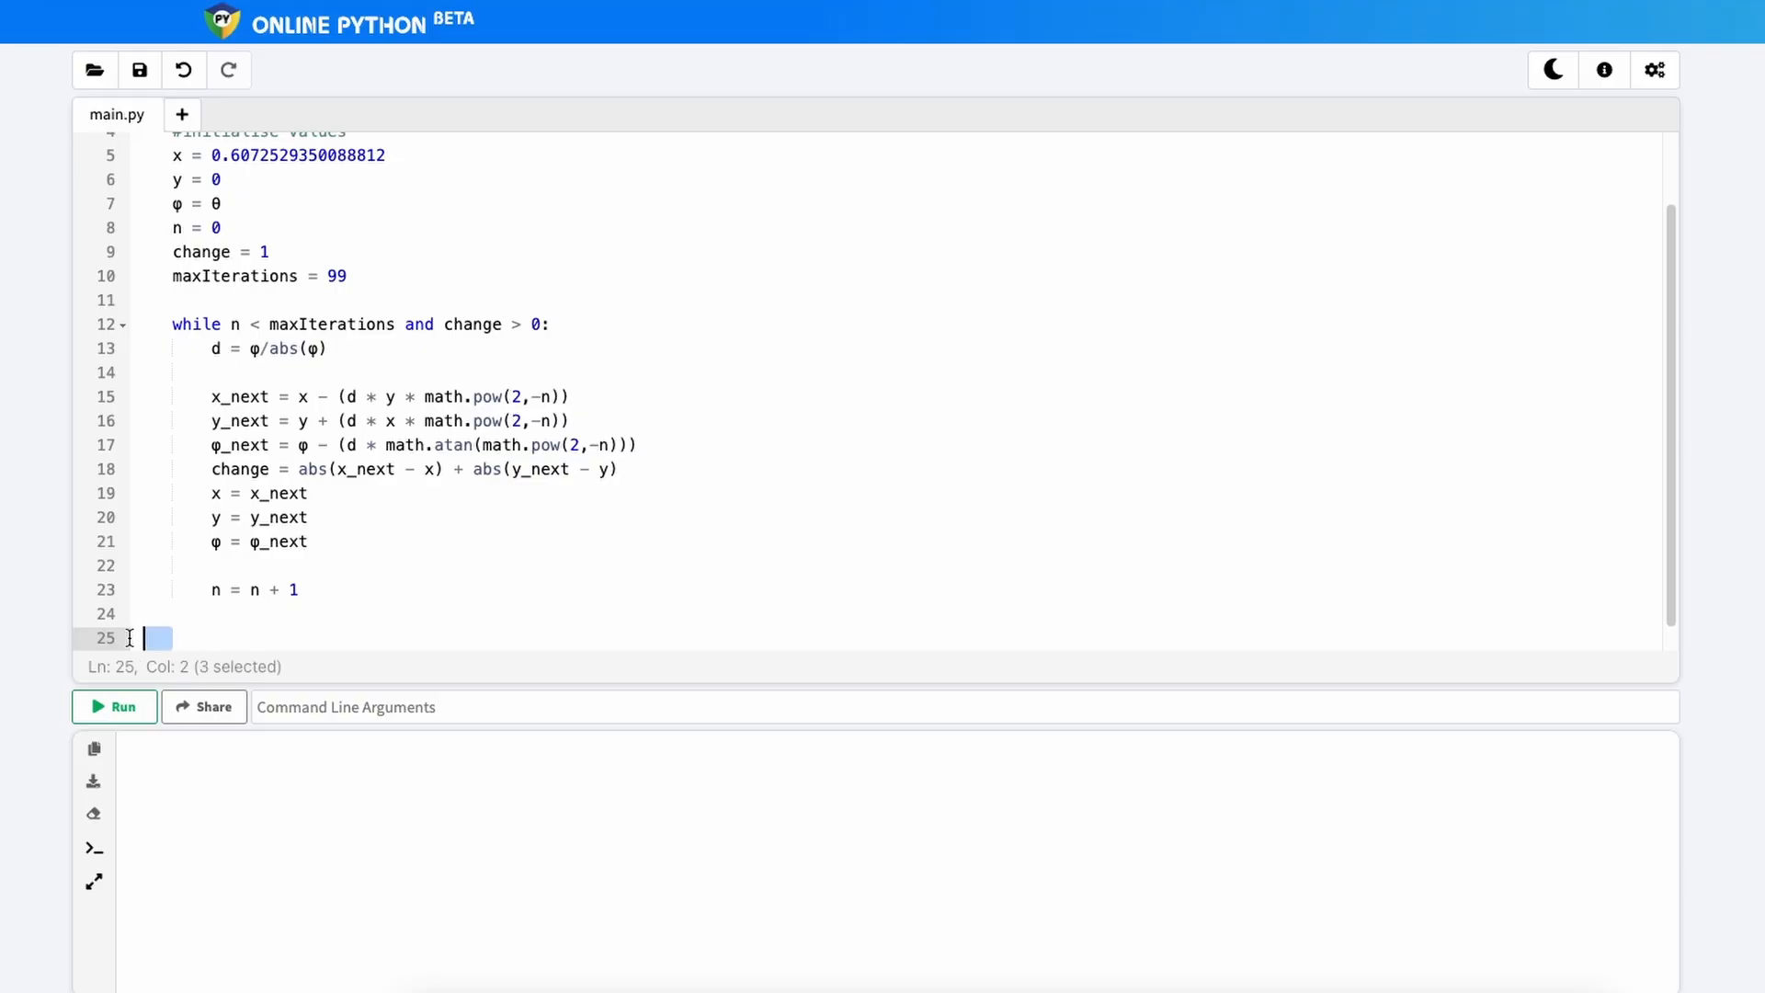
Step: Paste four print statements reporting sin, cos, tan (y/x) and Iterations below the loop
left_click(175, 638)
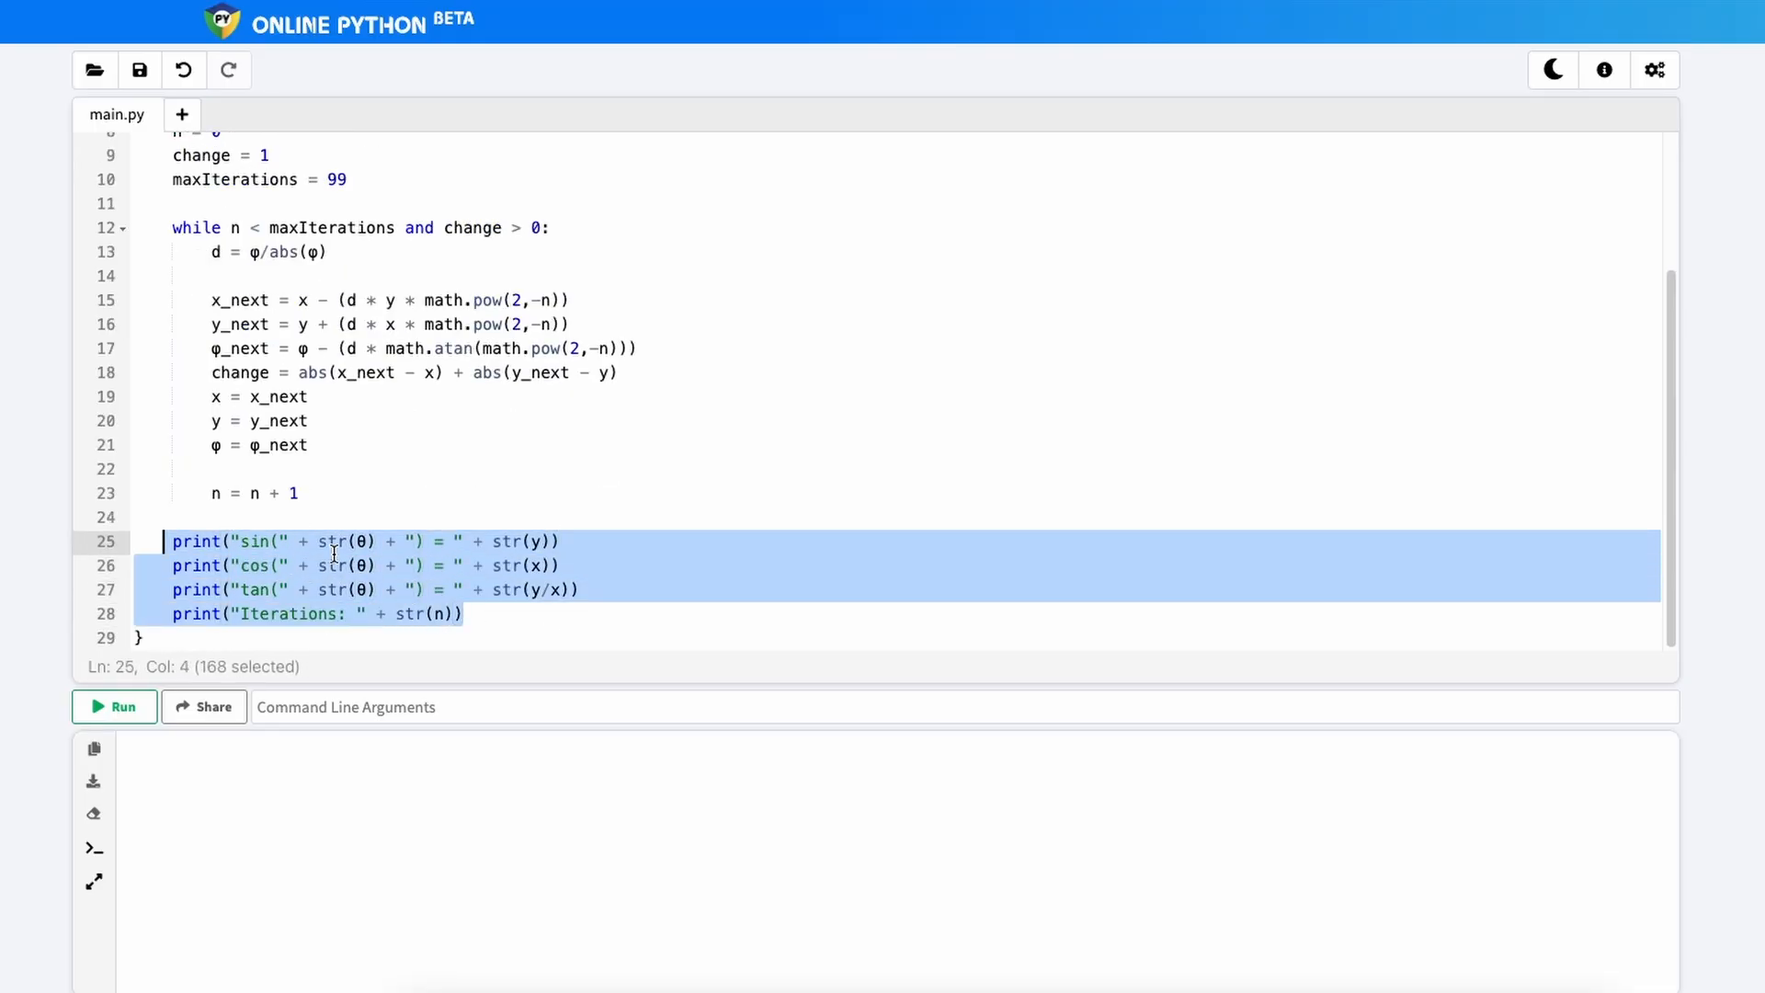
double_click(259, 540)
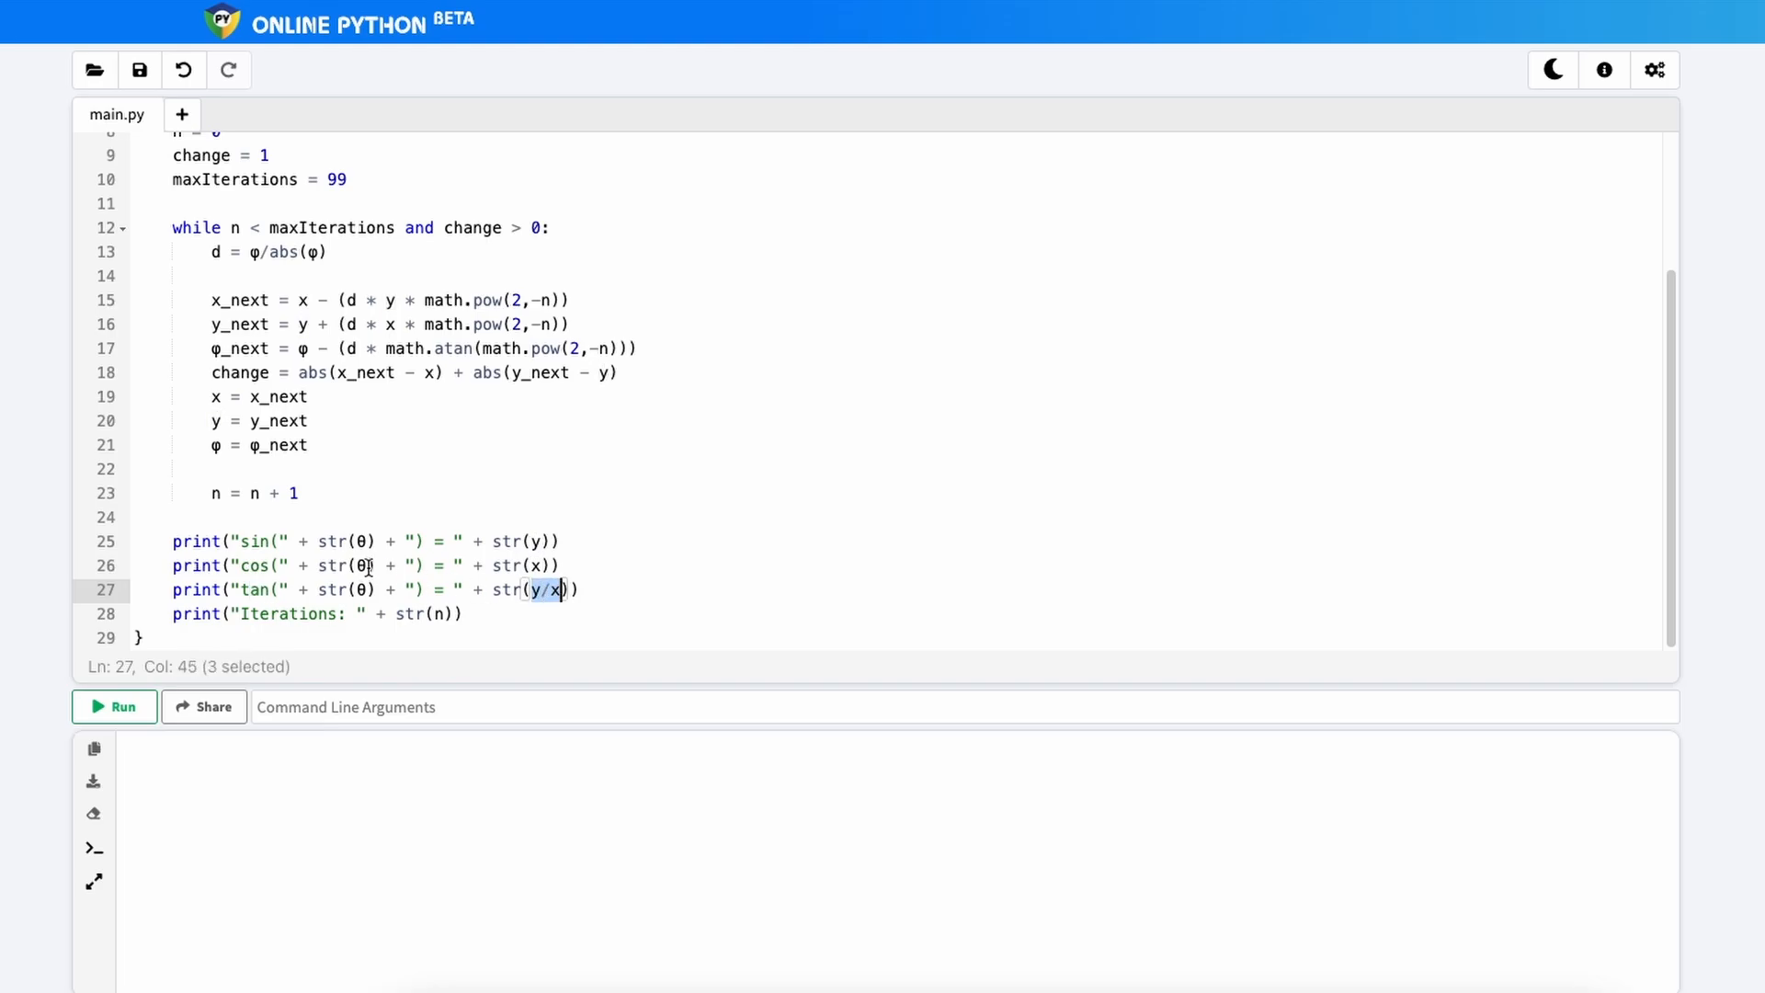
mouse_move(441, 575)
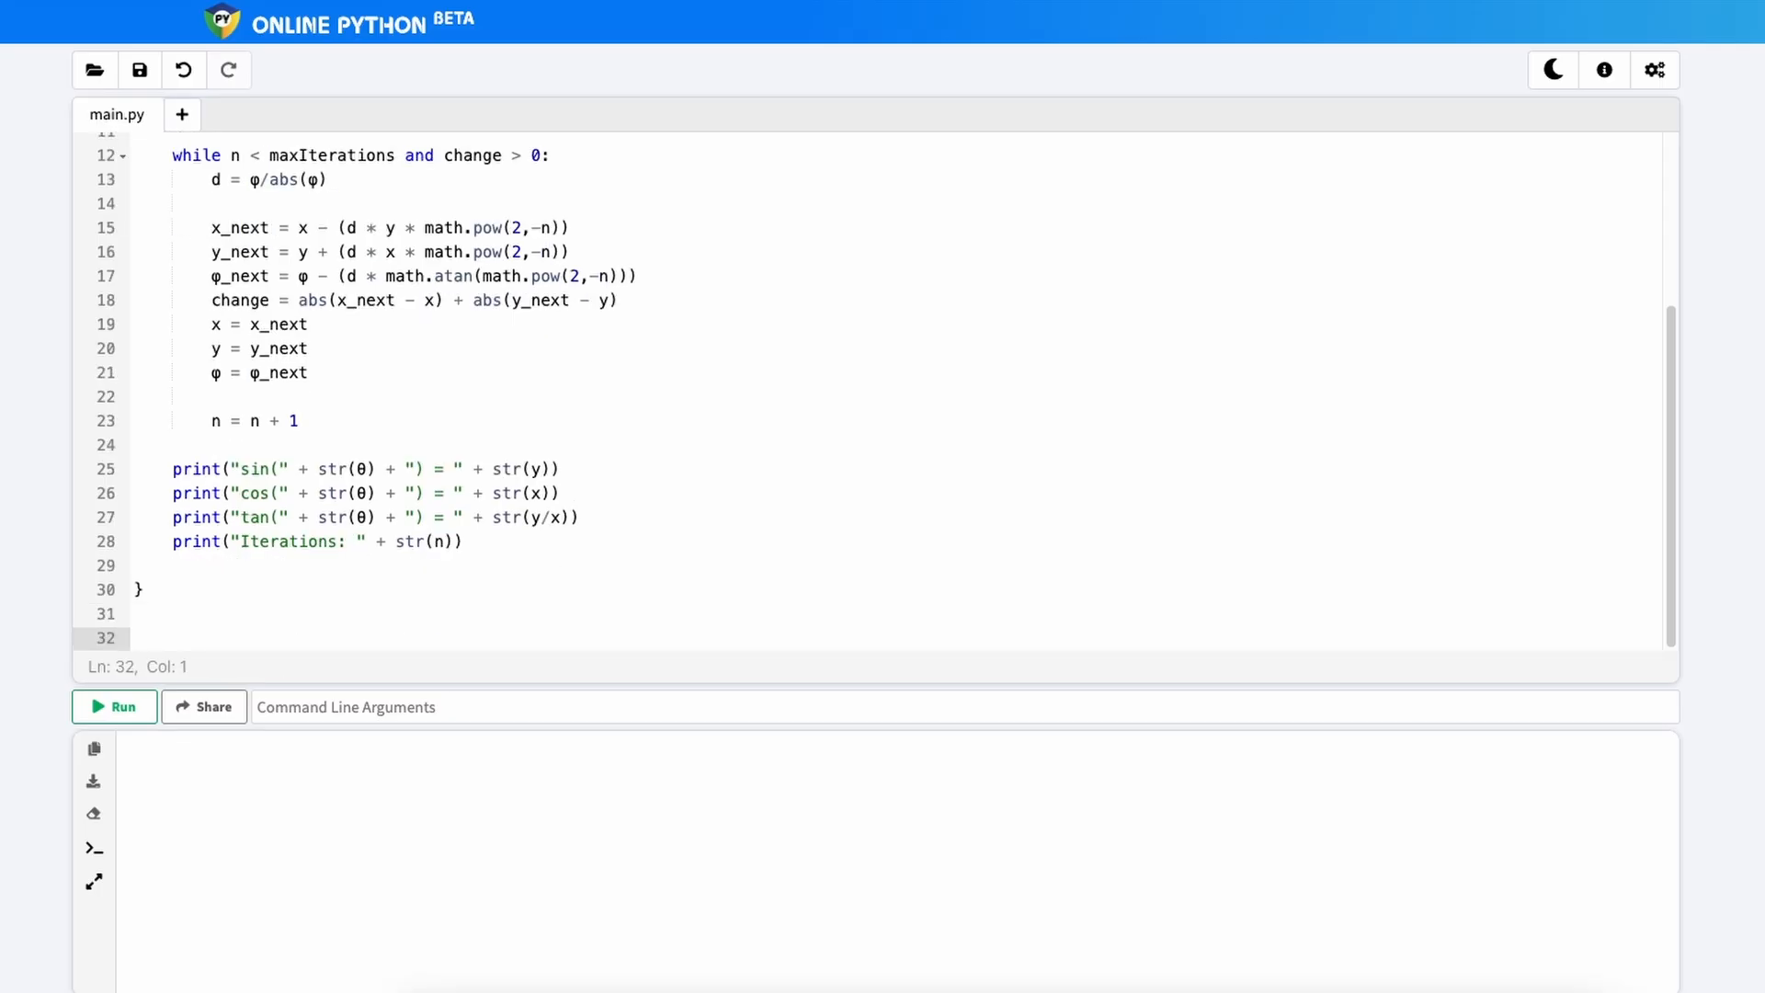
Step: Add a trig(1) call after the function and run it, hitting a SyntaxError on the def line
type("tr")
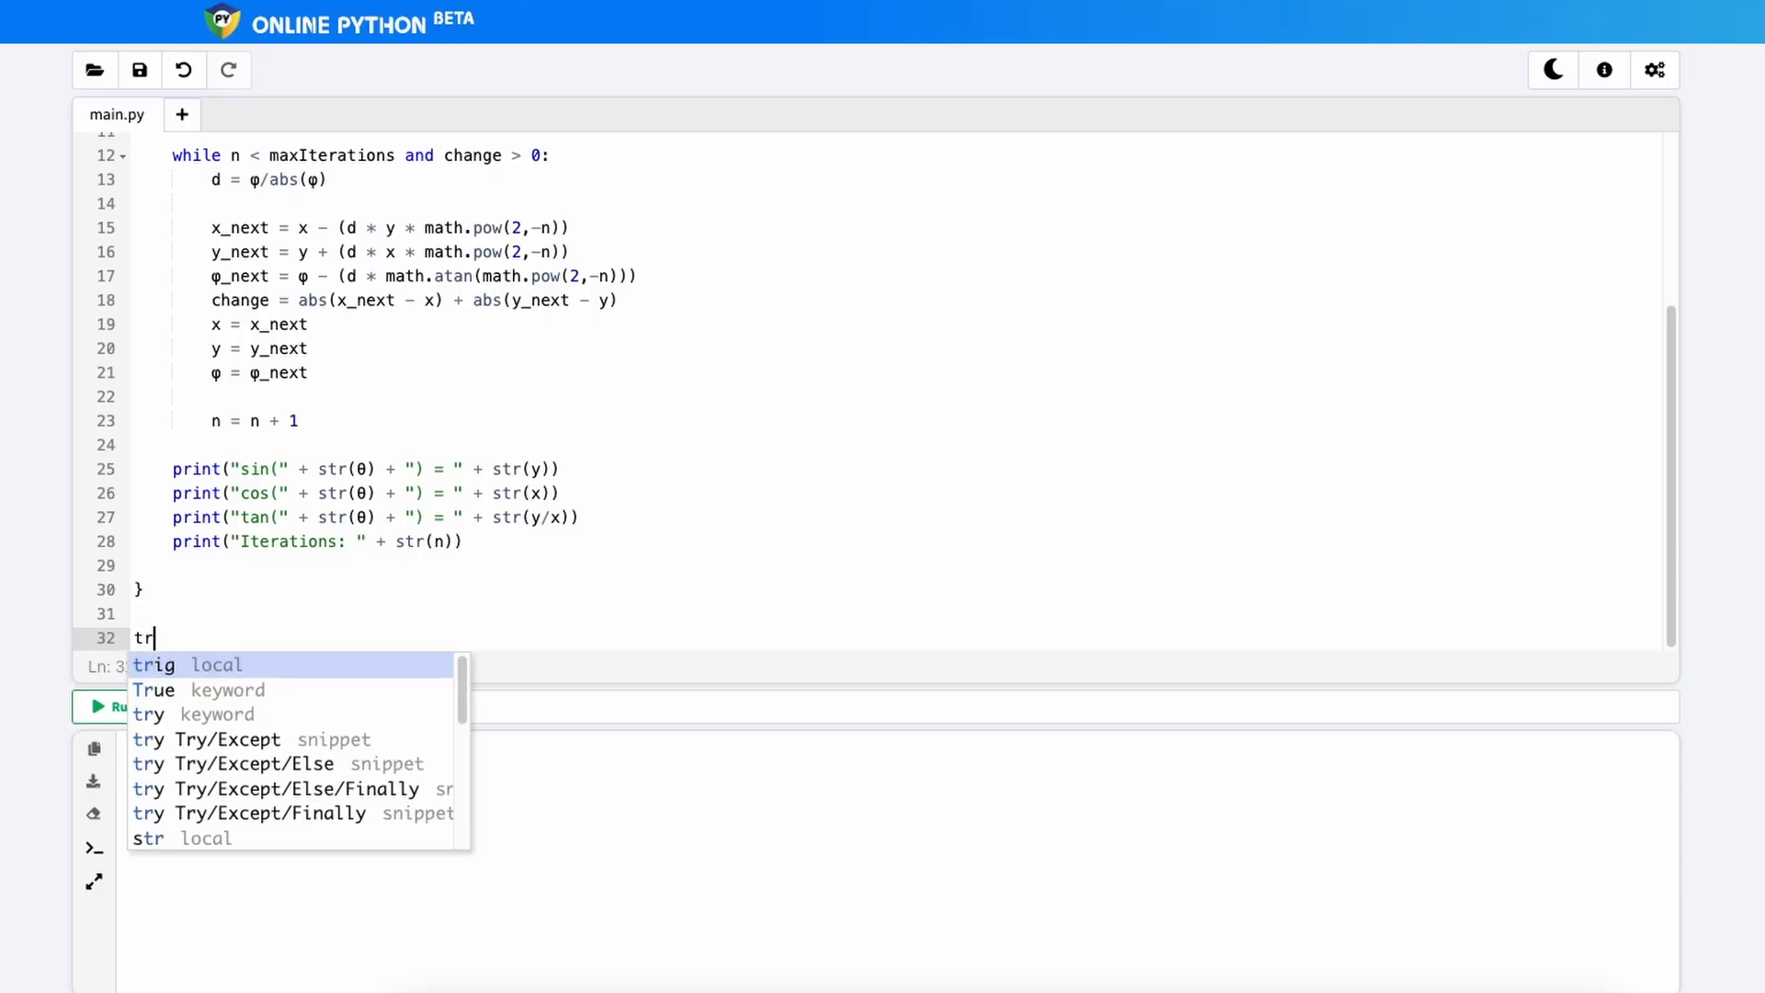
left_click(152, 663)
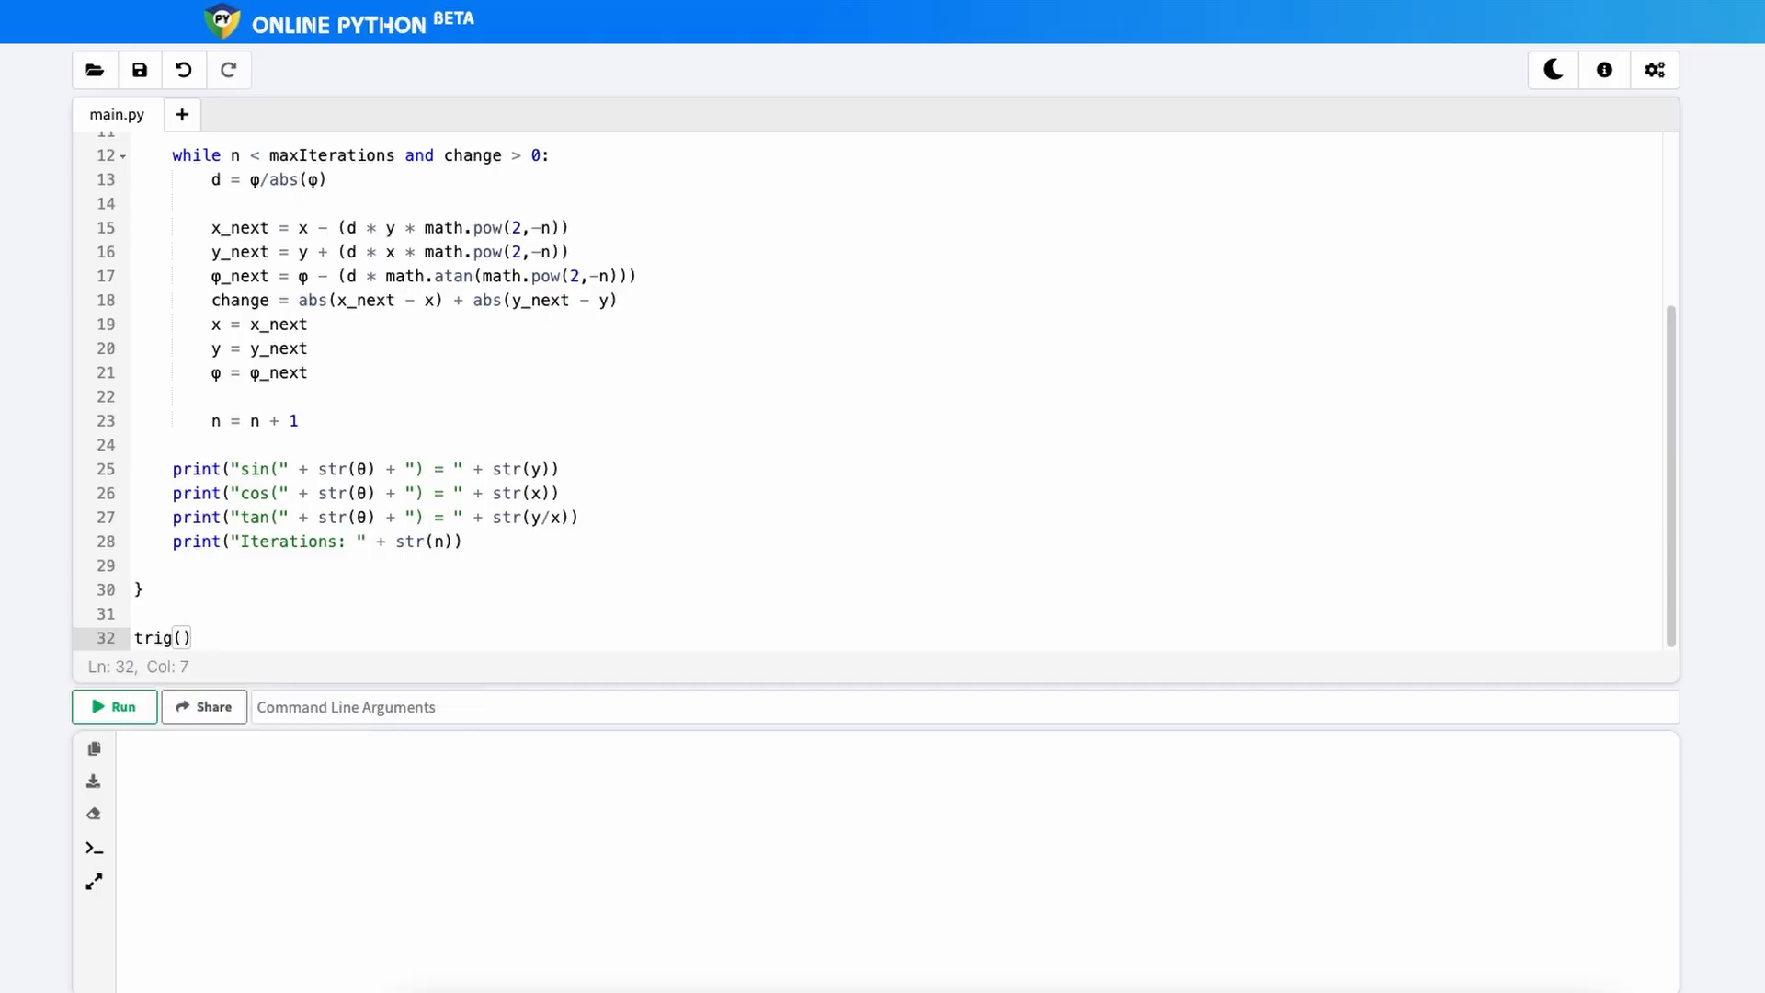
scroll("up", 3)
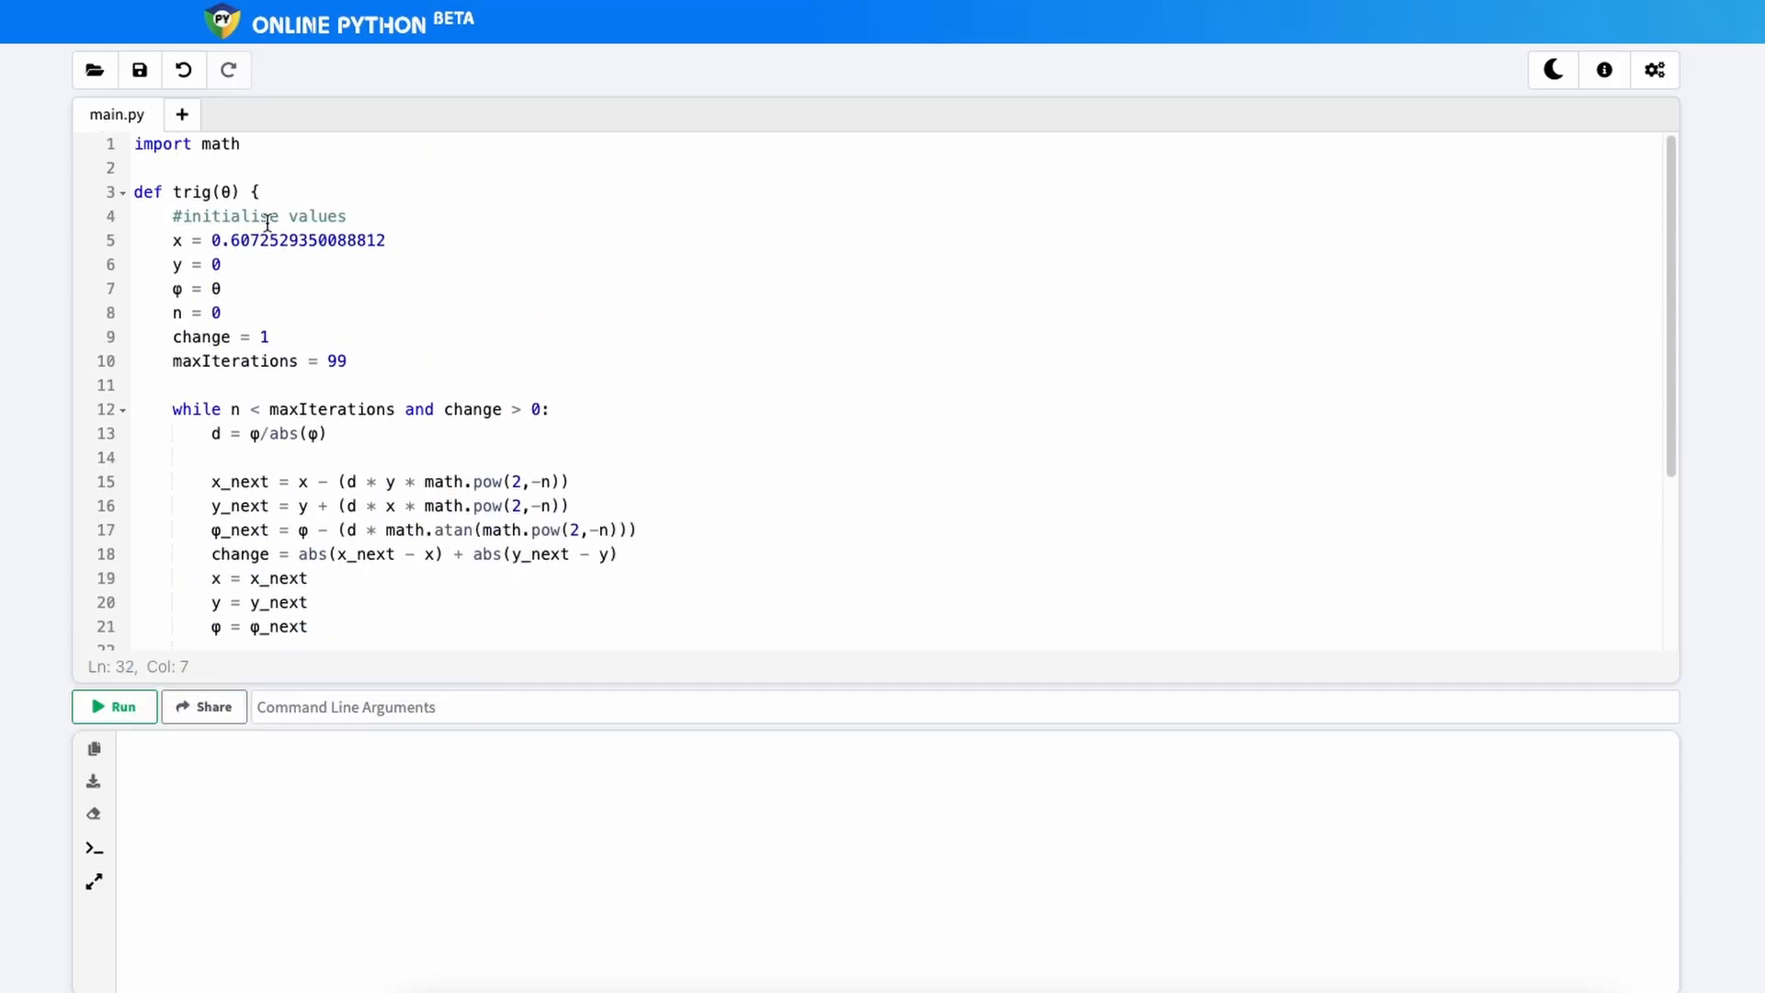
scroll("down", 3)
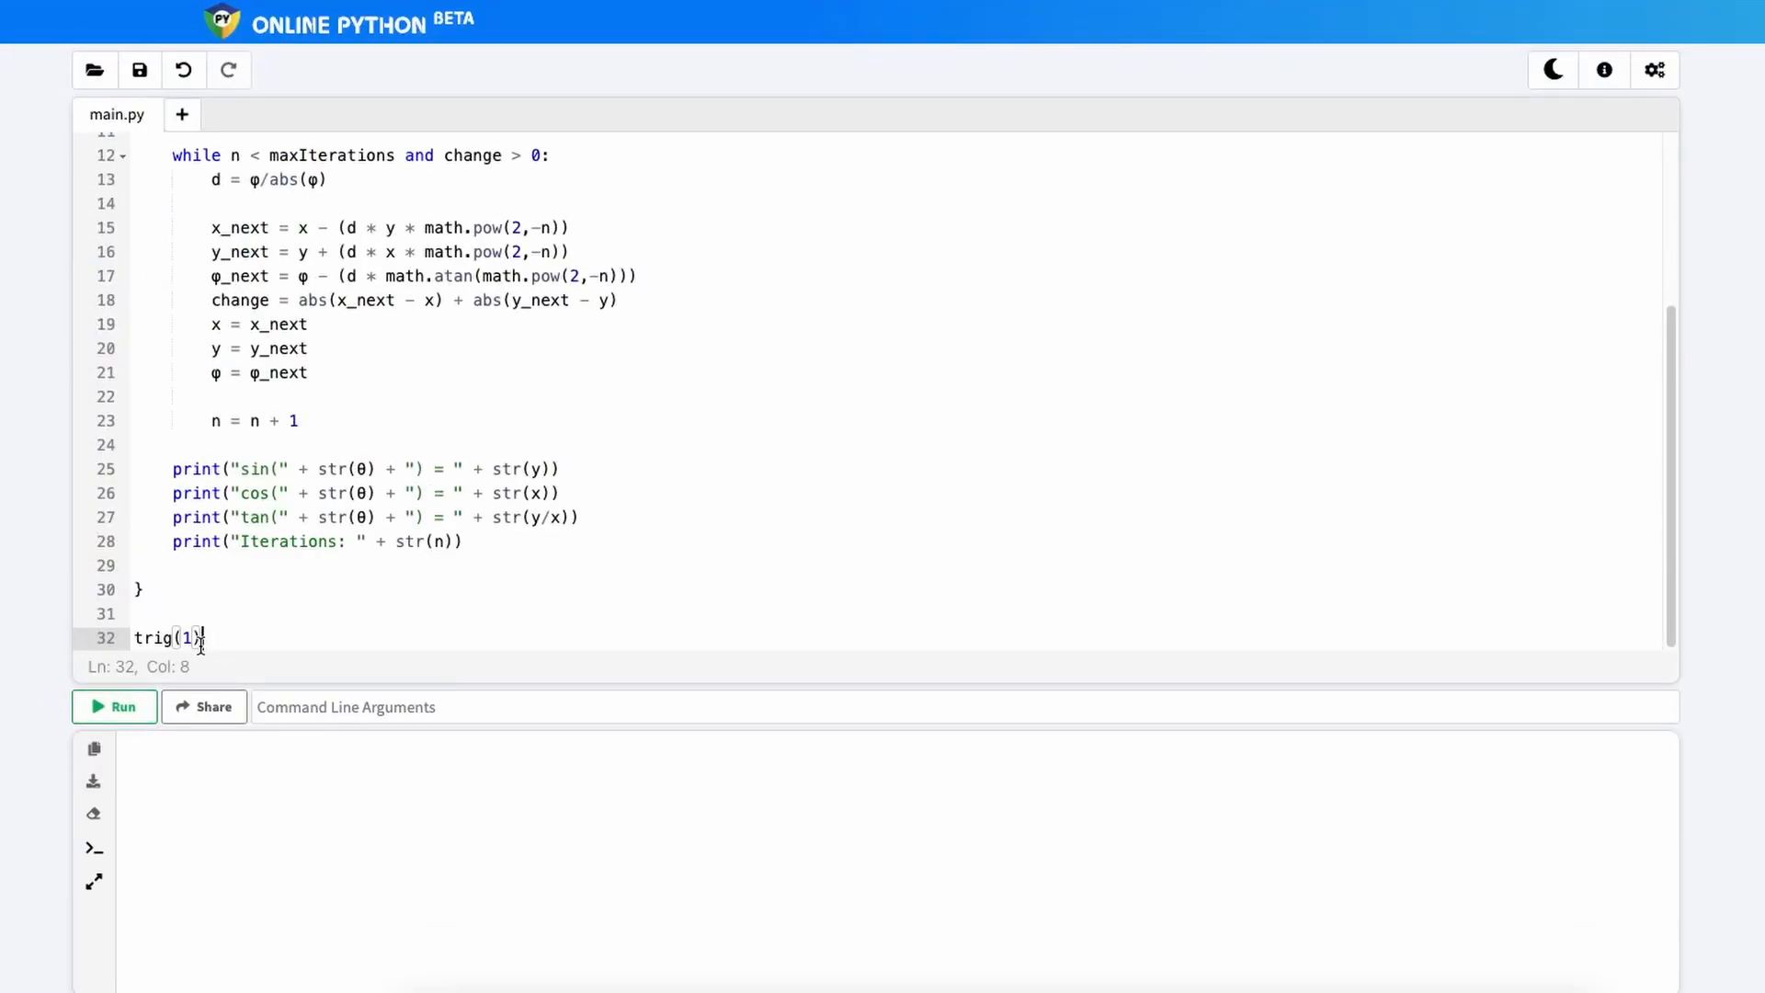
mouse_move(114, 706)
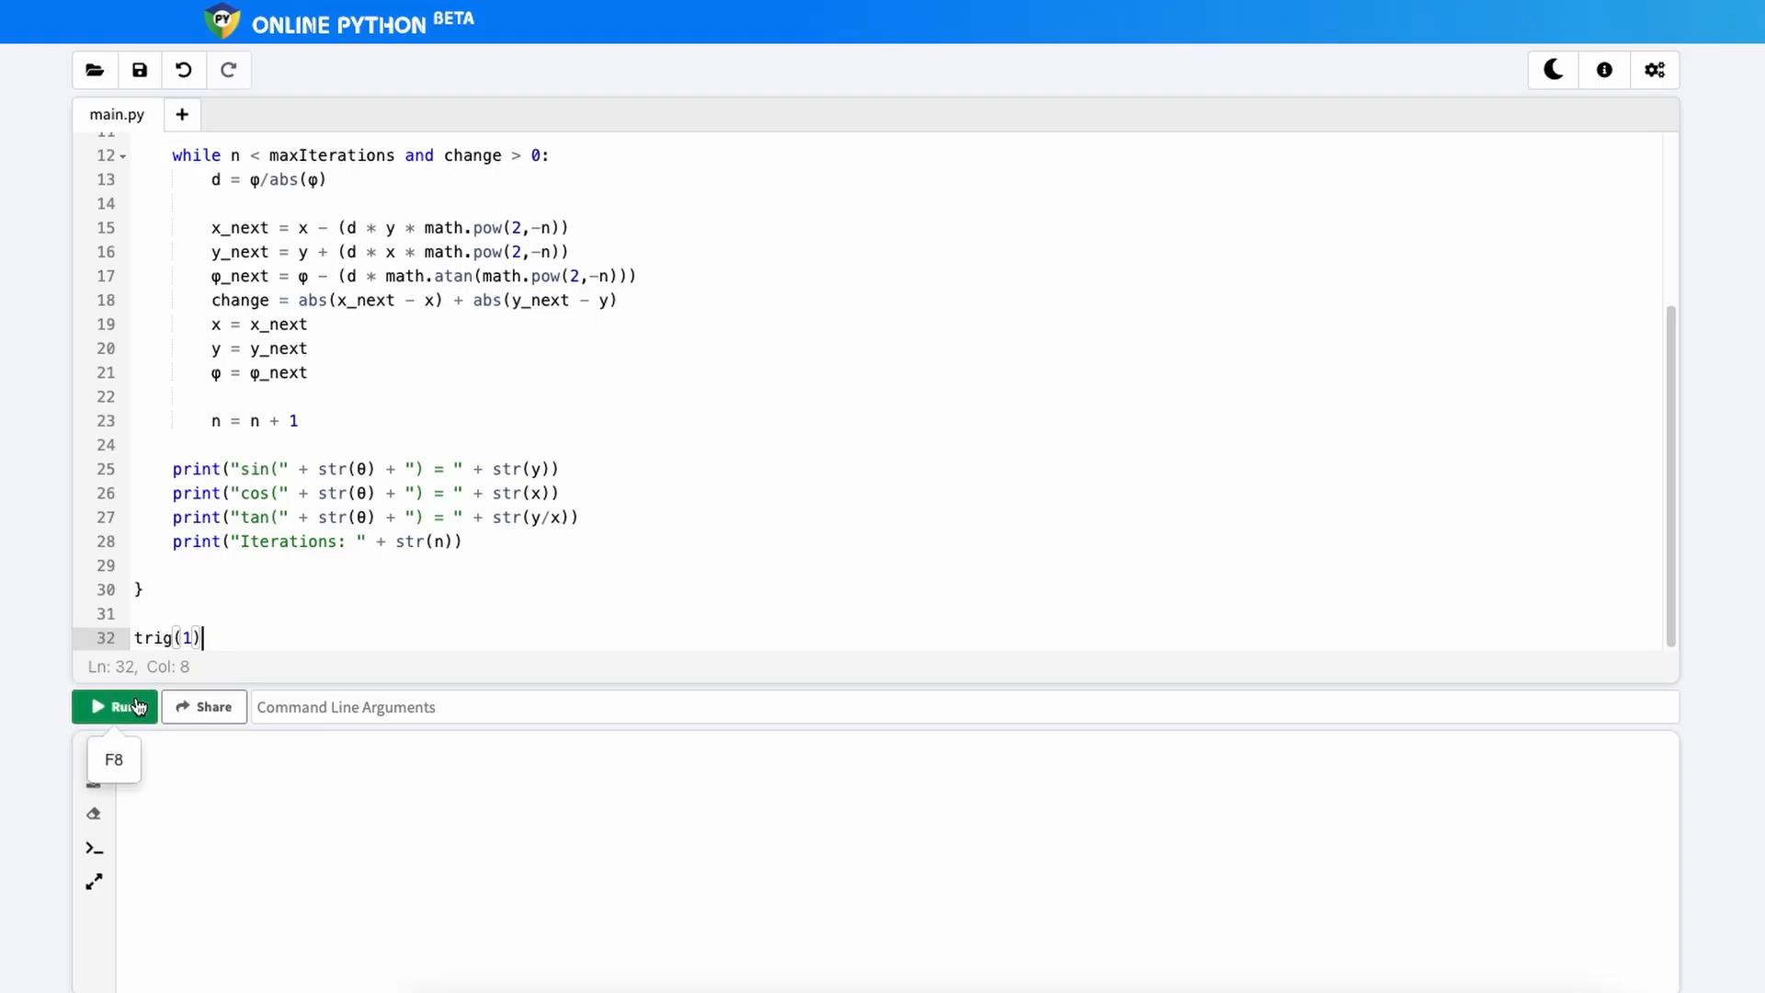
left_click(114, 706)
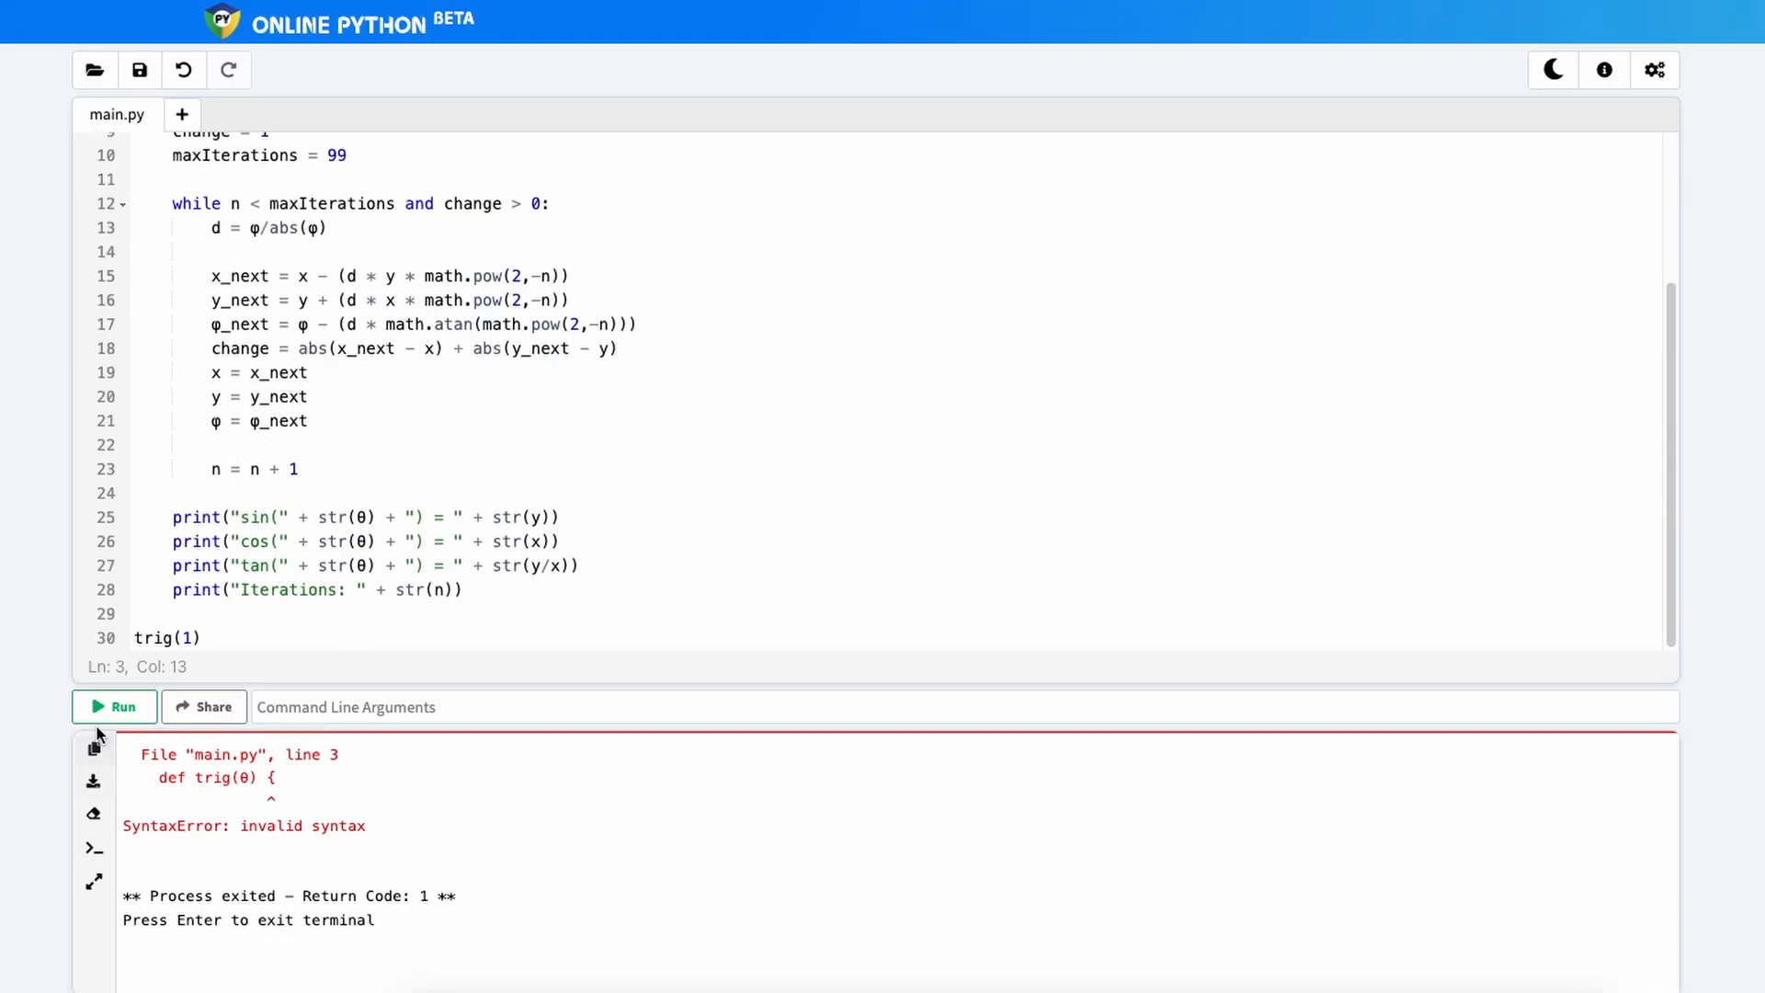
Step: Run the corrected def trig(θ): script, printing sin(1), cos(1), tan(1) and Iterations: 55
left_click(114, 706)
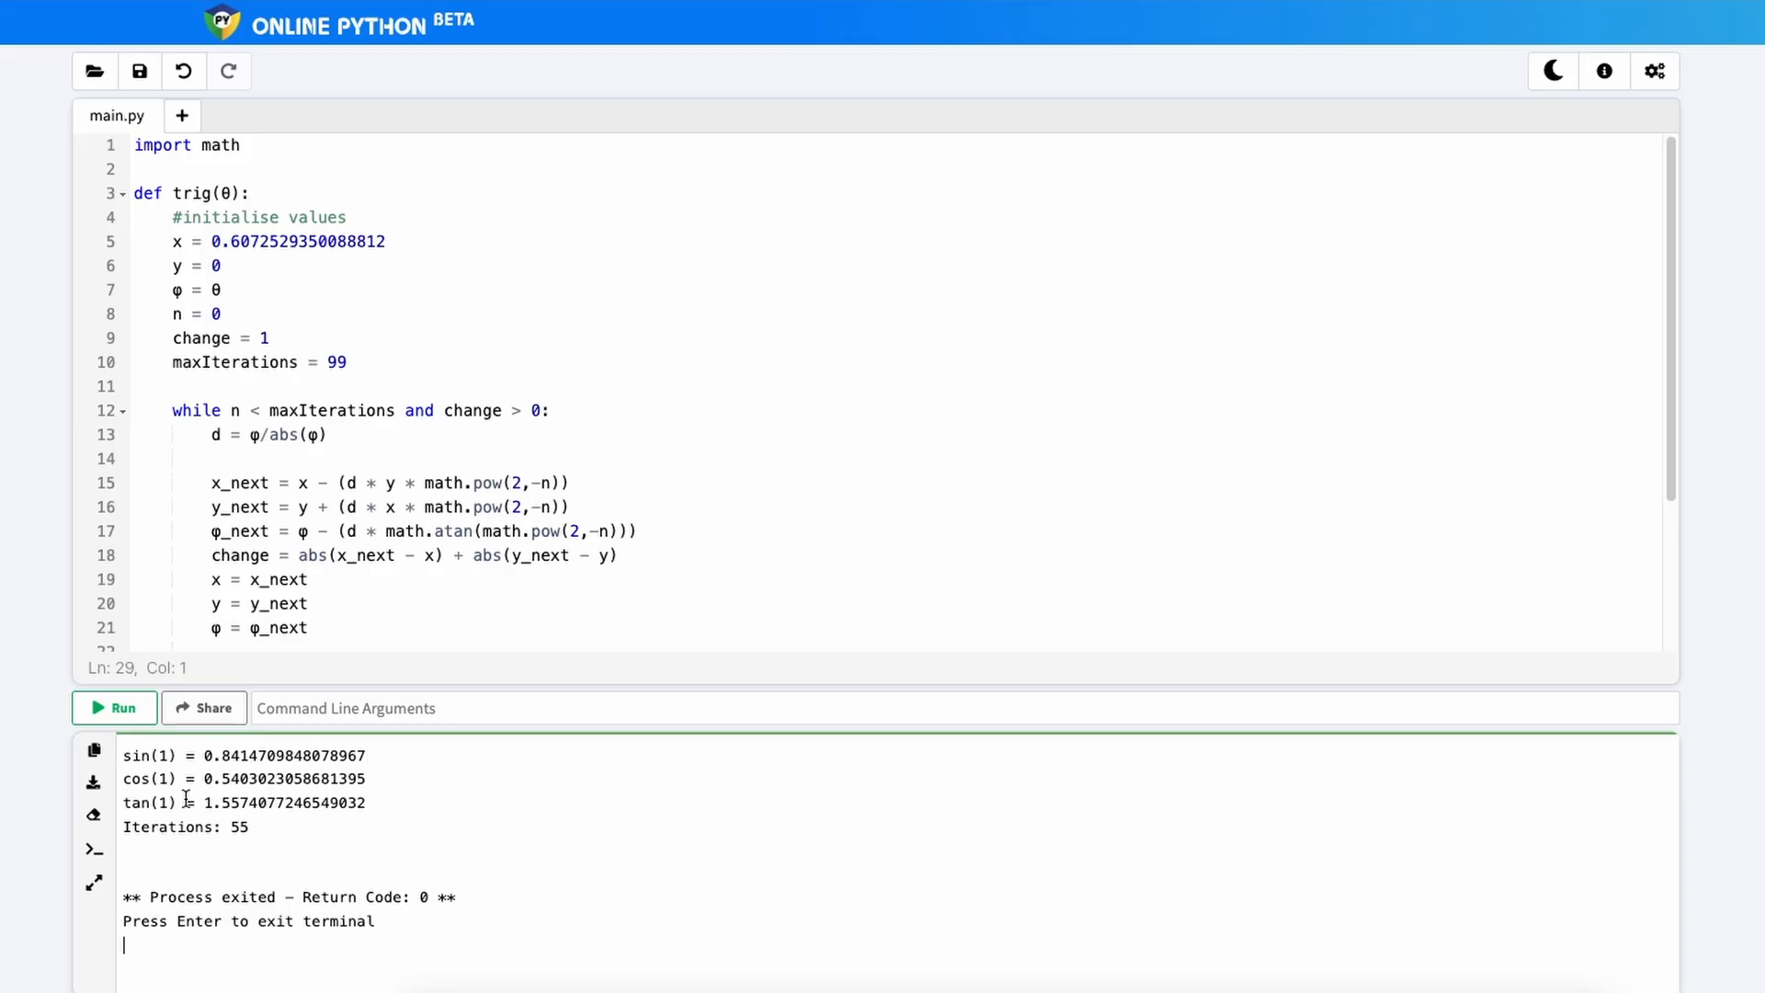
mouse_move(131, 328)
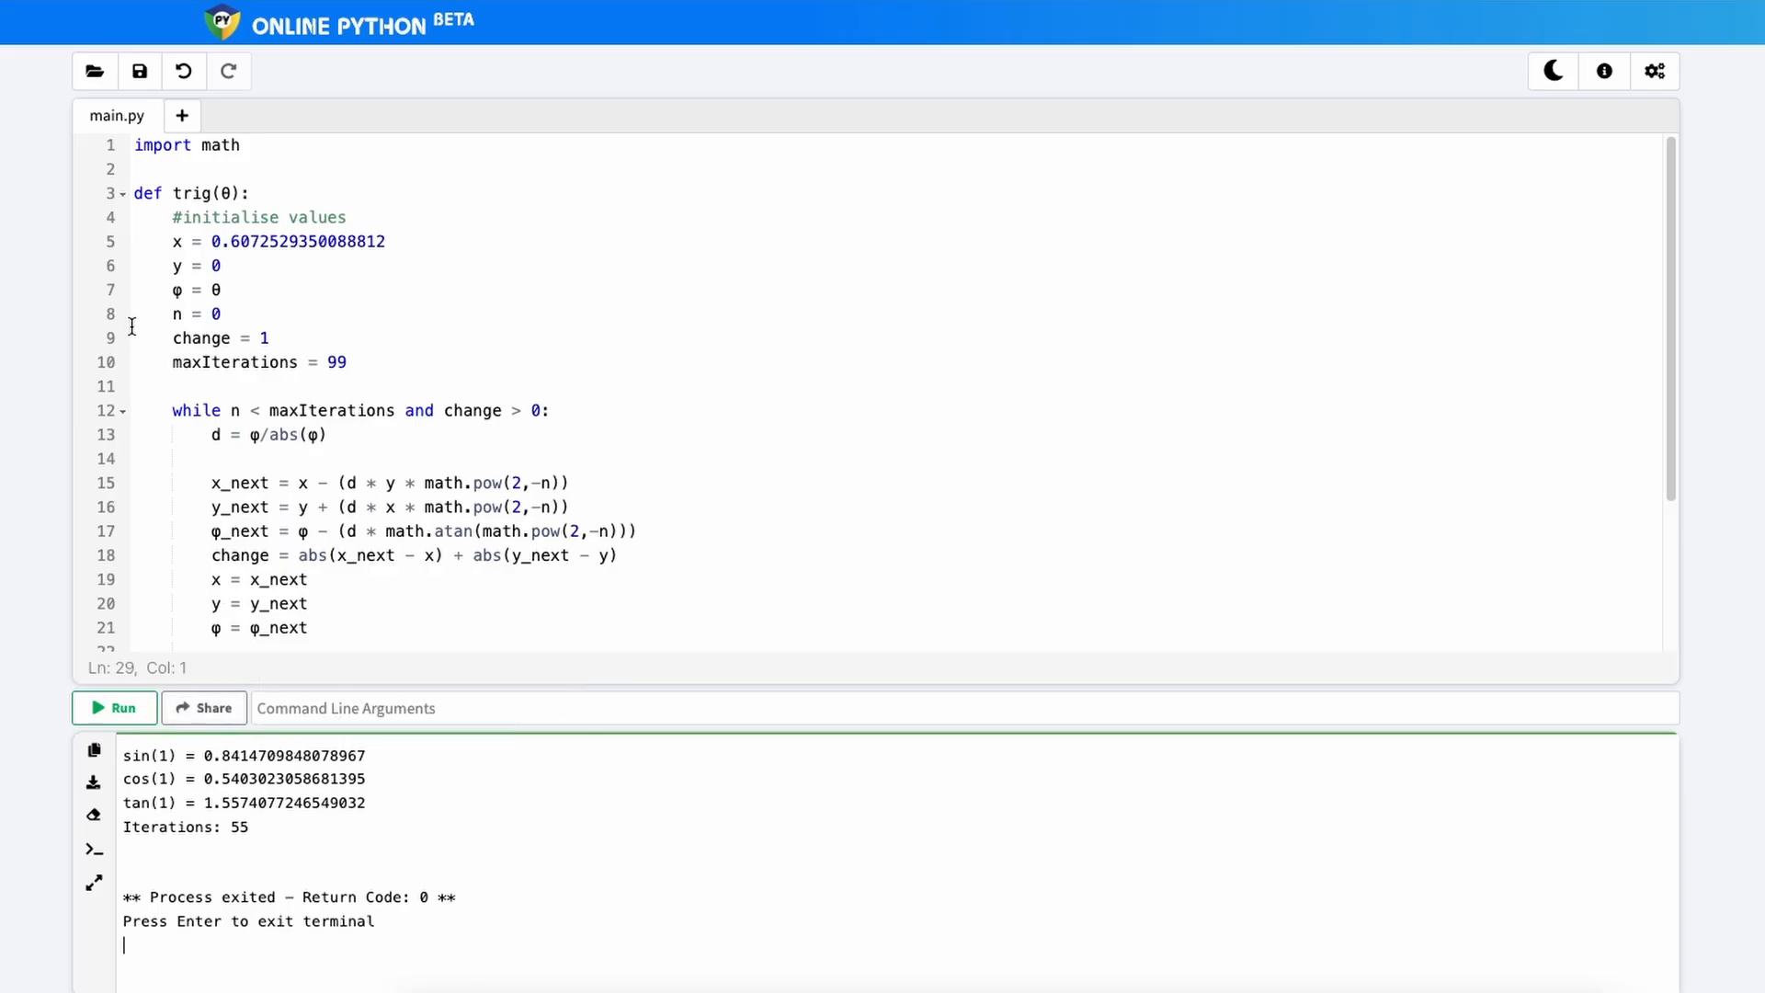